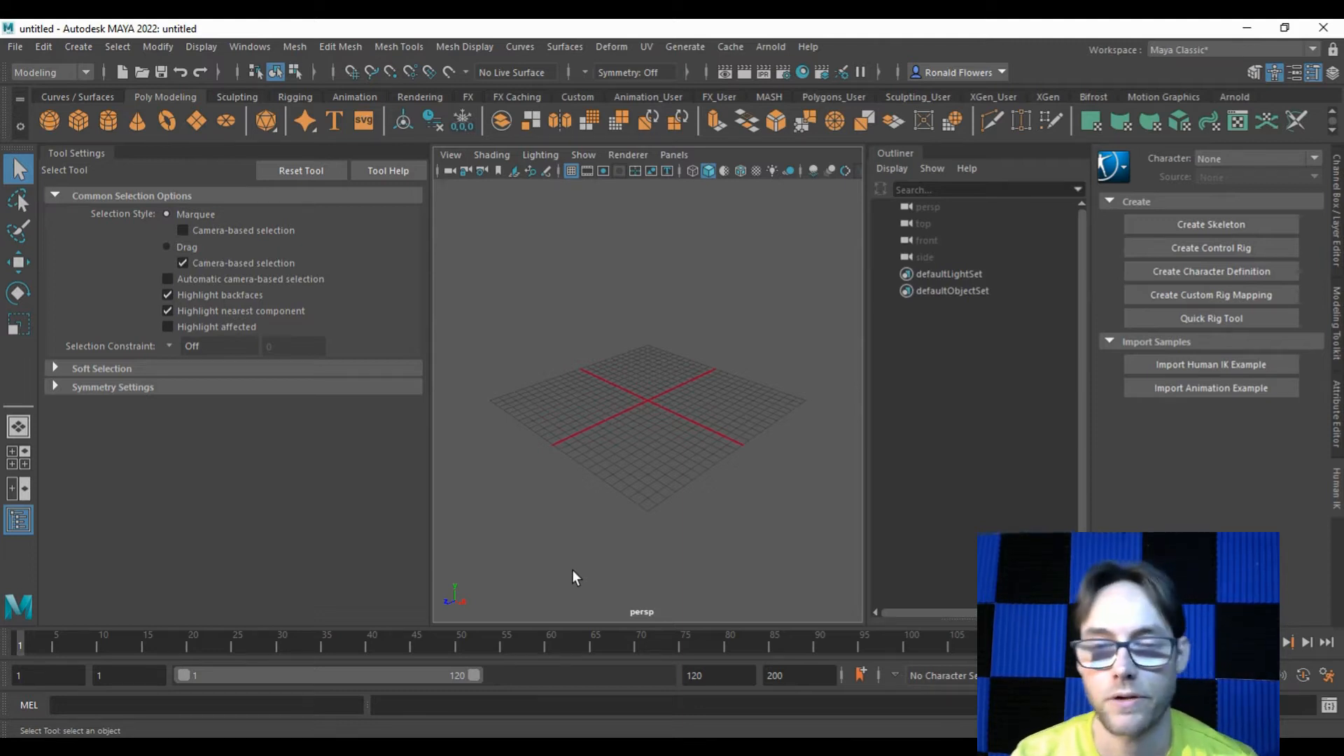
pyautogui.moveTo(715, 501)
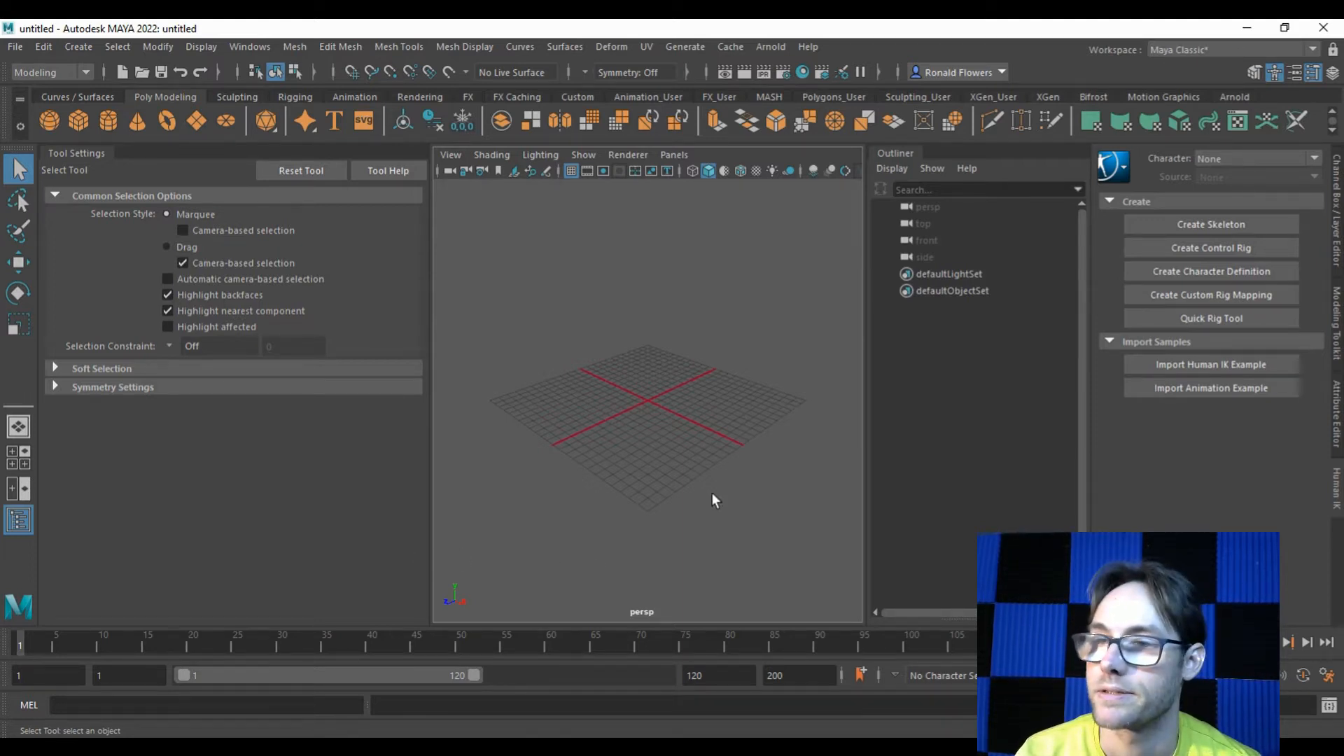
pyautogui.moveTo(637, 440)
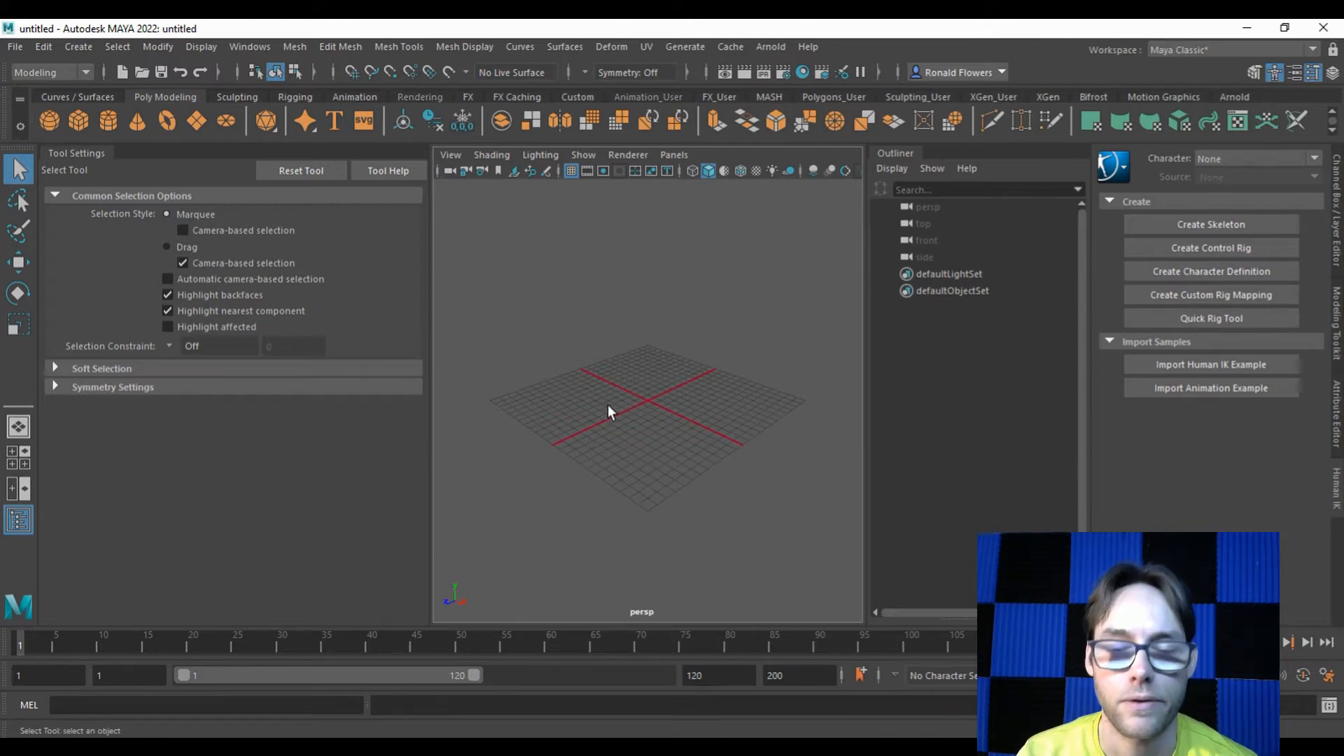
pyautogui.moveTo(618, 392)
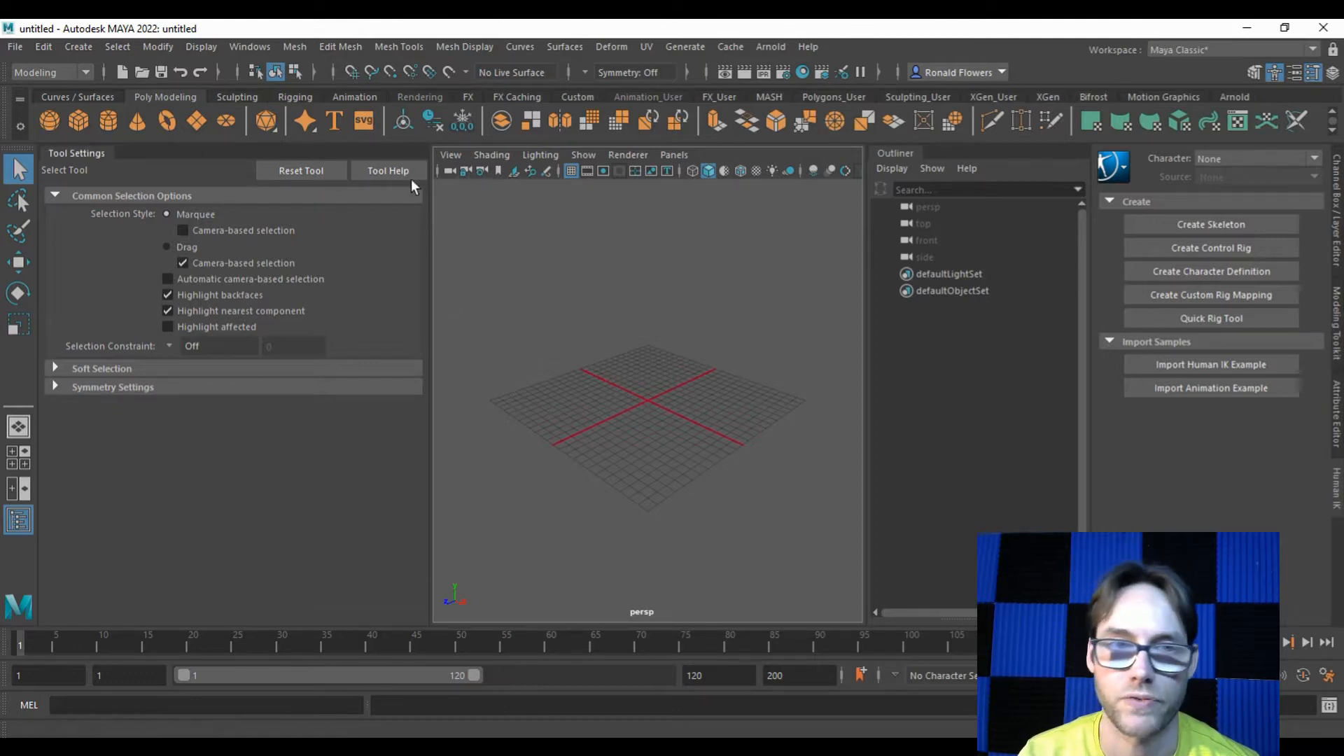
pyautogui.moveTo(681, 218)
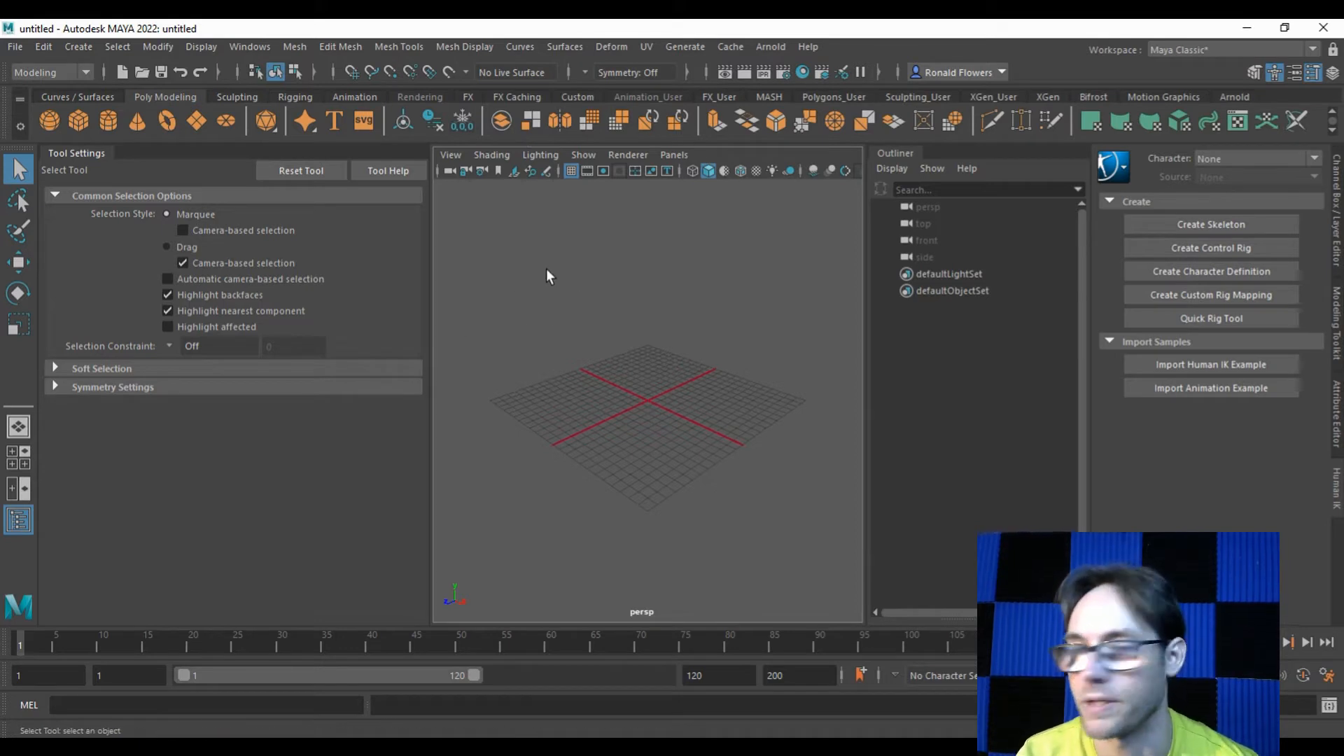
pyautogui.moveTo(1208, 214)
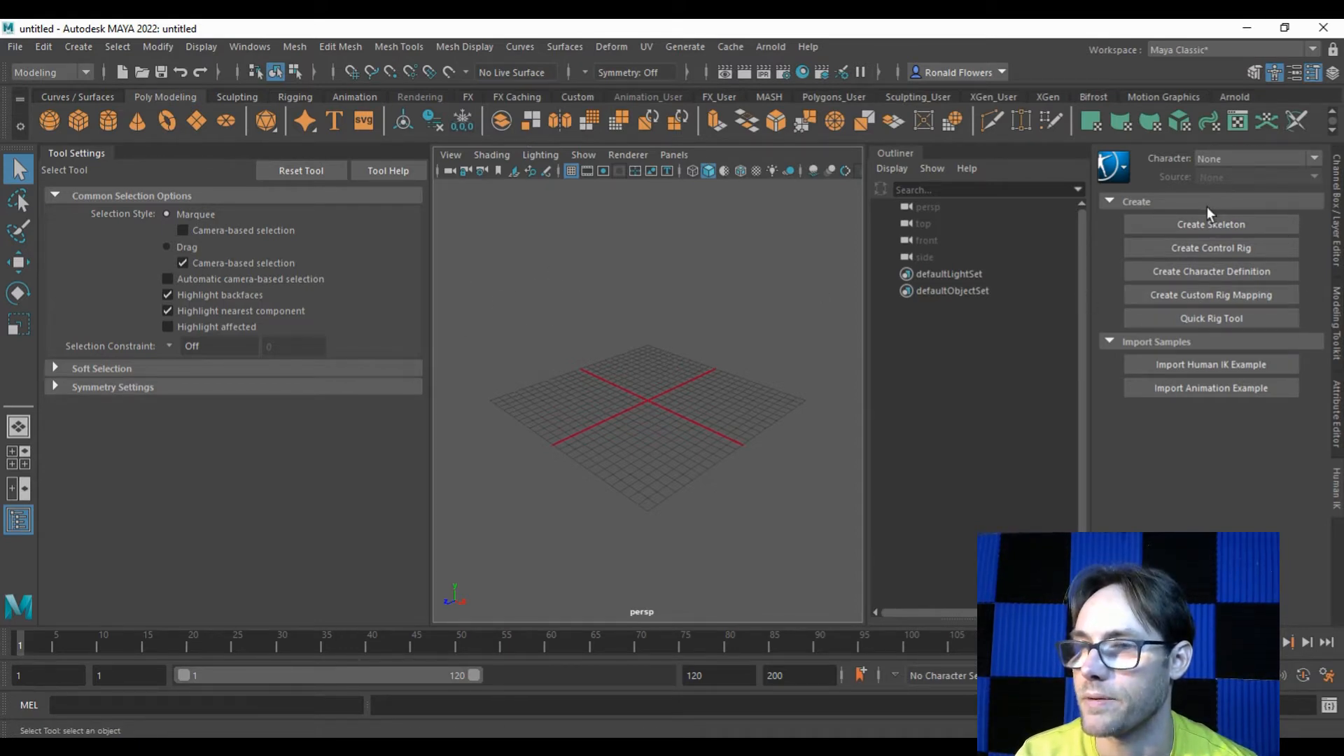
pyautogui.moveTo(1209, 270)
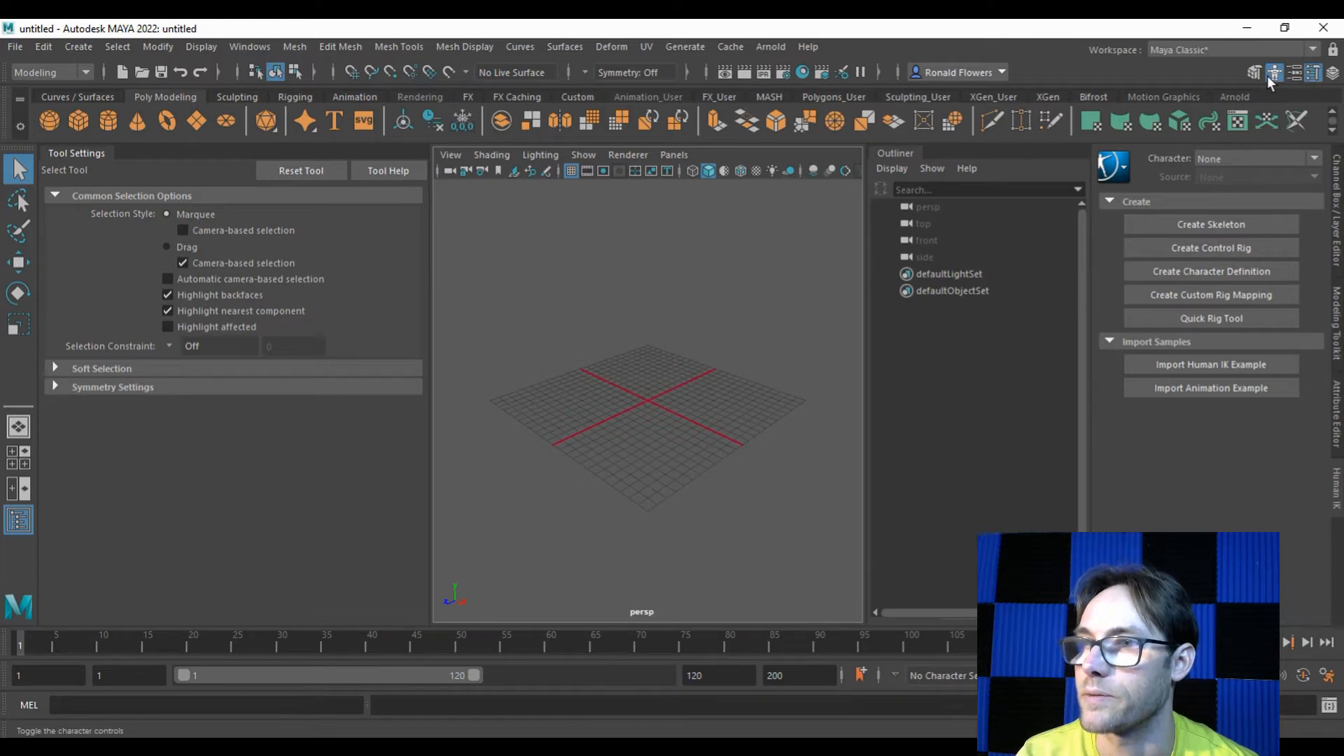
# Hide Character Controls, Modeling Toolkit, Tool Settings, Attribute Editor and Outliner, keeping the Channel Box.
pyautogui.click(1274, 71)
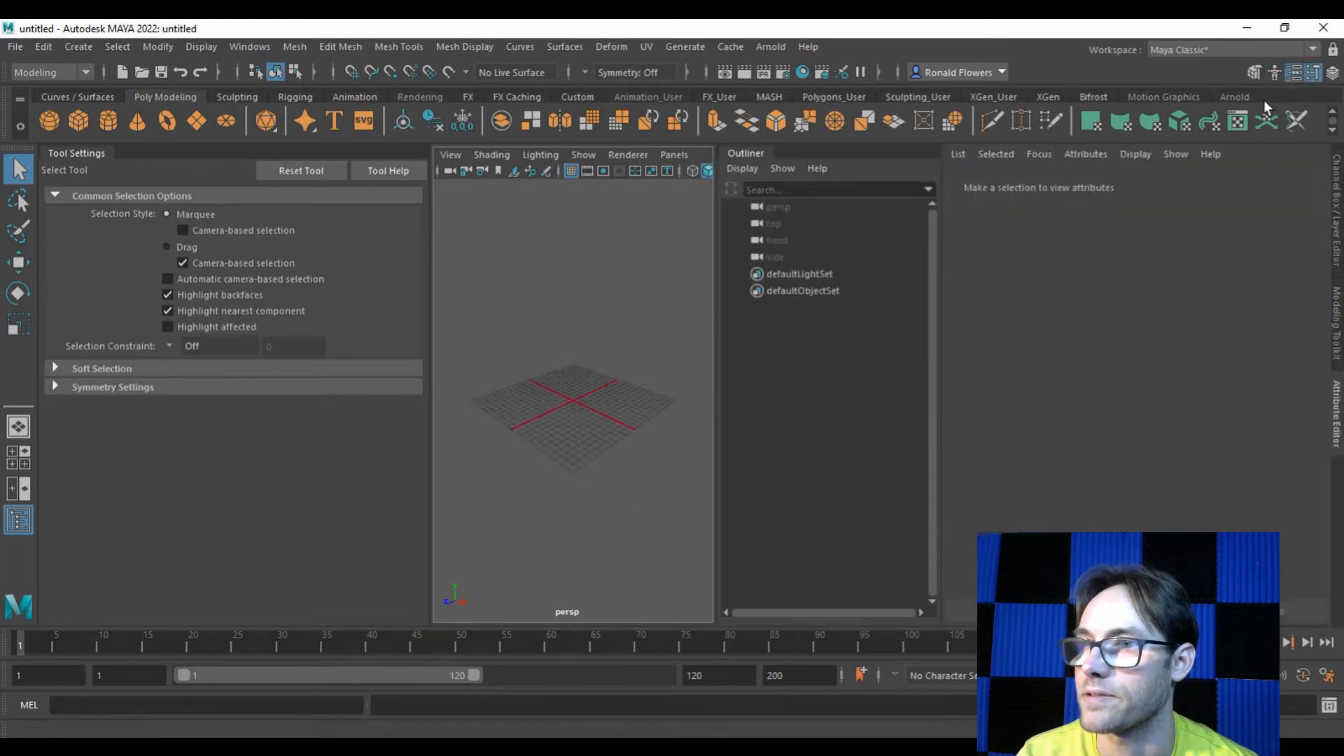
pyautogui.click(1294, 71)
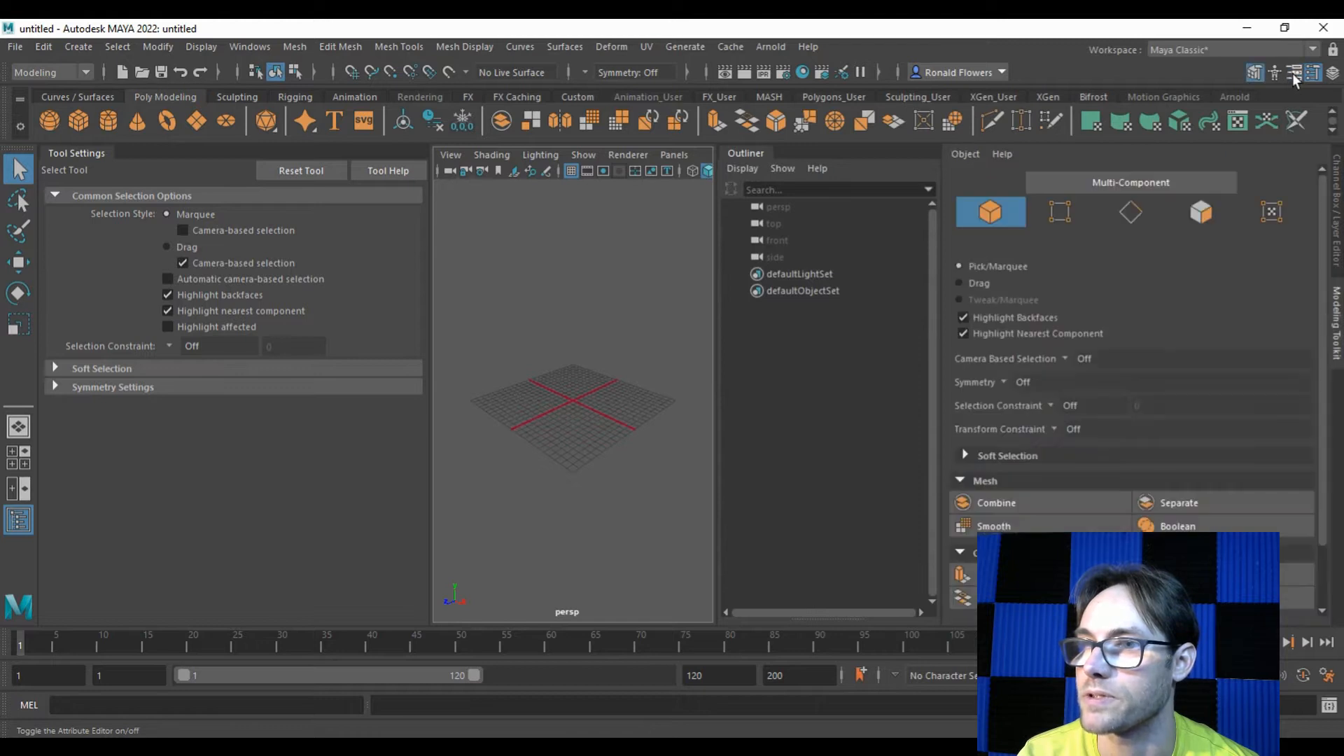
pyautogui.click(1294, 71)
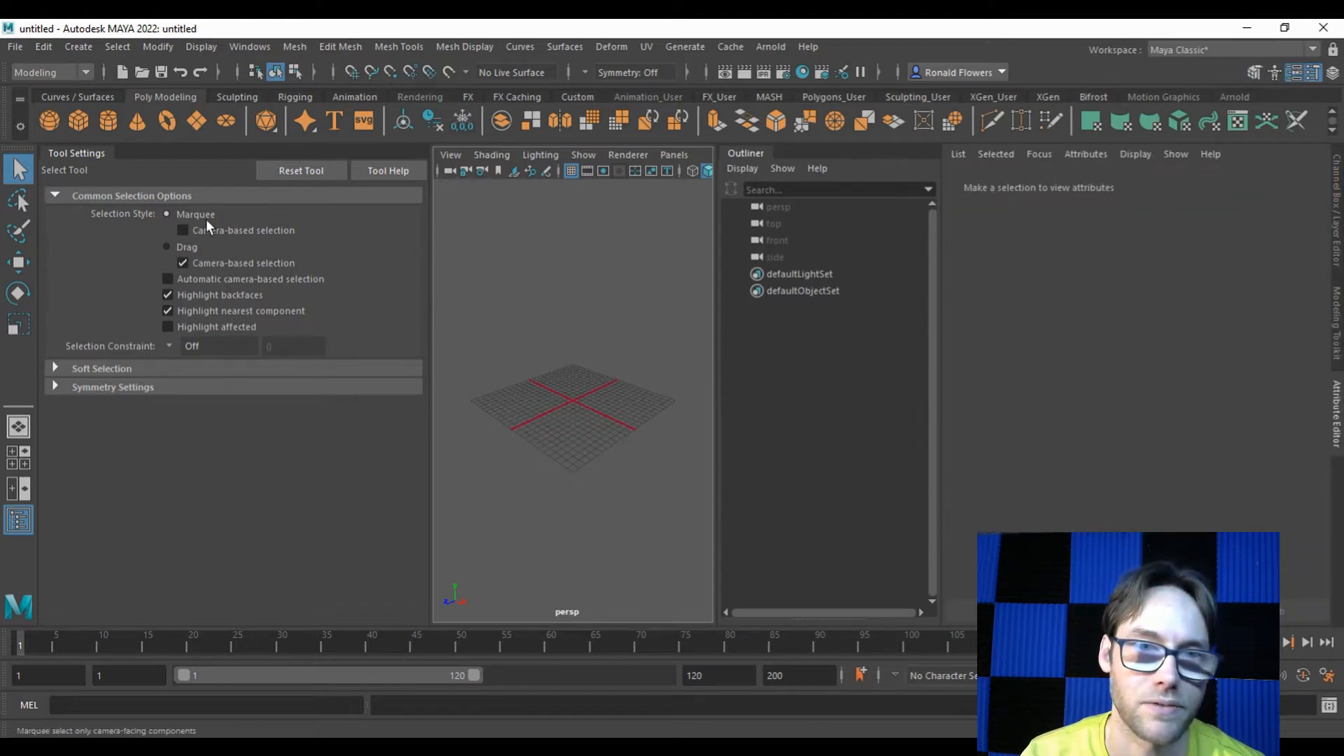
pyautogui.click(1311, 71)
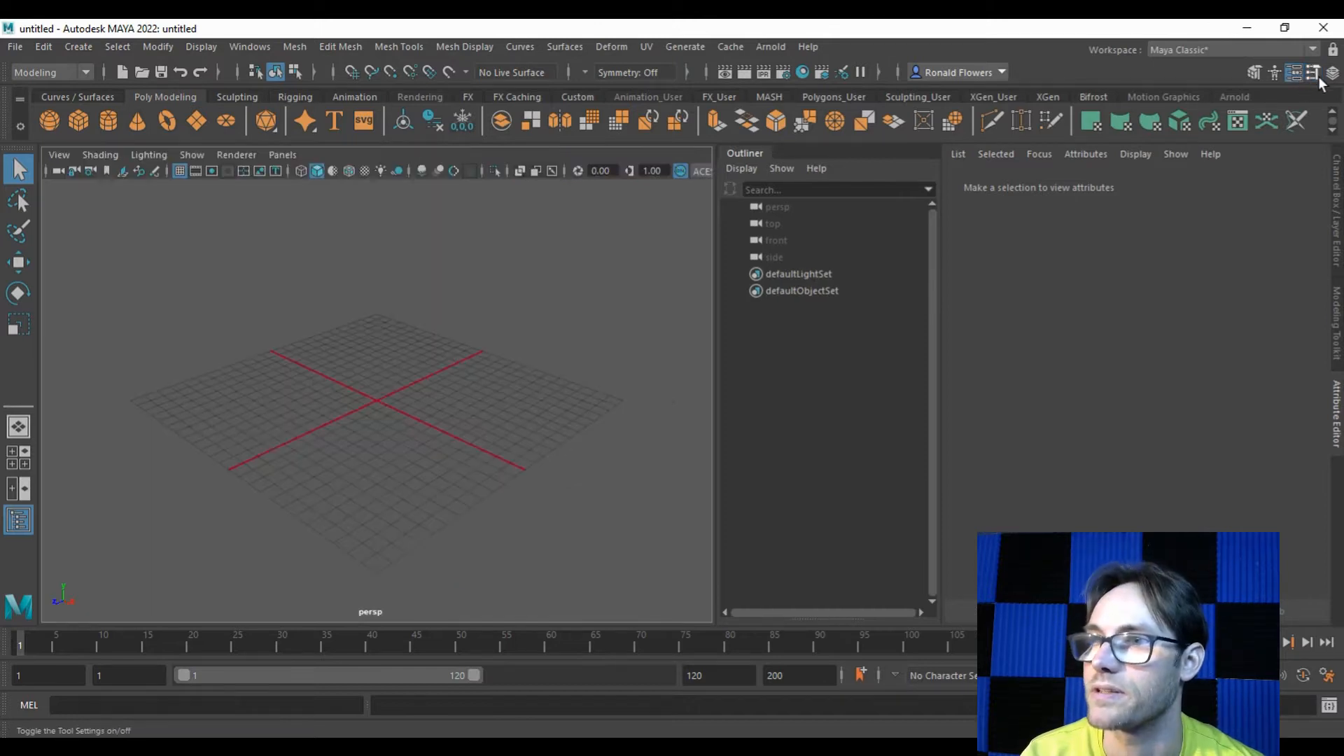
pyautogui.moveTo(1296, 71)
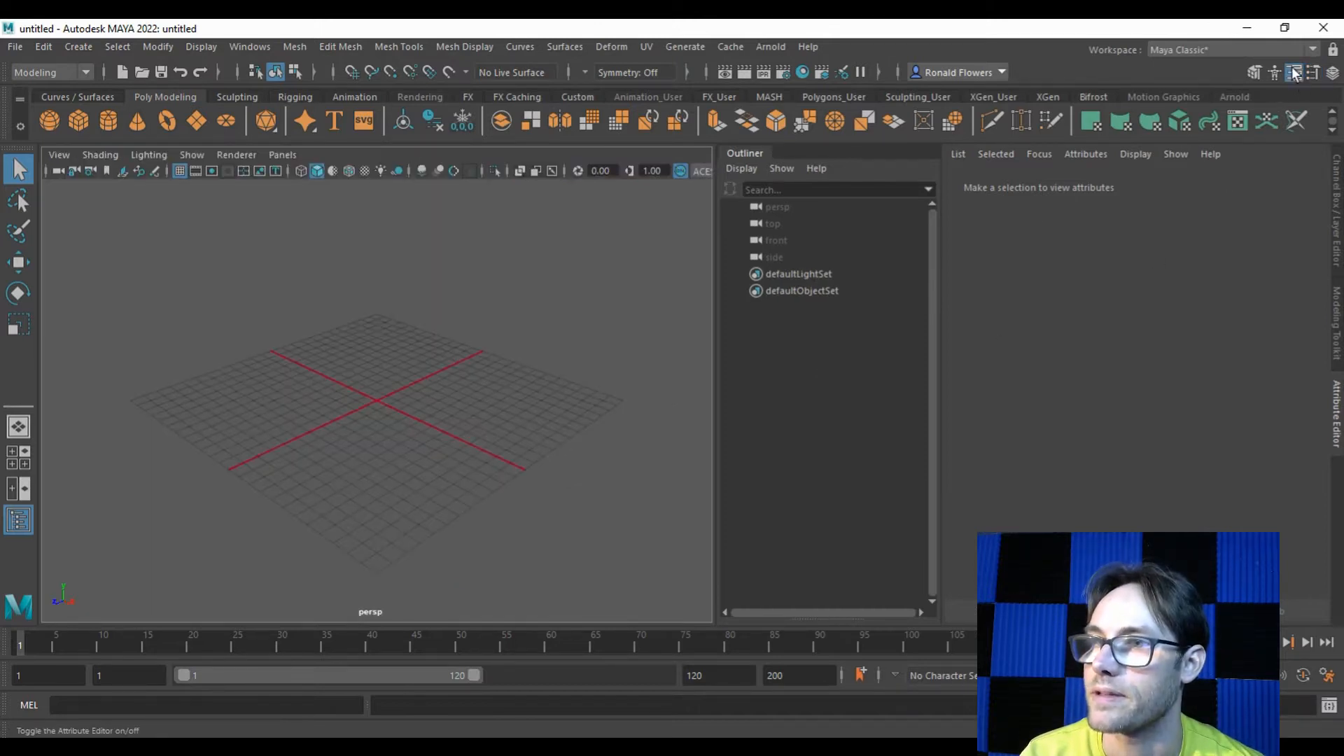
pyautogui.click(1292, 72)
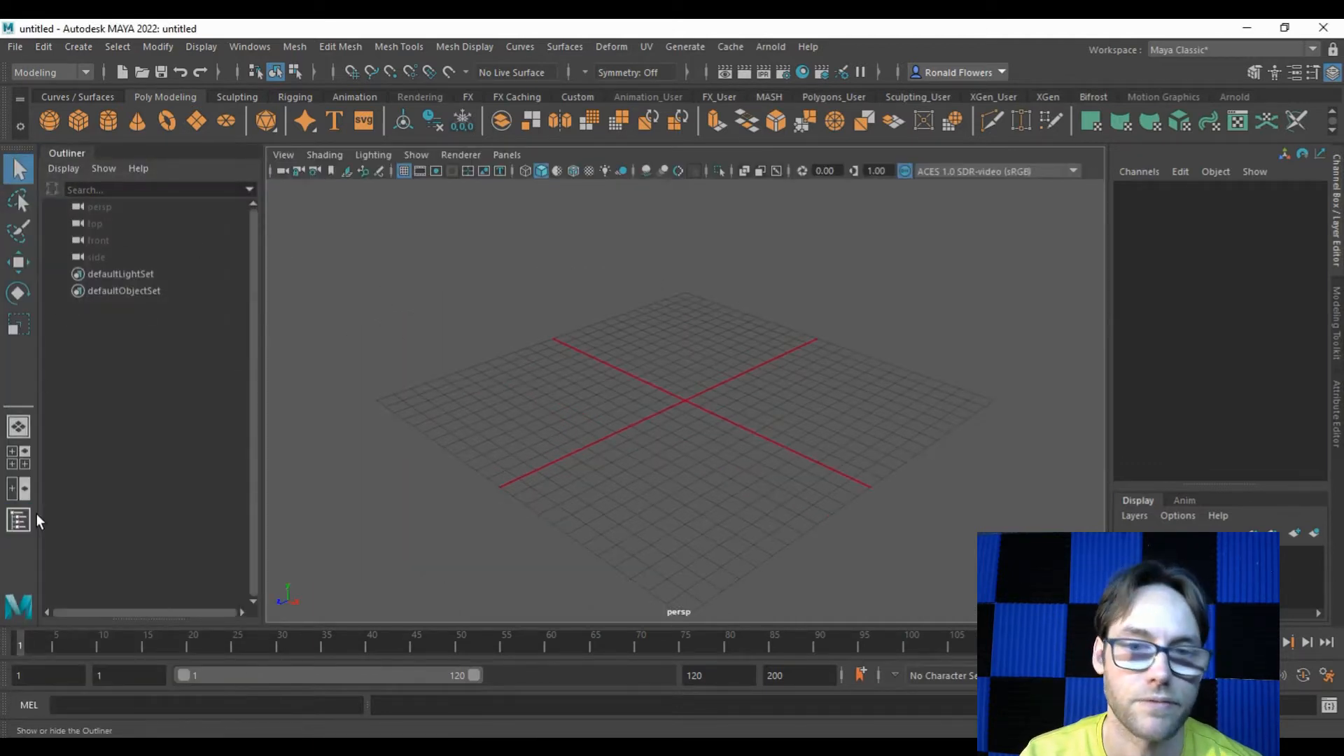
pyautogui.click(18, 521)
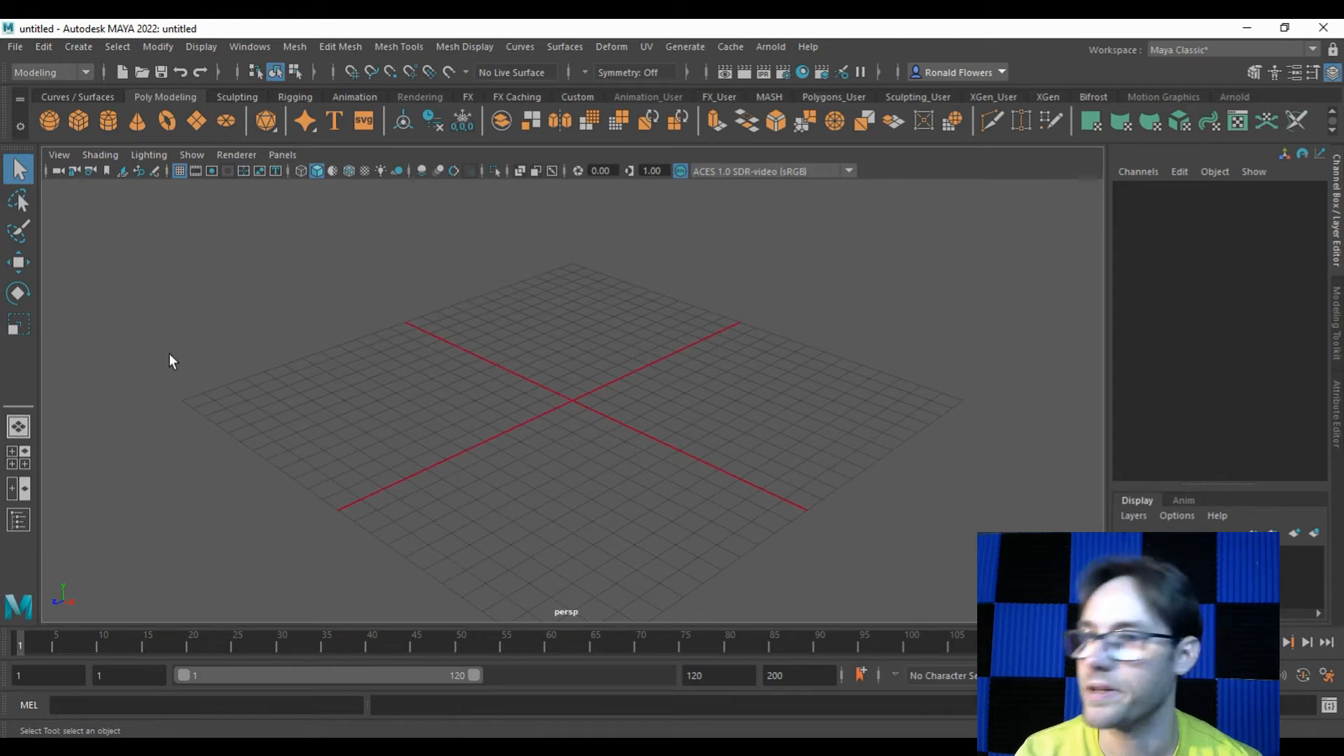
pyautogui.moveTo(150, 227)
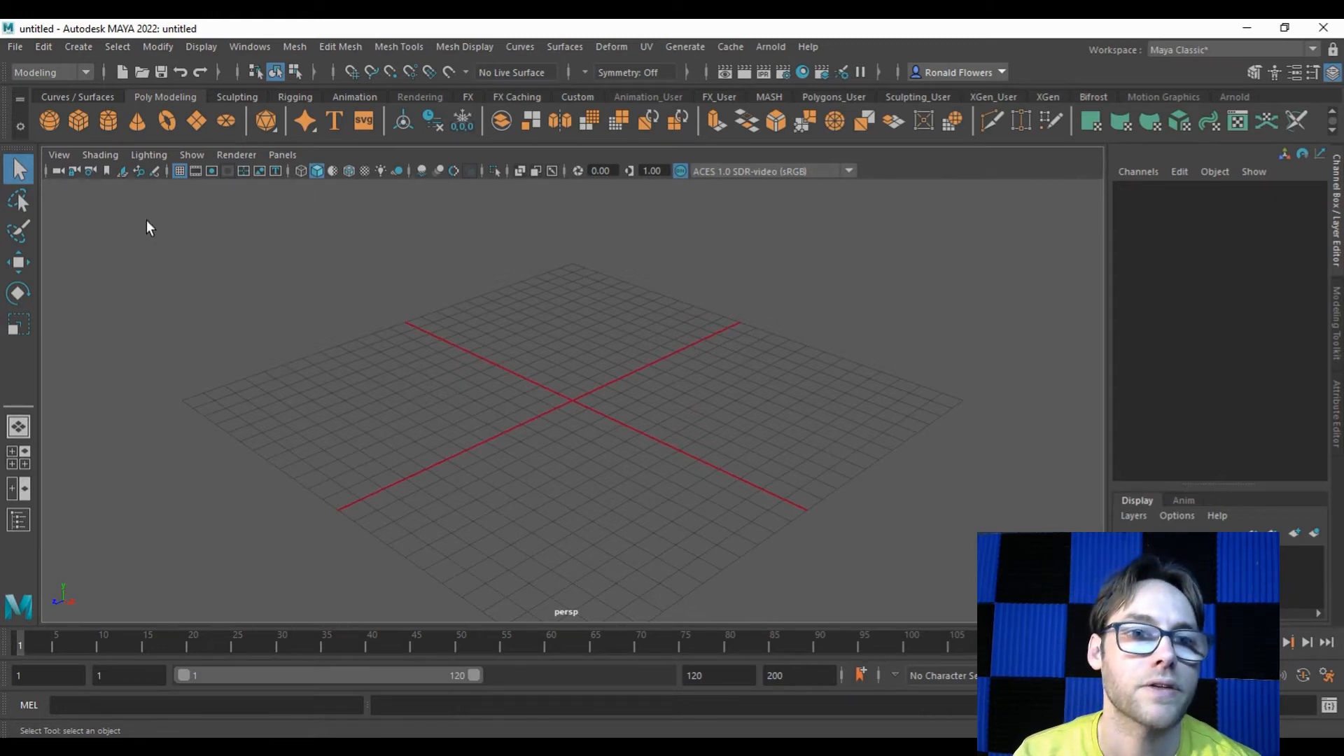
# Create polygon cube pCube1 at the origin from the Poly Modeling shelf.
pyautogui.click(48, 120)
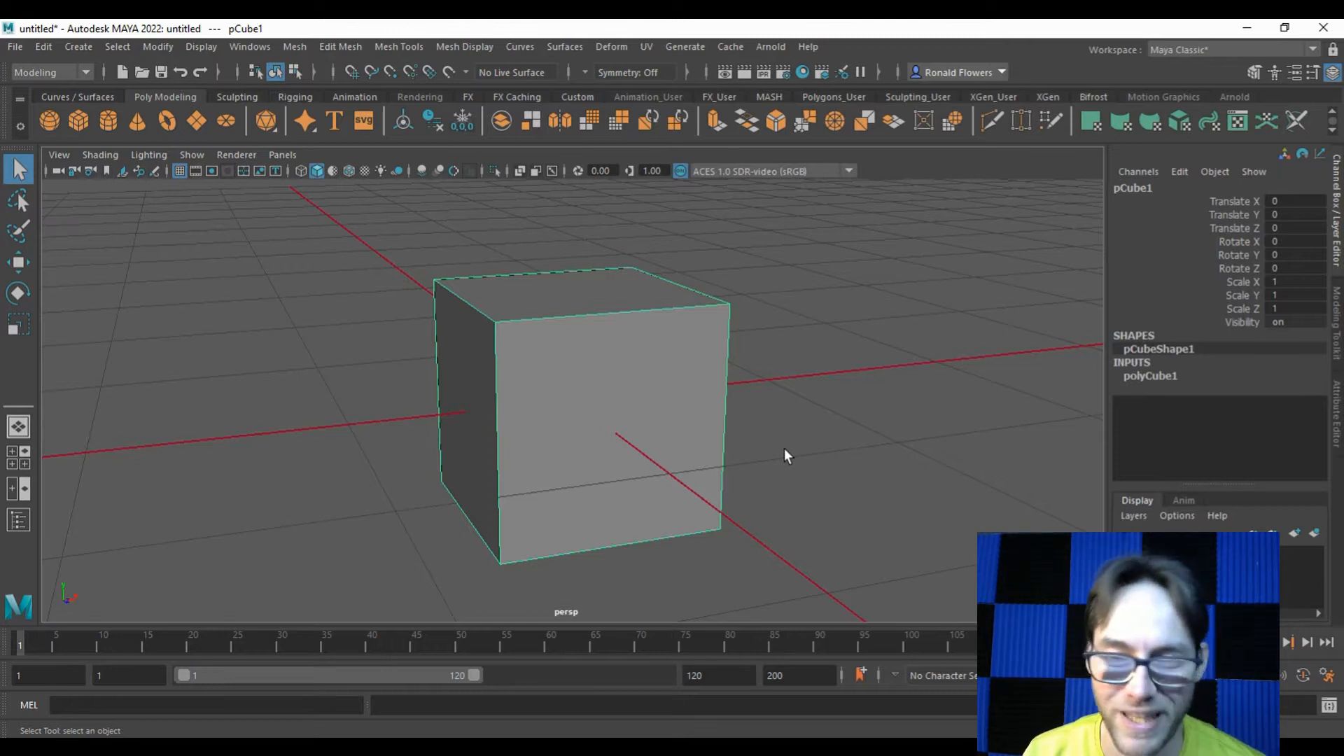
pyautogui.moveTo(604, 357)
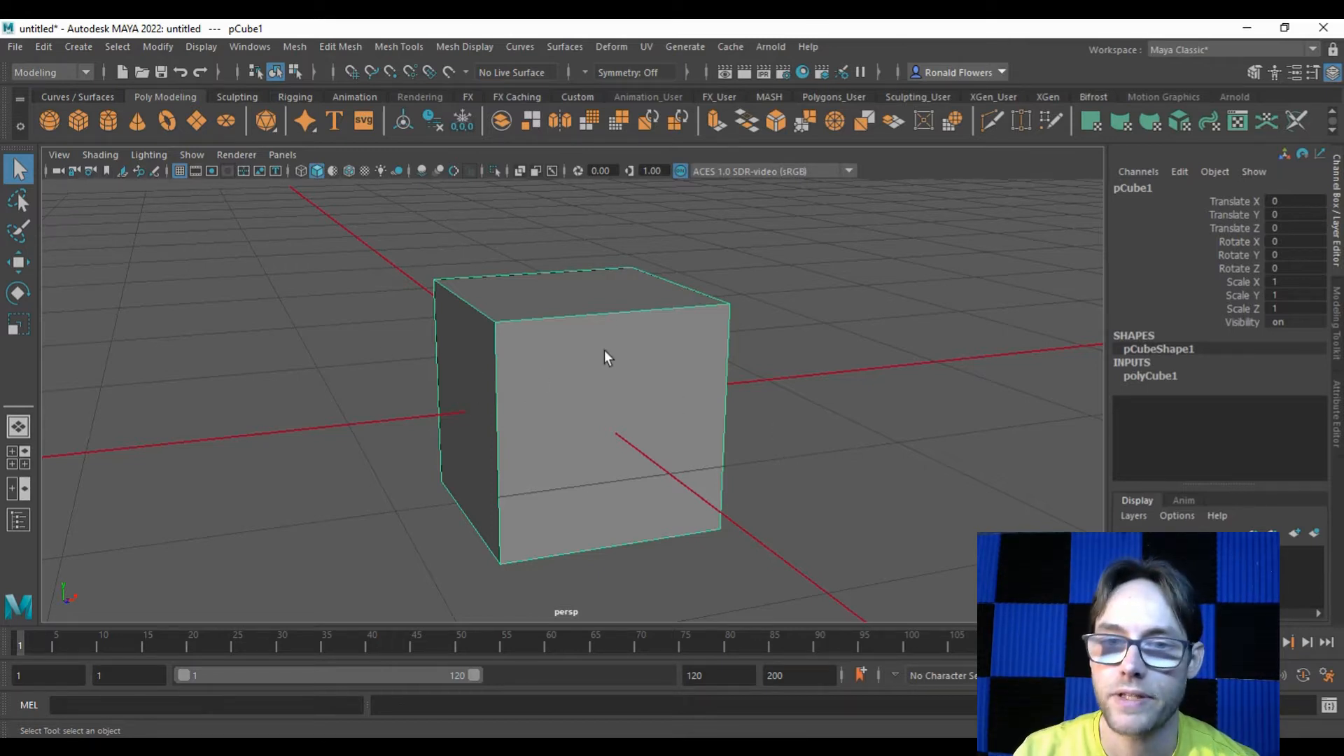
pyautogui.moveTo(403, 335)
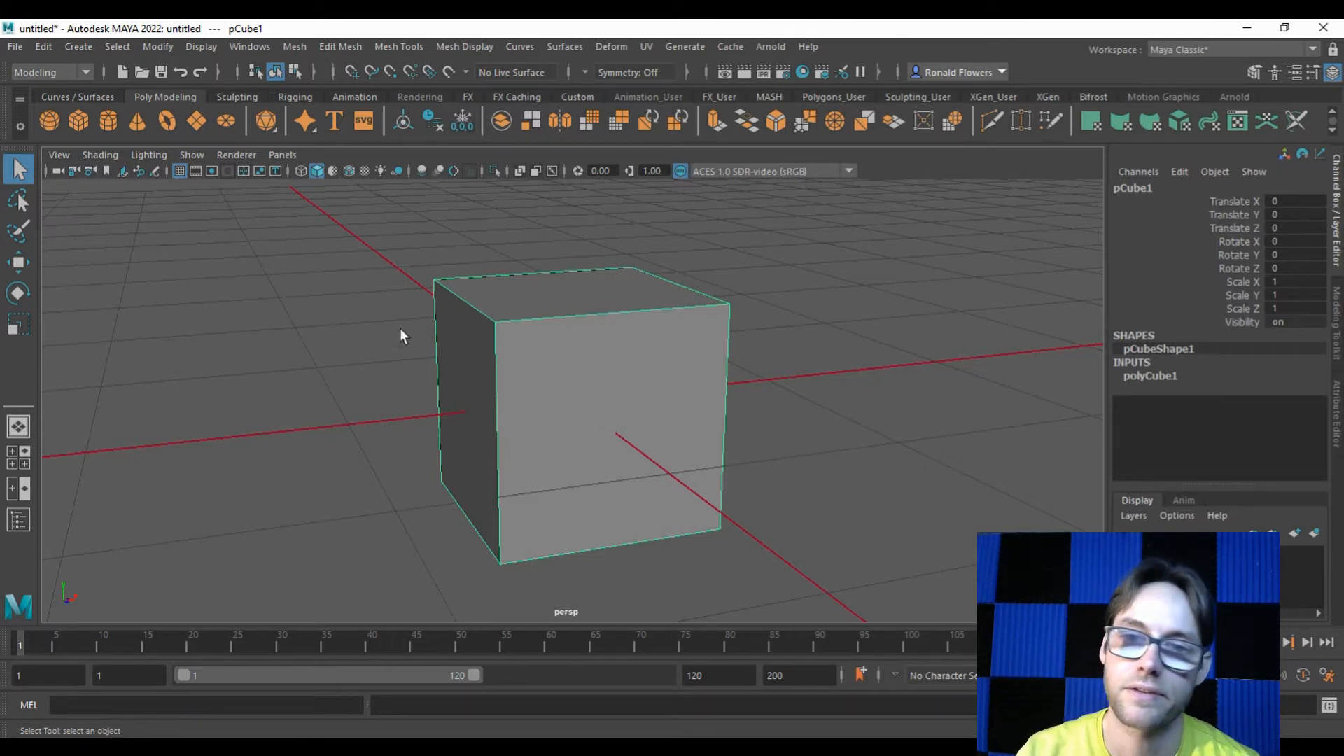
pyautogui.moveTo(604, 437)
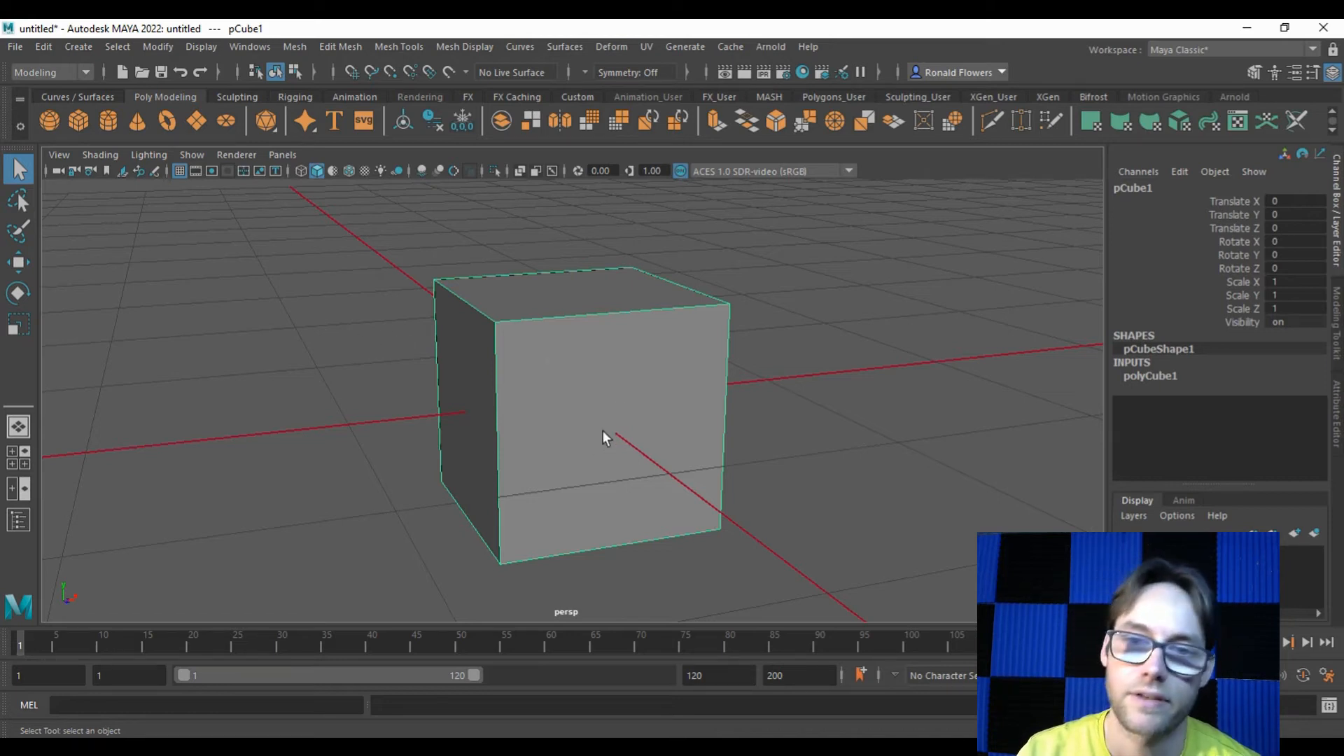
pyautogui.moveTo(604, 429)
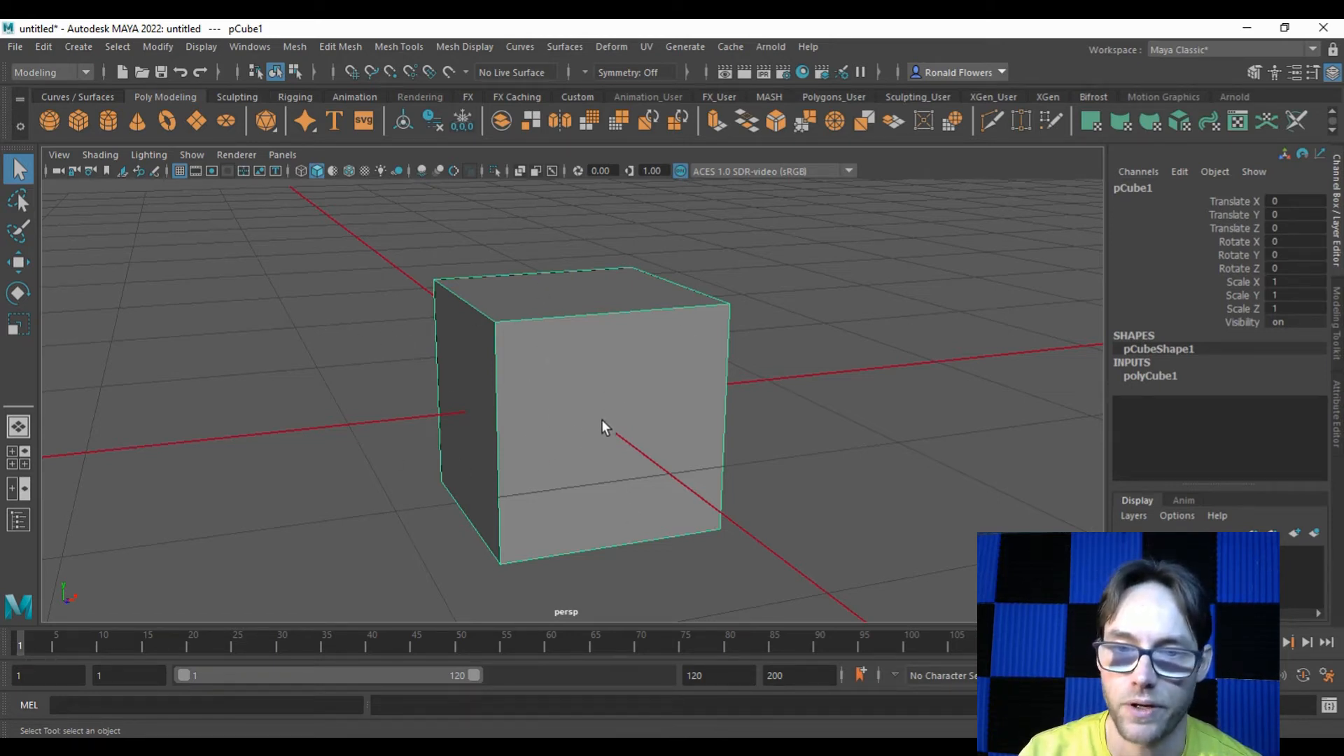
pyautogui.moveTo(497, 338)
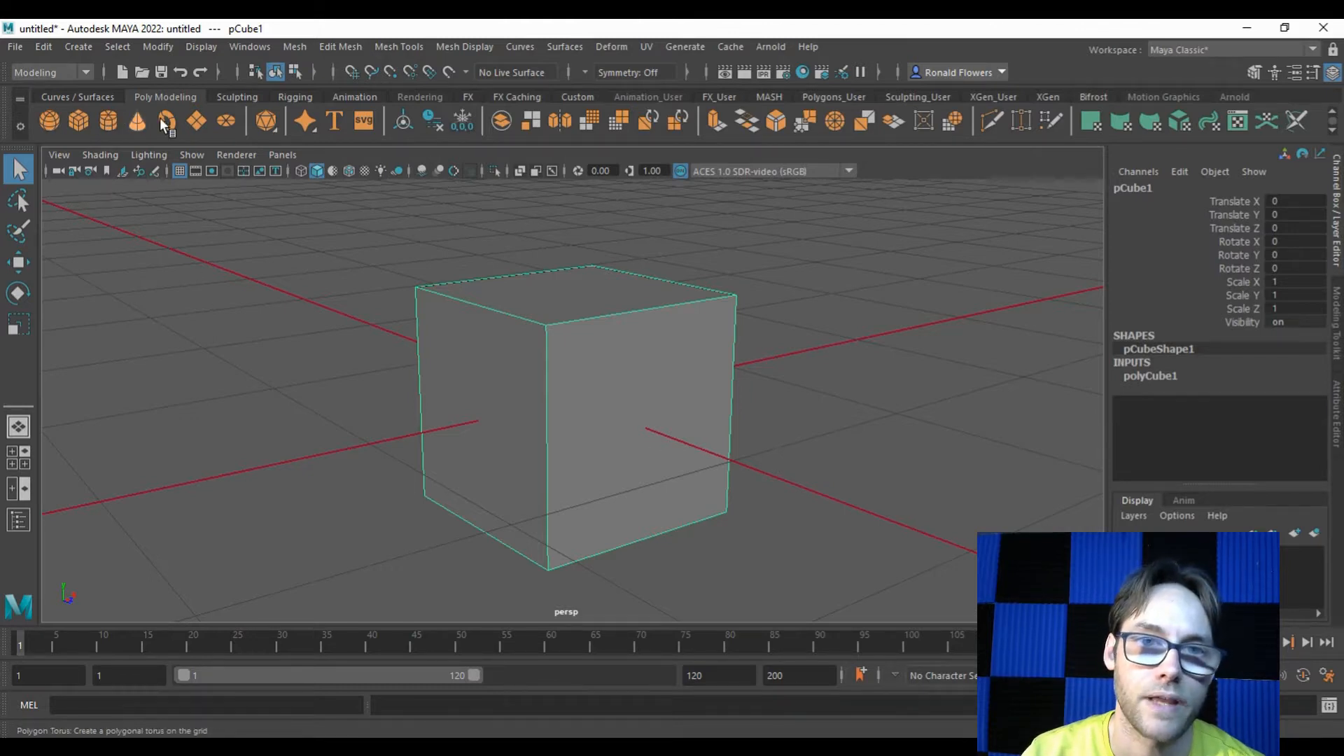
pyautogui.click(108, 120)
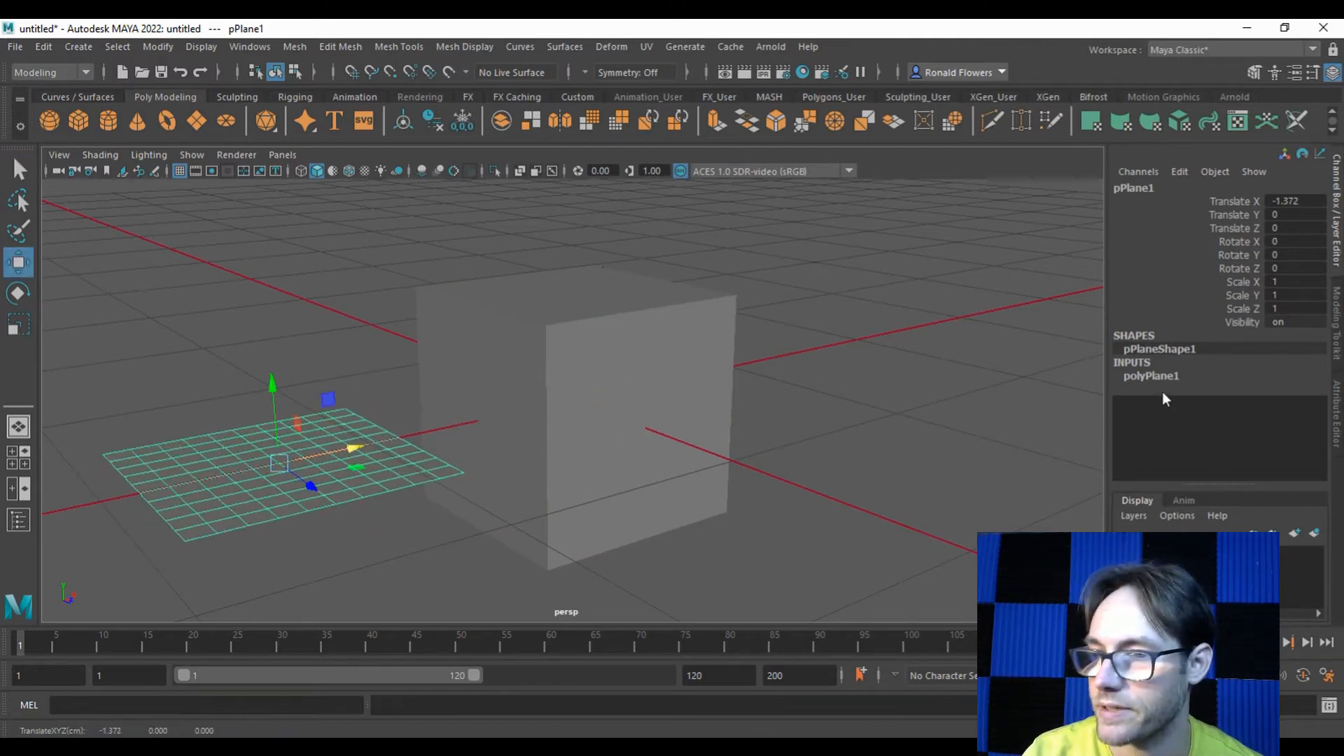
pyautogui.click(1150, 375)
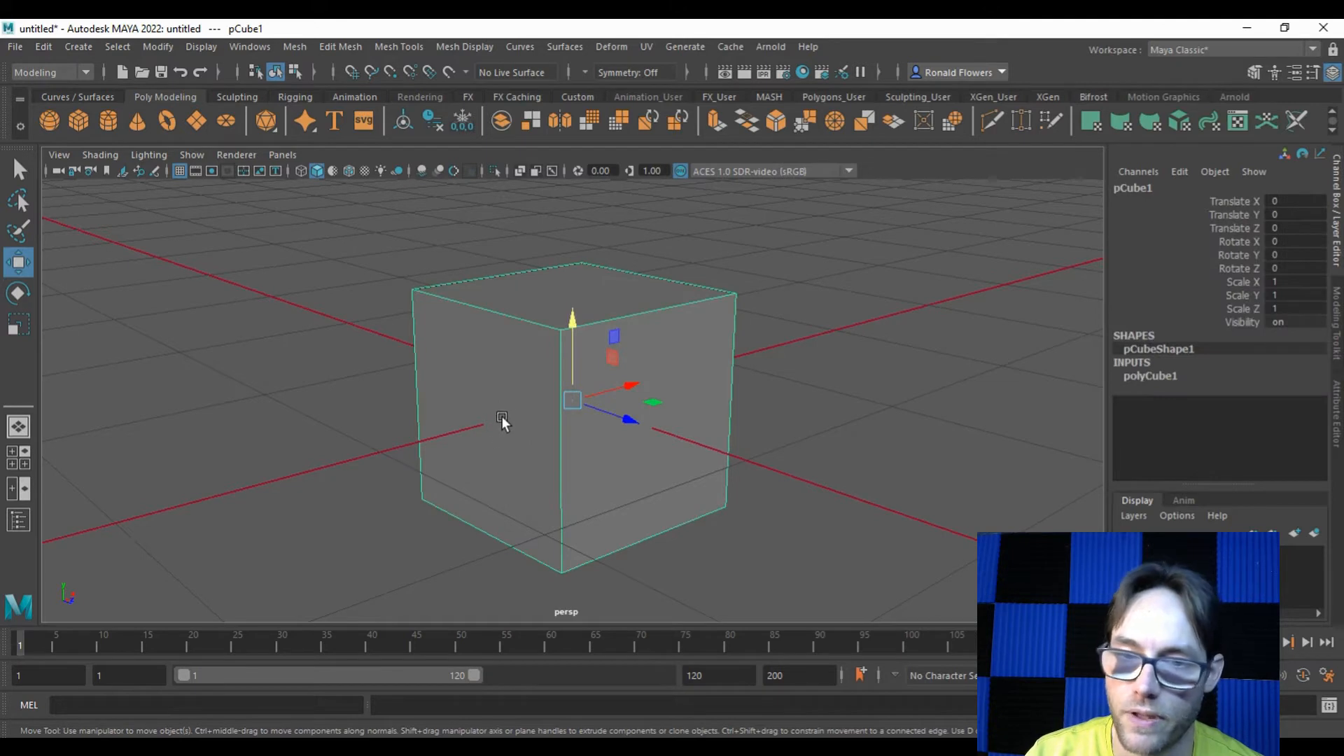
pyautogui.rightClick(501, 420)
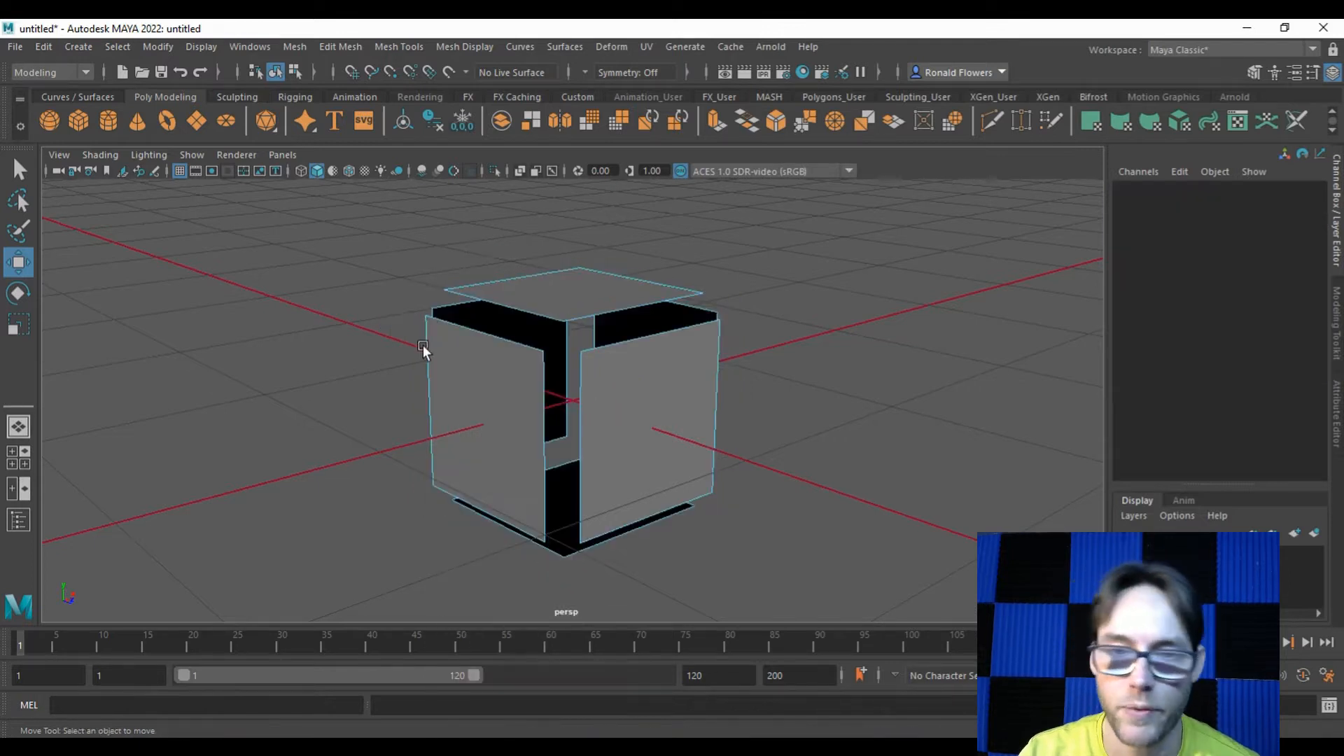
pyautogui.moveTo(639, 310)
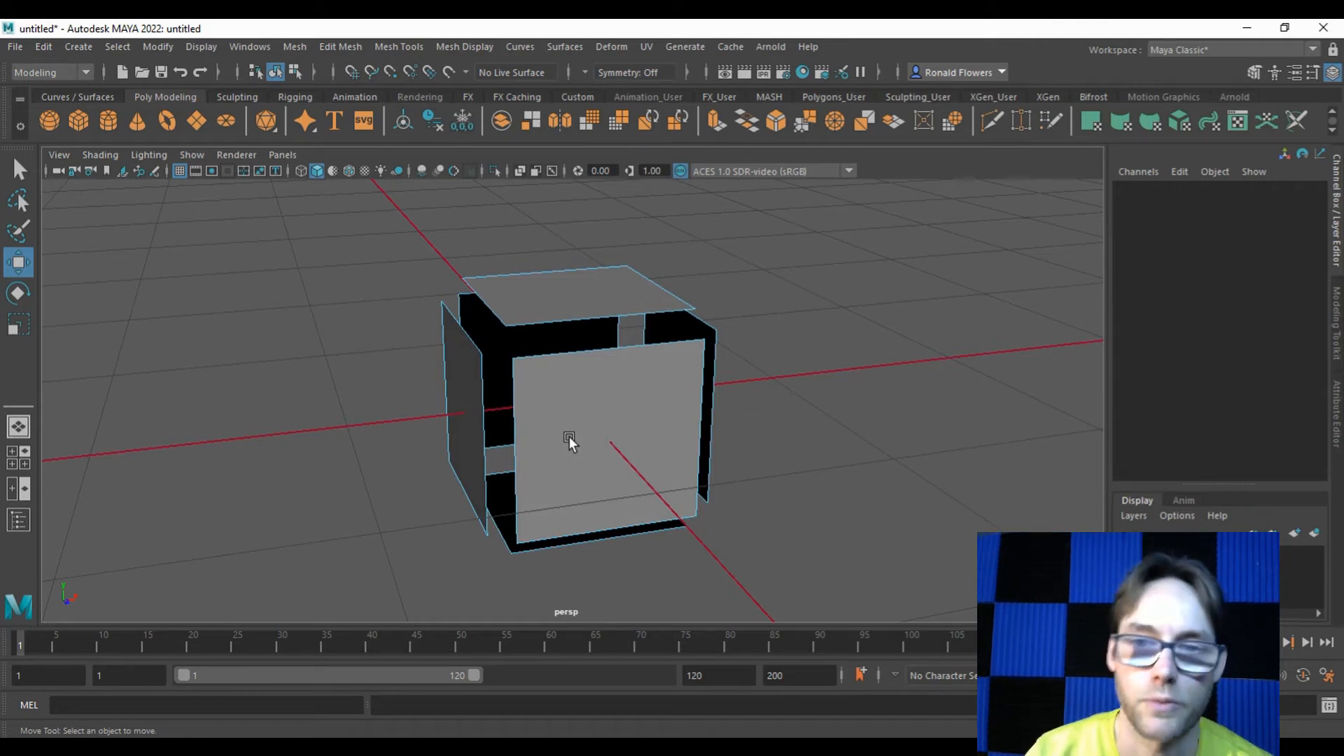
pyautogui.rightClick(570, 437)
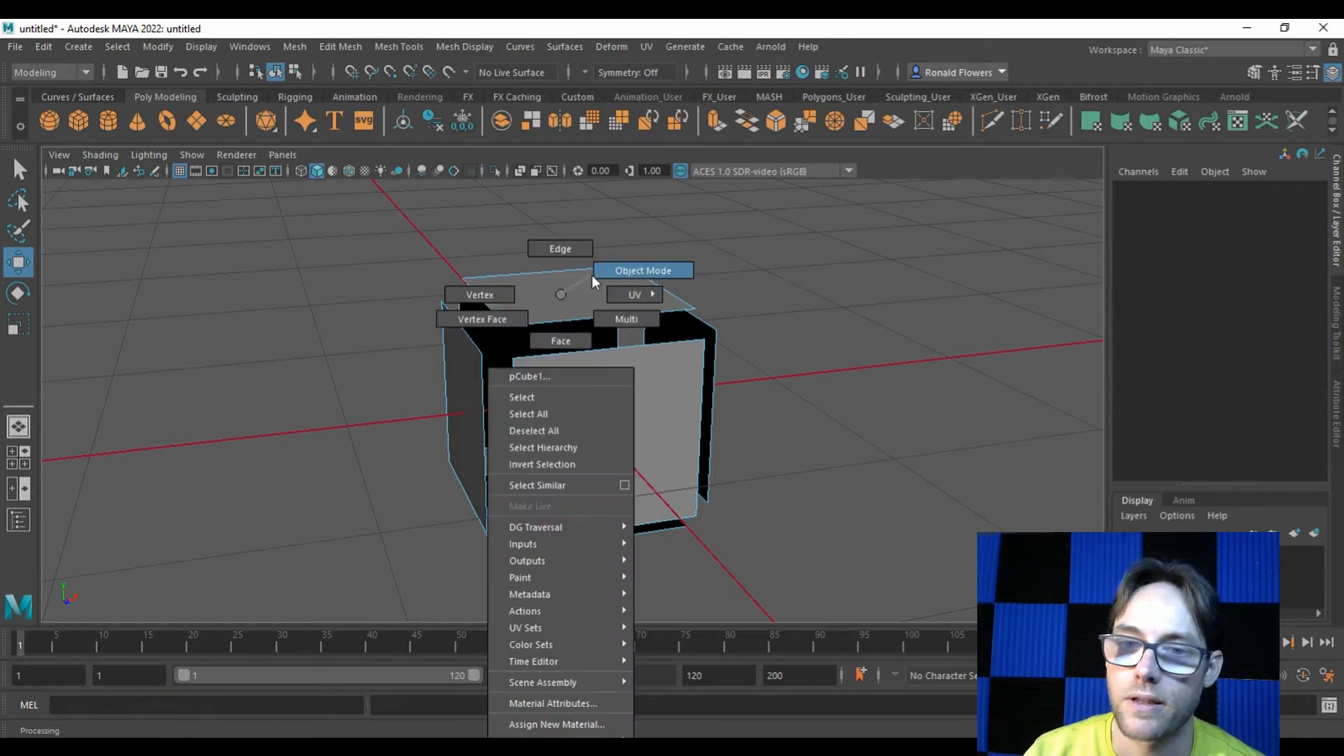
pyautogui.click(642, 270)
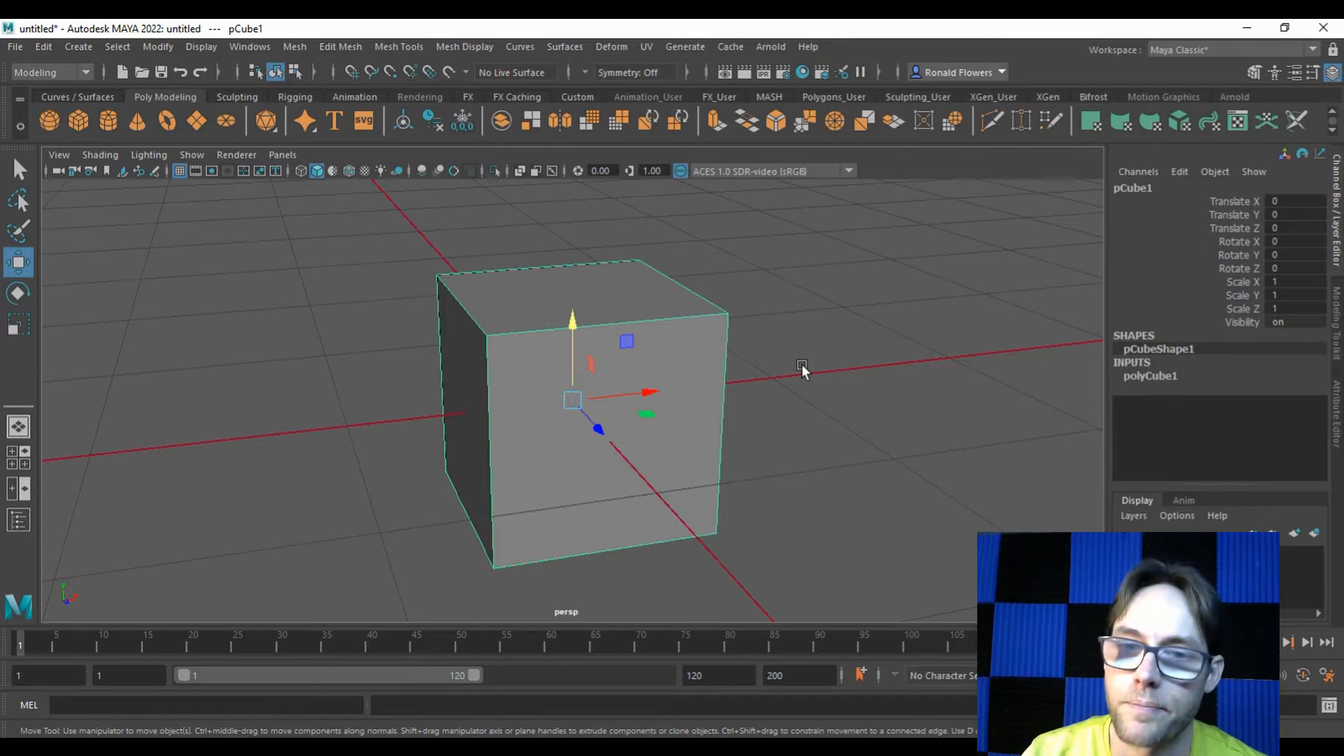
pyautogui.moveTo(113, 261)
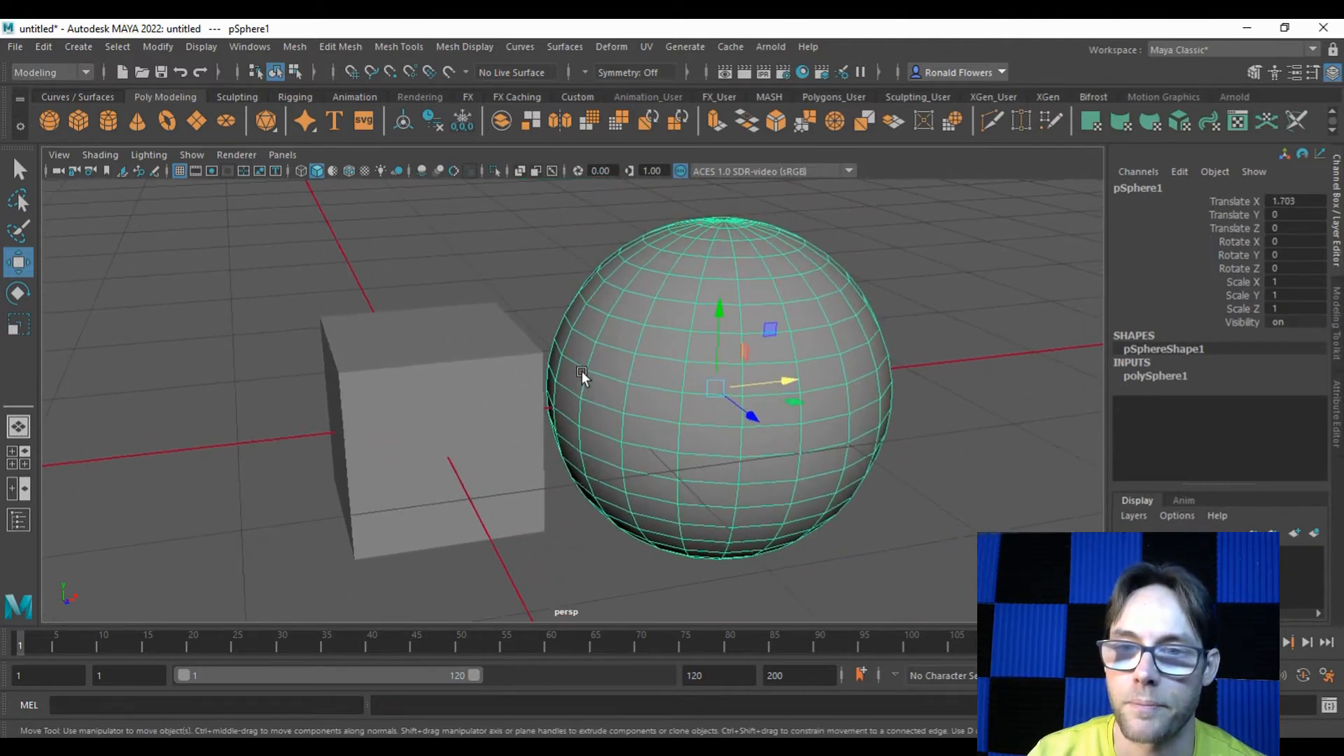
pyautogui.moveTo(537, 249)
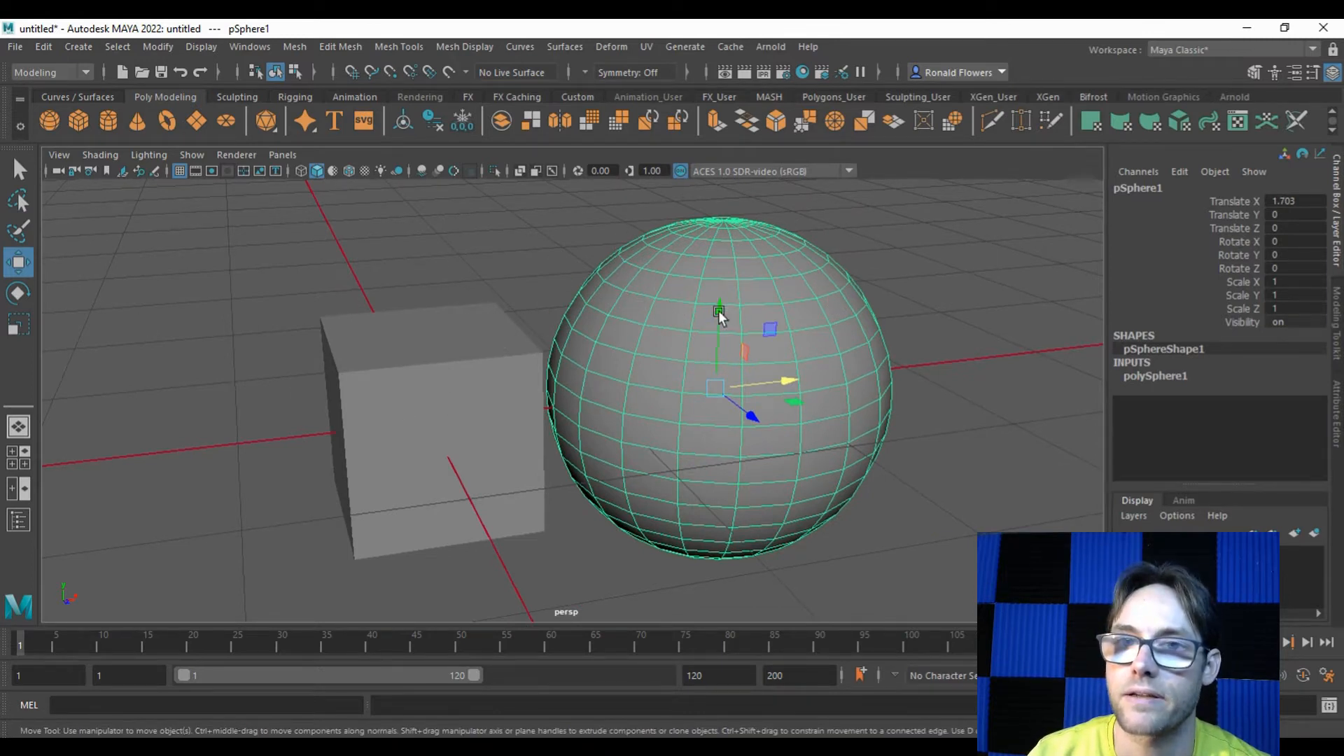
pyautogui.moveTo(590, 327)
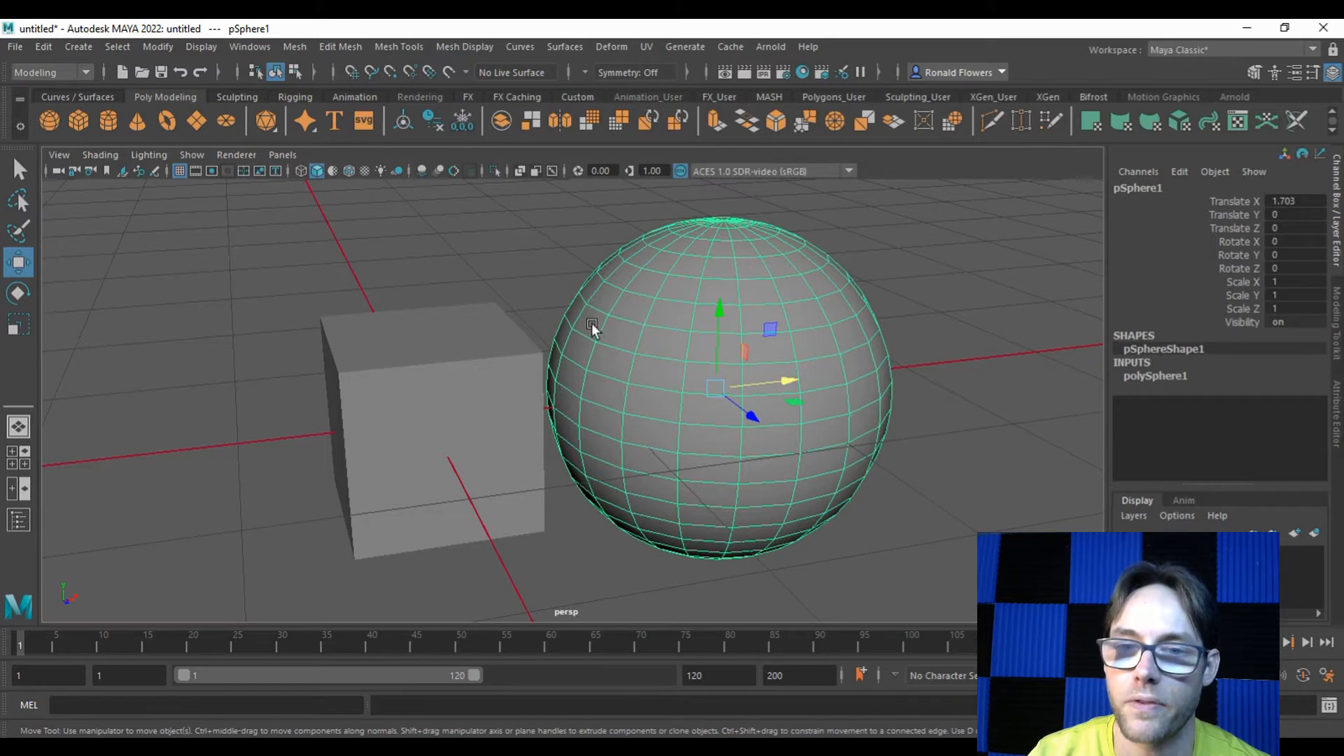
# Select pCube1 in the viewport as the object for UV editing.
pyautogui.click(386, 428)
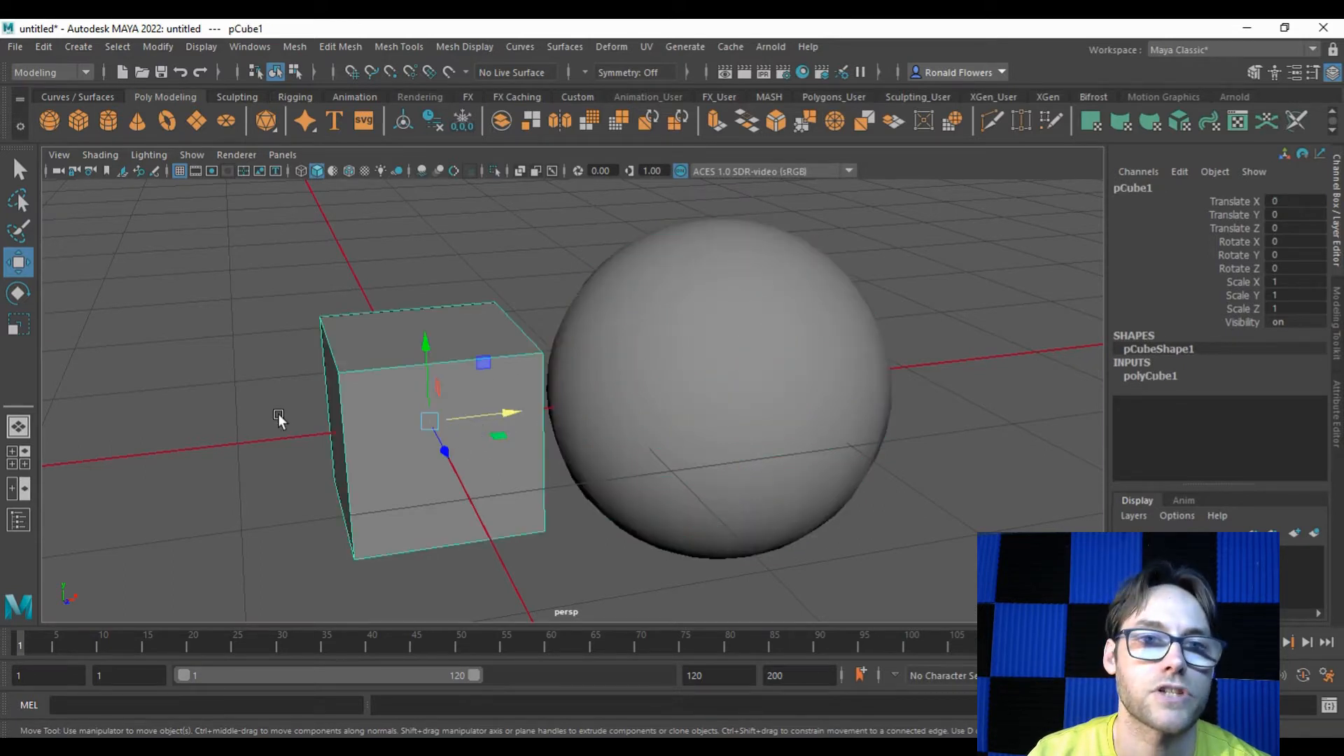
pyautogui.click(49, 72)
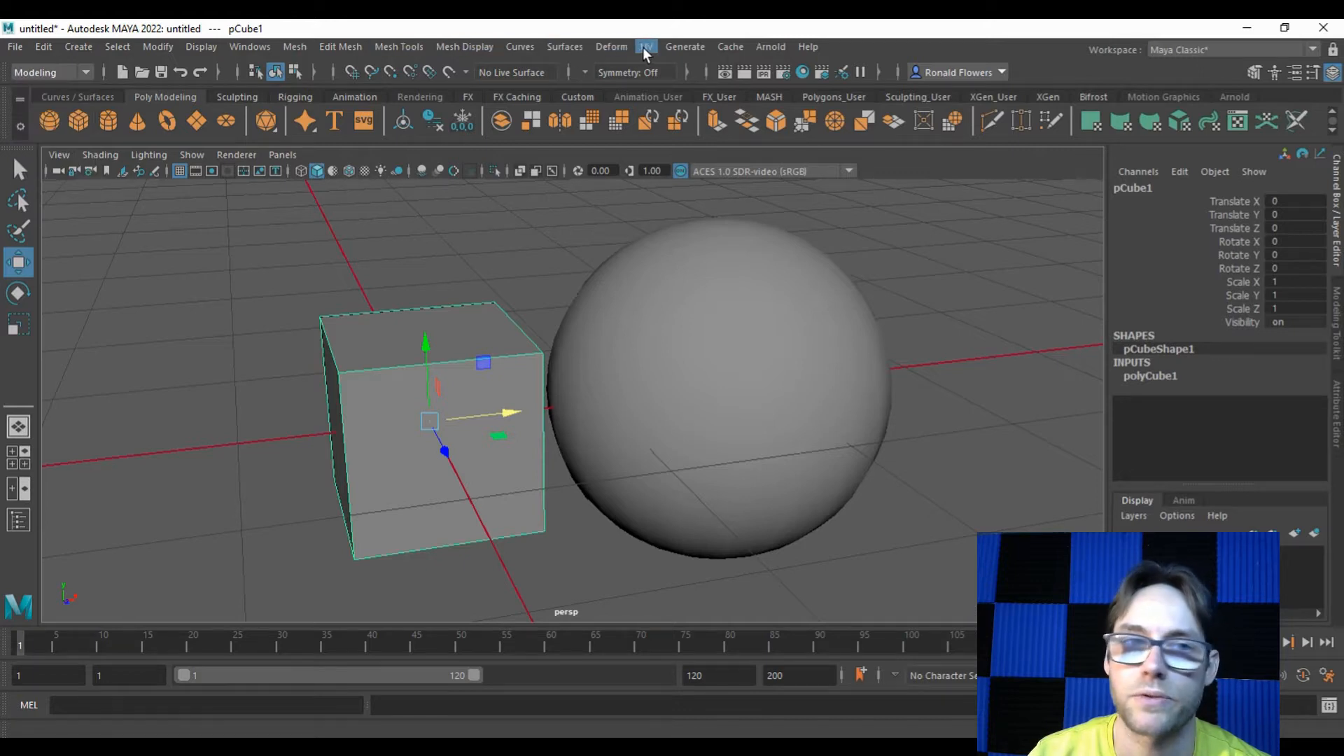
# Show the UV Editor with pCube1's cross-shaped layout floating beside the viewport.
pyautogui.click(644, 46)
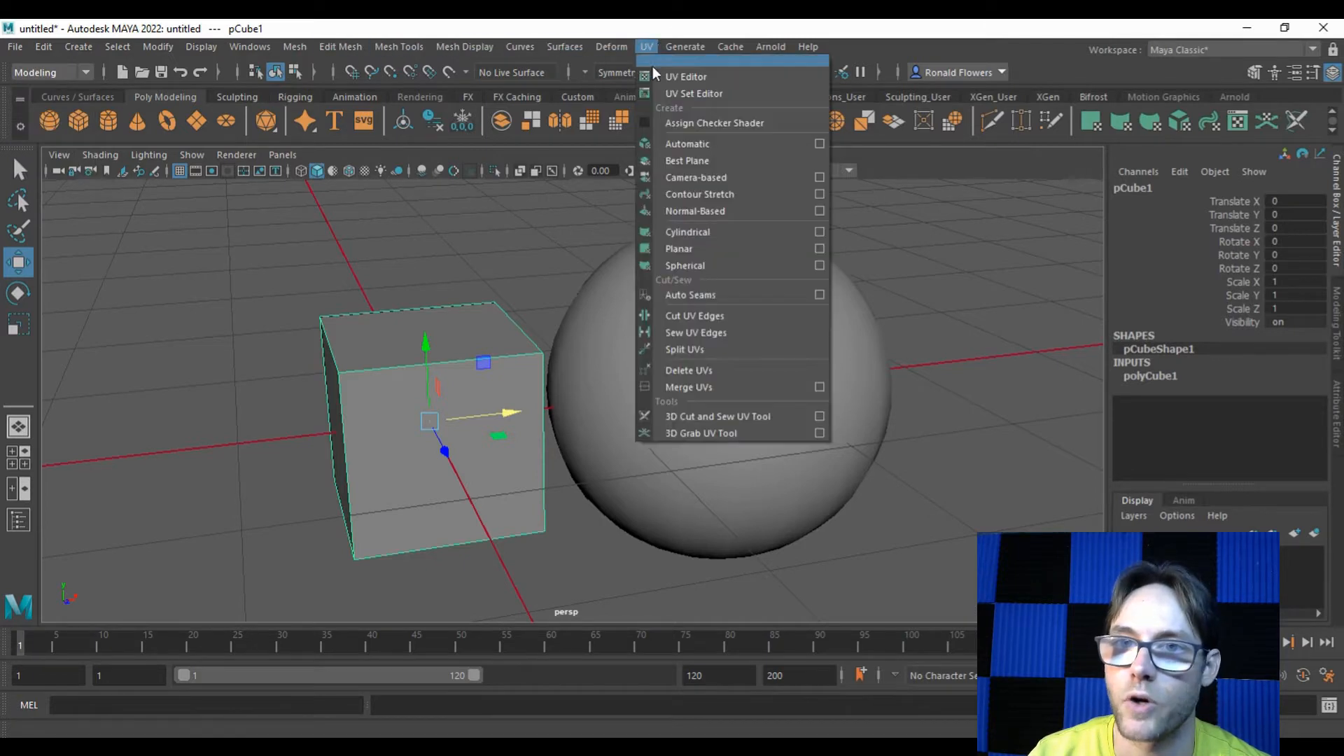
pyautogui.click(686, 75)
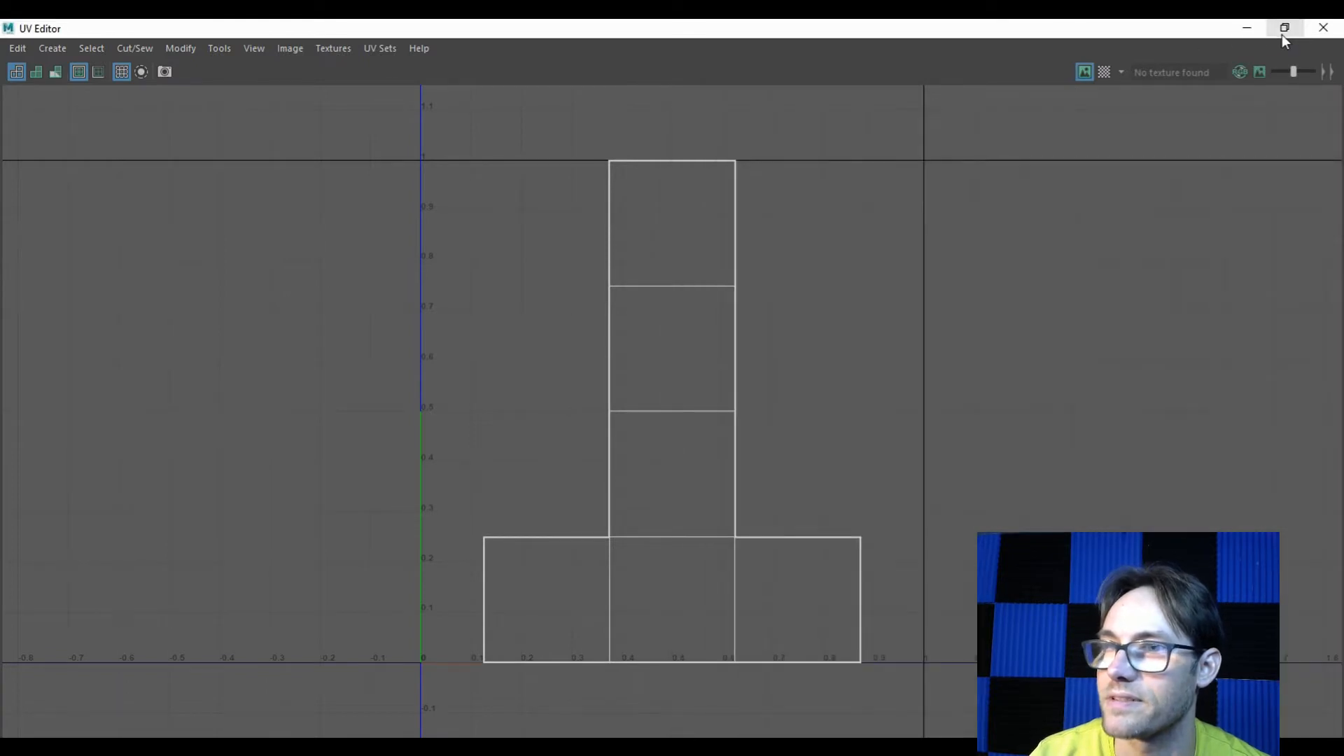
pyautogui.click(1284, 28)
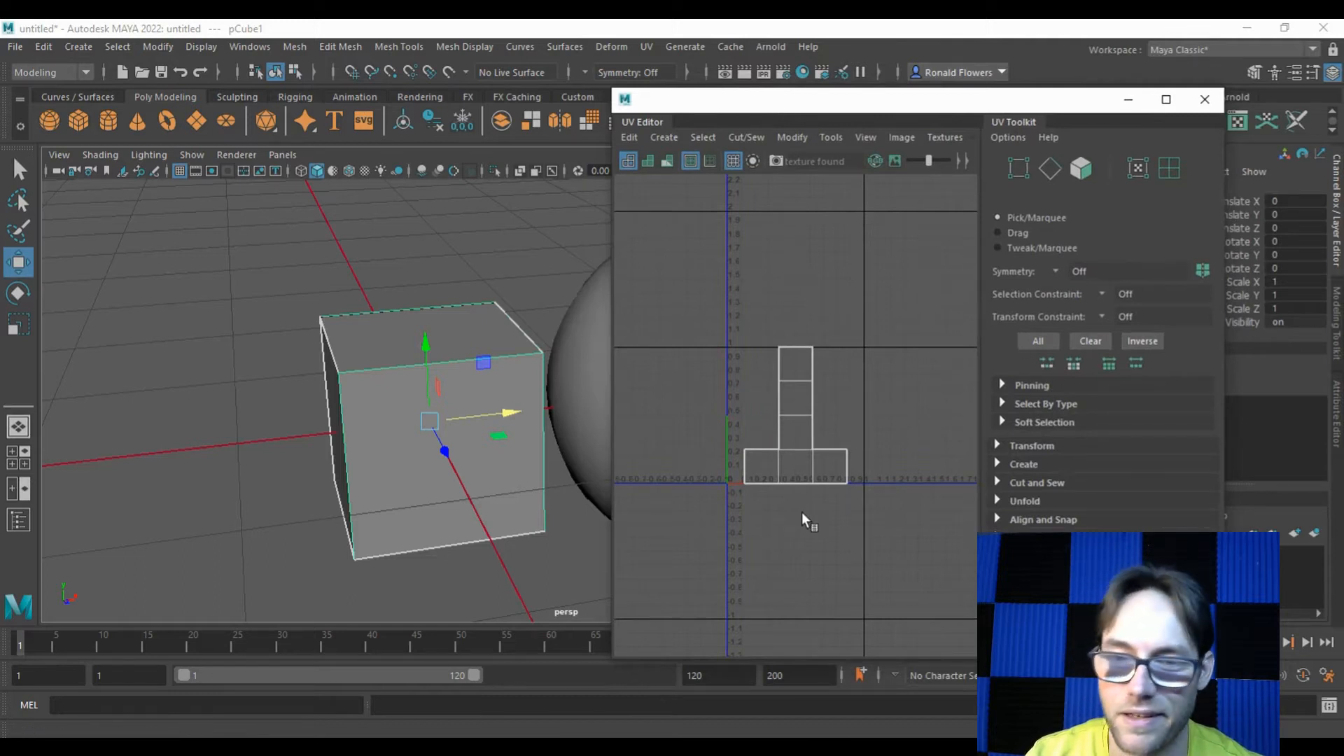
pyautogui.moveTo(857, 383)
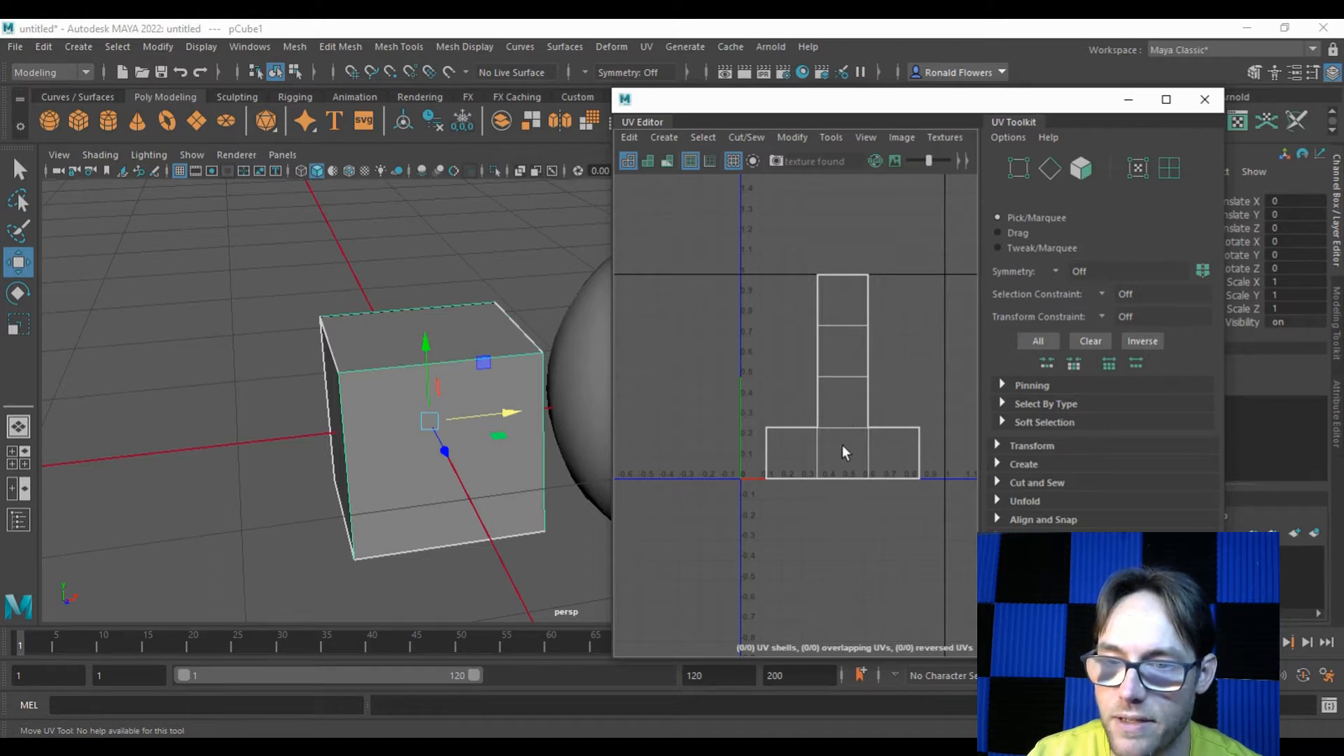
pyautogui.moveTo(848, 485)
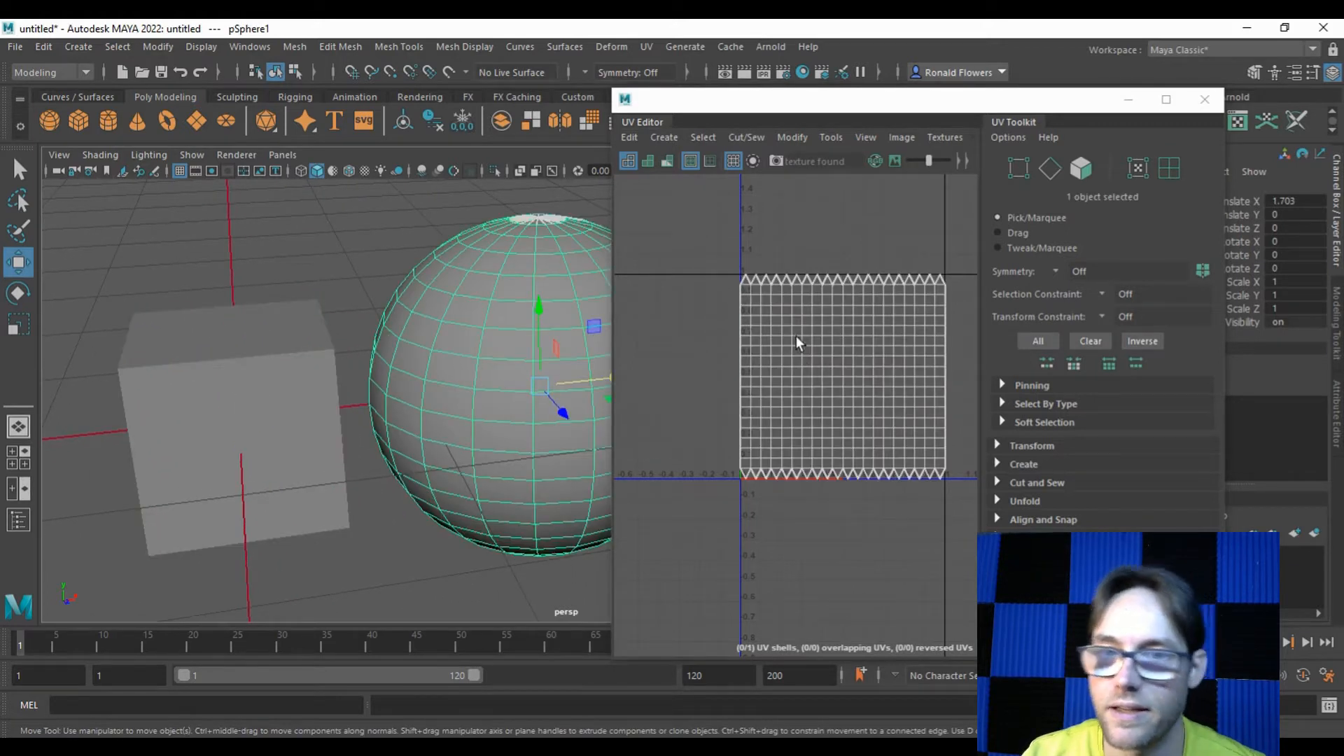
pyautogui.moveTo(887, 460)
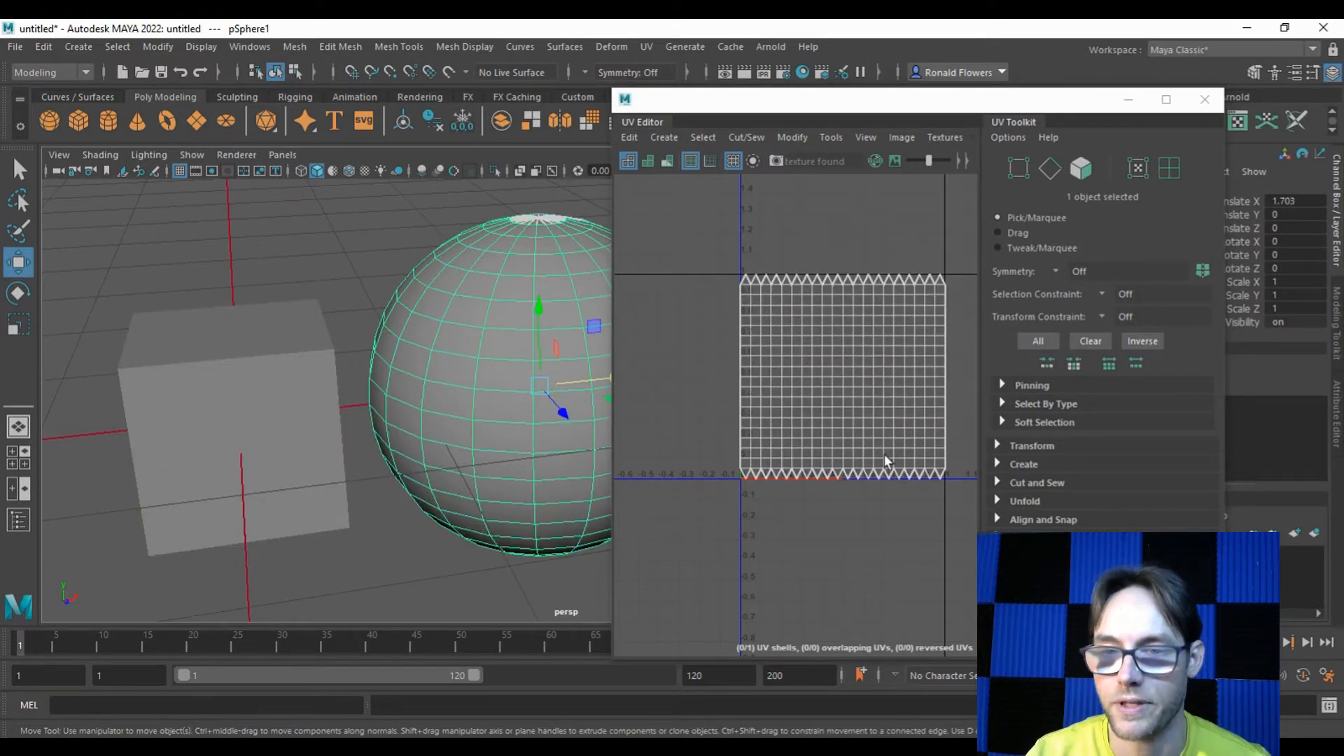
pyautogui.moveTo(797, 237)
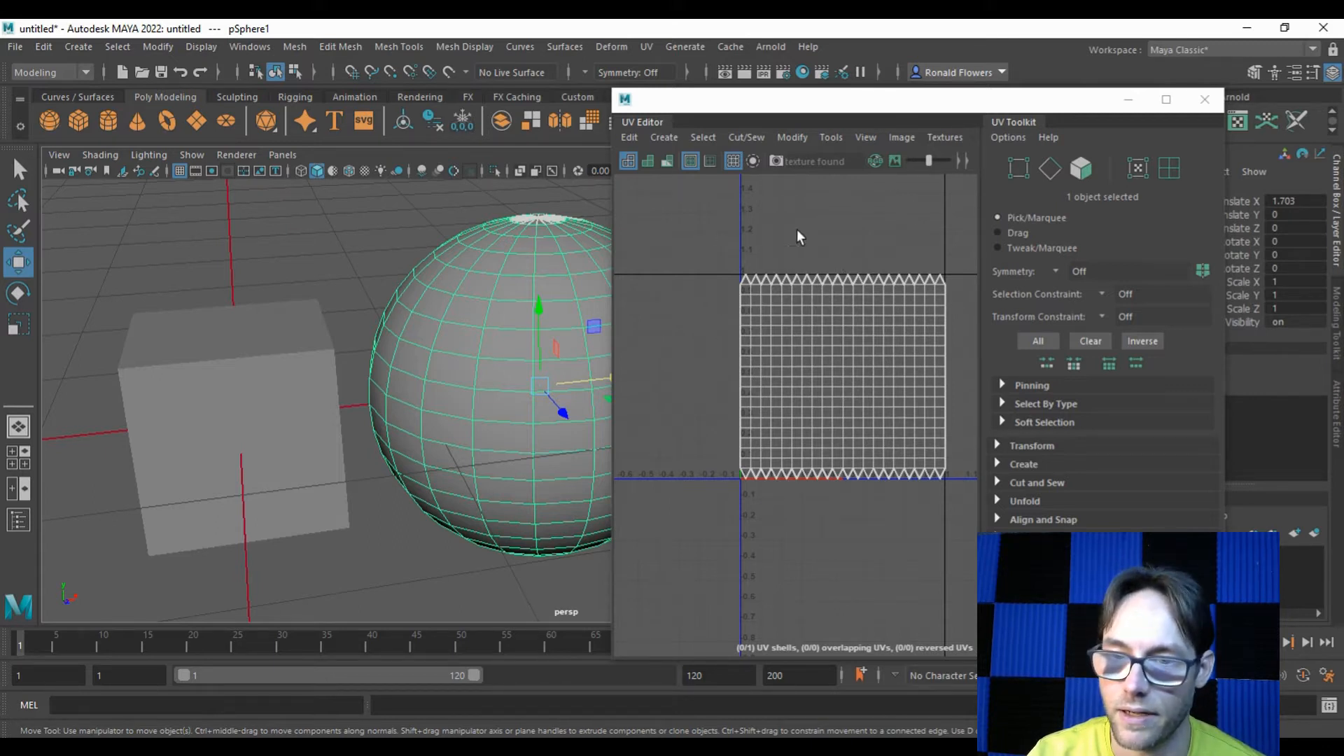
pyautogui.moveTo(861, 394)
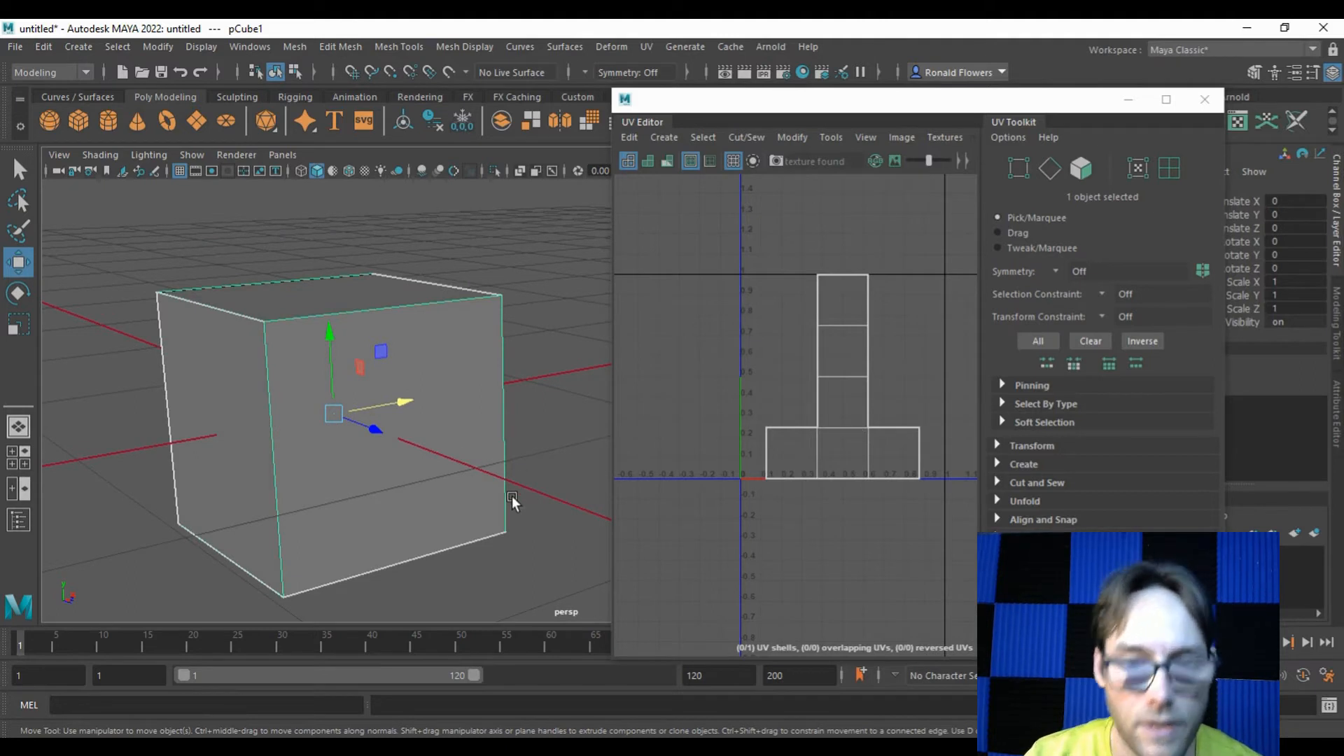
pyautogui.moveTo(673, 448)
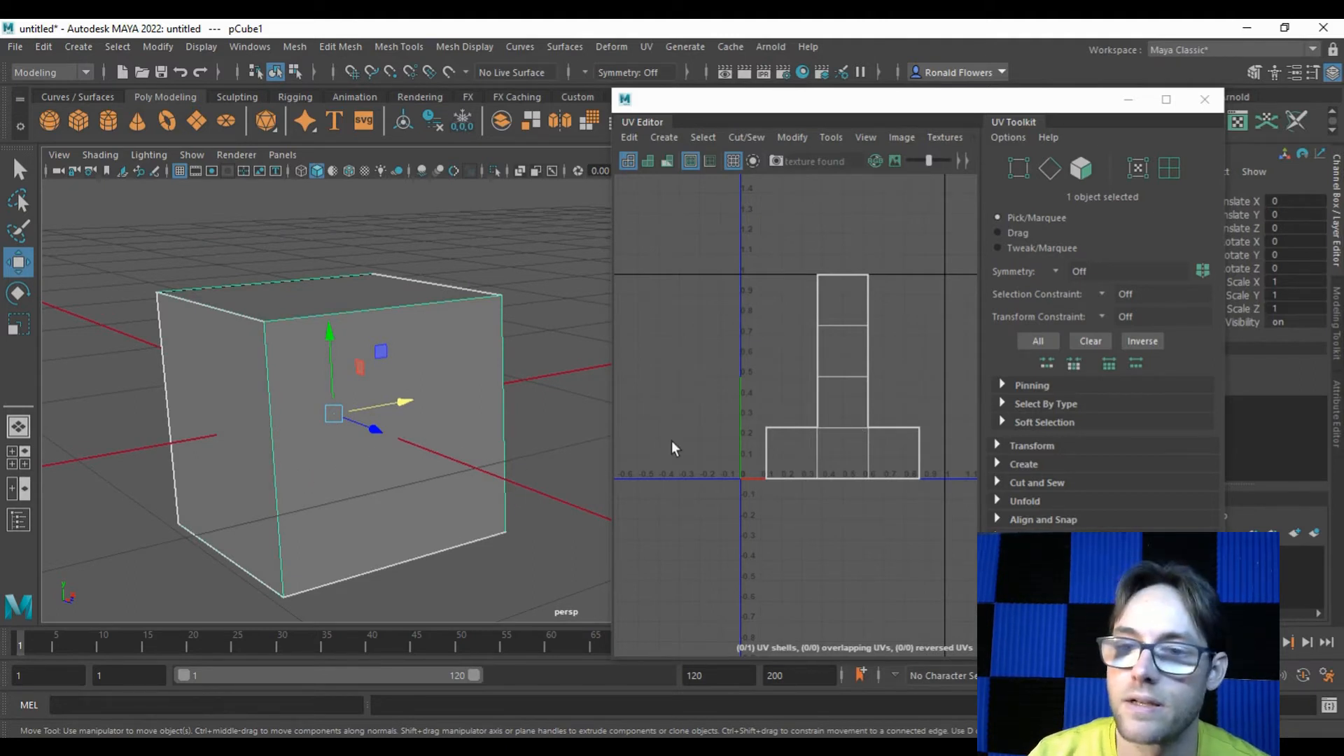
pyautogui.moveTo(770, 401)
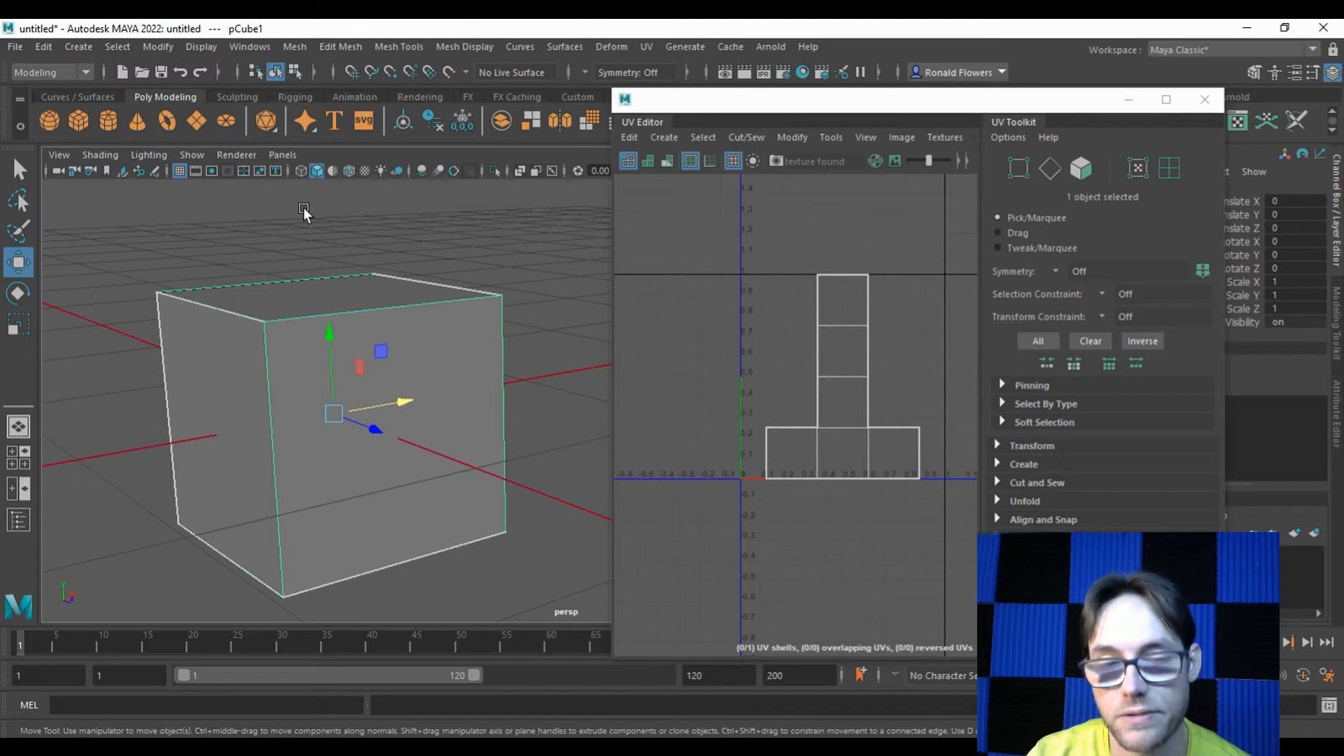
pyautogui.moveTo(380, 314)
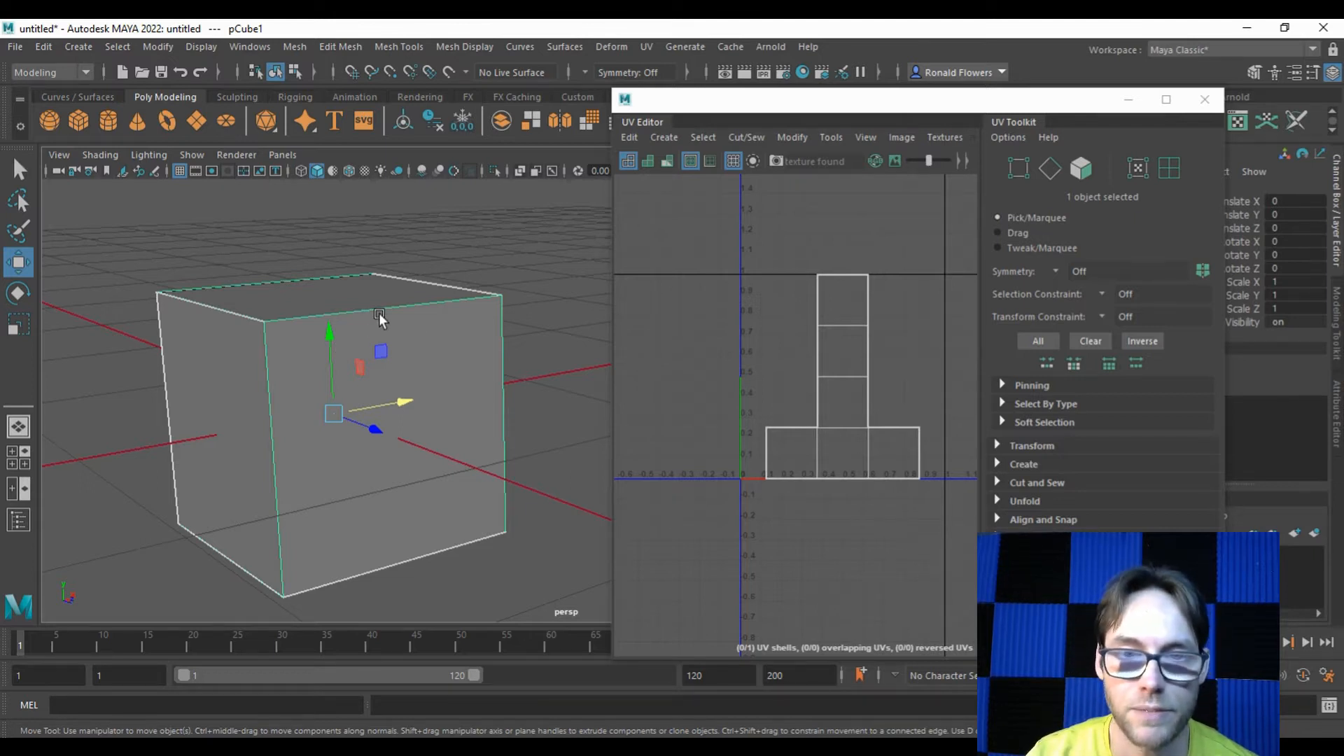
pyautogui.moveTo(496, 287)
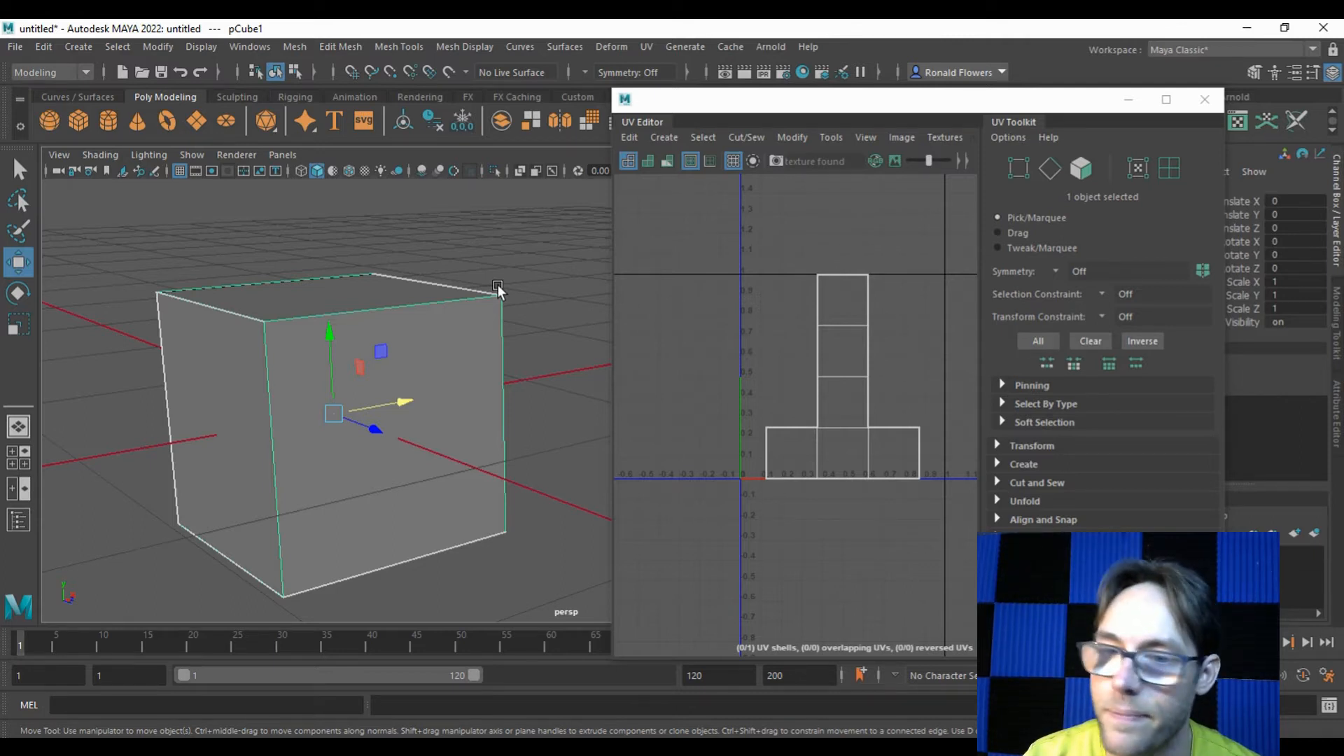
pyautogui.moveTo(452, 317)
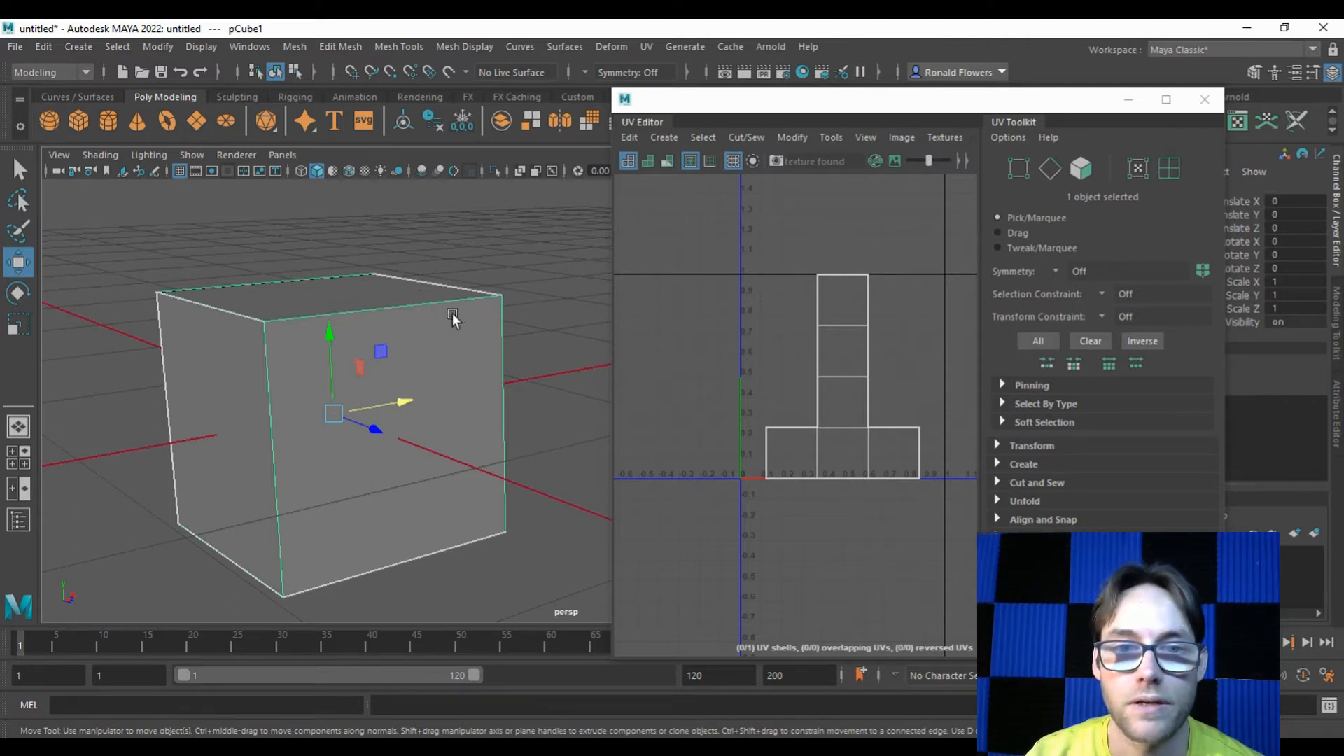
pyautogui.moveTo(525, 191)
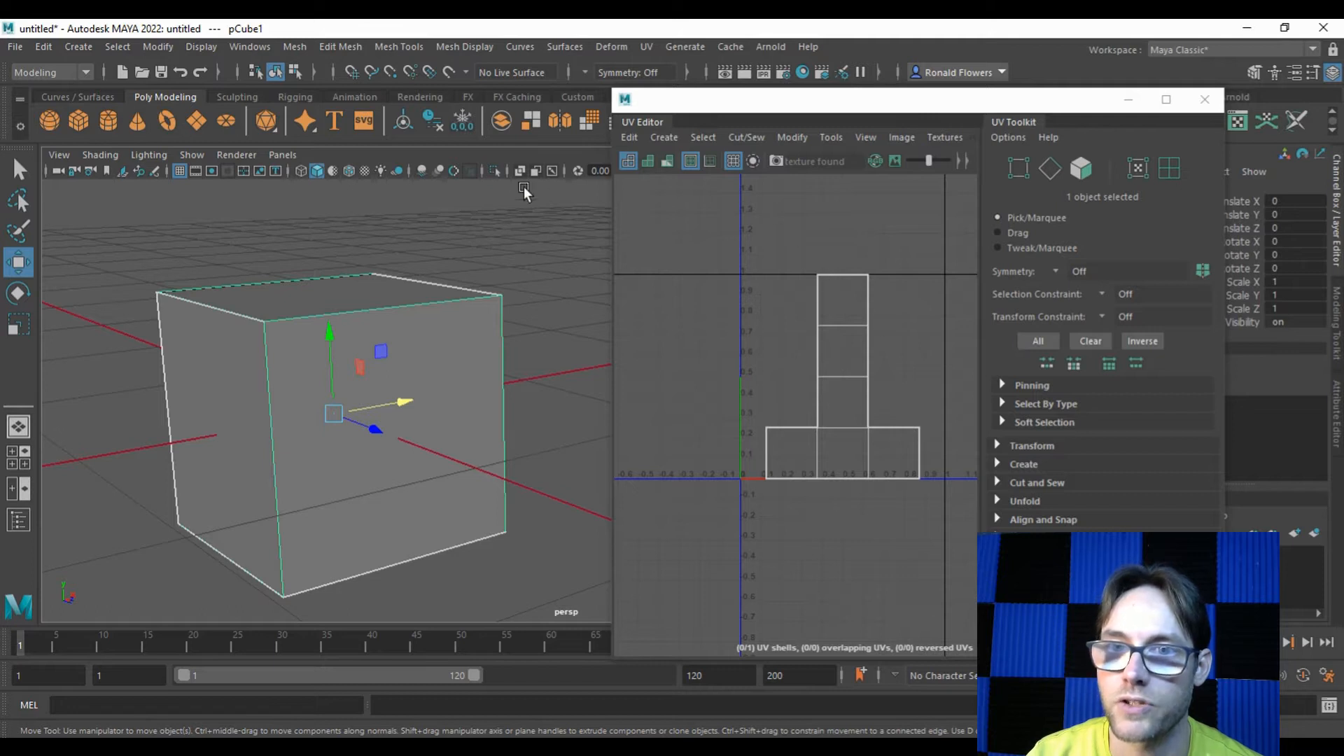
pyautogui.moveTo(662, 137)
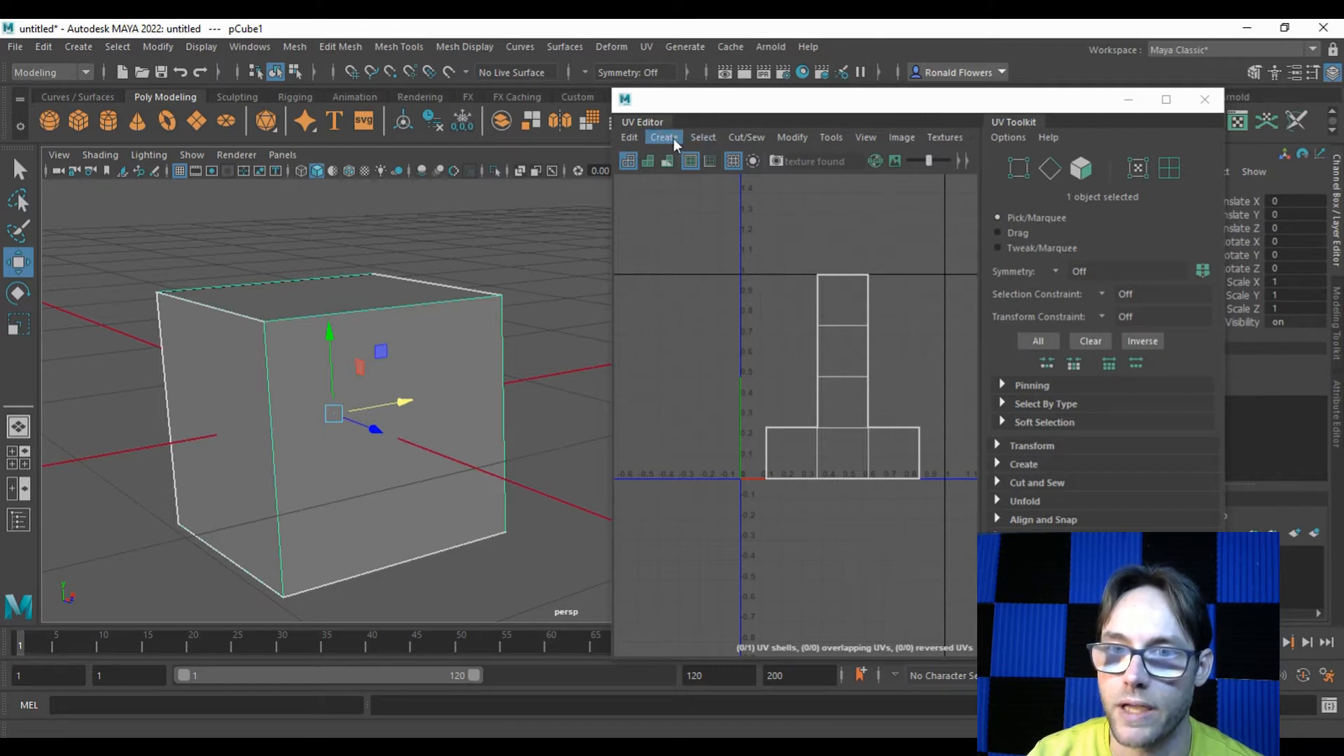
# Apply a default planar projection to pCube1 from the Planar Mapping Options dialog.
pyautogui.click(662, 137)
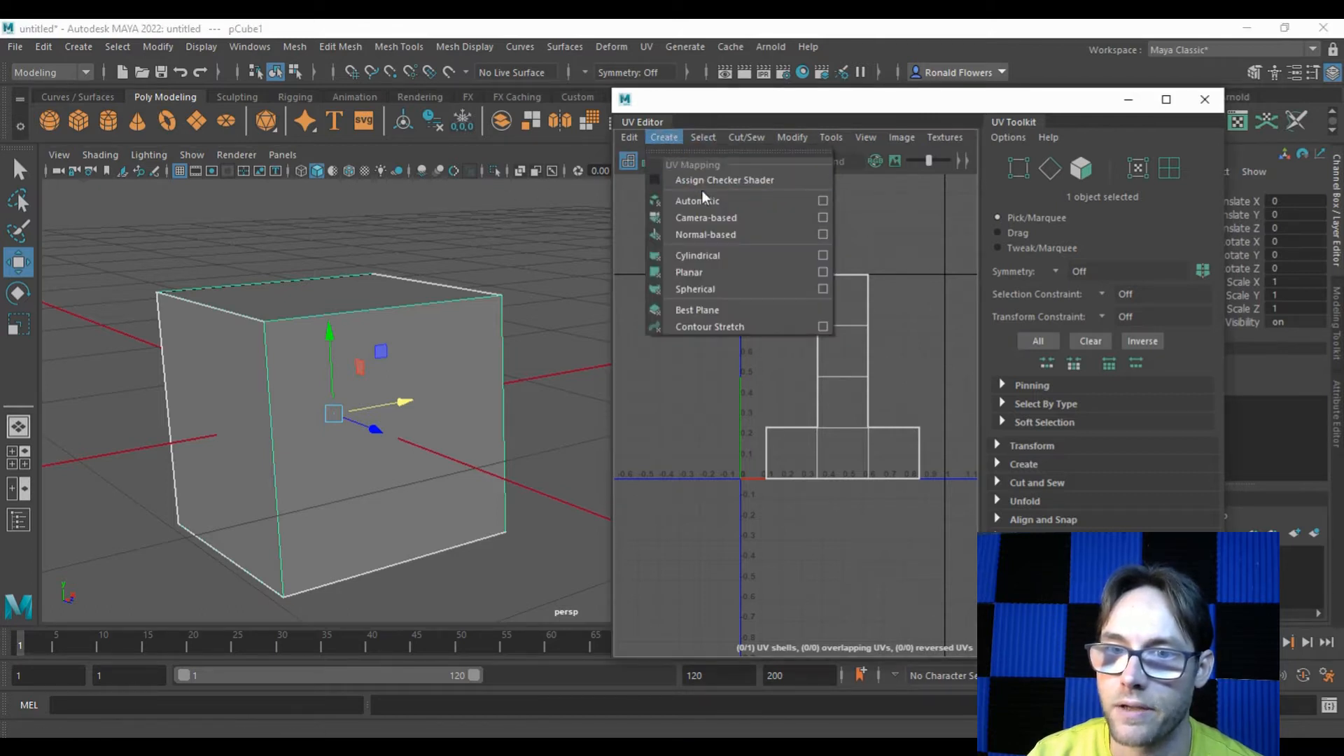
pyautogui.moveTo(724, 179)
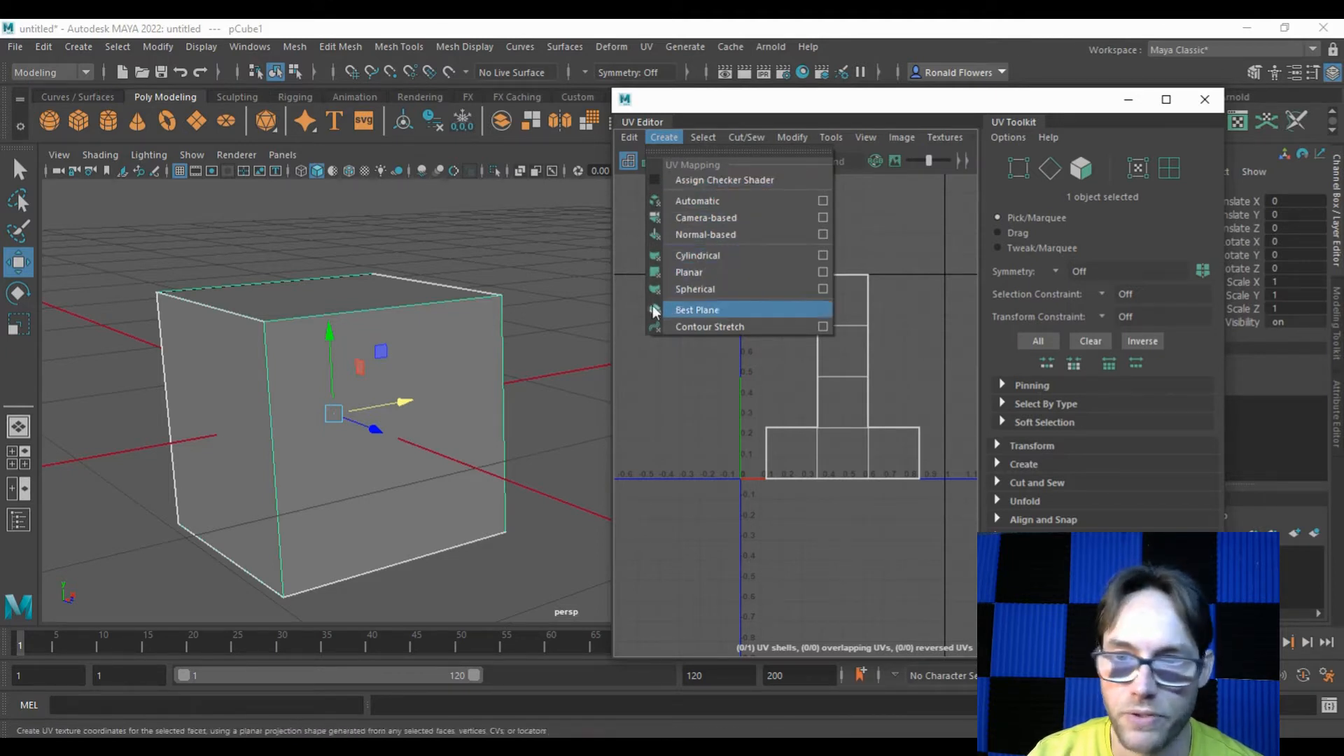
pyautogui.moveTo(796, 272)
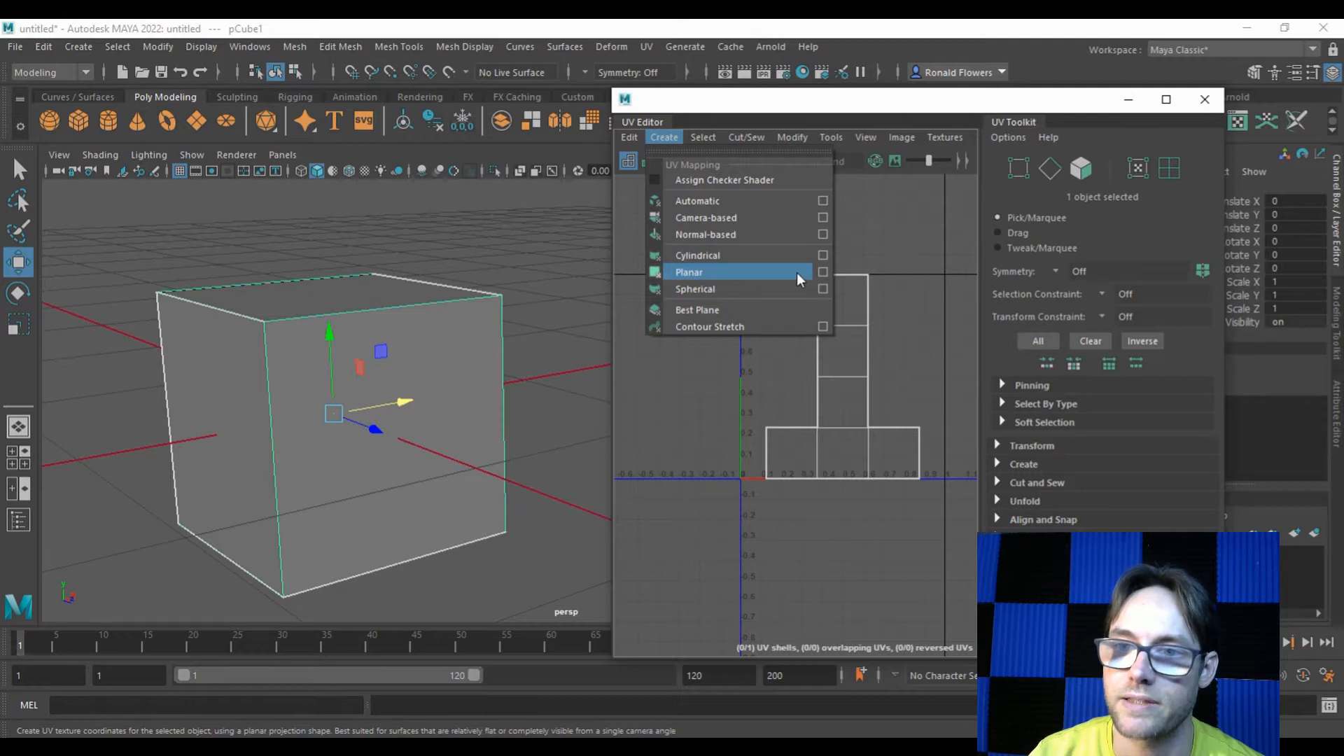
pyautogui.click(821, 271)
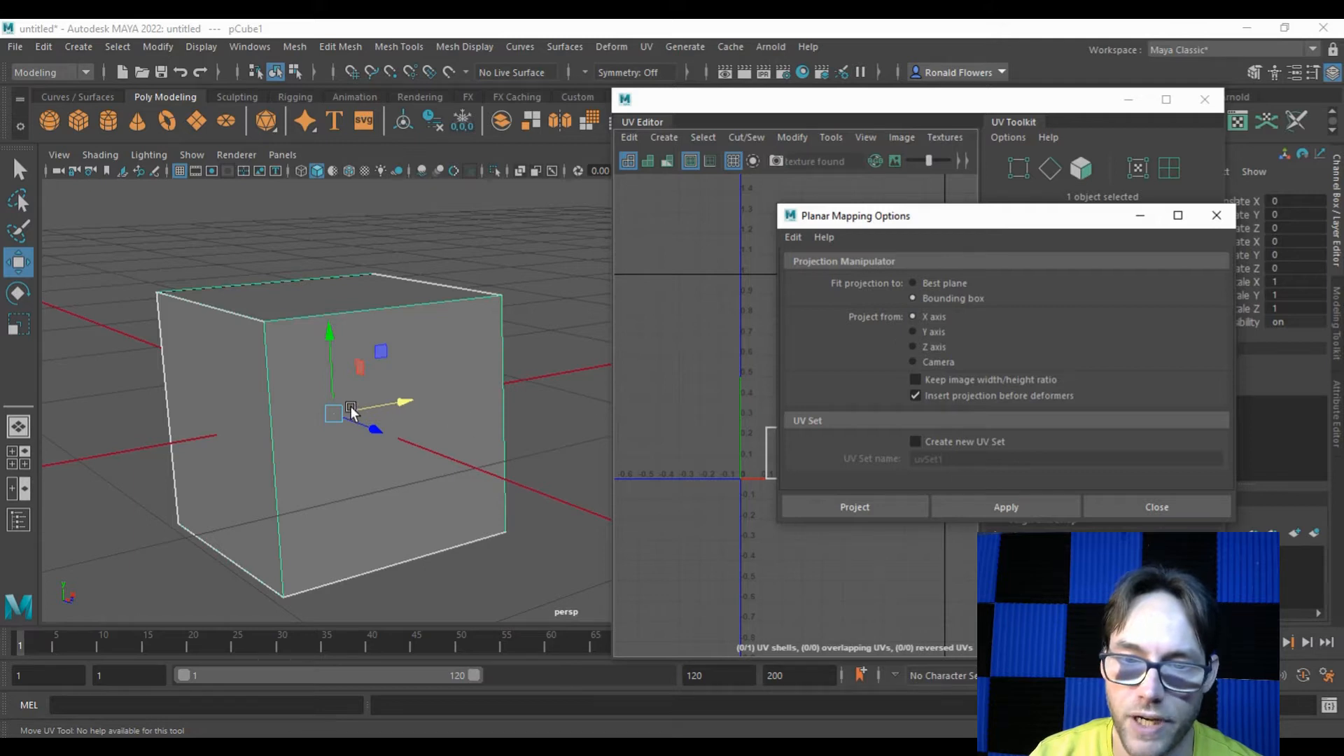
pyautogui.moveTo(581, 368)
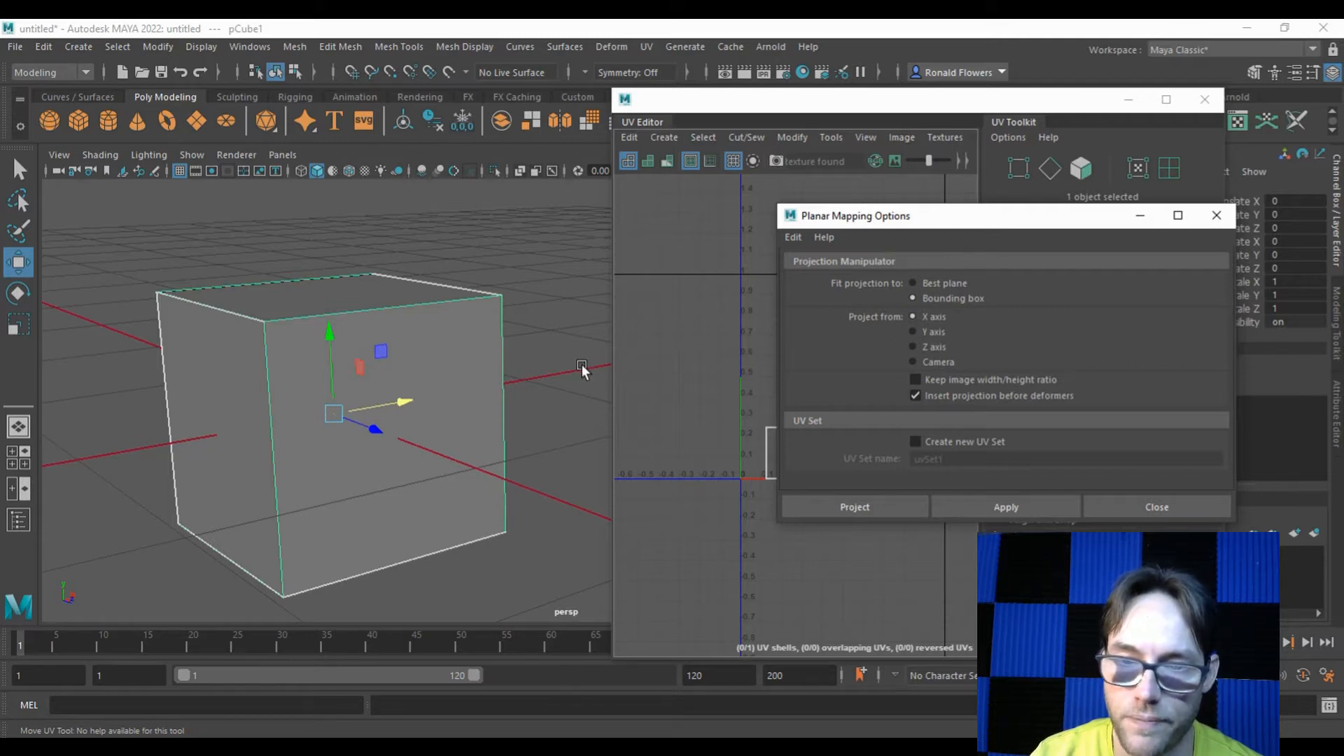
pyautogui.click(853, 507)
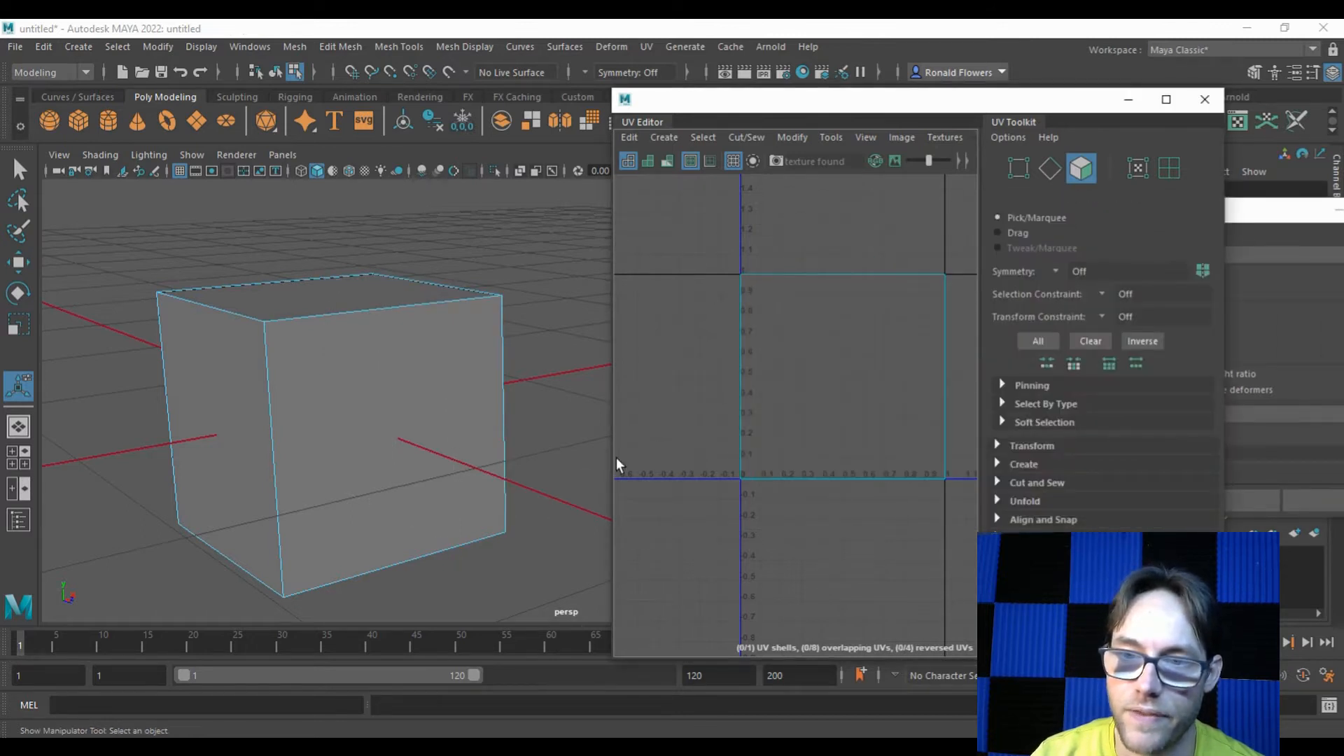
# Project the cube's selected faces from the Y axis as polyPlanarProj2 and close the dialog.
pyautogui.click(219, 452)
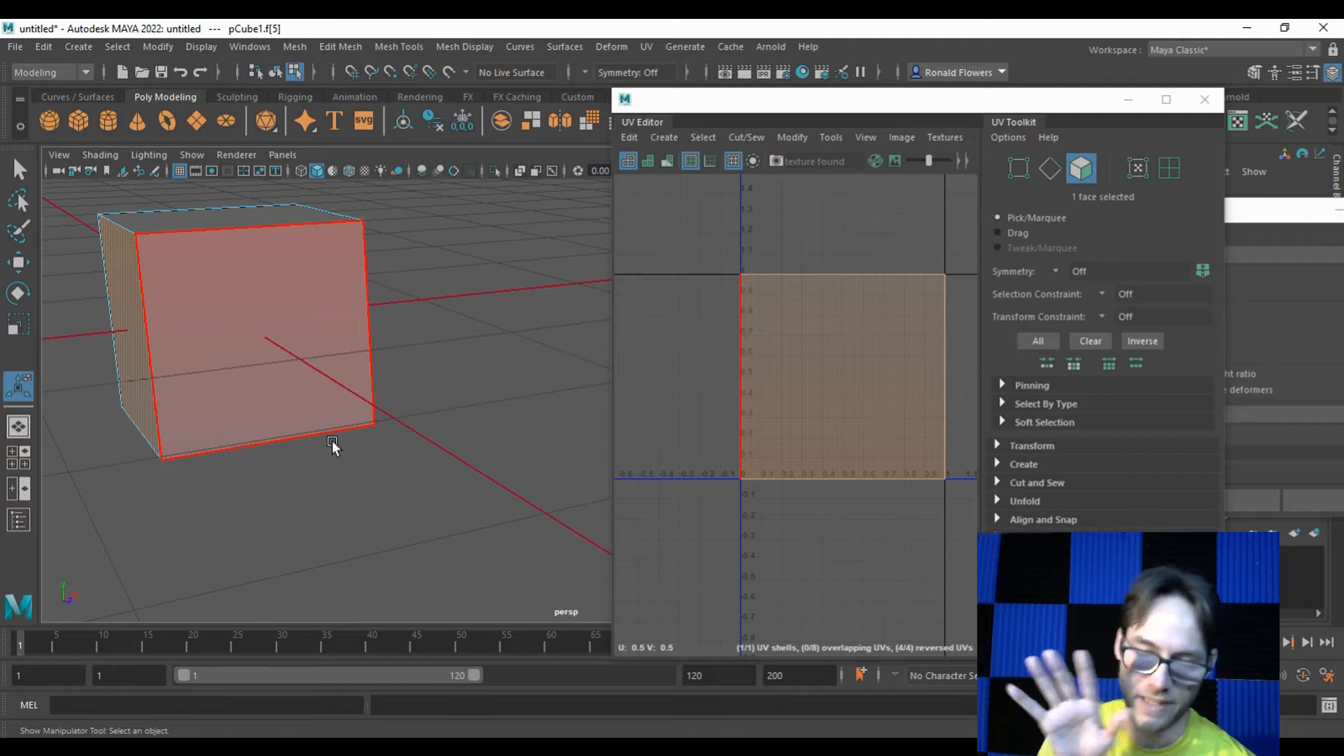
pyautogui.click(437, 468)
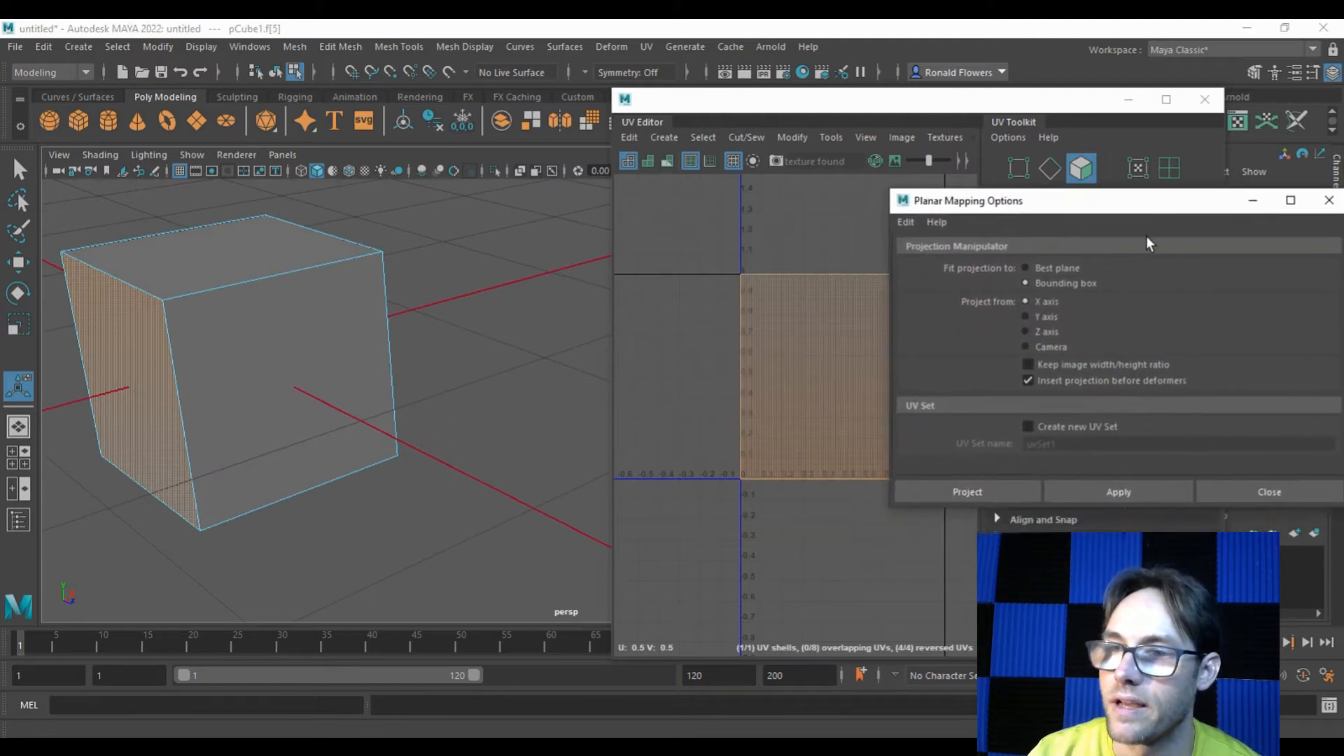
pyautogui.click(1024, 316)
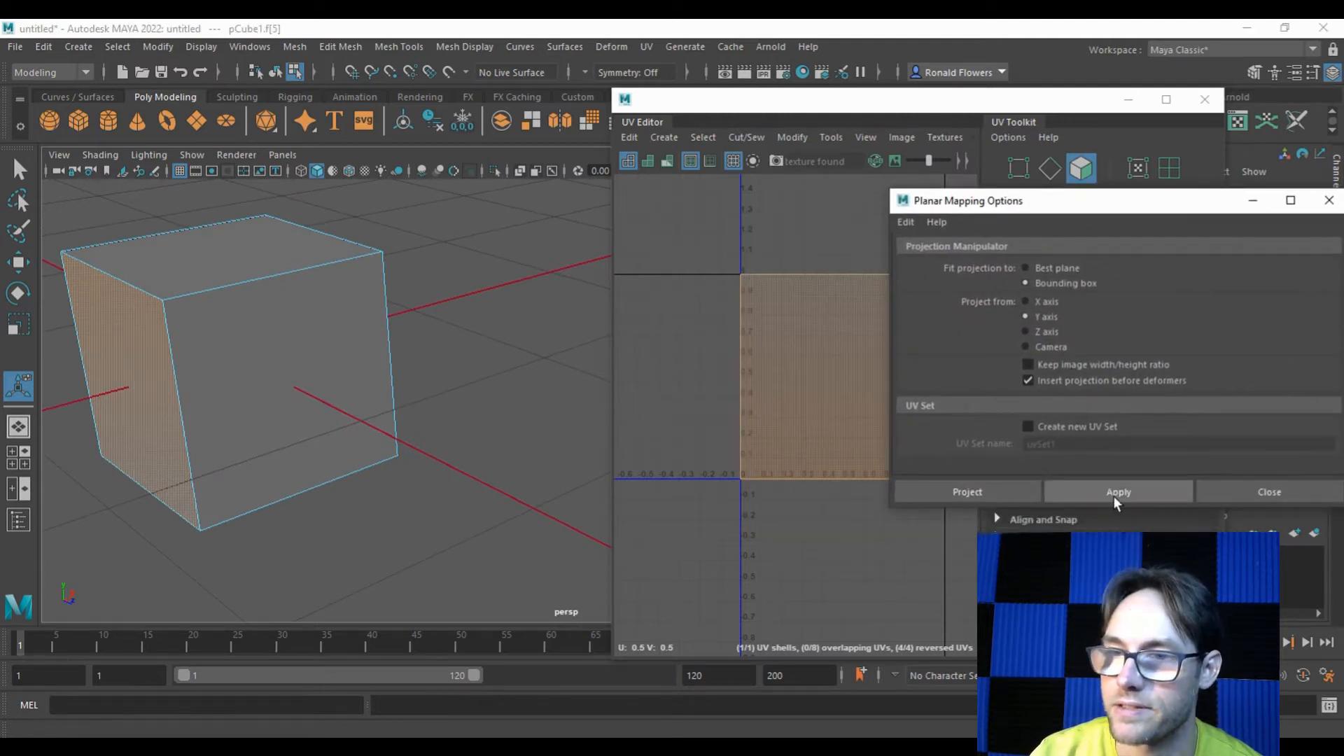
pyautogui.click(1117, 491)
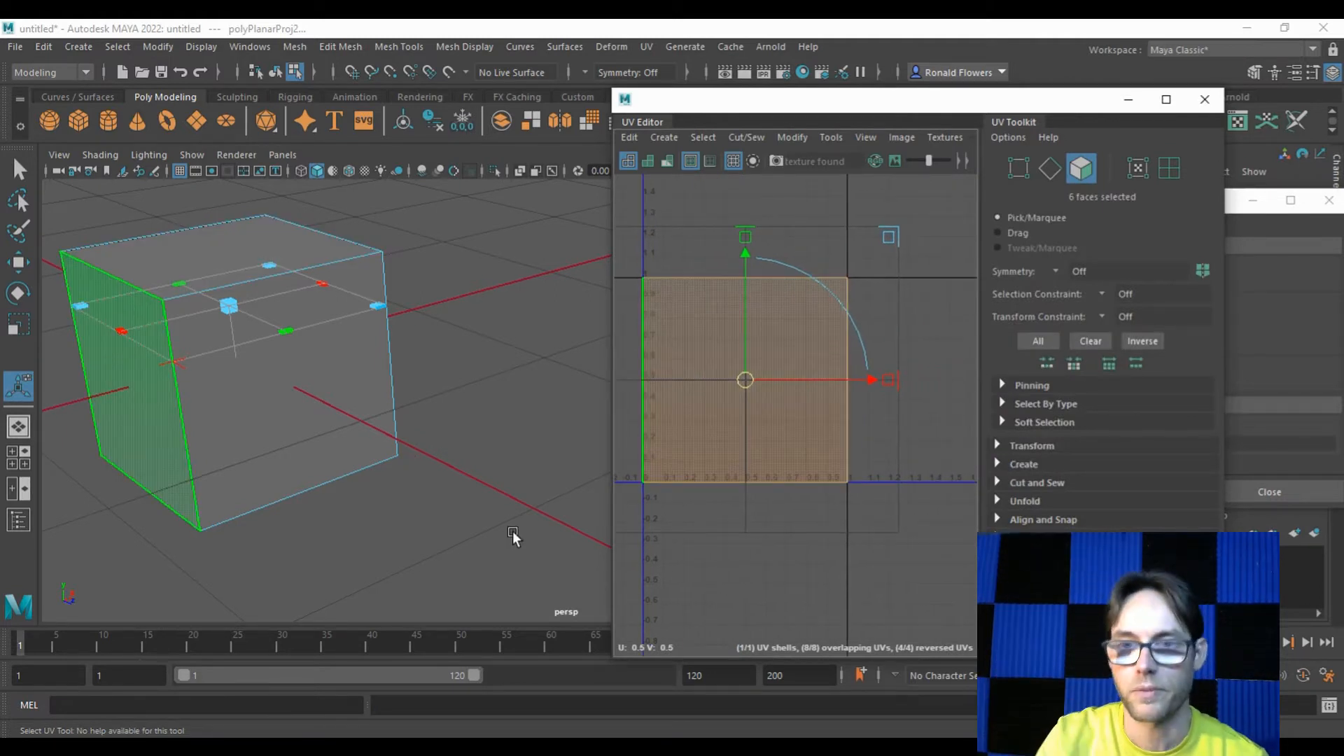
pyautogui.click(743, 376)
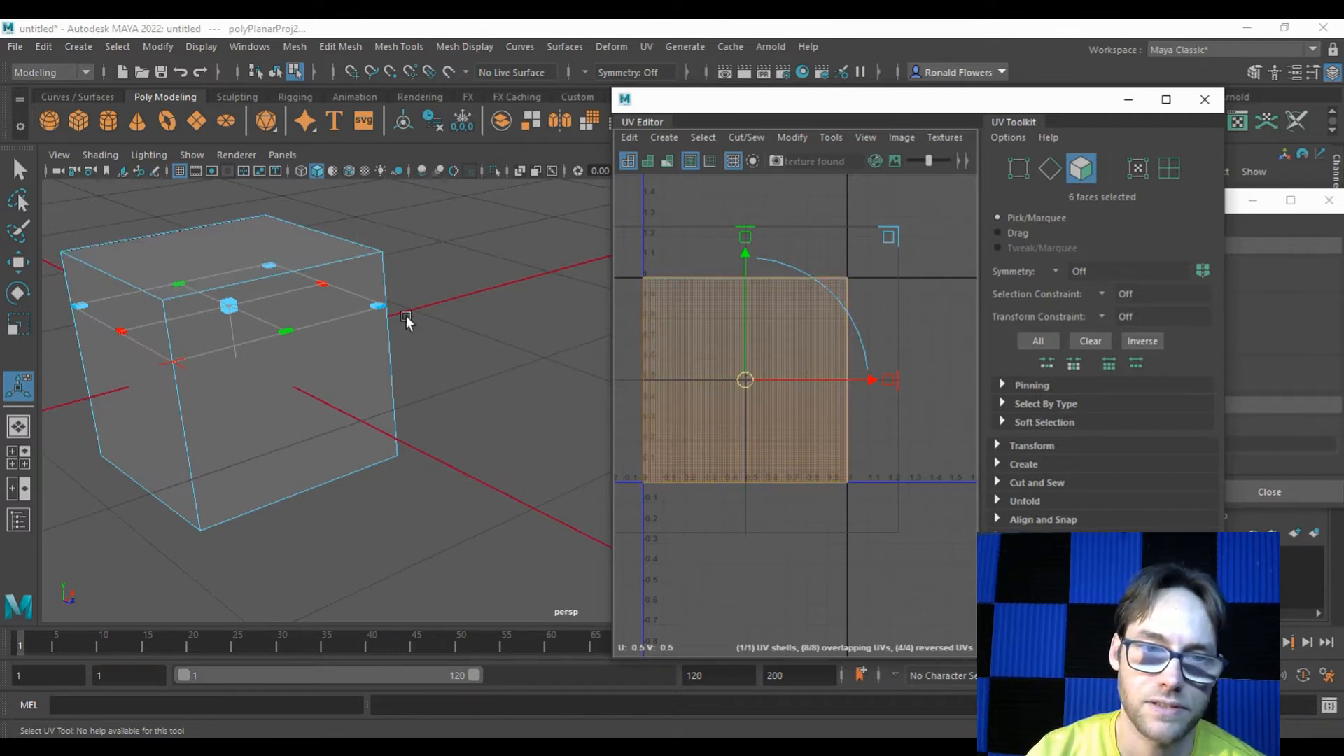
pyautogui.moveTo(560, 420)
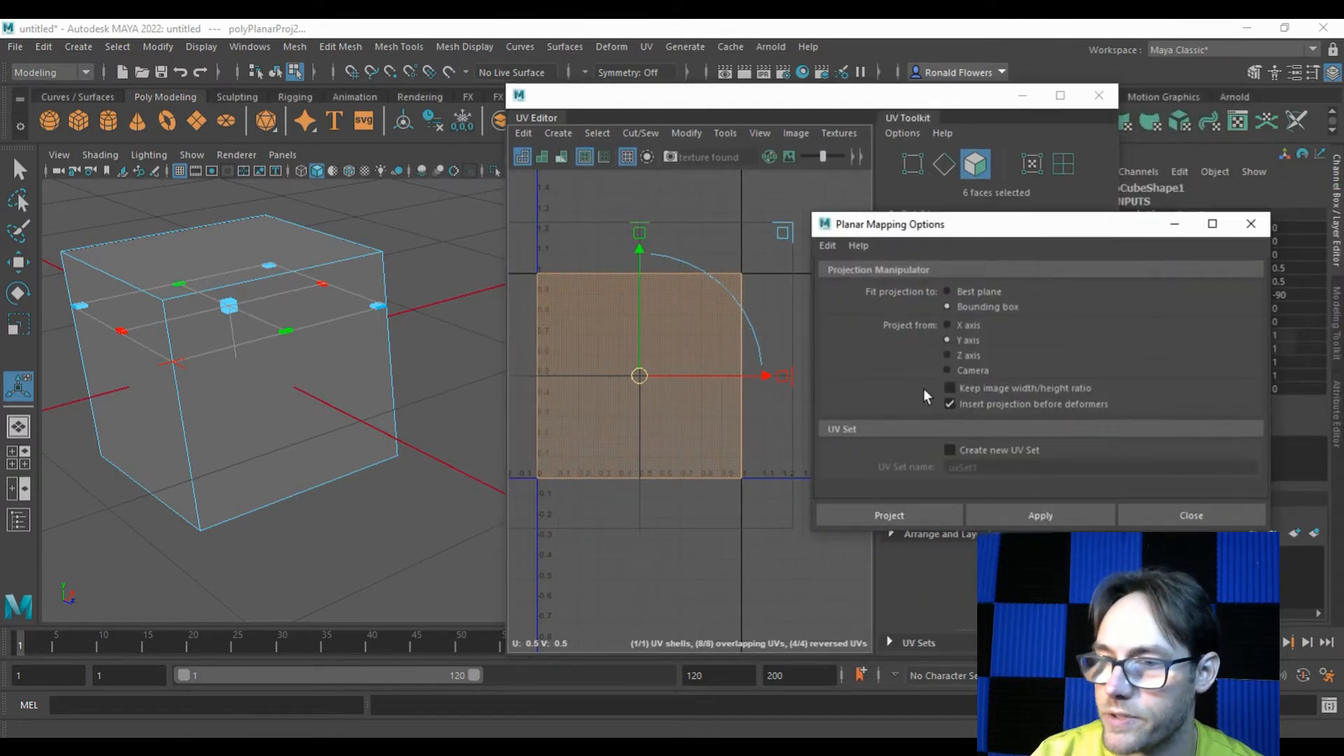
pyautogui.click(889, 516)
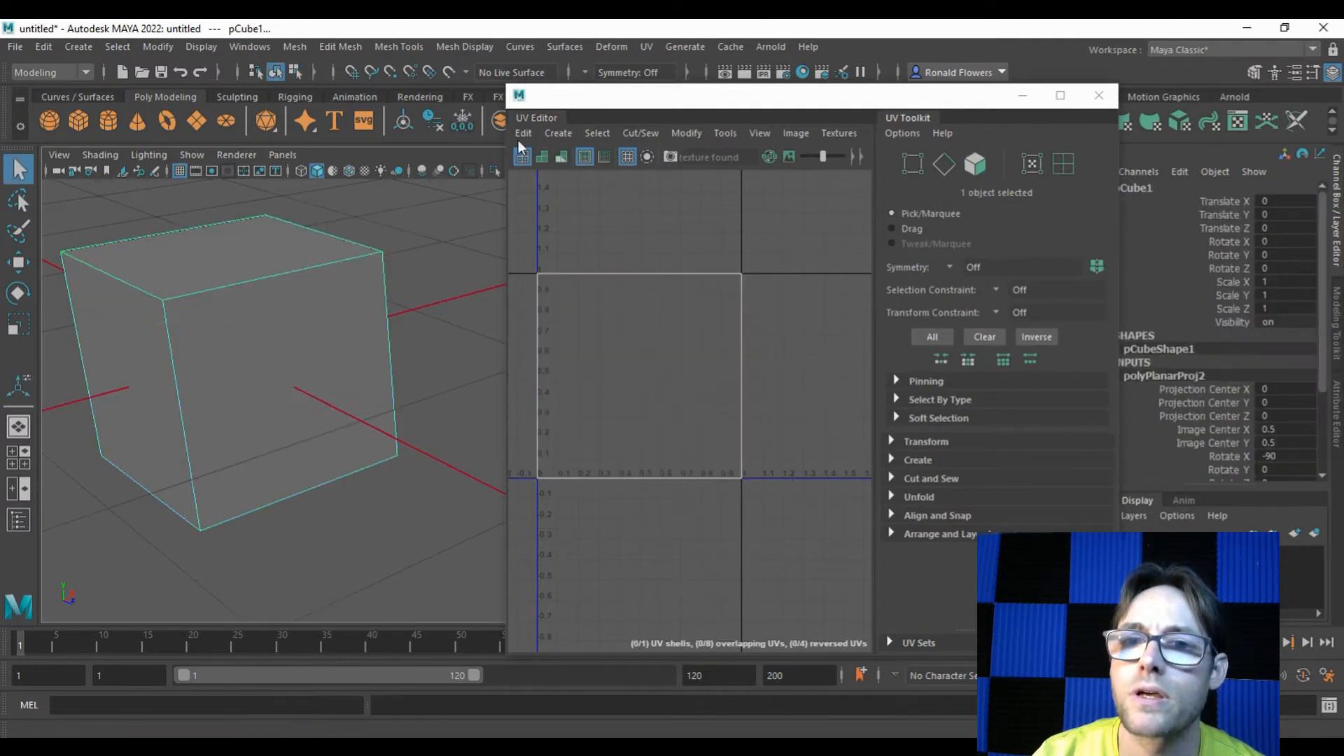
# Apply a spherical projection polySphProj1 to pCube1 from the UV Editor's Create menu.
pyautogui.click(557, 133)
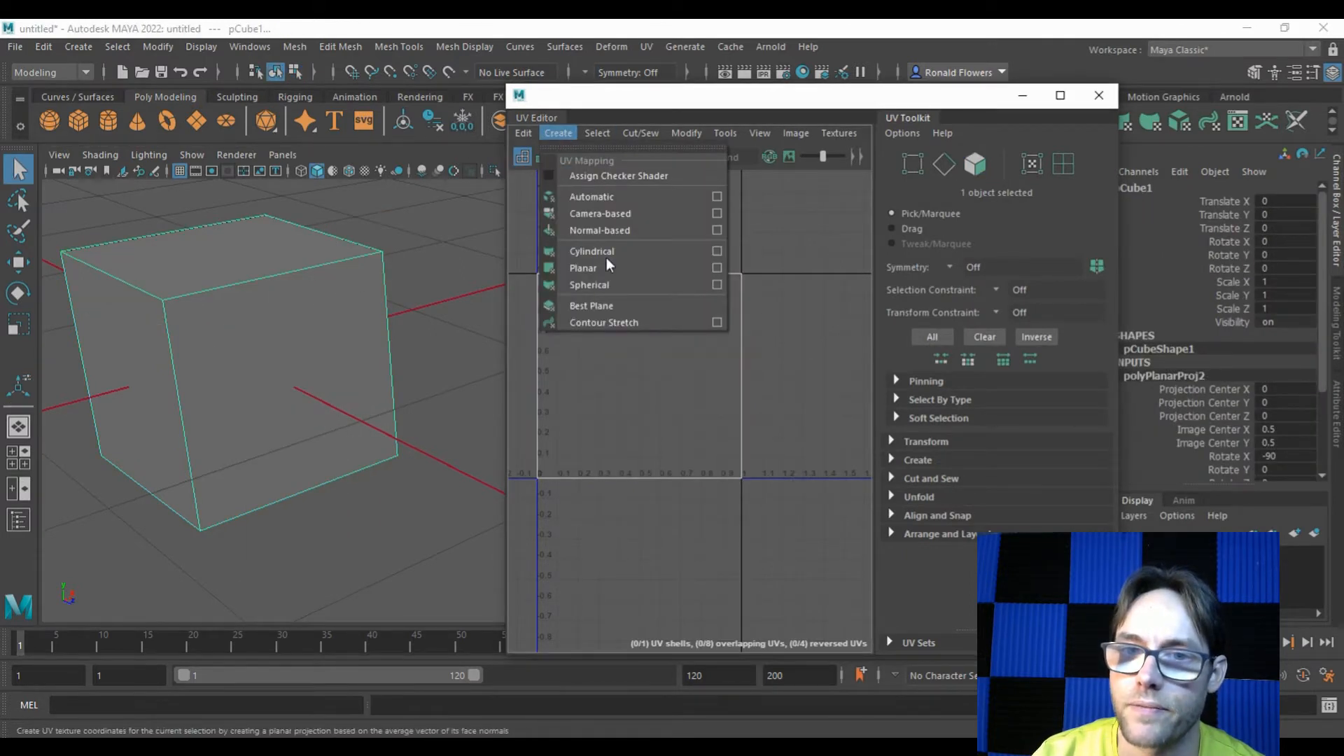
pyautogui.moveTo(621, 284)
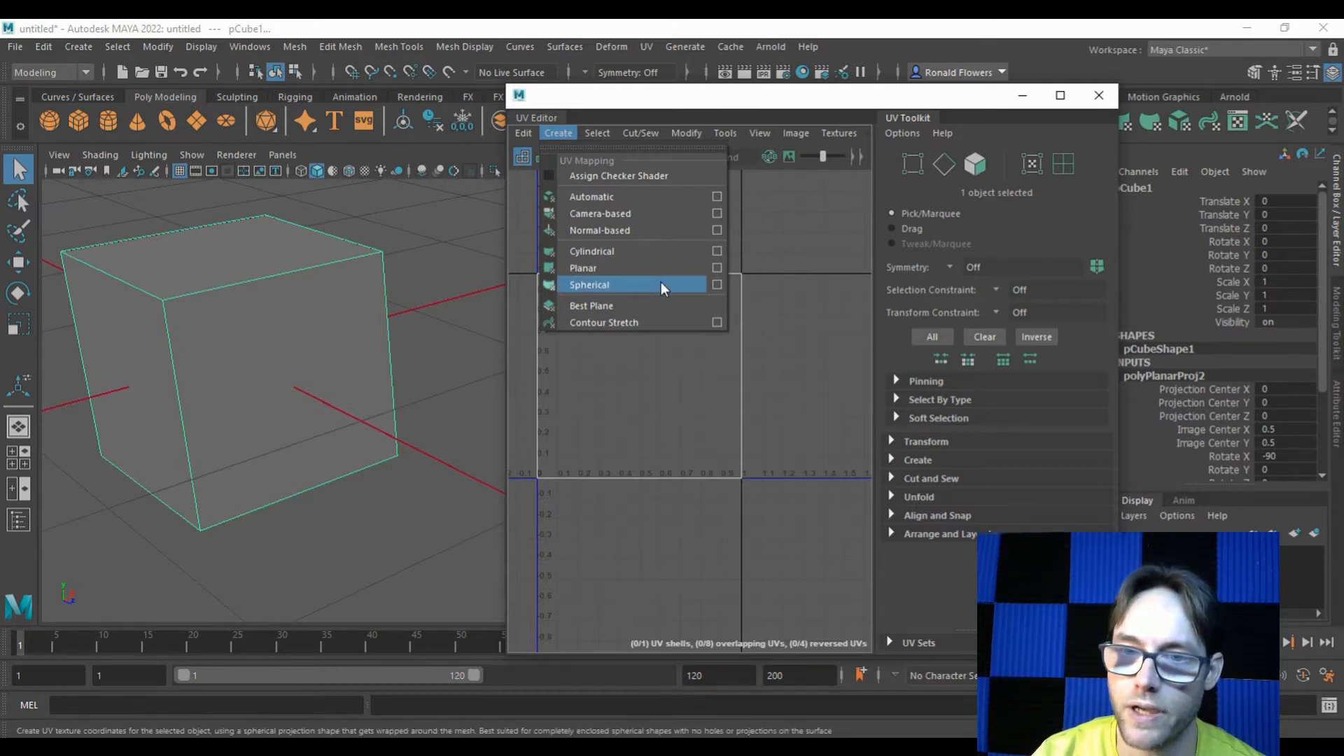
pyautogui.click(589, 284)
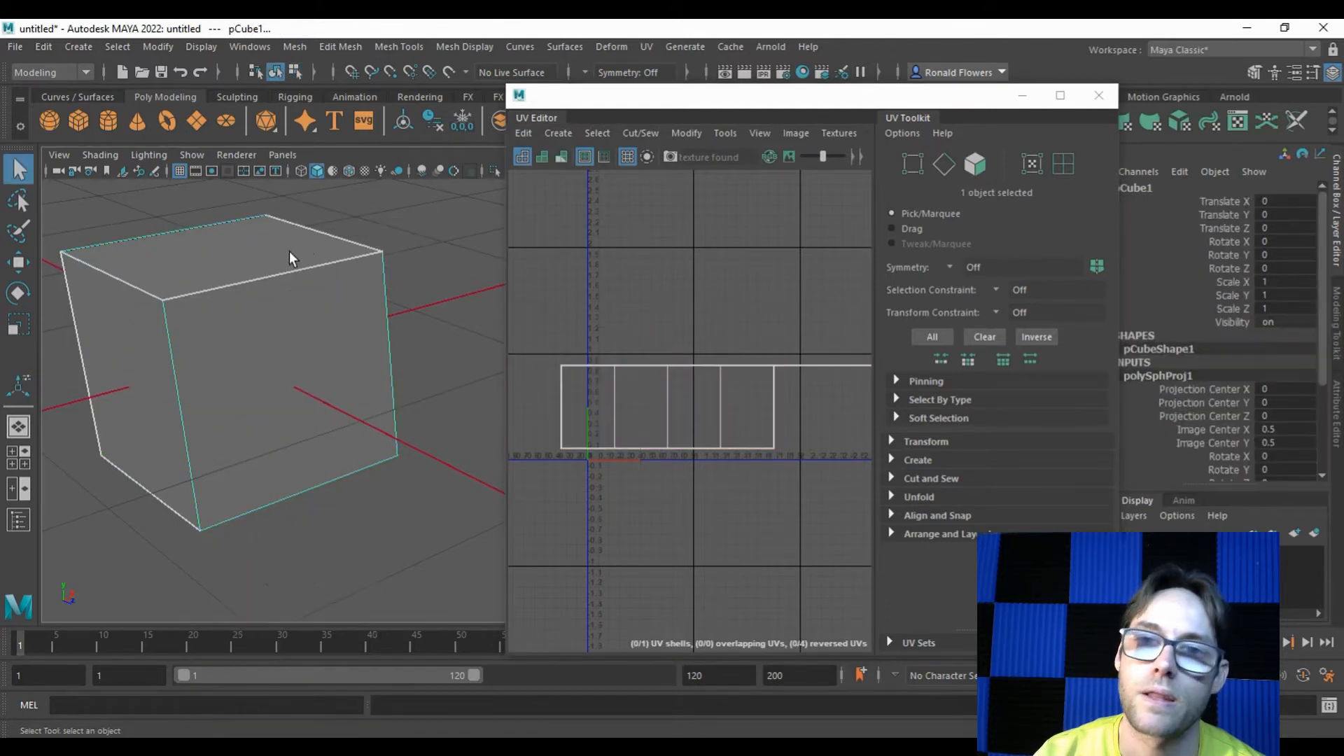
# Replace it with a cylindrical projection polyCylProj1 on pCube1.
pyautogui.click(557, 133)
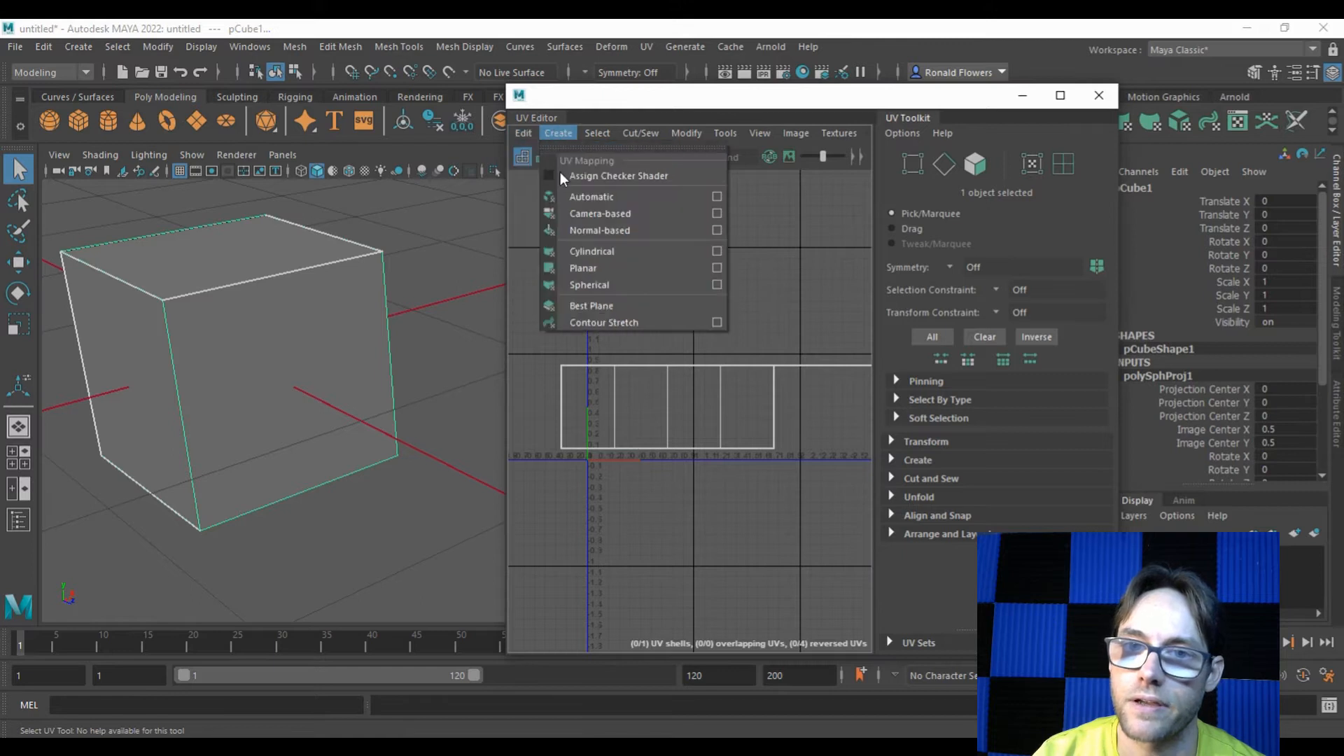
pyautogui.moveTo(629, 250)
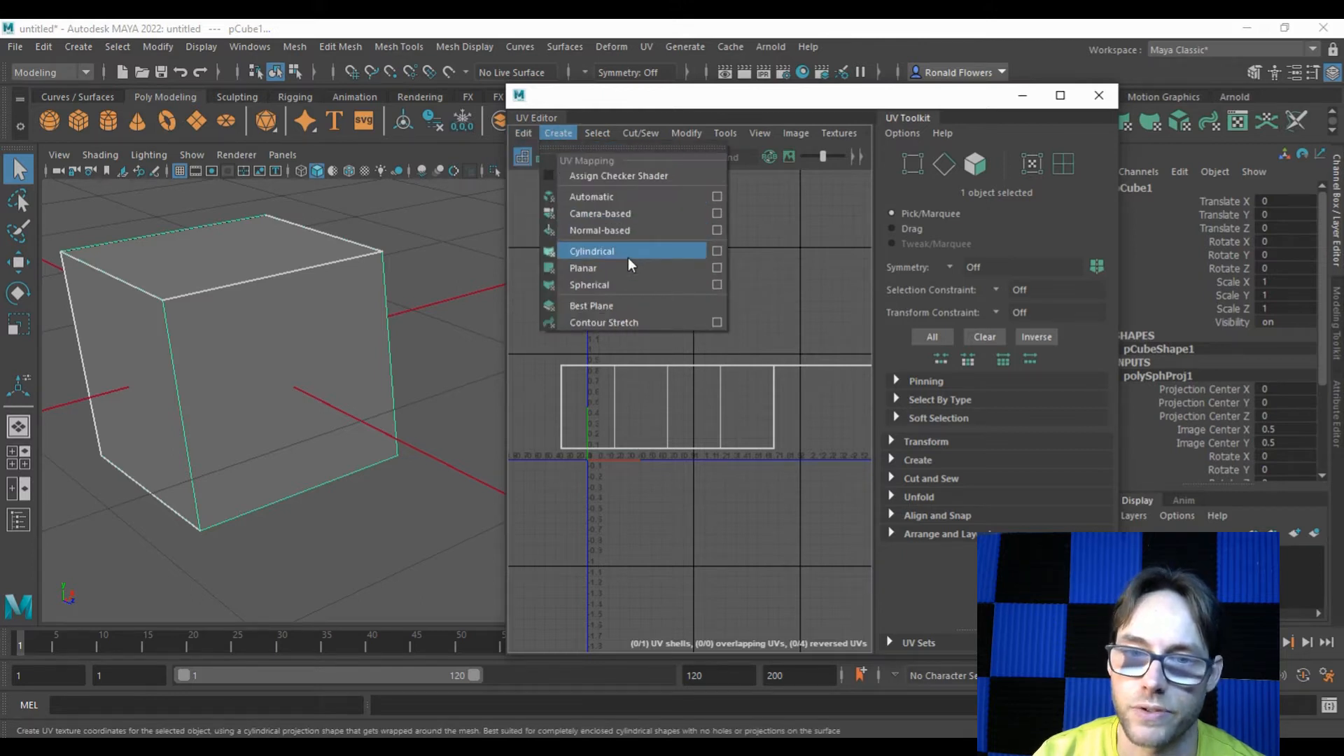
pyautogui.click(591, 251)
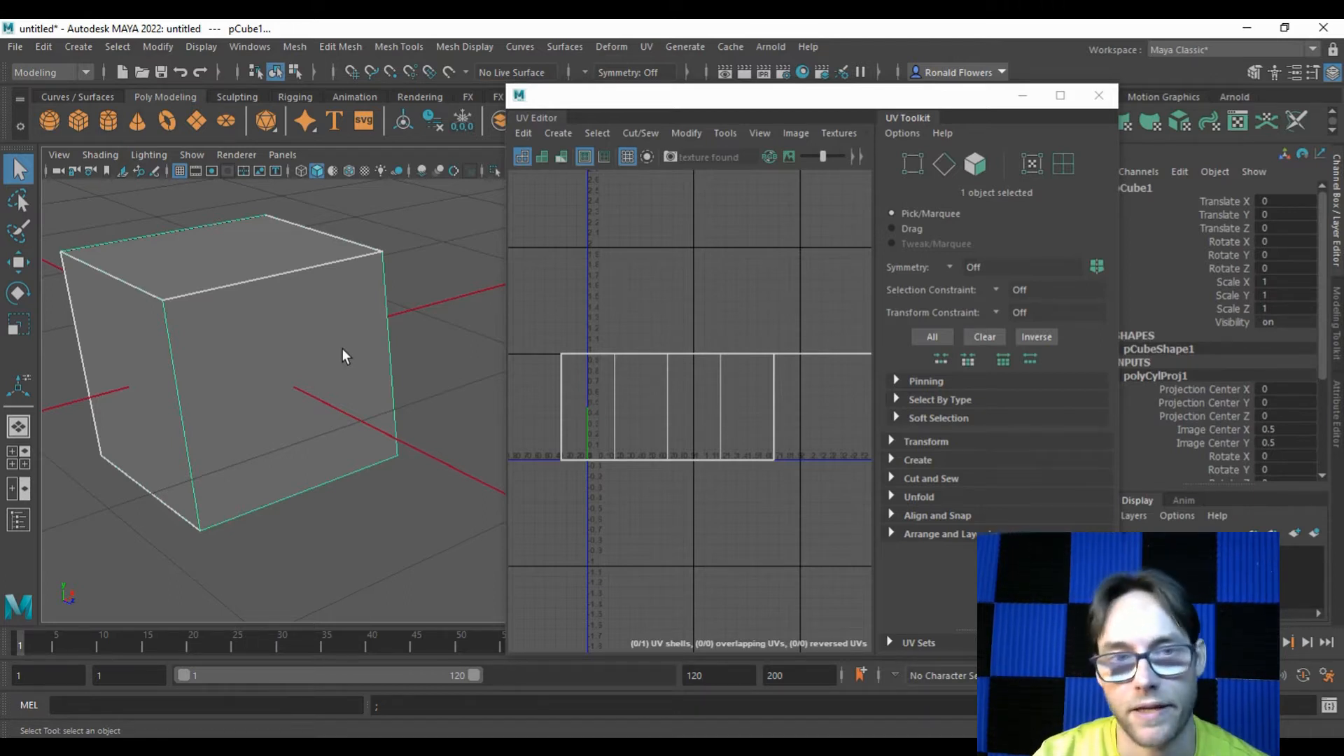
pyautogui.moveTo(405, 343)
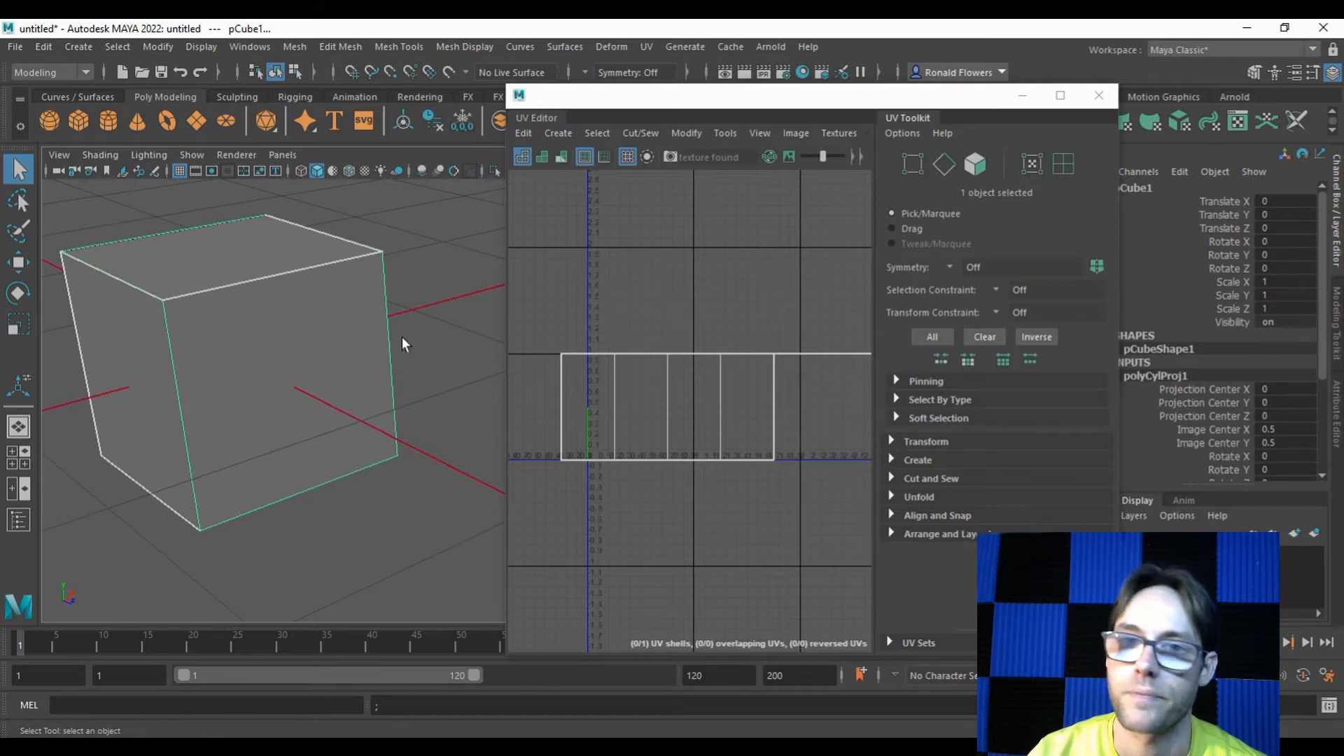
pyautogui.moveTo(349, 392)
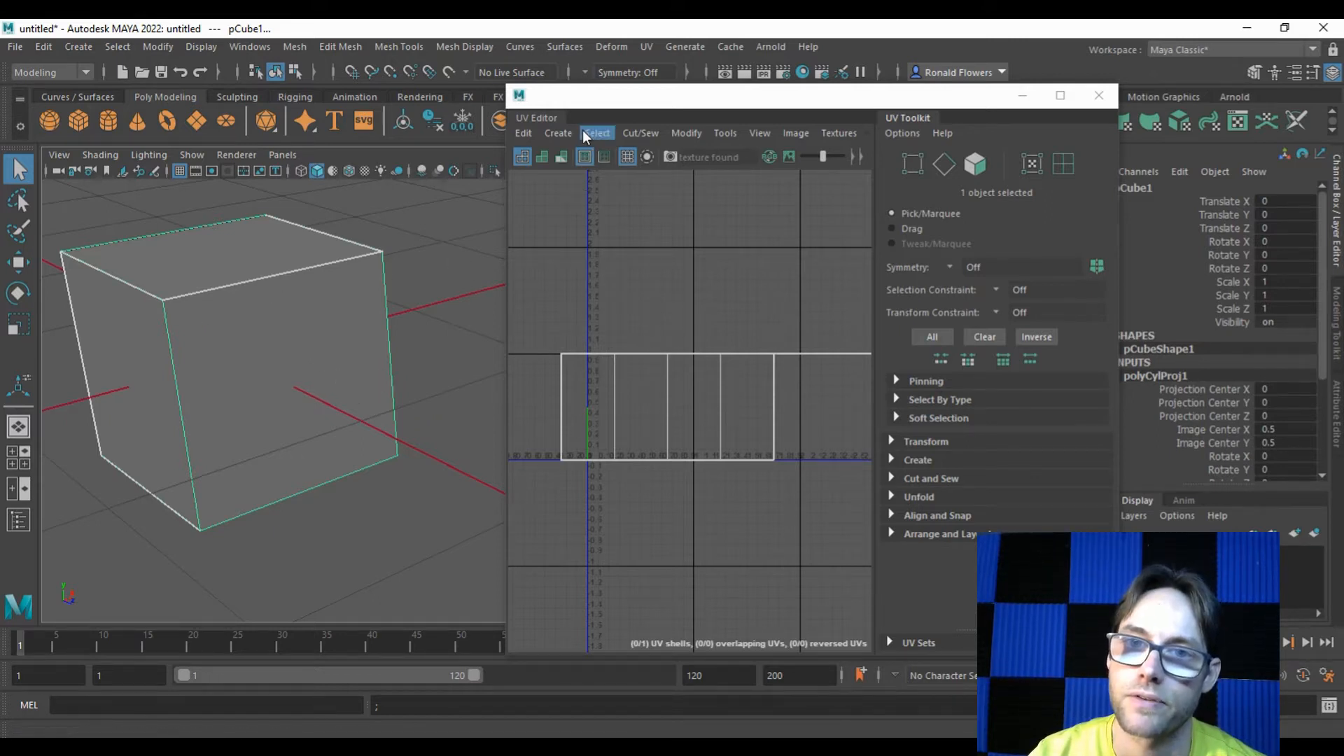
# Unwrap pCube1 with an automatic projection into six separate square shells, then deselect.
pyautogui.click(559, 133)
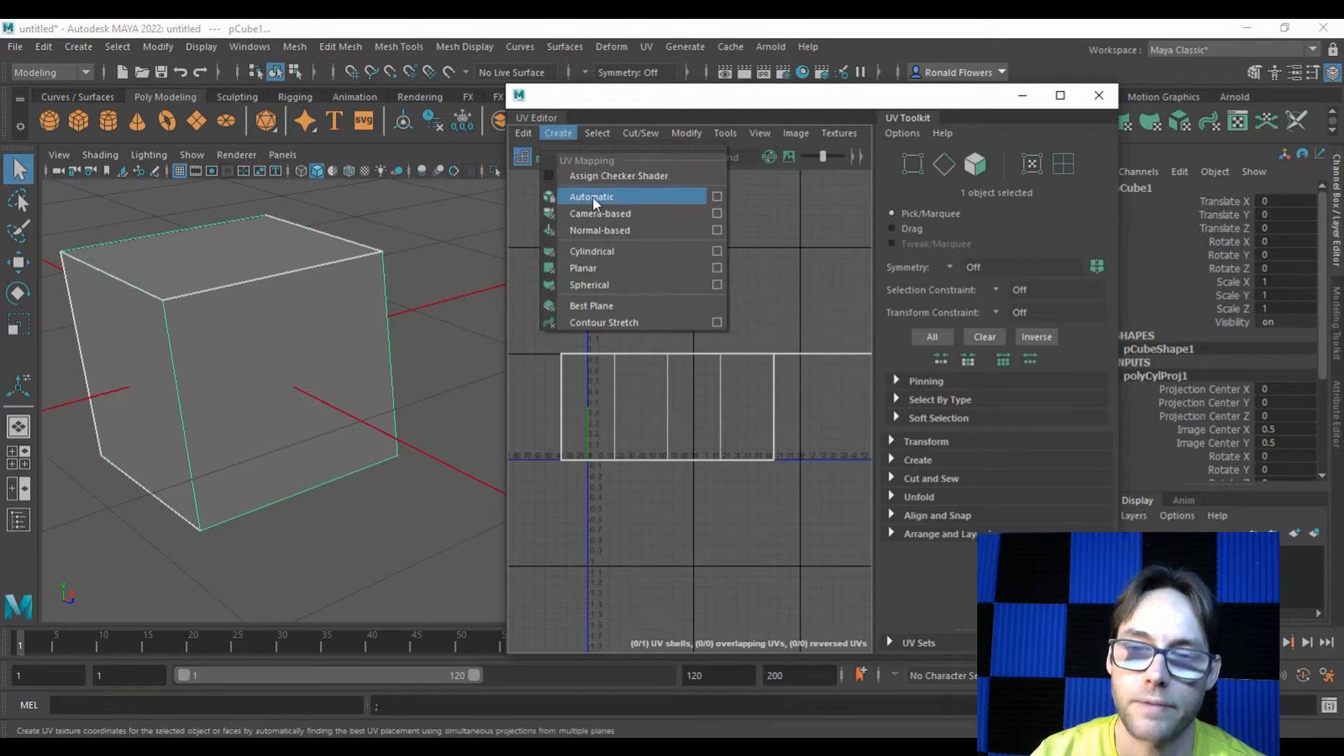
pyautogui.moveTo(621, 196)
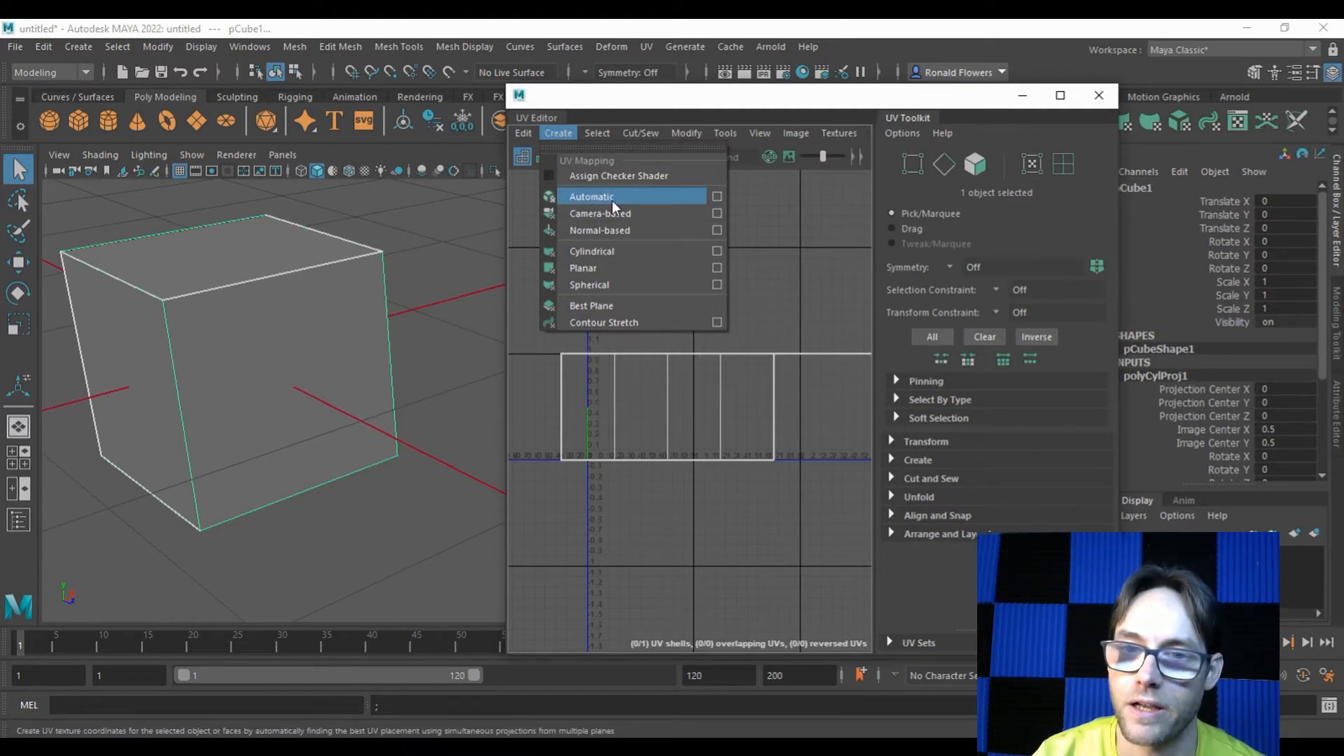
pyautogui.click(591, 196)
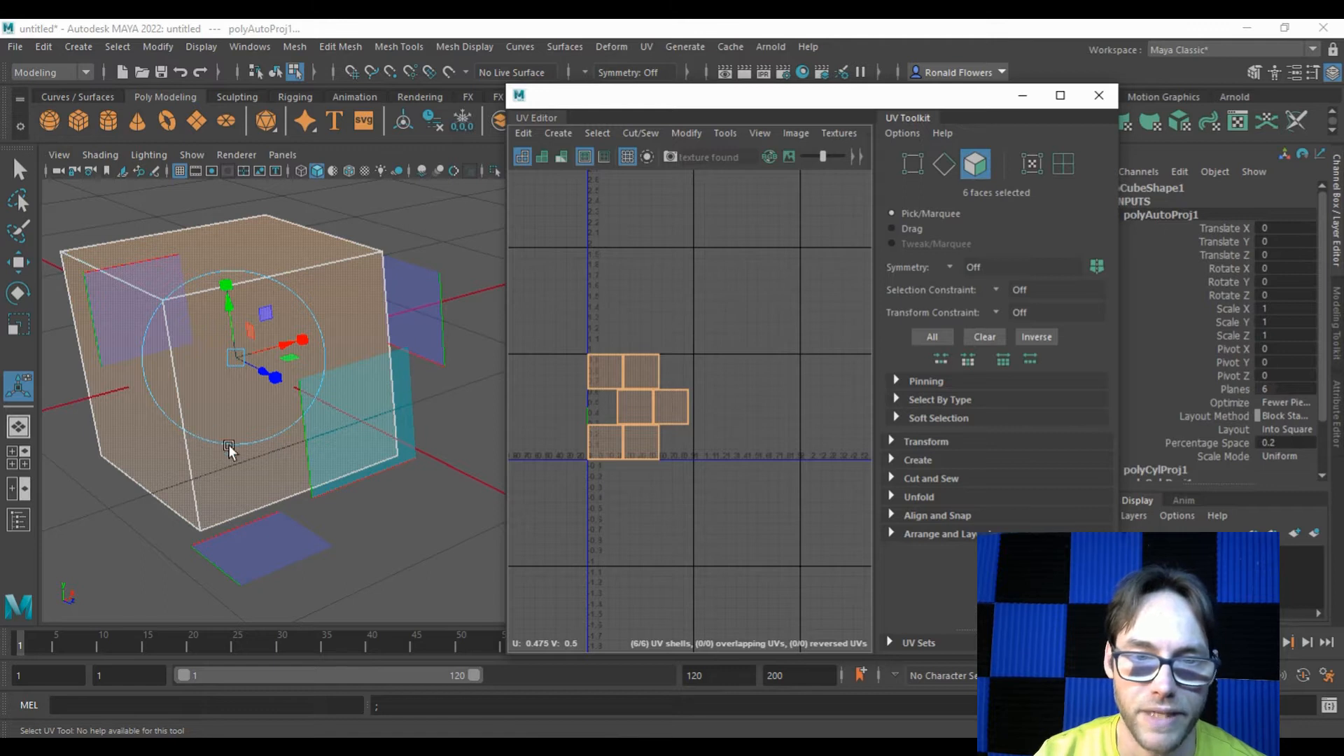
pyautogui.click(641, 369)
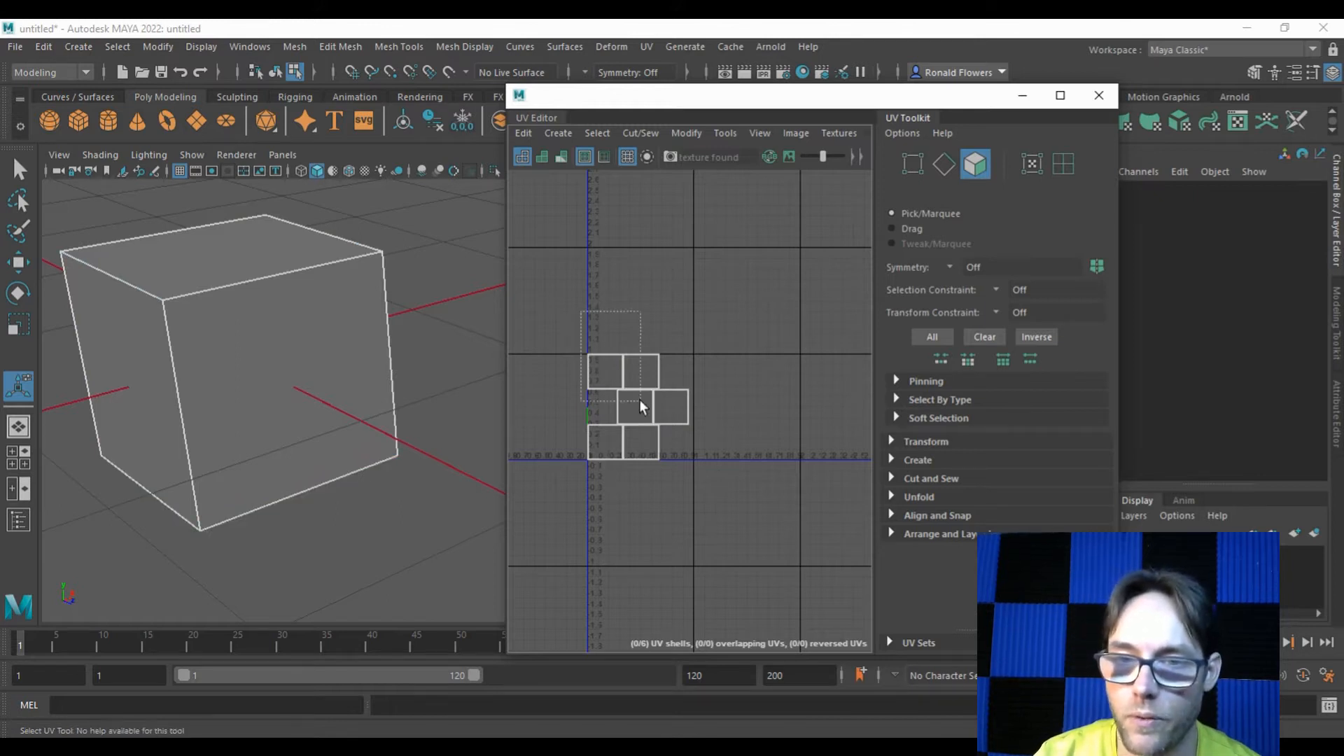
# Select all cube faces and move the six UV shells rightward in the grid (polyTweakUV1), then deselect.
pyautogui.click(671, 406)
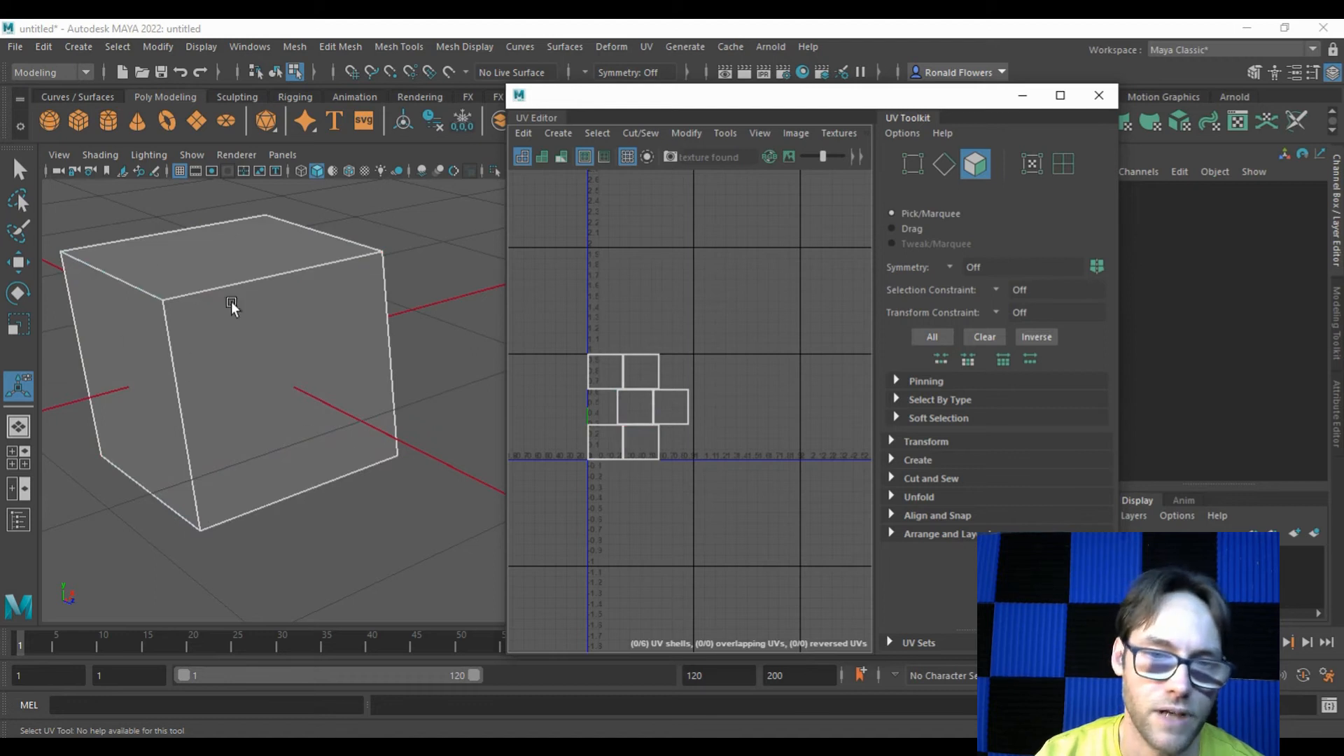
pyautogui.click(671, 406)
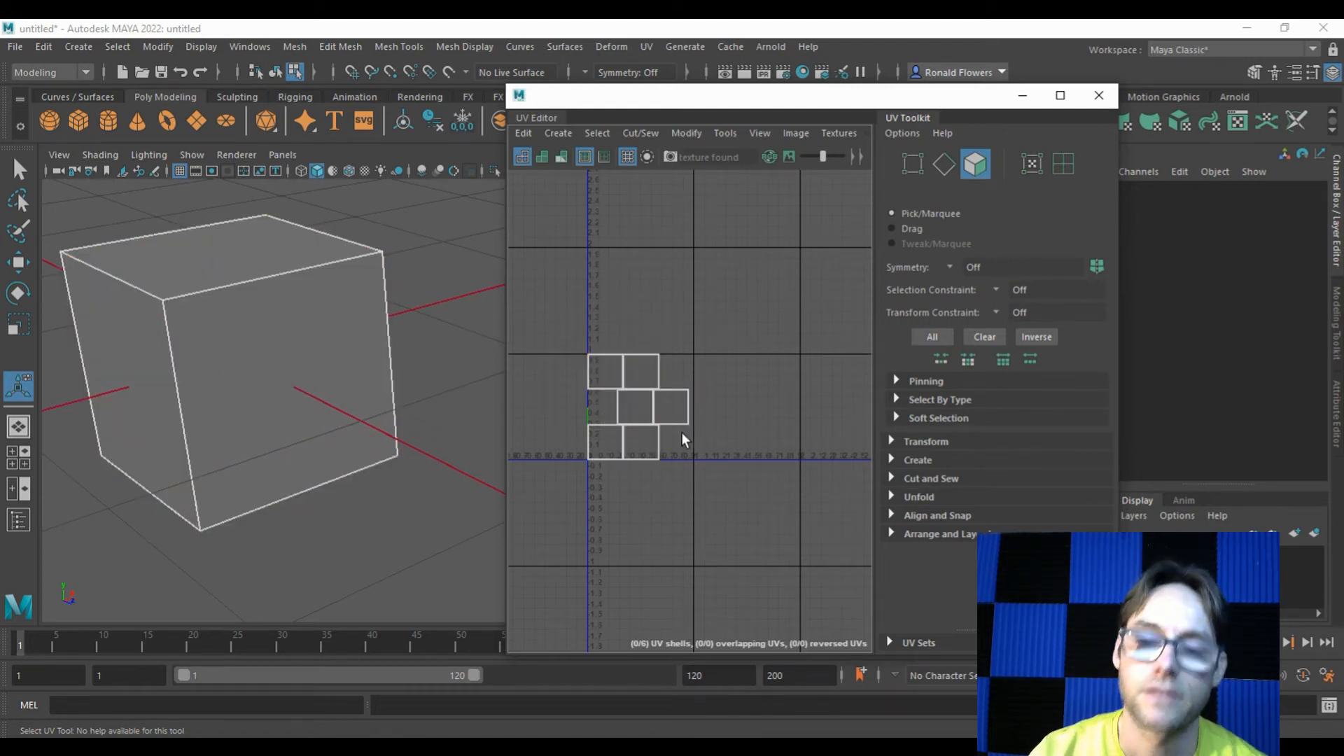
pyautogui.moveTo(759, 400)
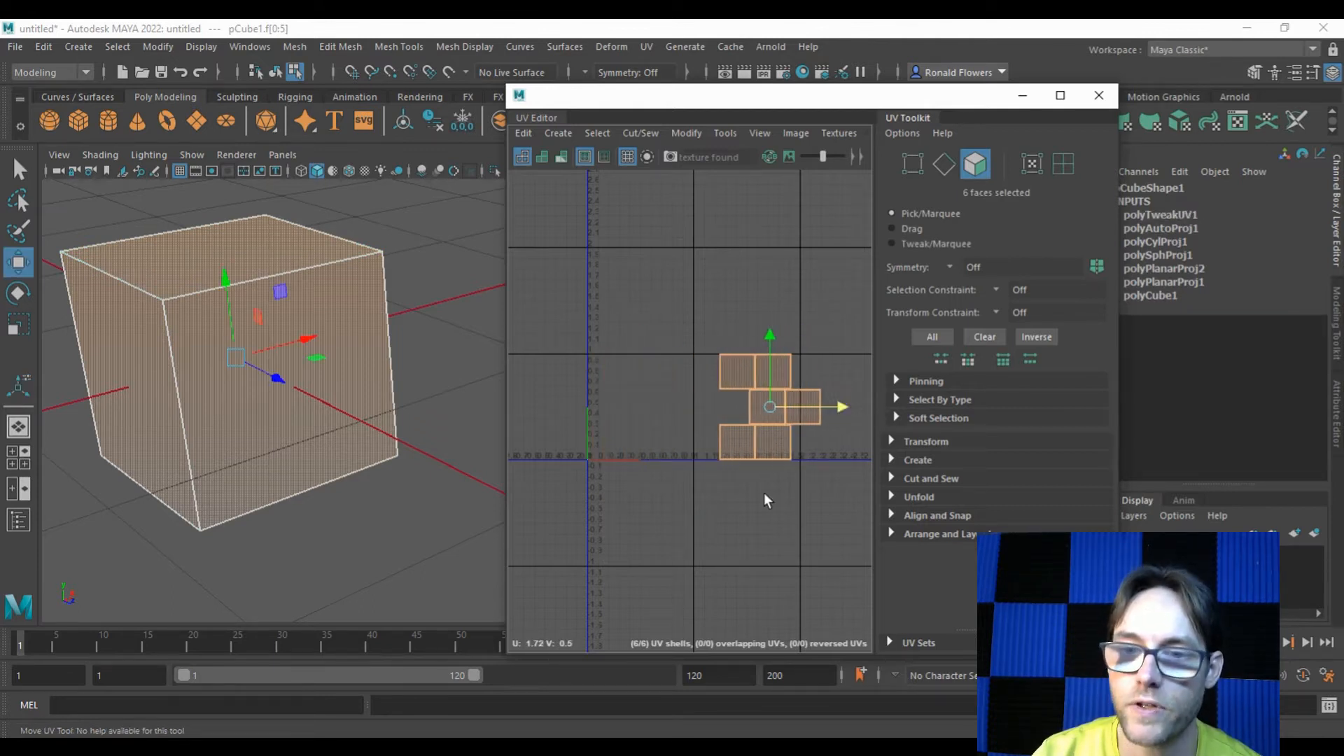
pyautogui.click(645, 510)
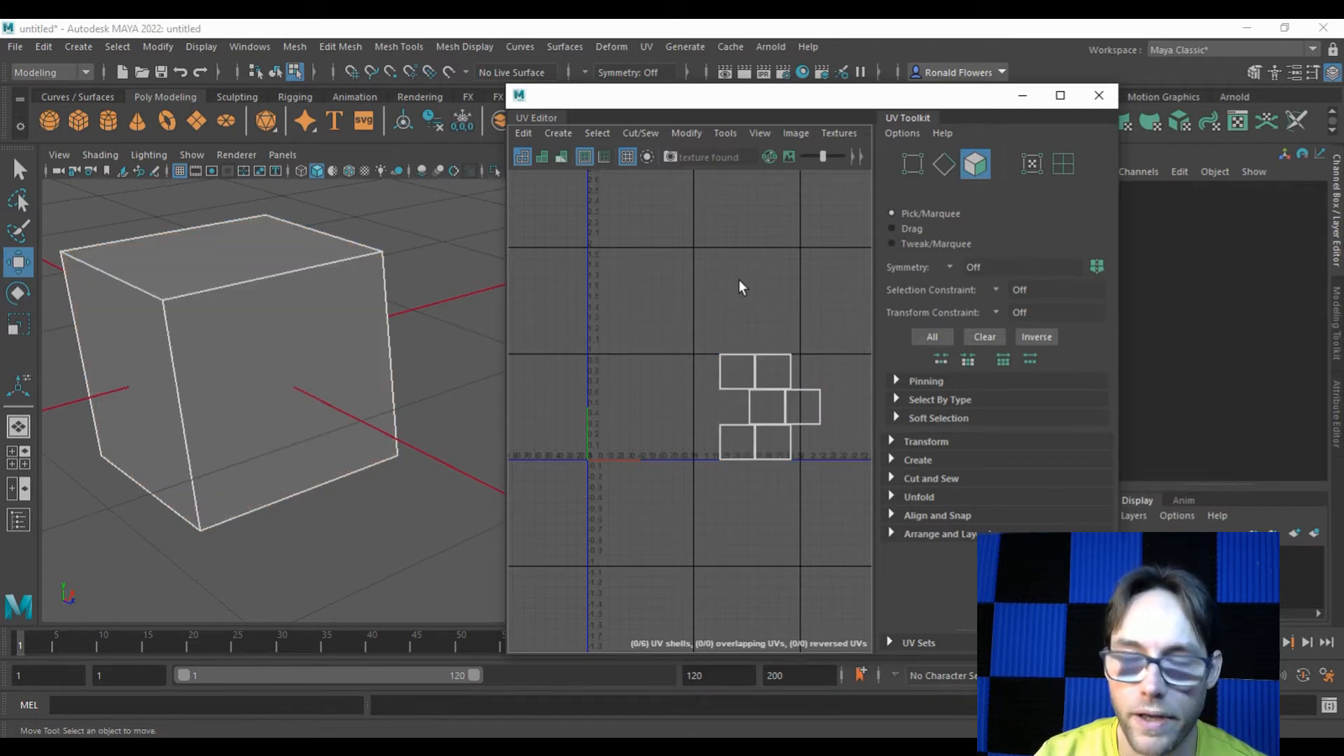
pyautogui.moveTo(613, 585)
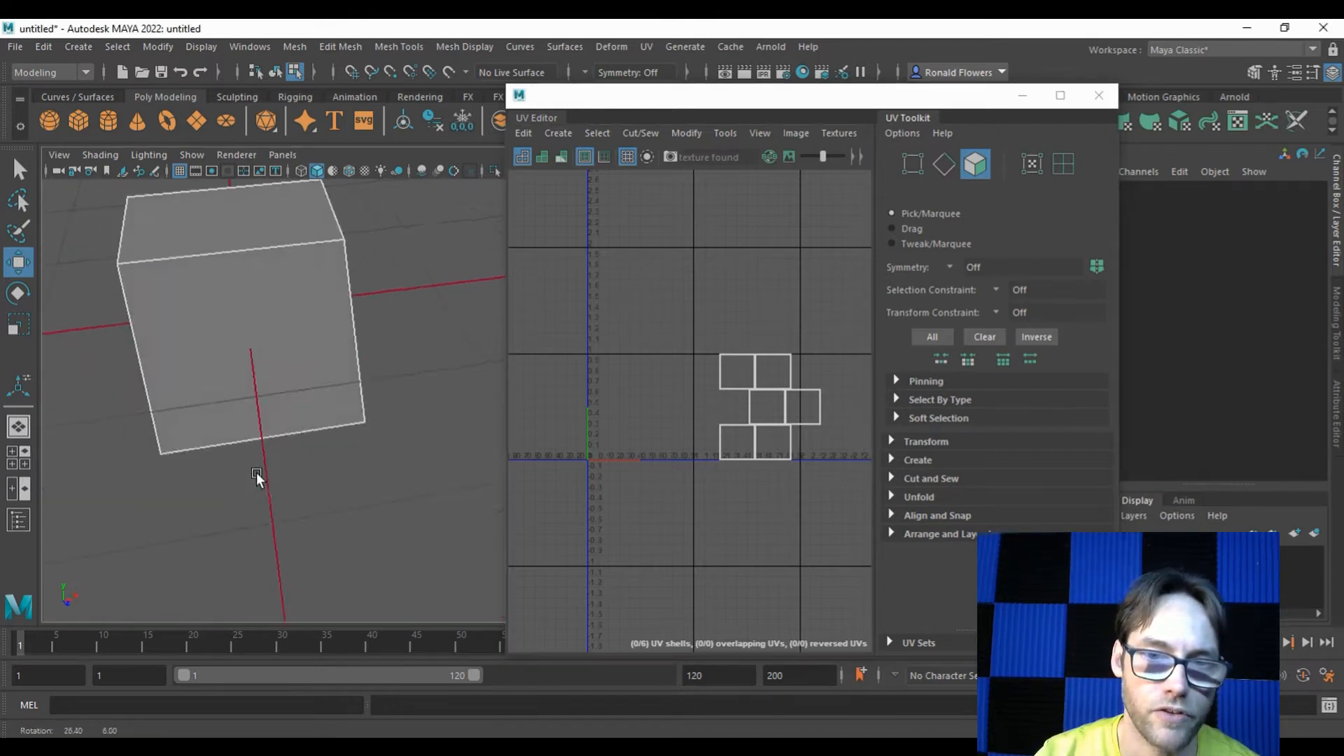
# Select a single cube face so its UV square can be moved toward the UV grid origin.
pyautogui.click(258, 480)
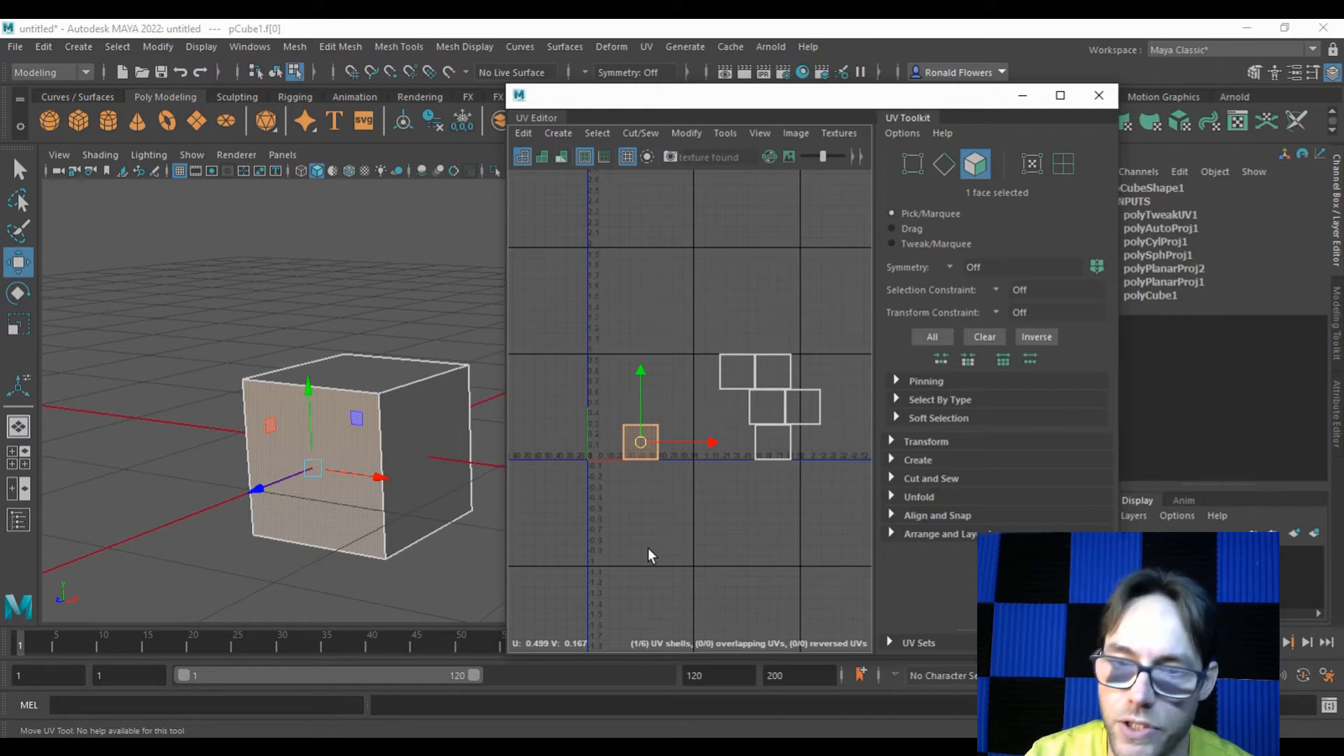
pyautogui.moveTo(706, 521)
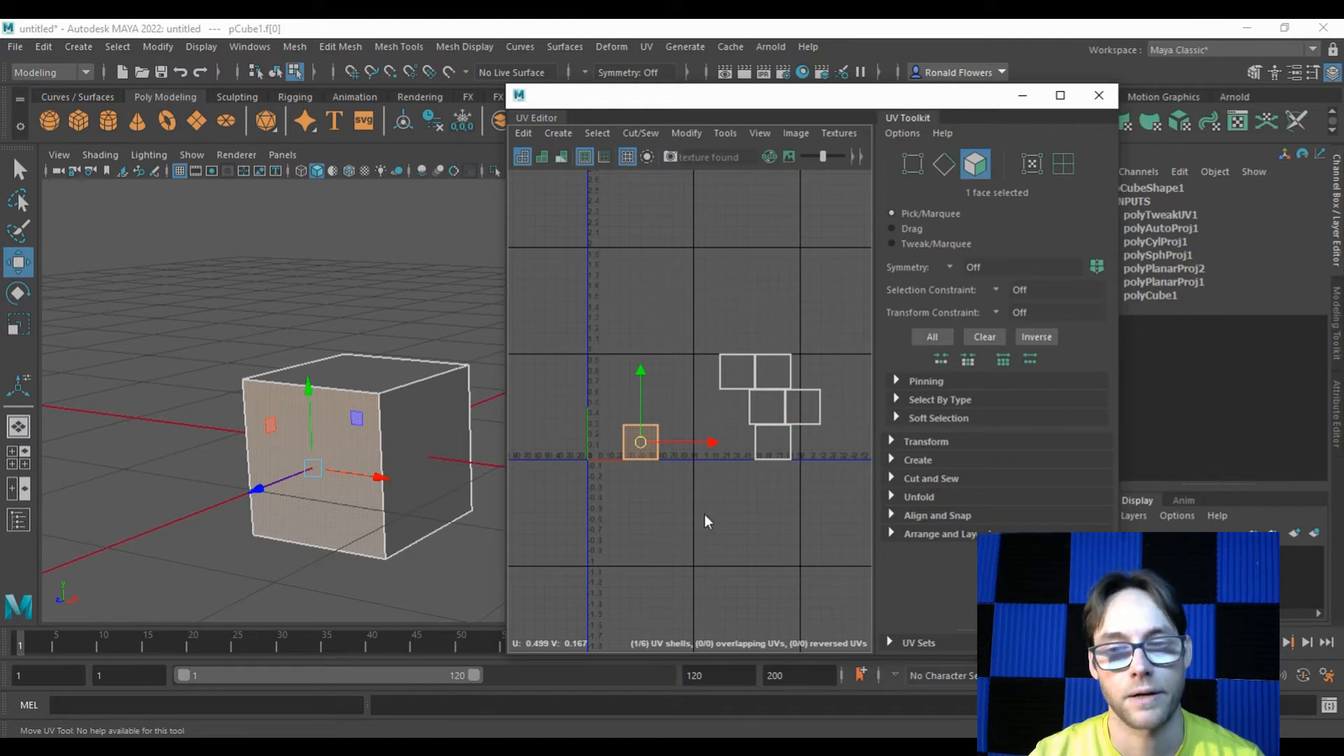
pyautogui.moveTo(718, 548)
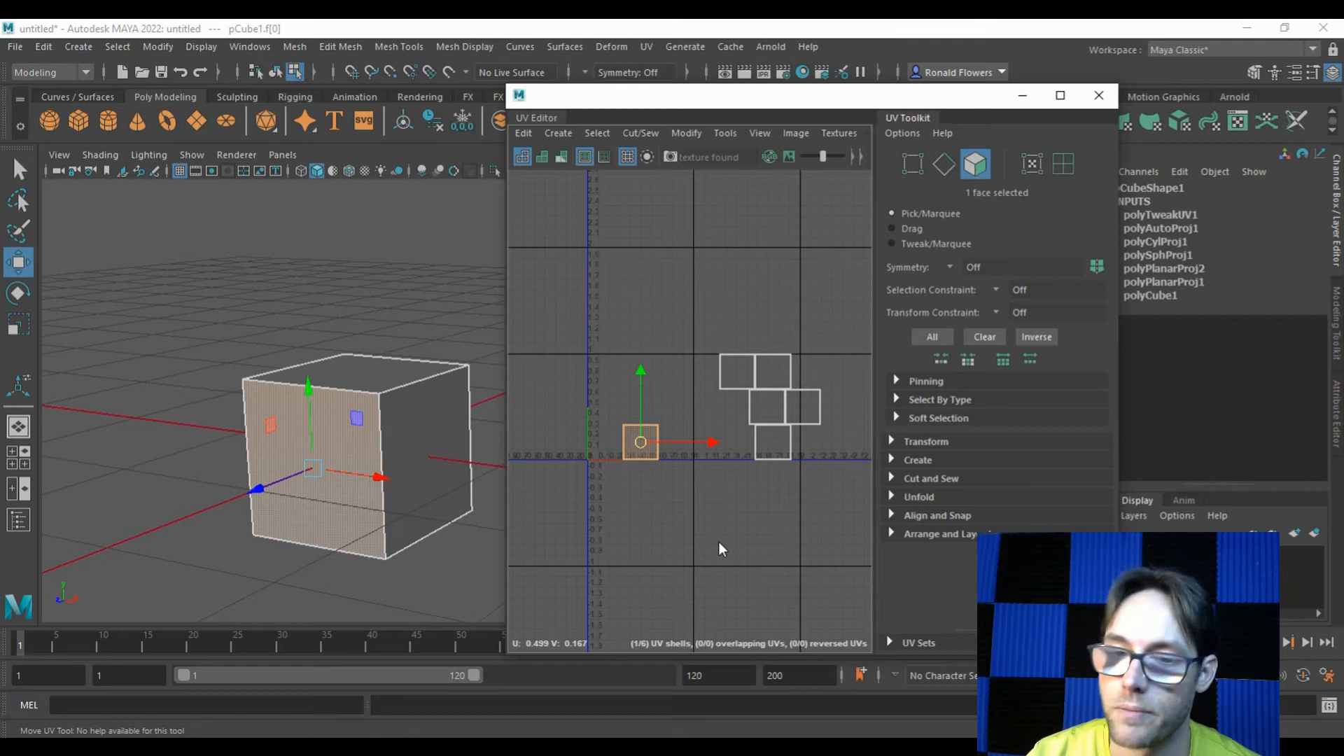
pyautogui.moveTo(564, 339)
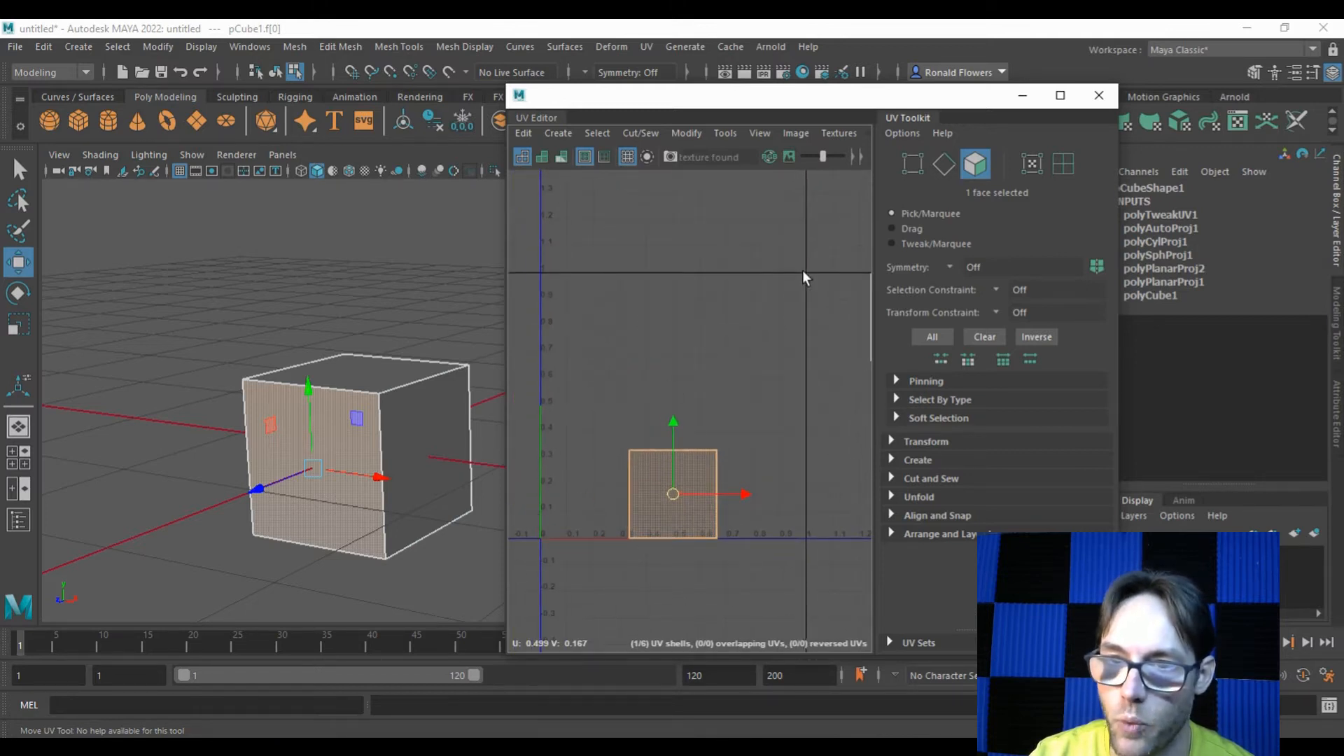
pyautogui.moveTo(540, 273)
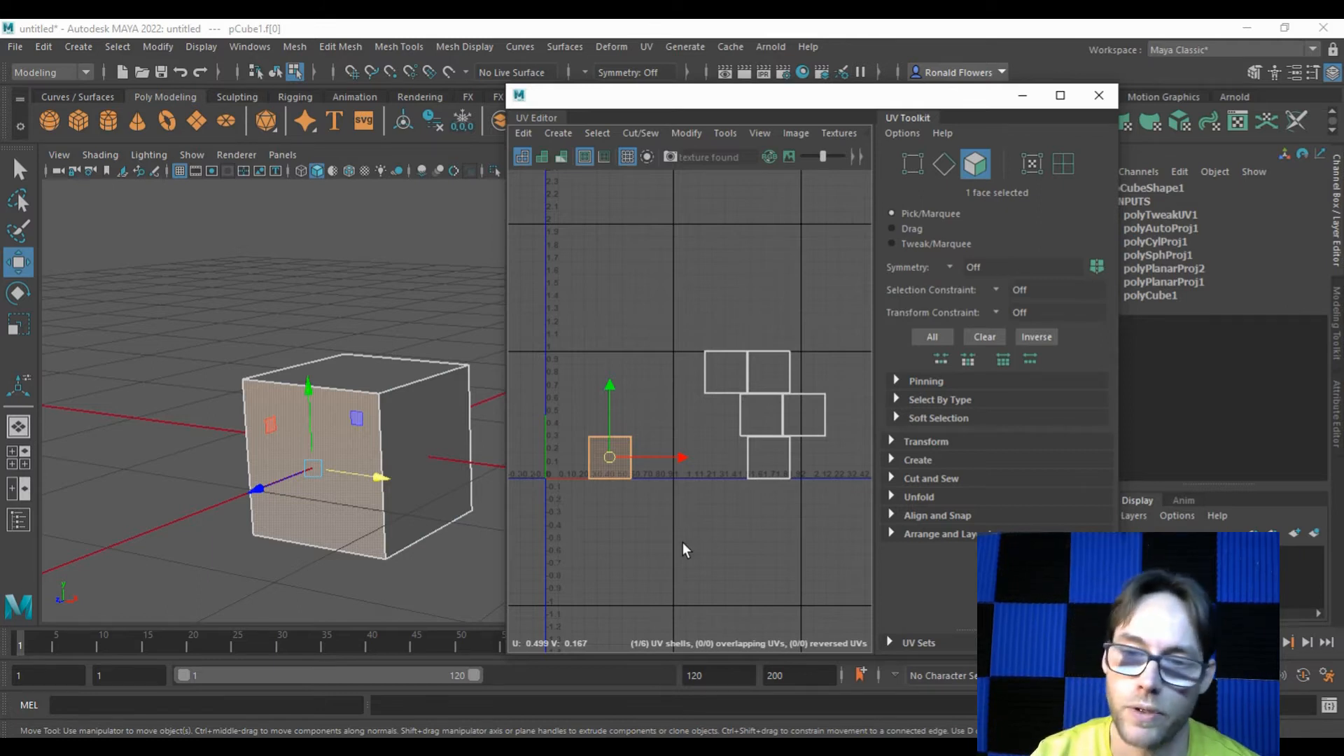
pyautogui.moveTo(722, 273)
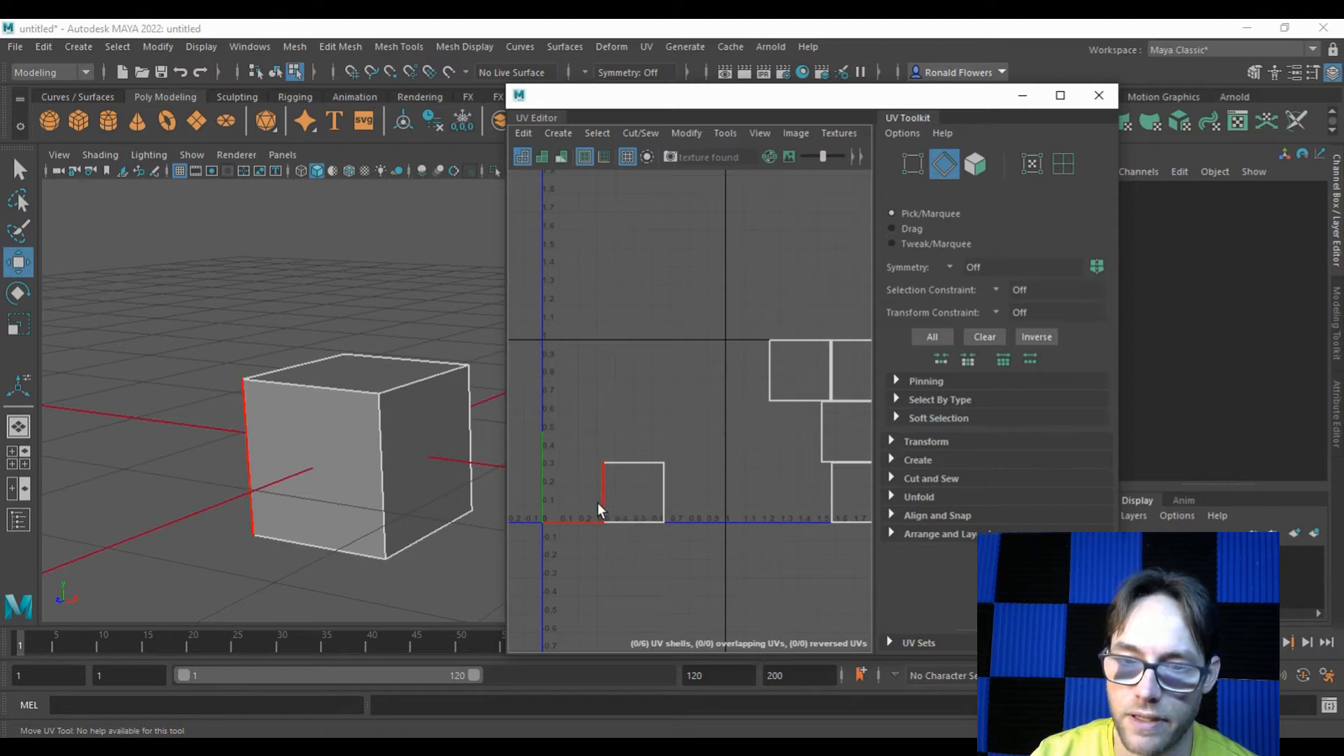
# Stitch a neighbouring face onto the first via their shared edge using Cut and Sew, then check the left face.
pyautogui.click(600, 492)
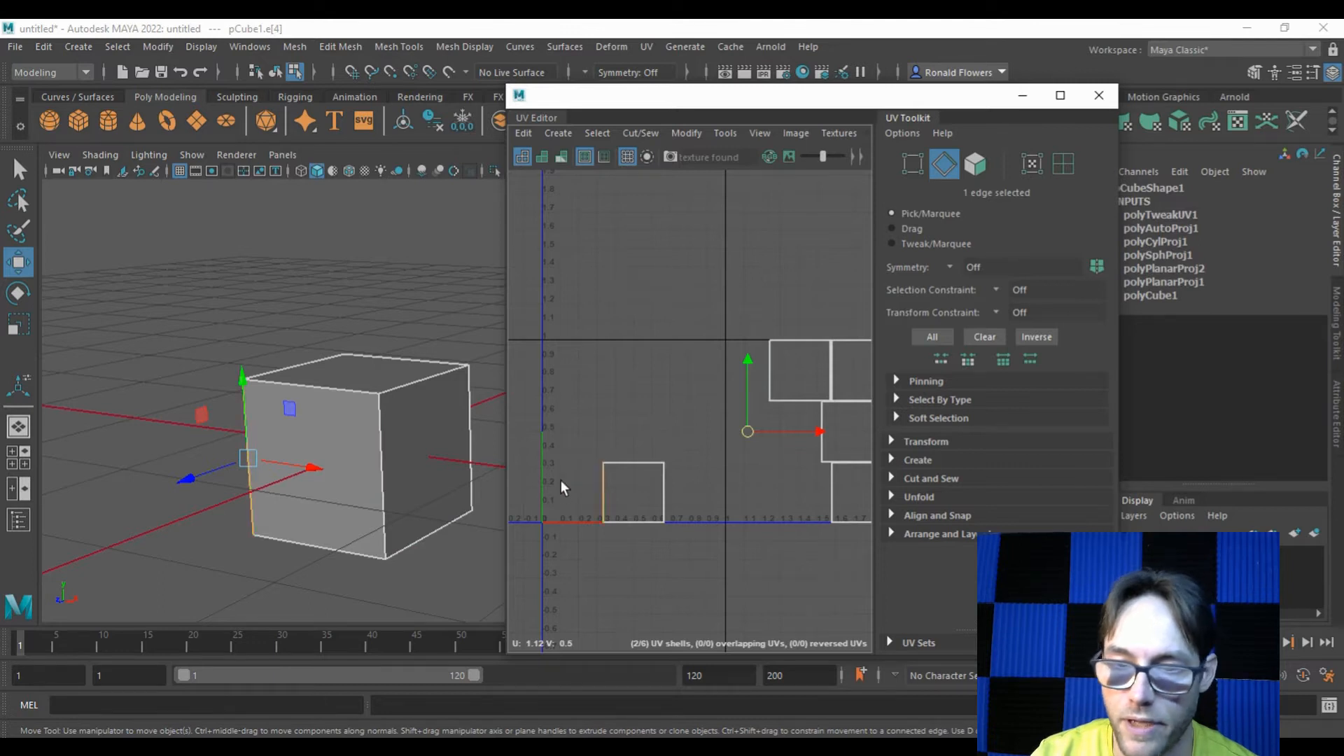
pyautogui.moveTo(586, 499)
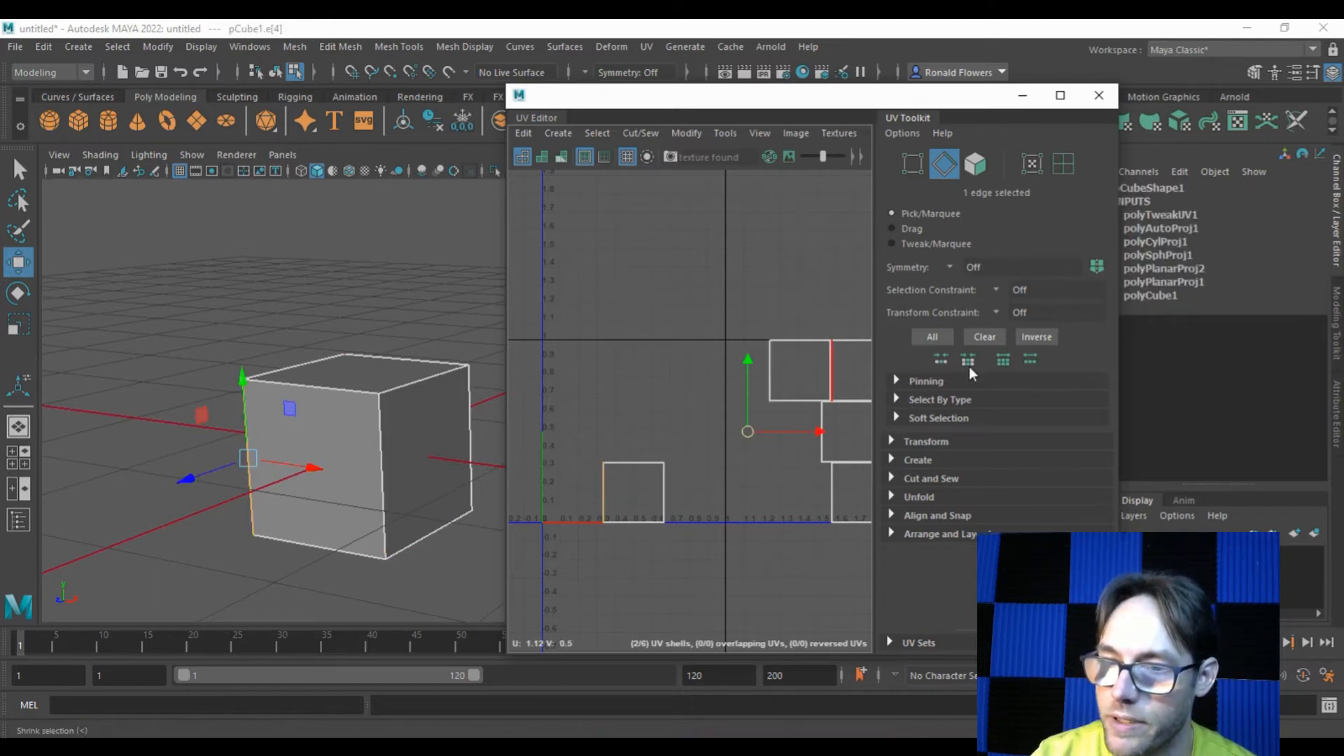
pyautogui.moveTo(895, 486)
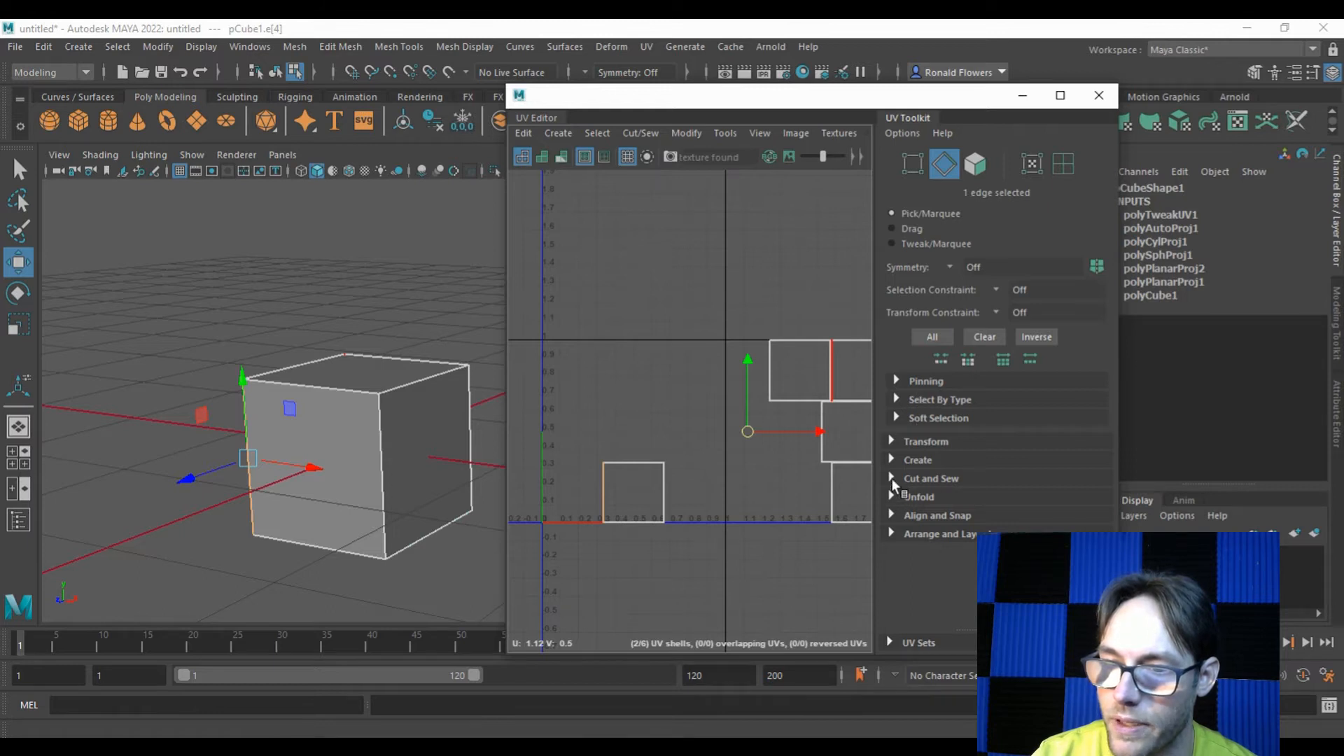
pyautogui.click(931, 478)
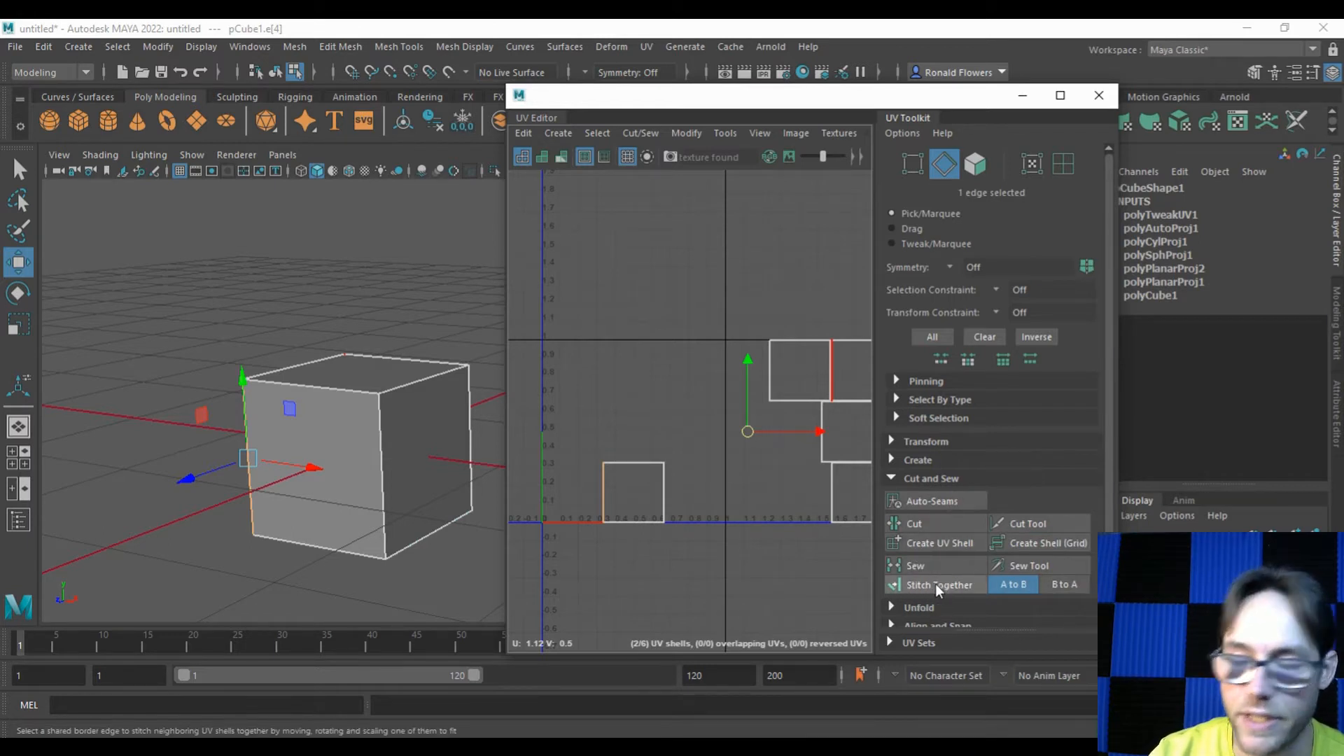
pyautogui.moveTo(1062, 584)
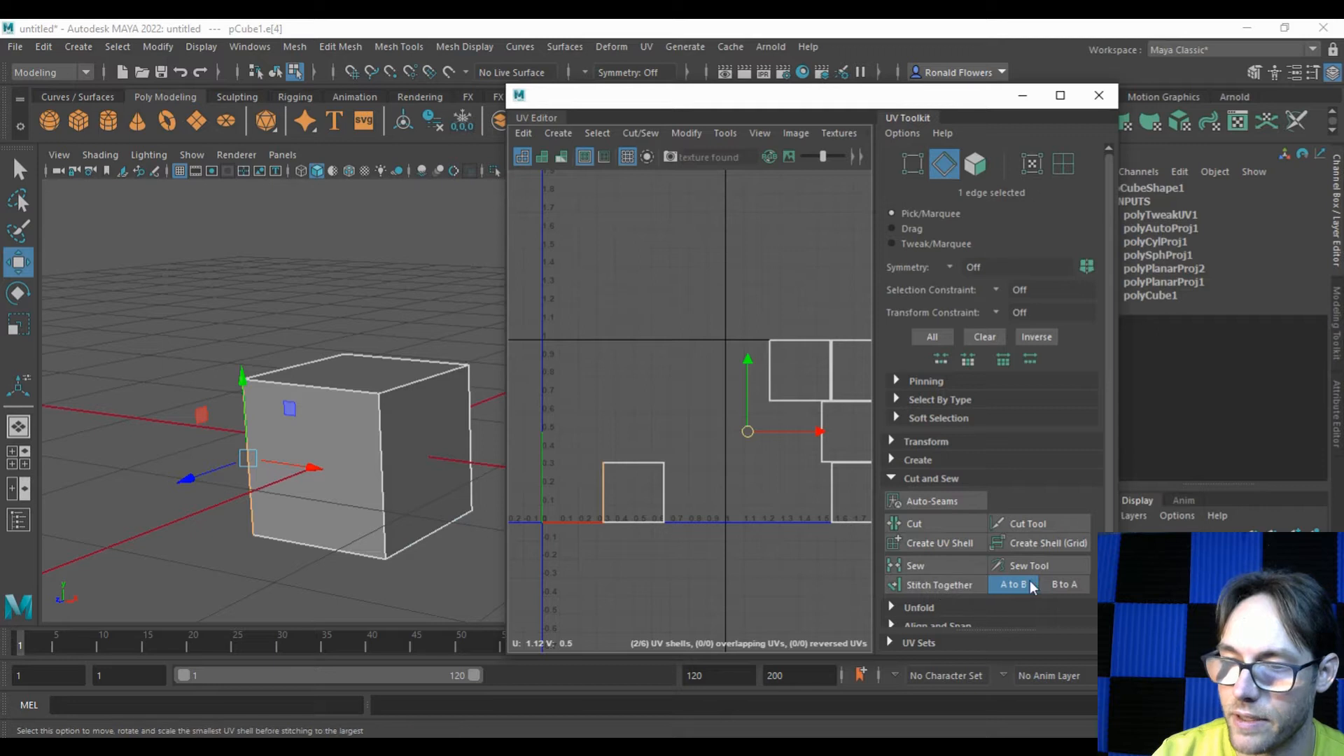
pyautogui.moveTo(938, 584)
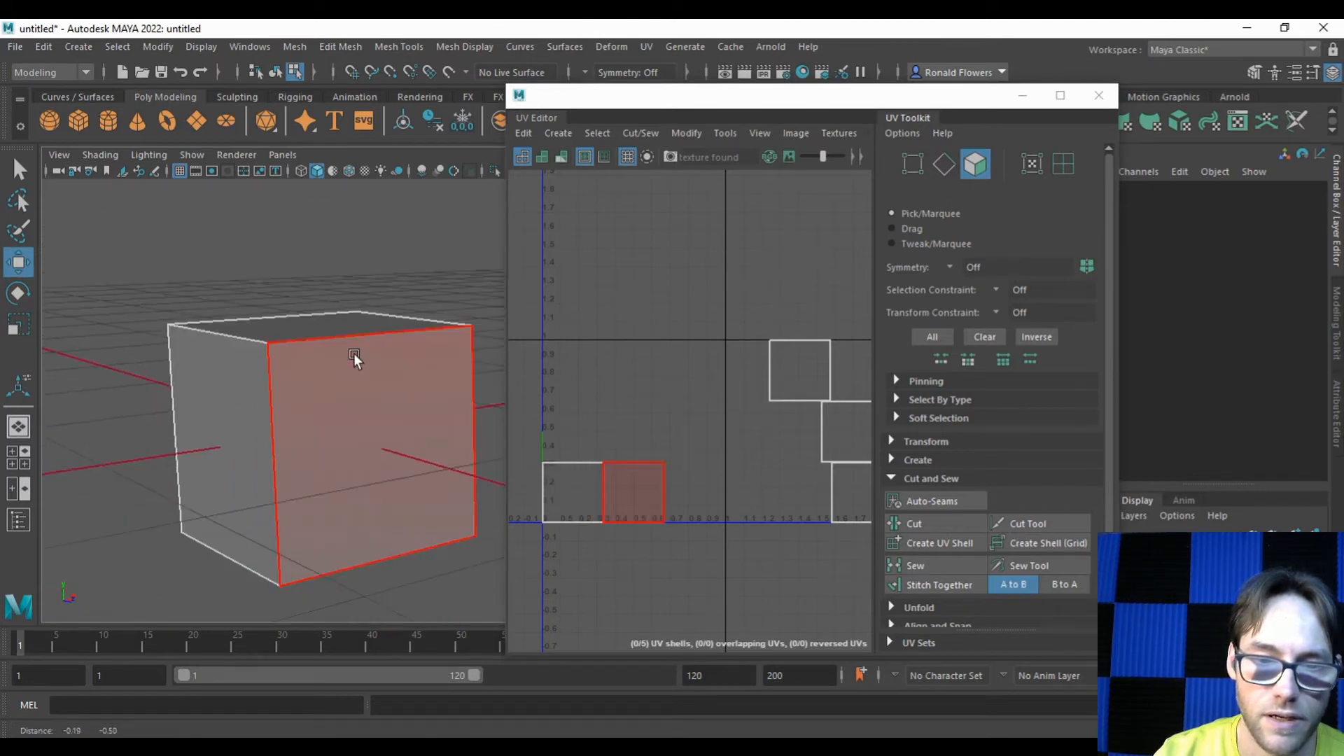
pyautogui.click(204, 454)
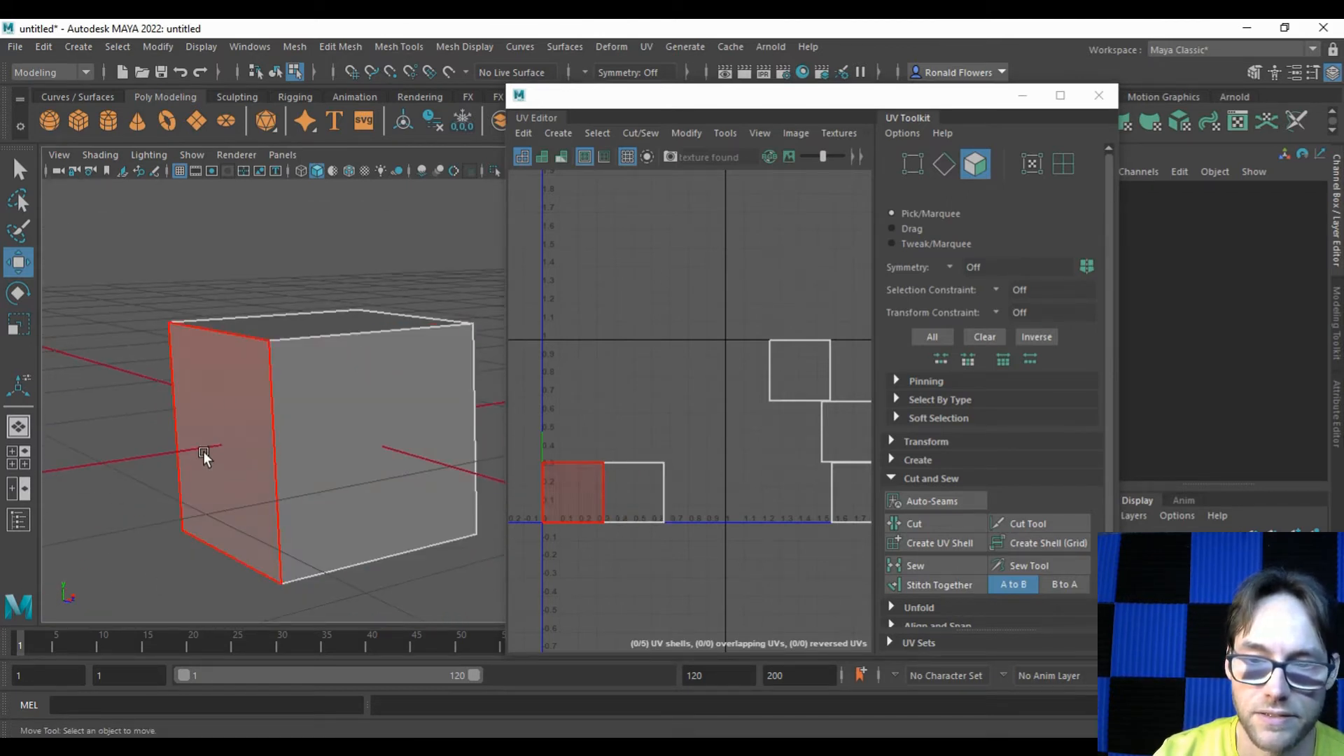
# In edge mode, stitch a third face onto the bottom strip with Stitch Together set A to B, reverting a wrong-direction try.
pyautogui.rightClick(702, 404)
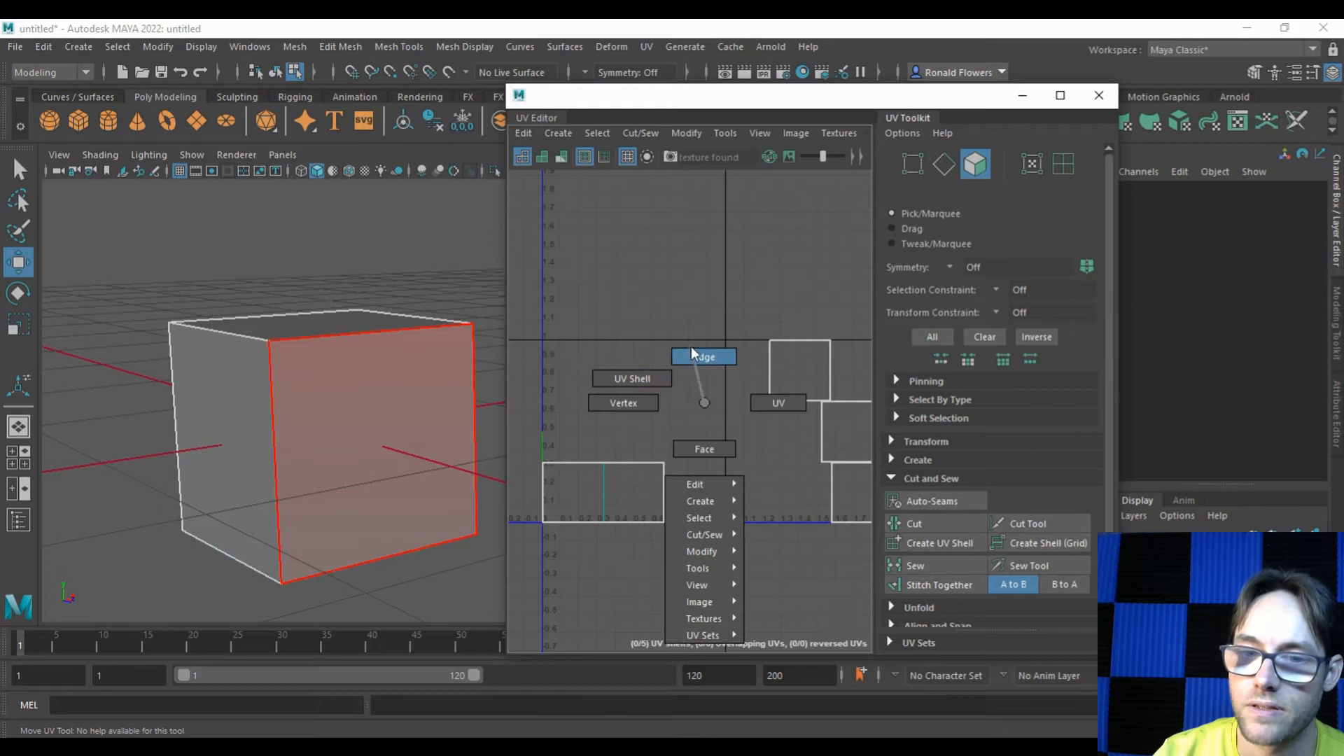
pyautogui.click(702, 356)
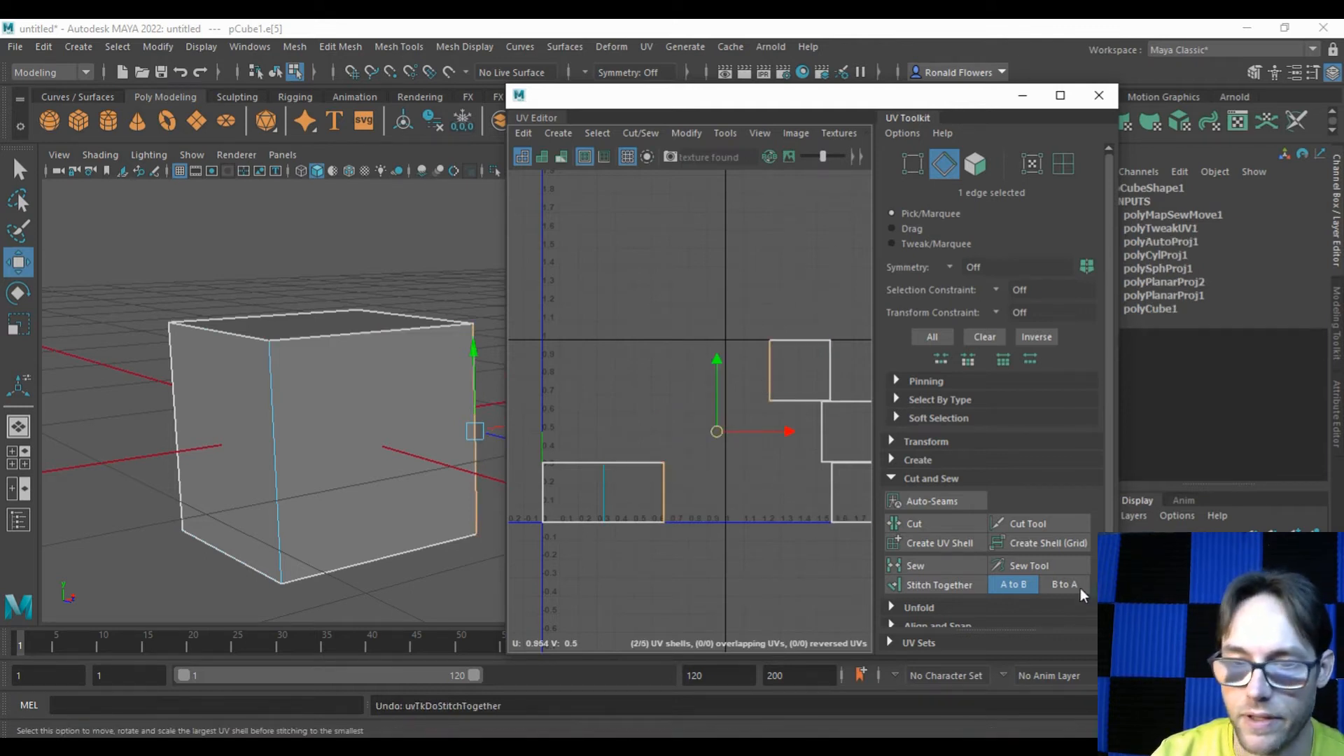
pyautogui.click(1062, 584)
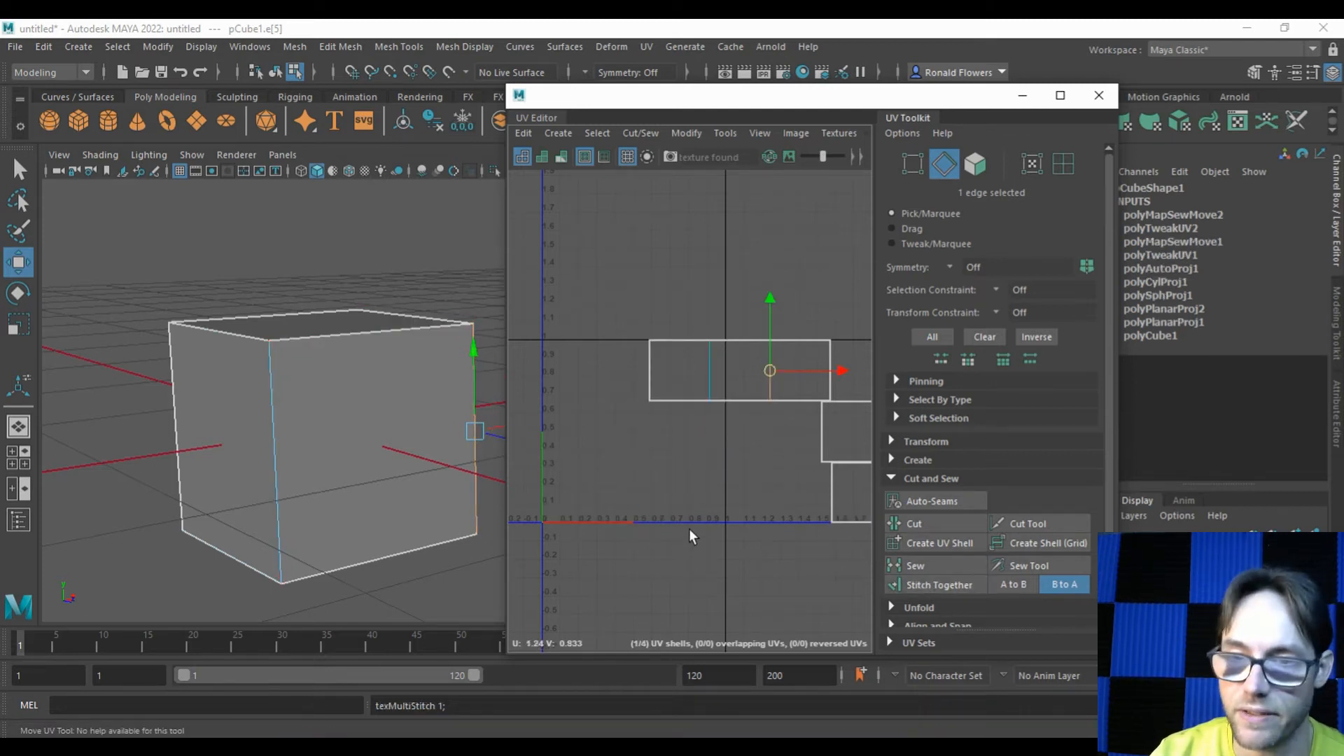
pyautogui.click(938, 584)
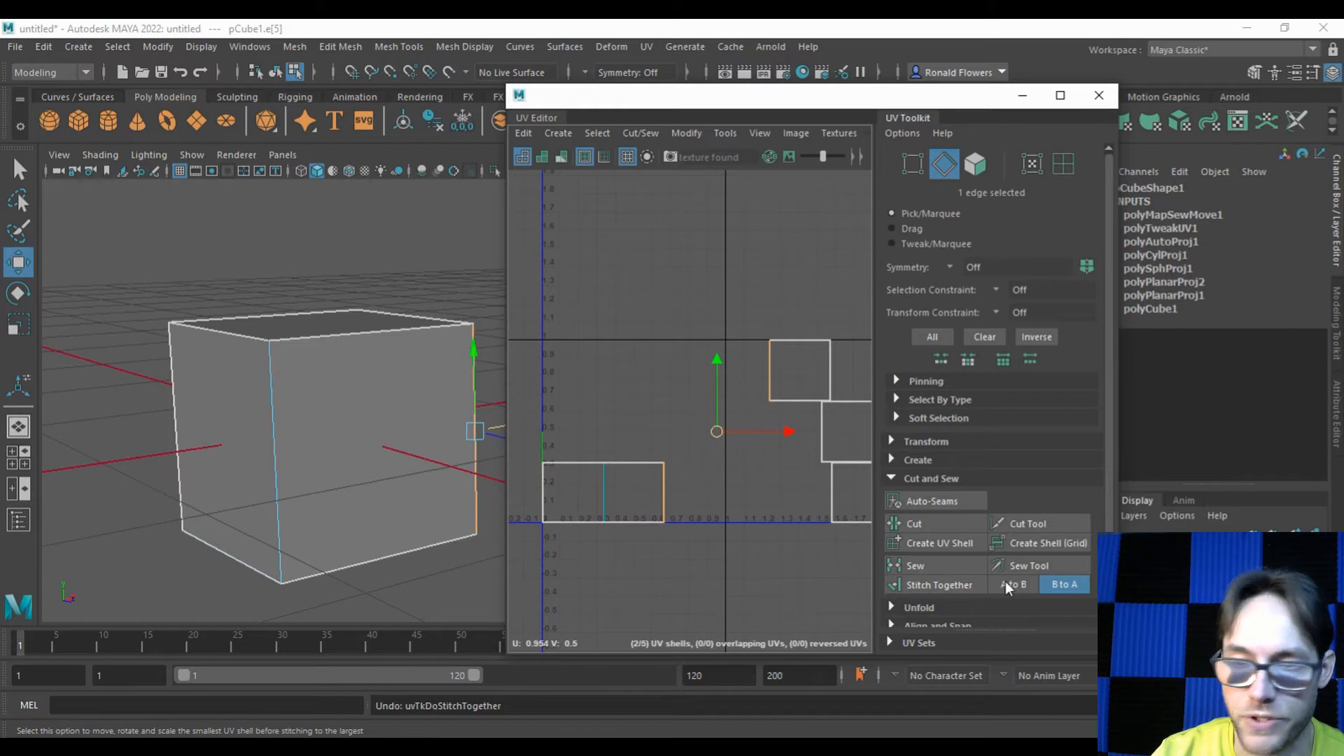
pyautogui.click(1012, 584)
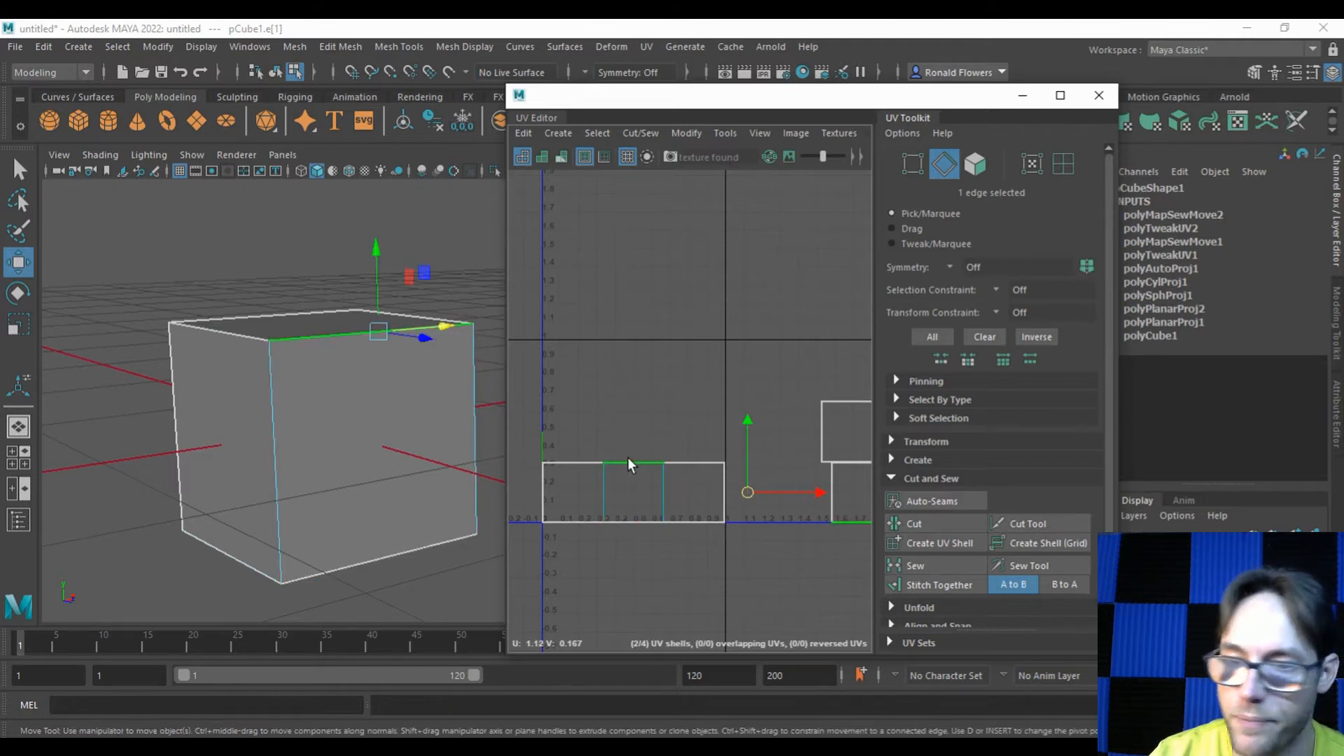
# Stitch the remaining faces above the middle one into a single T-shaped UV shell.
pyautogui.click(937, 584)
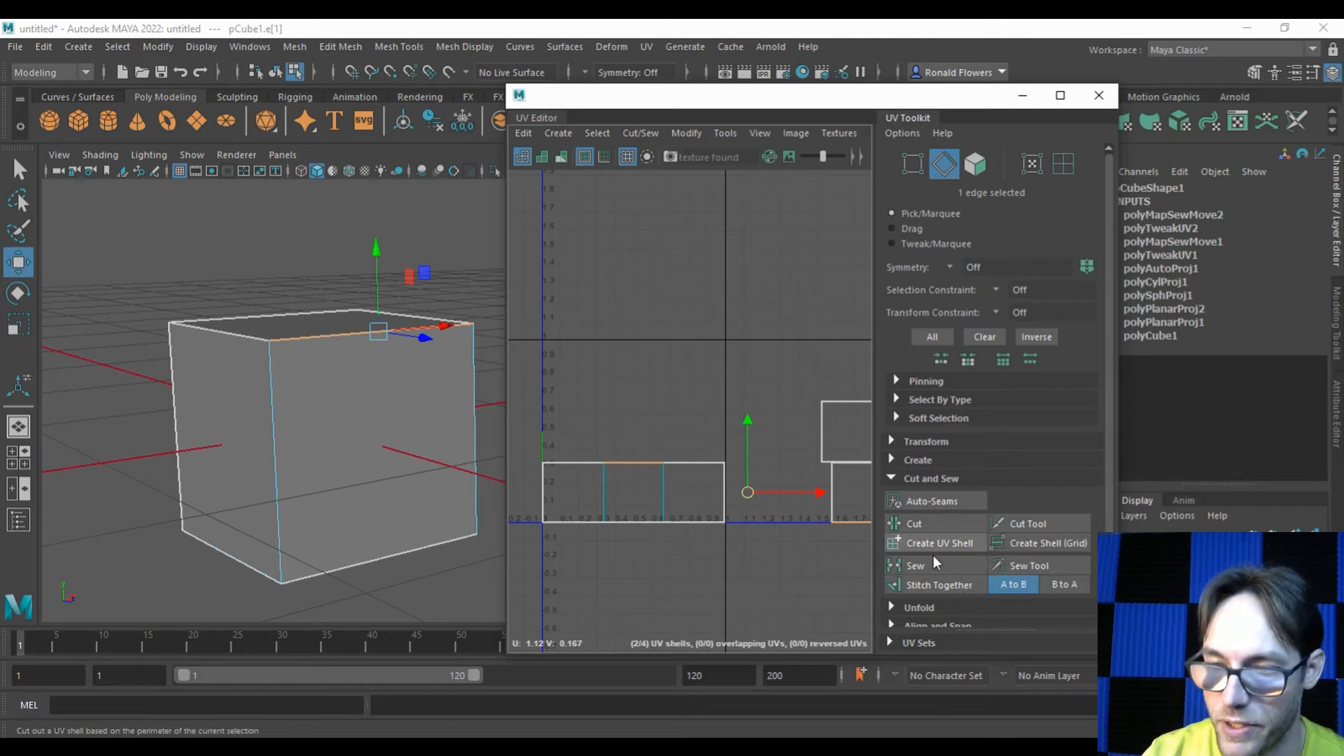
pyautogui.click(938, 584)
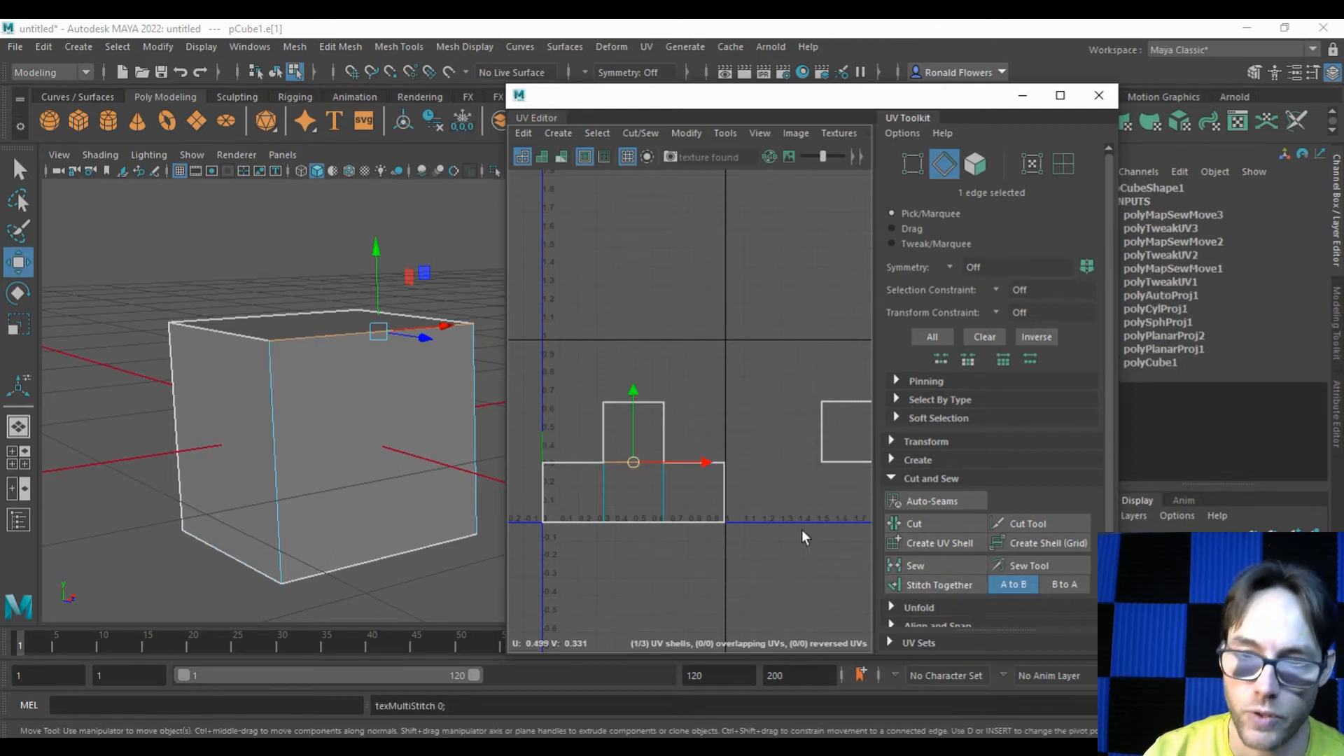
pyautogui.click(630, 401)
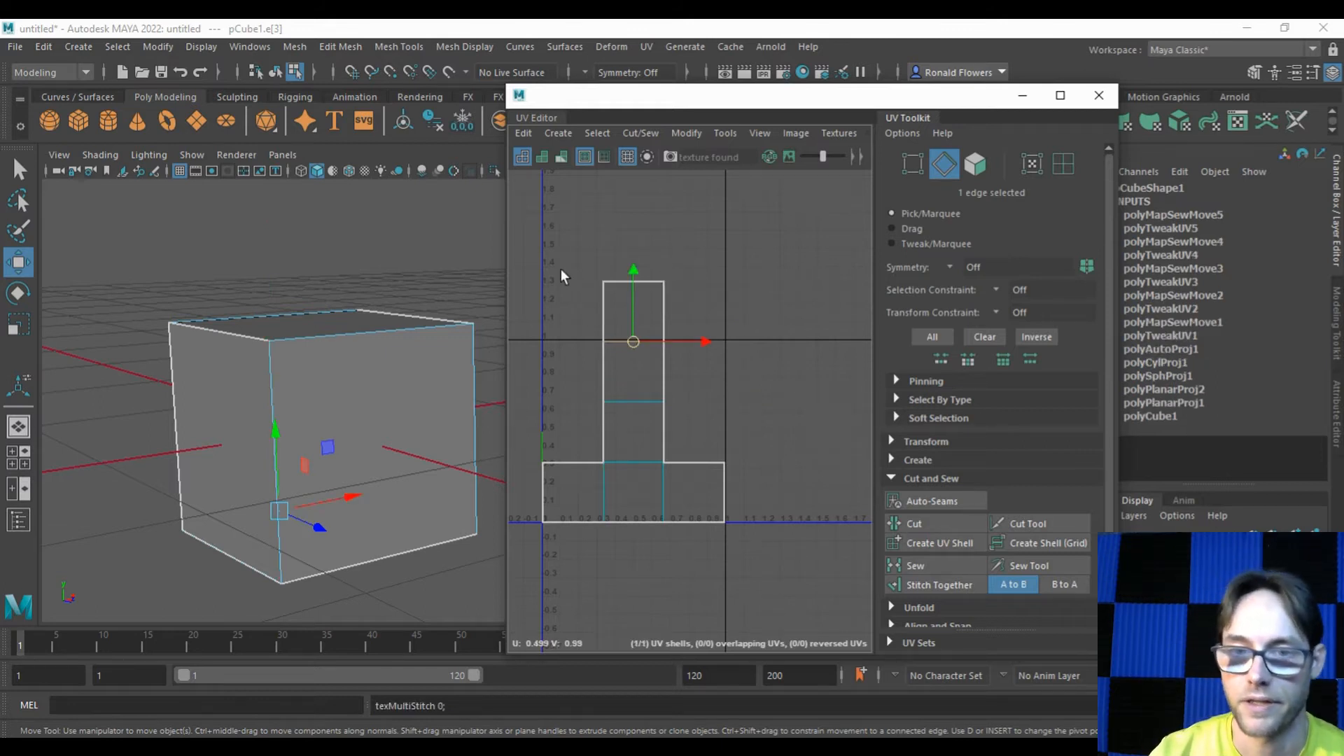
pyautogui.moveTo(815, 441)
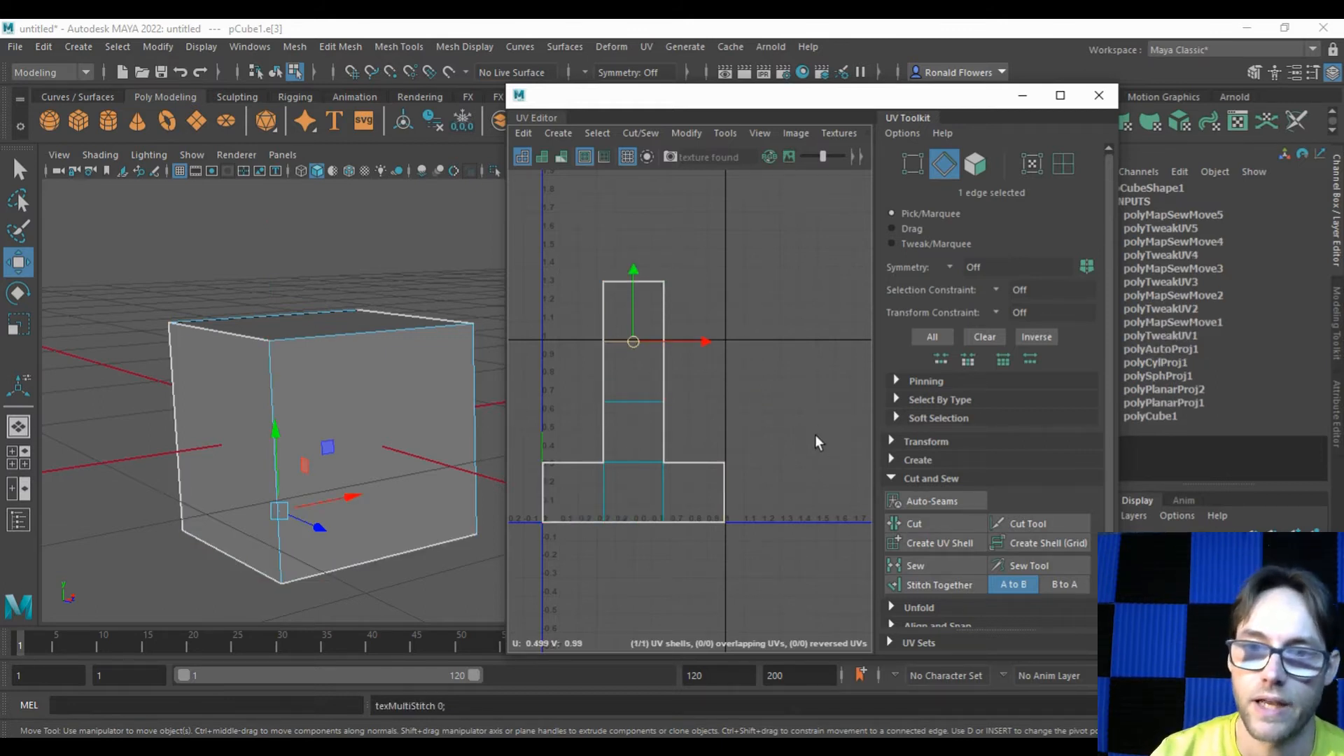
pyautogui.moveTo(751, 442)
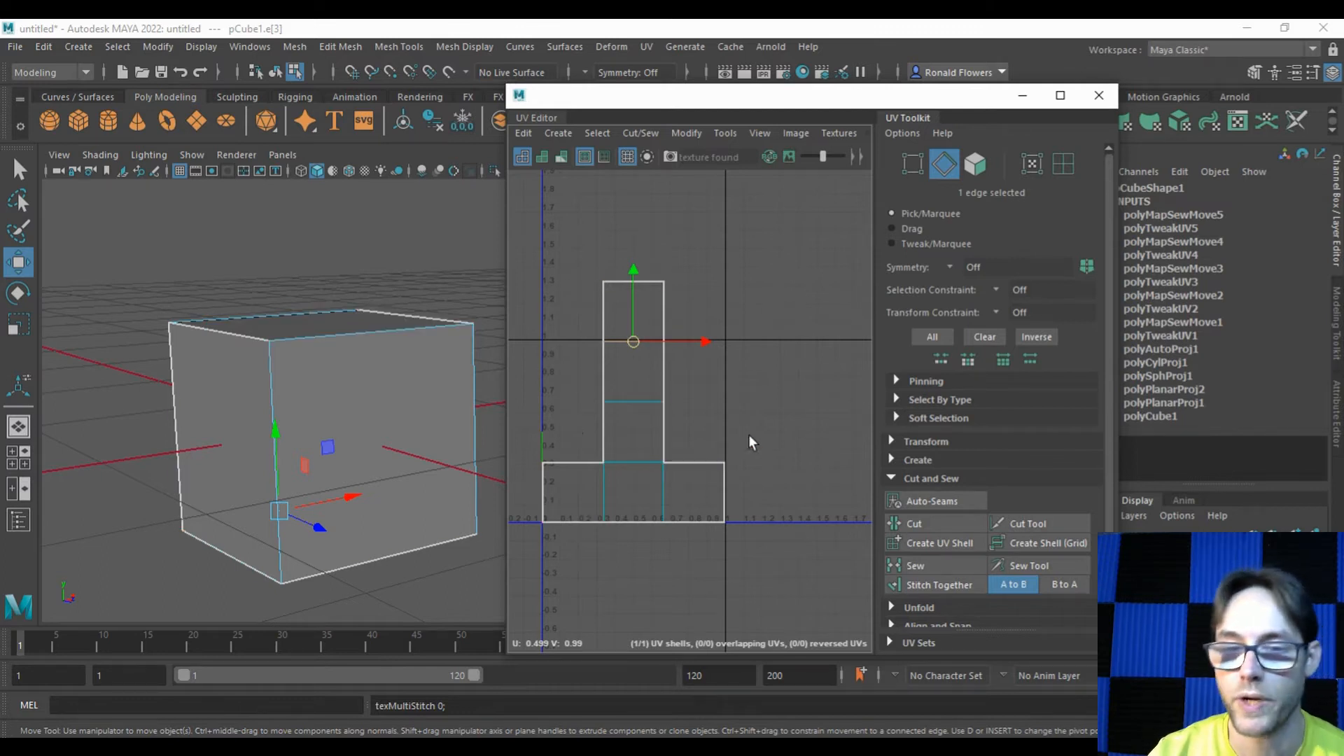
pyautogui.moveTo(761, 472)
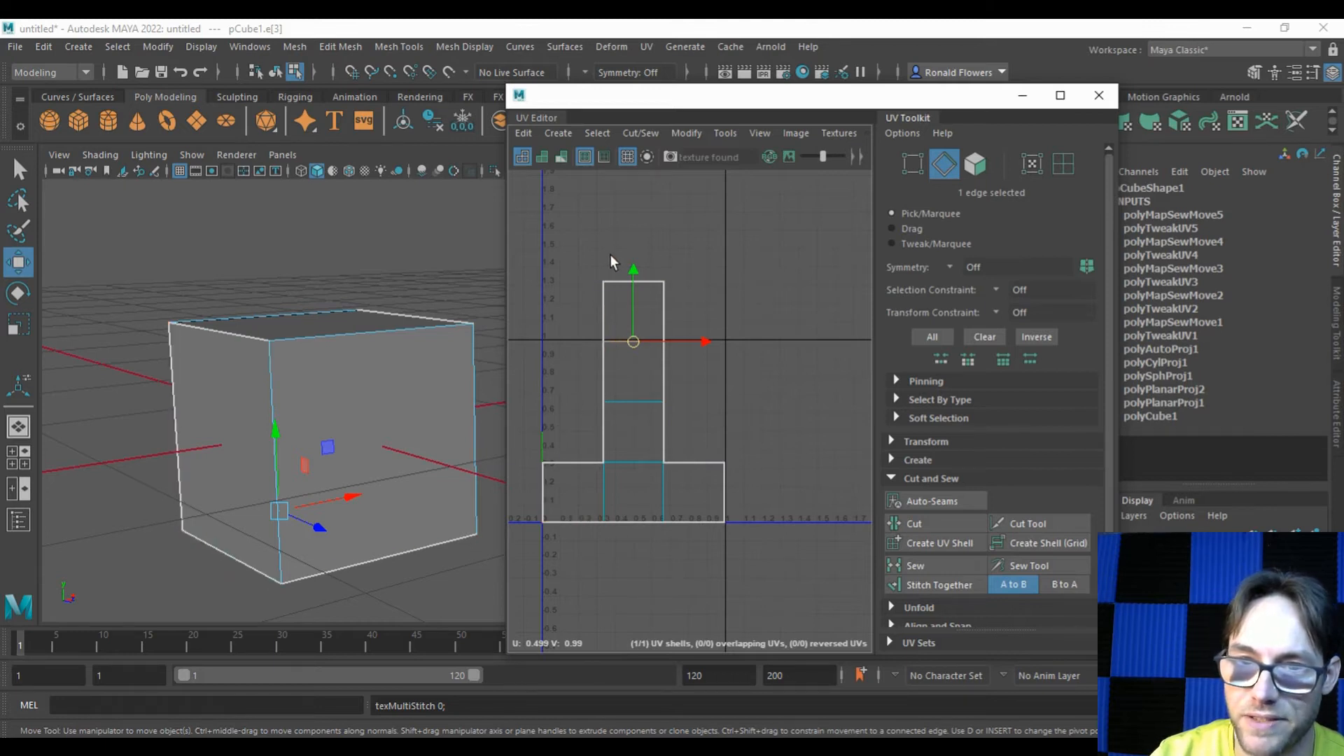
pyautogui.moveTo(589, 381)
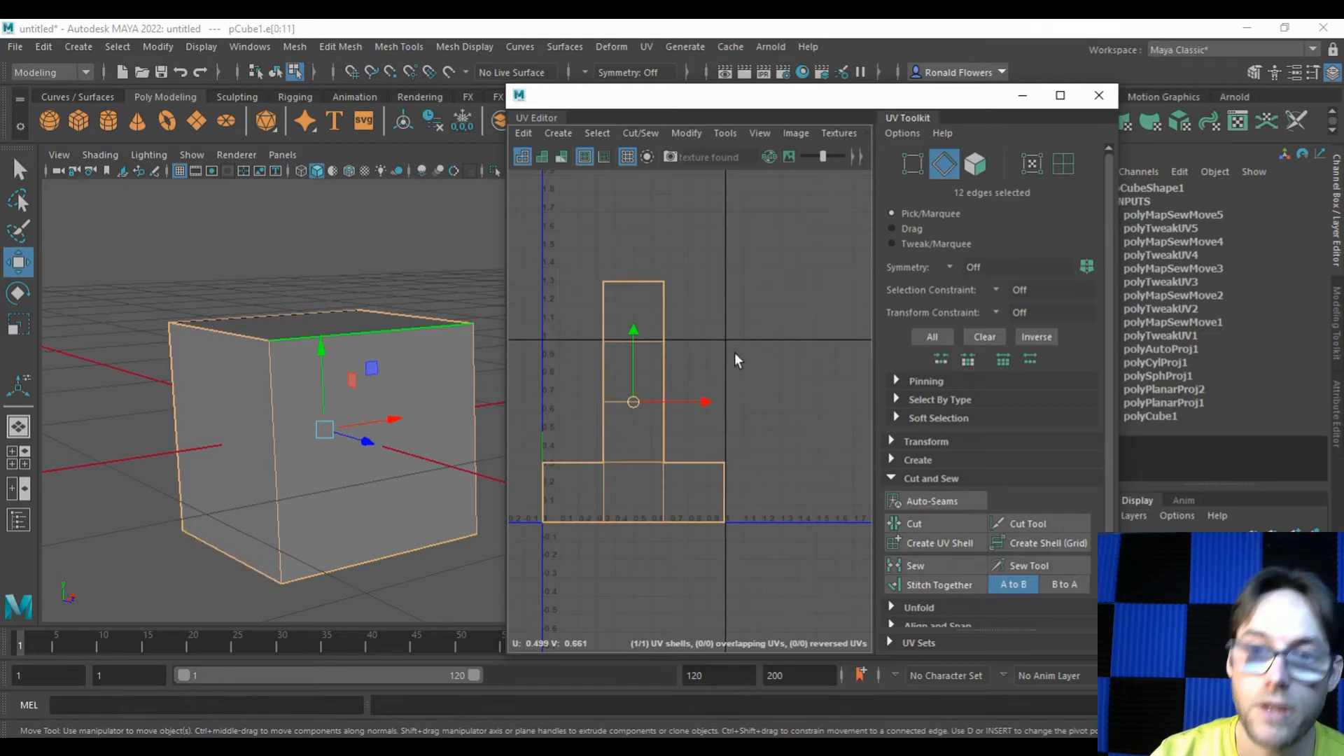
pyautogui.moveTo(752, 452)
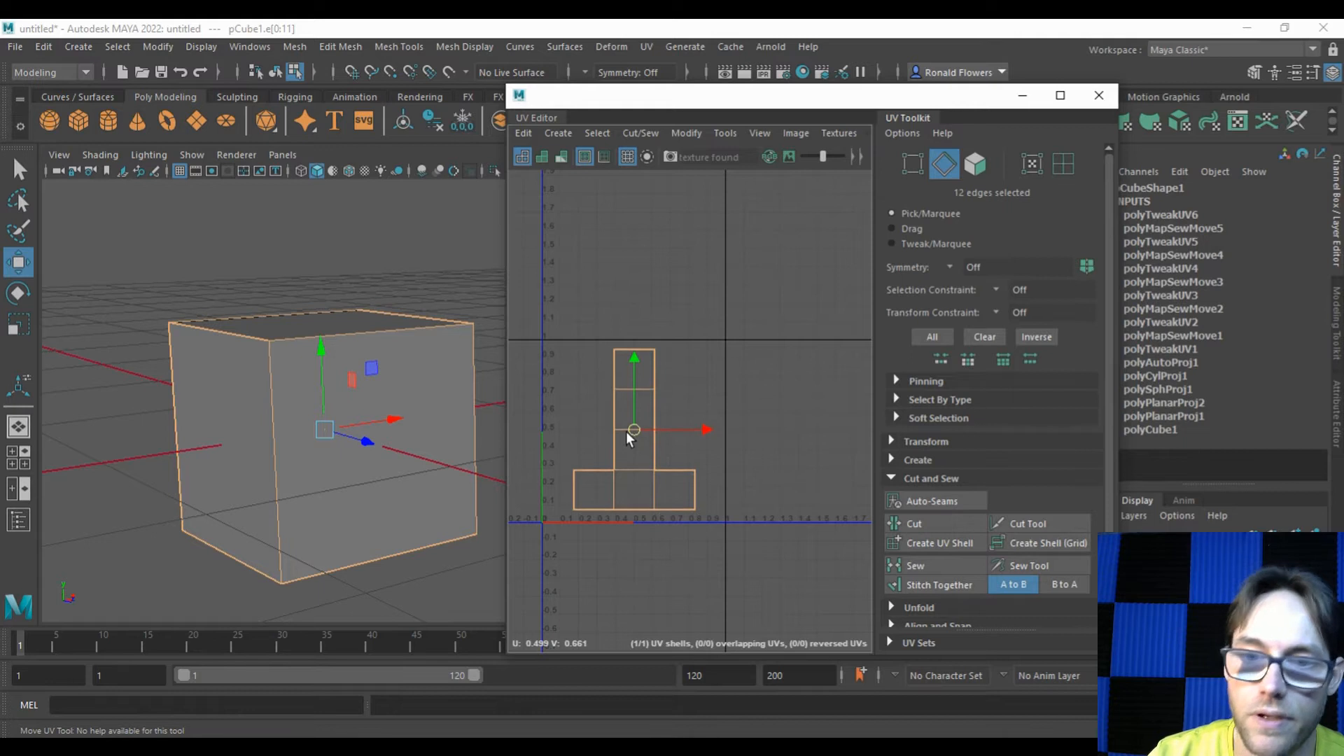
pyautogui.moveTo(865, 403)
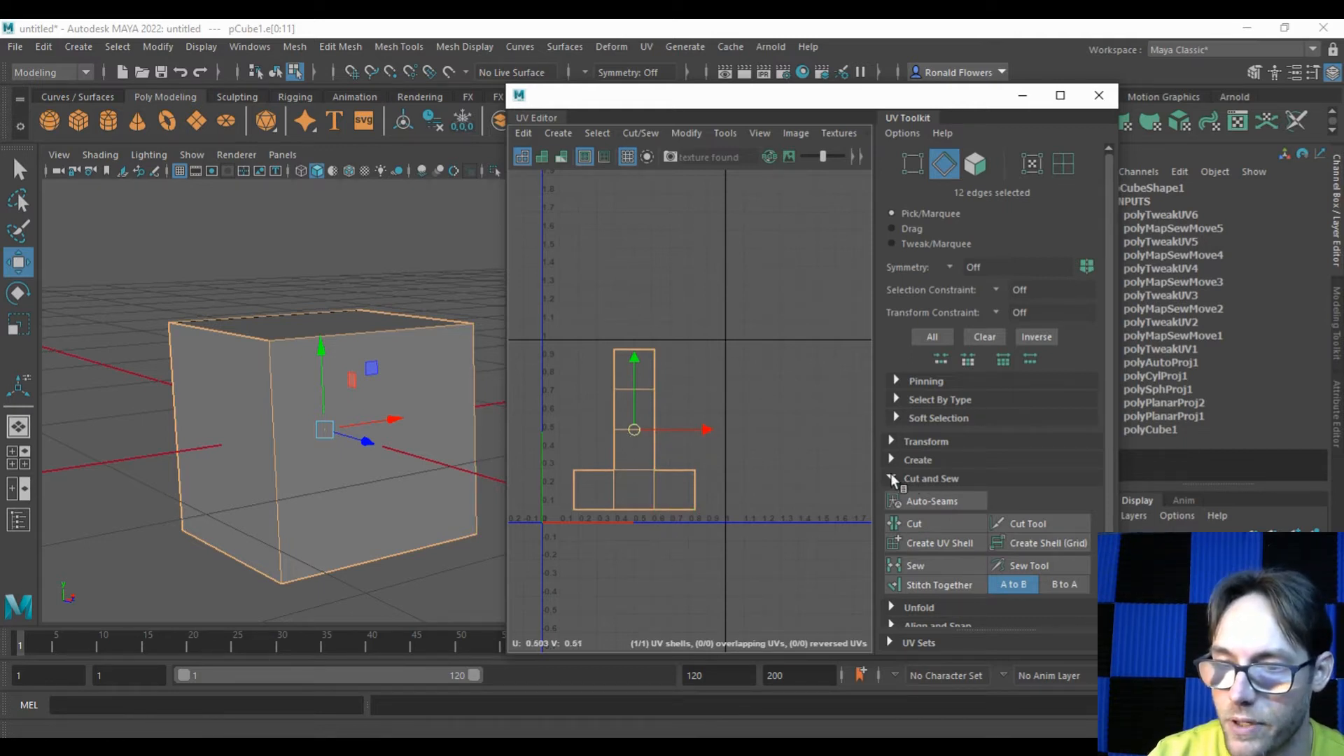
# Run Layout from Arrange and Layout to fit the T-shaped shell inside the 0–1 tile, then clear the selection.
pyautogui.click(931, 478)
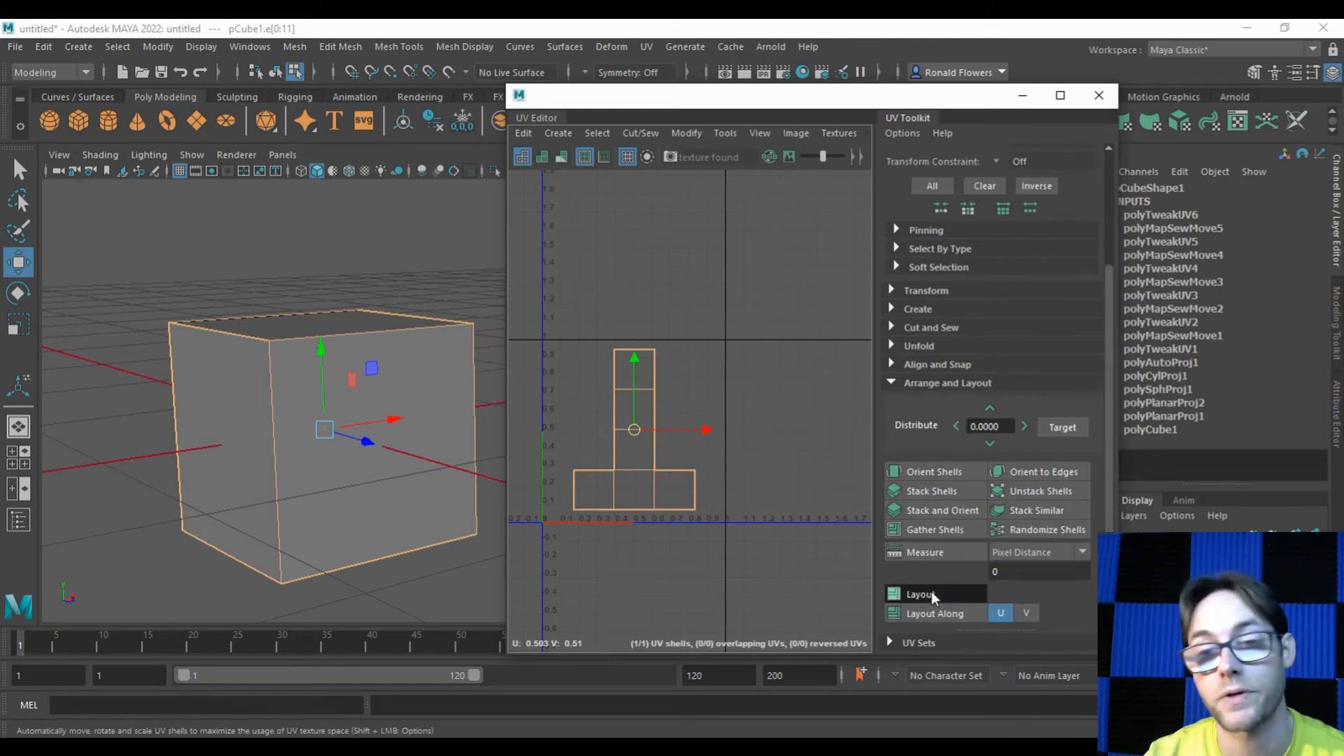
pyautogui.click(920, 593)
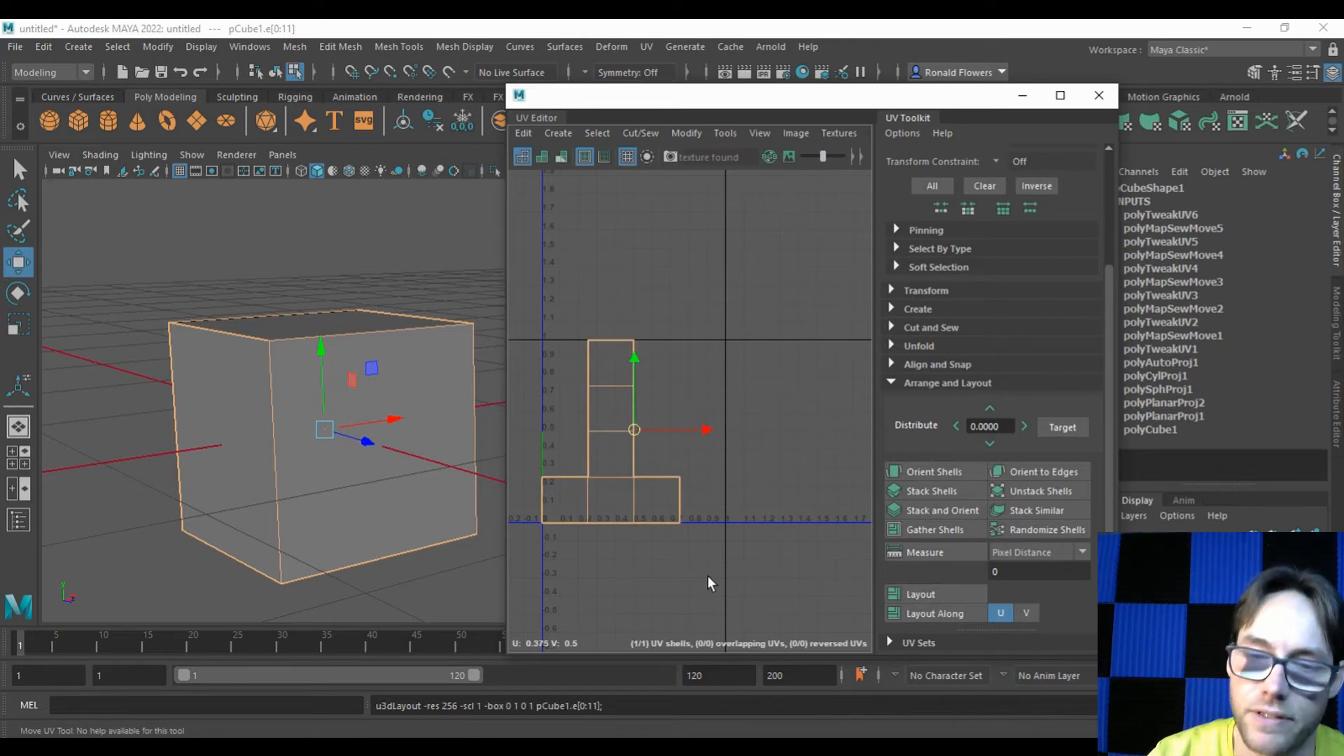
pyautogui.moveTo(540, 343)
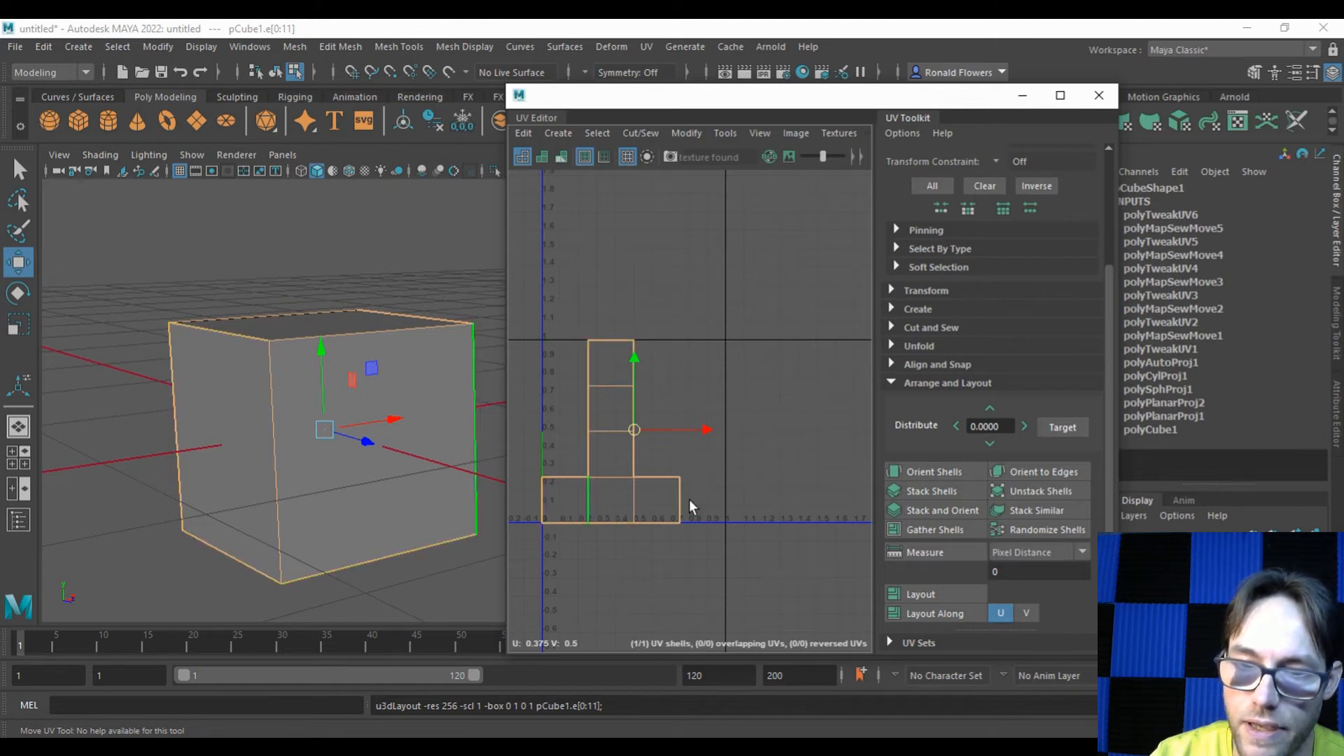
pyautogui.moveTo(737, 476)
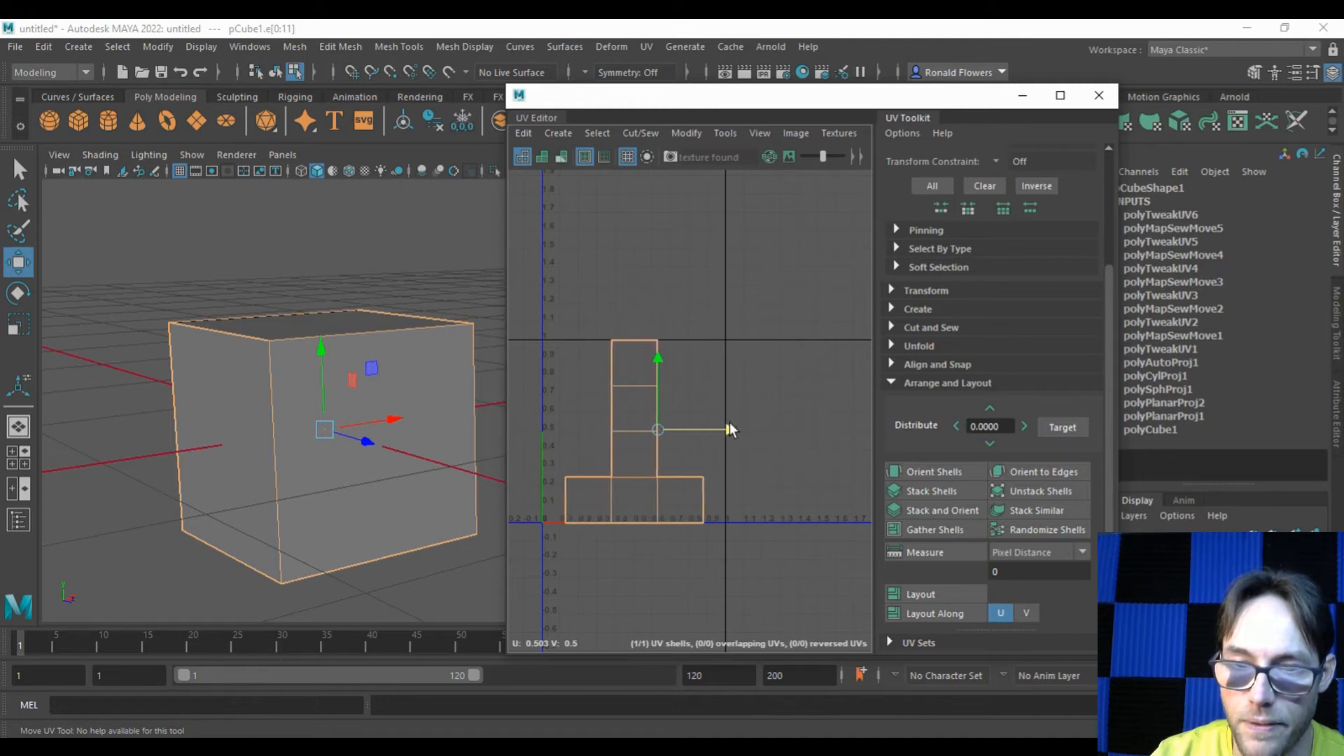
pyautogui.click(816, 458)
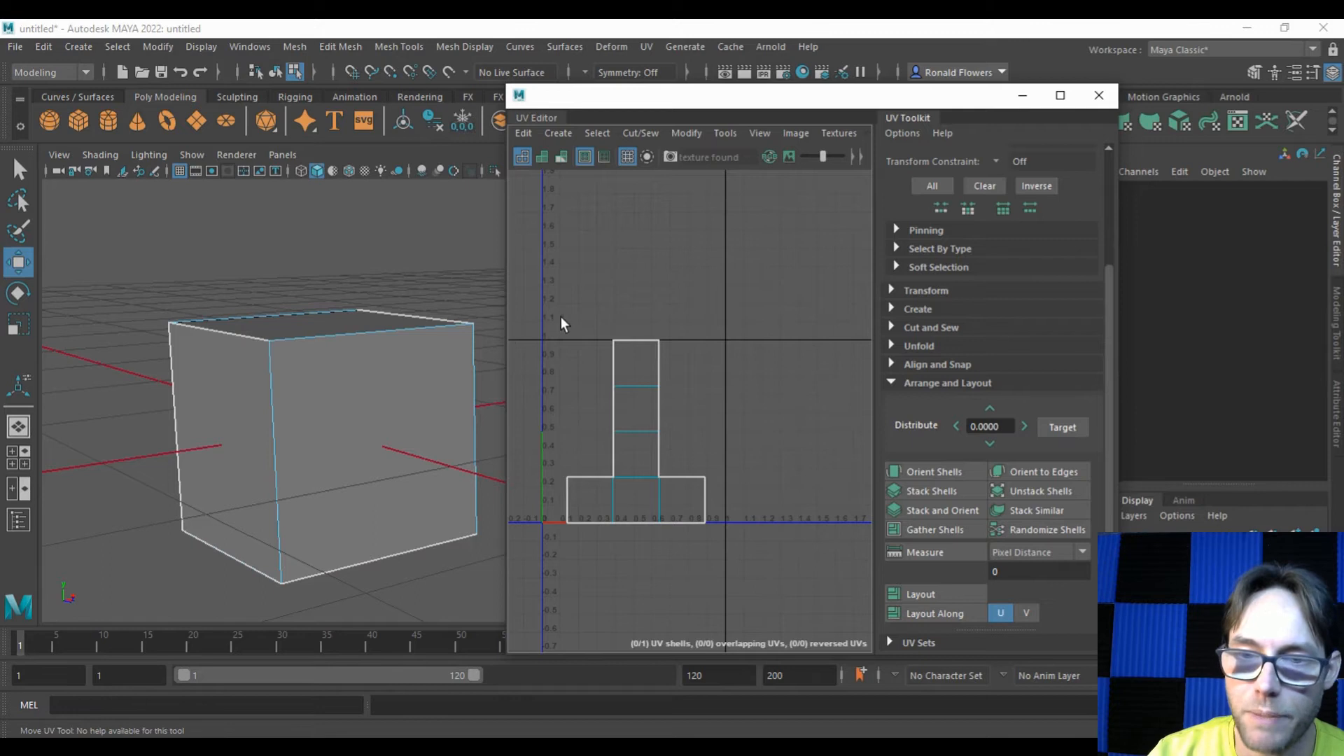
pyautogui.moveTo(726, 380)
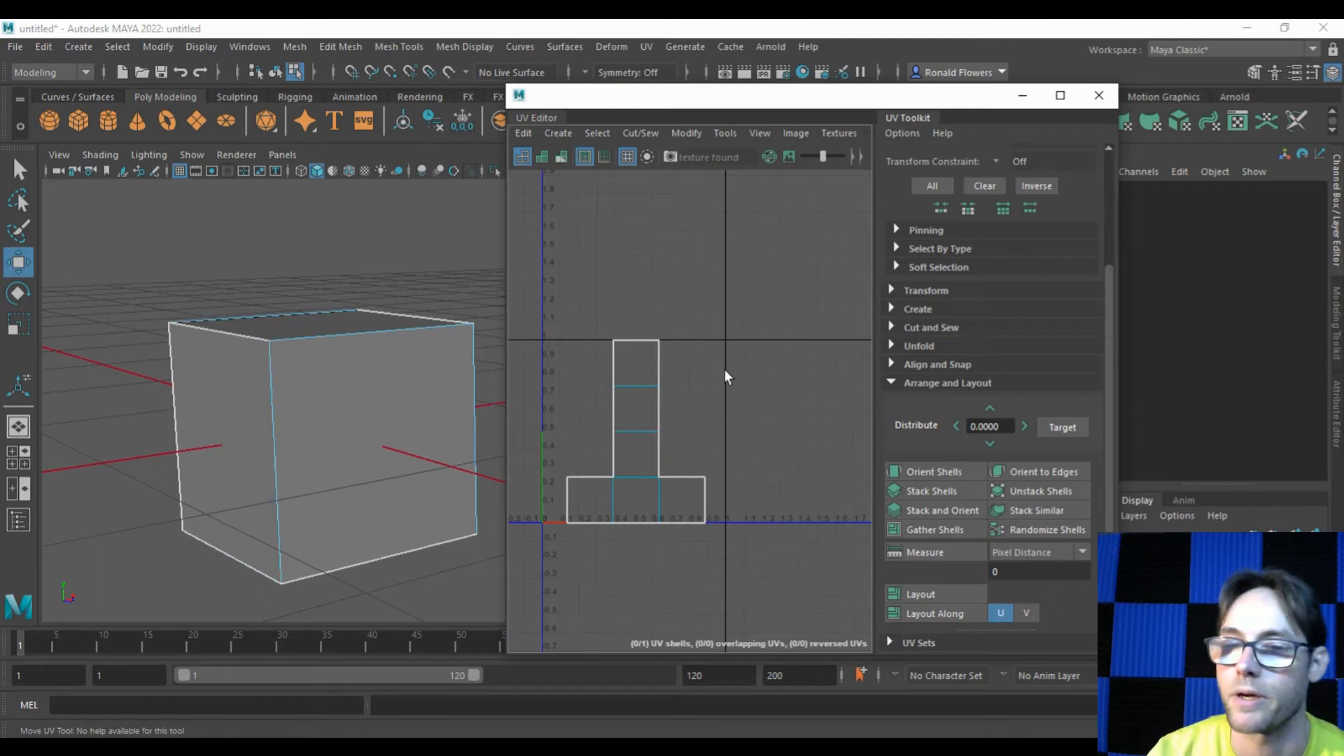
pyautogui.moveTo(703, 352)
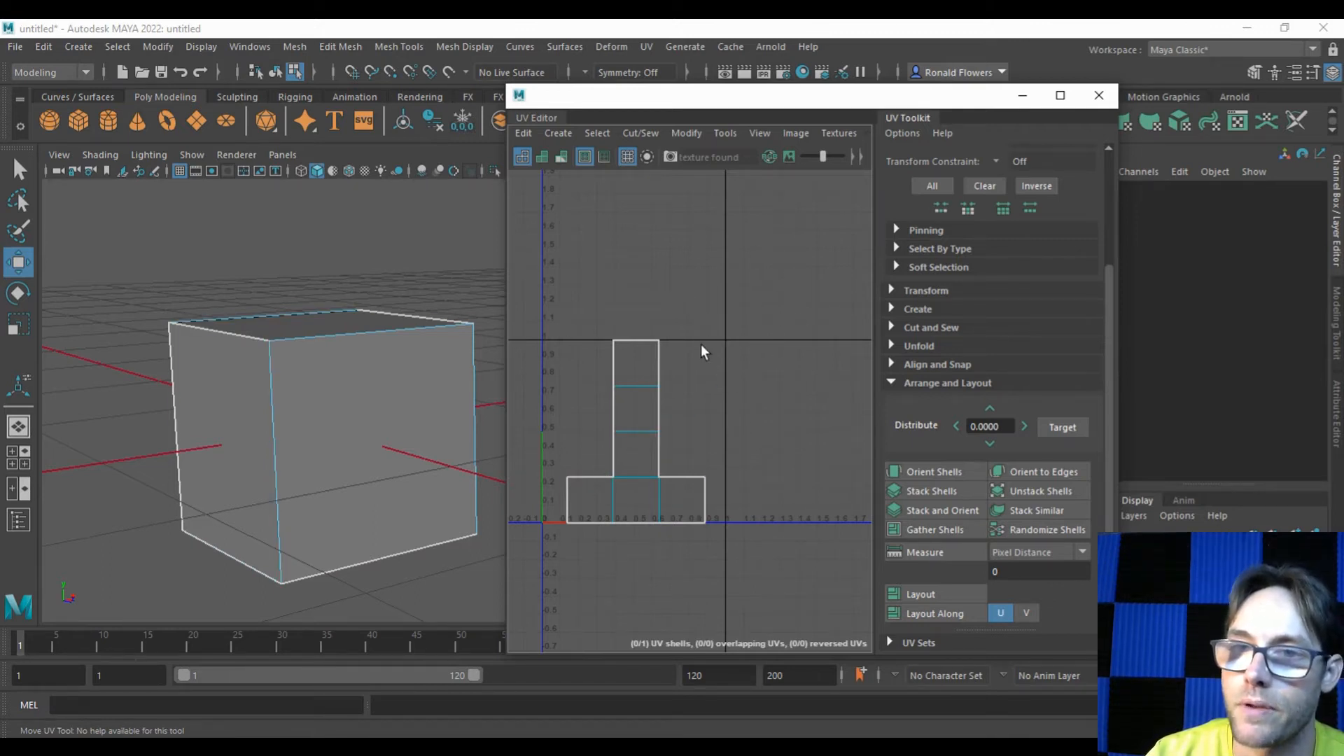
# Switch to UV mode, select all of pCube1's UVs and reach the UV Editor's Image menu.
pyautogui.rightClick(703, 352)
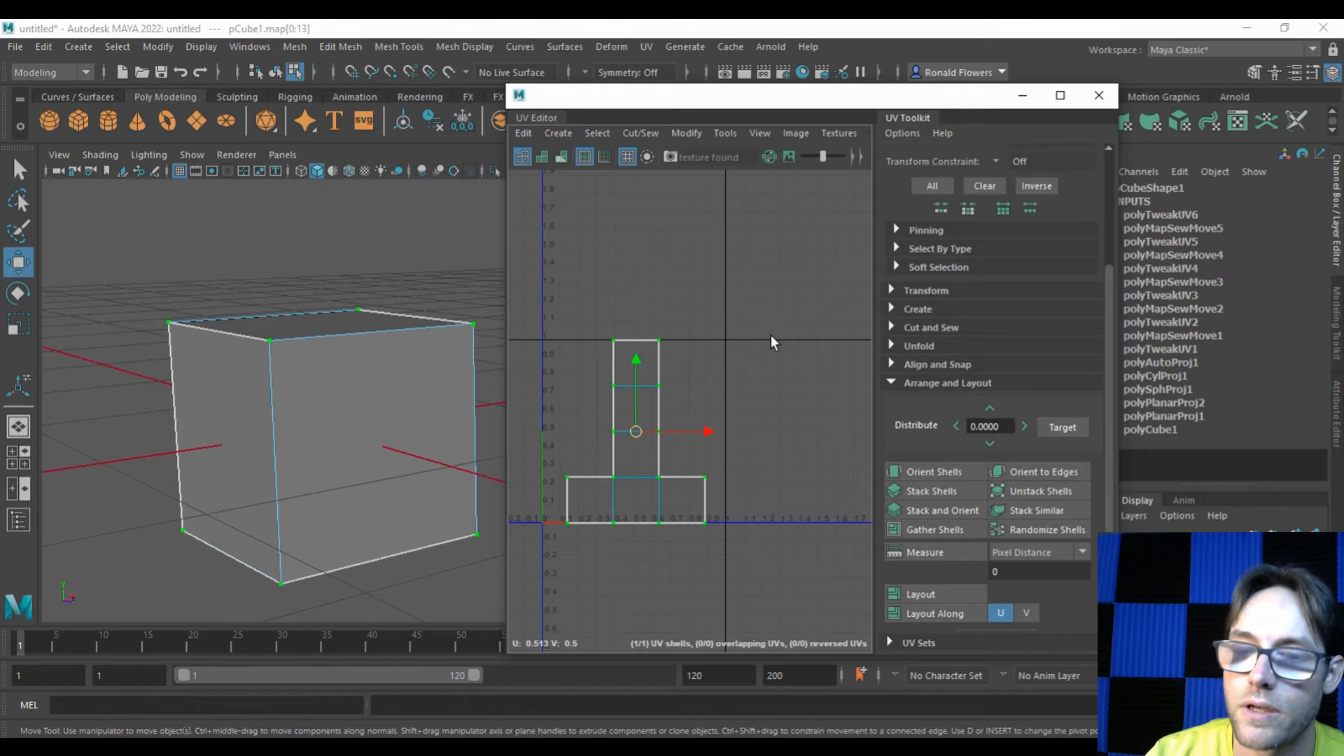
pyautogui.click(698, 379)
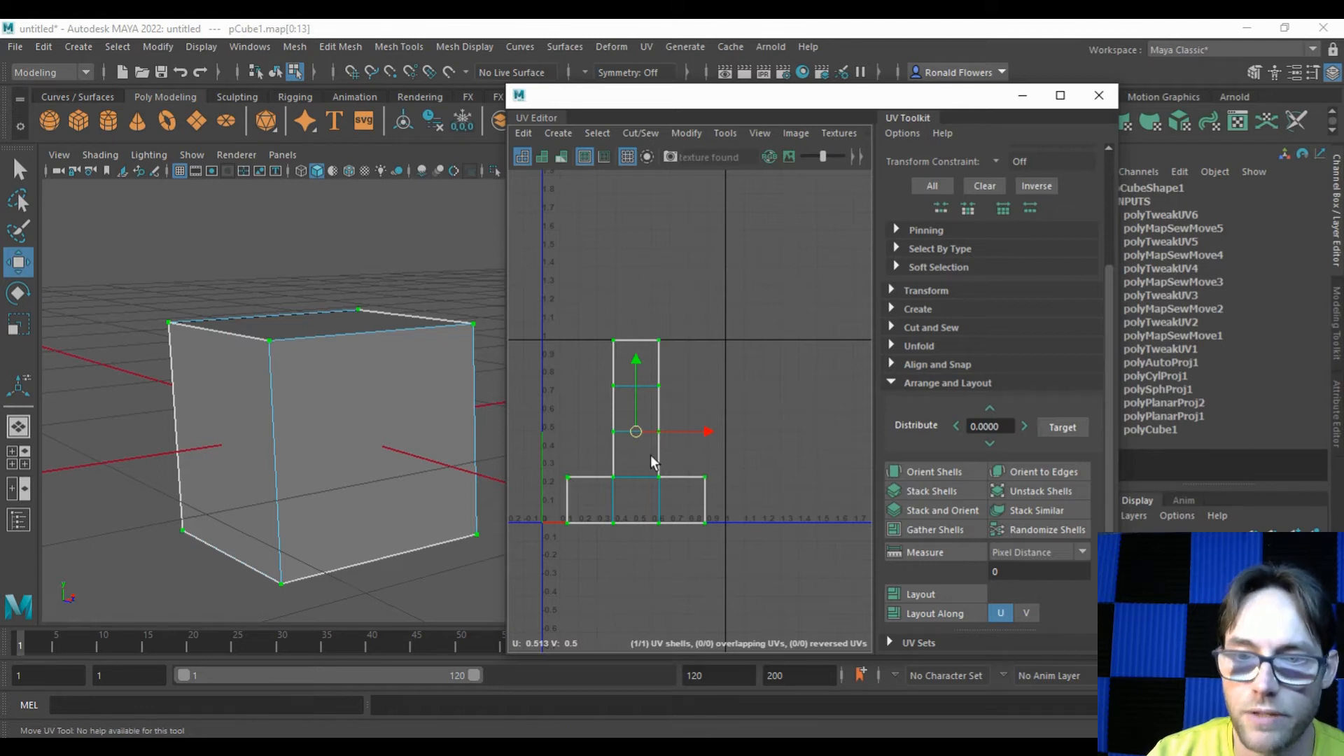
pyautogui.moveTo(557, 133)
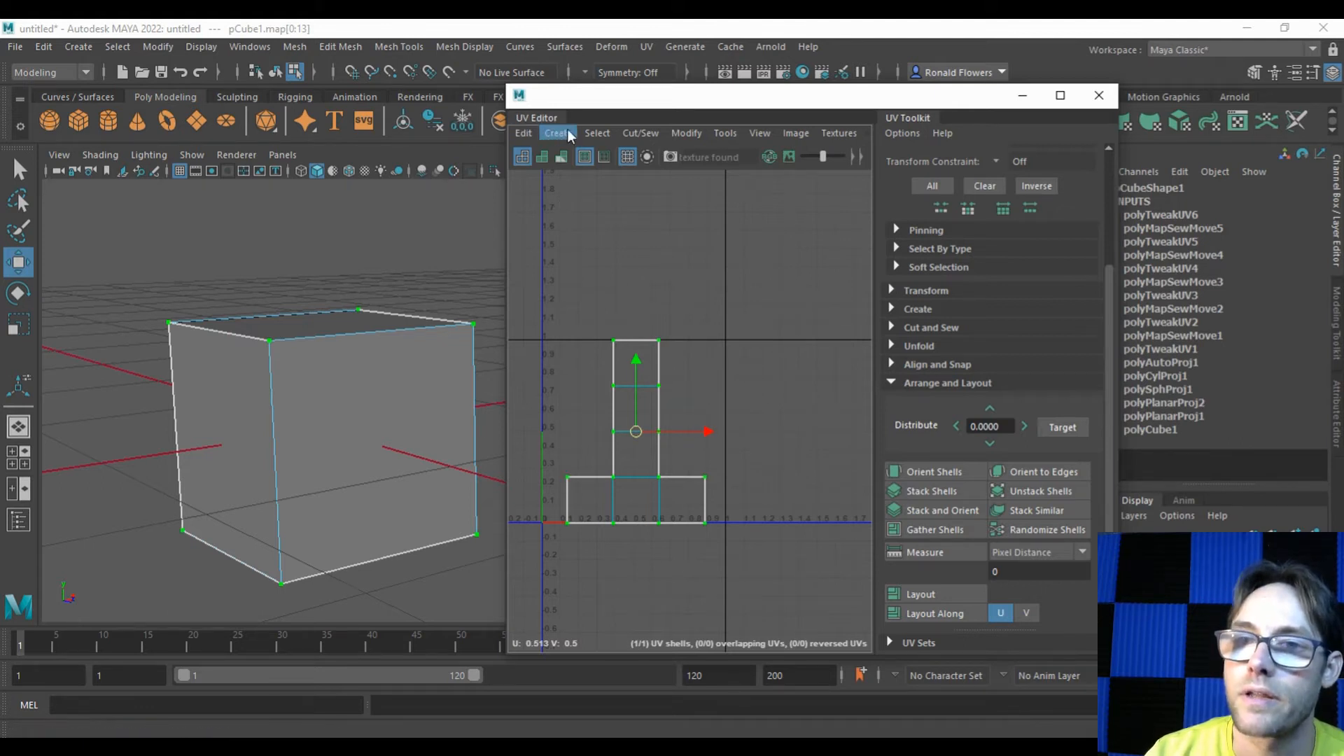
pyautogui.click(793, 133)
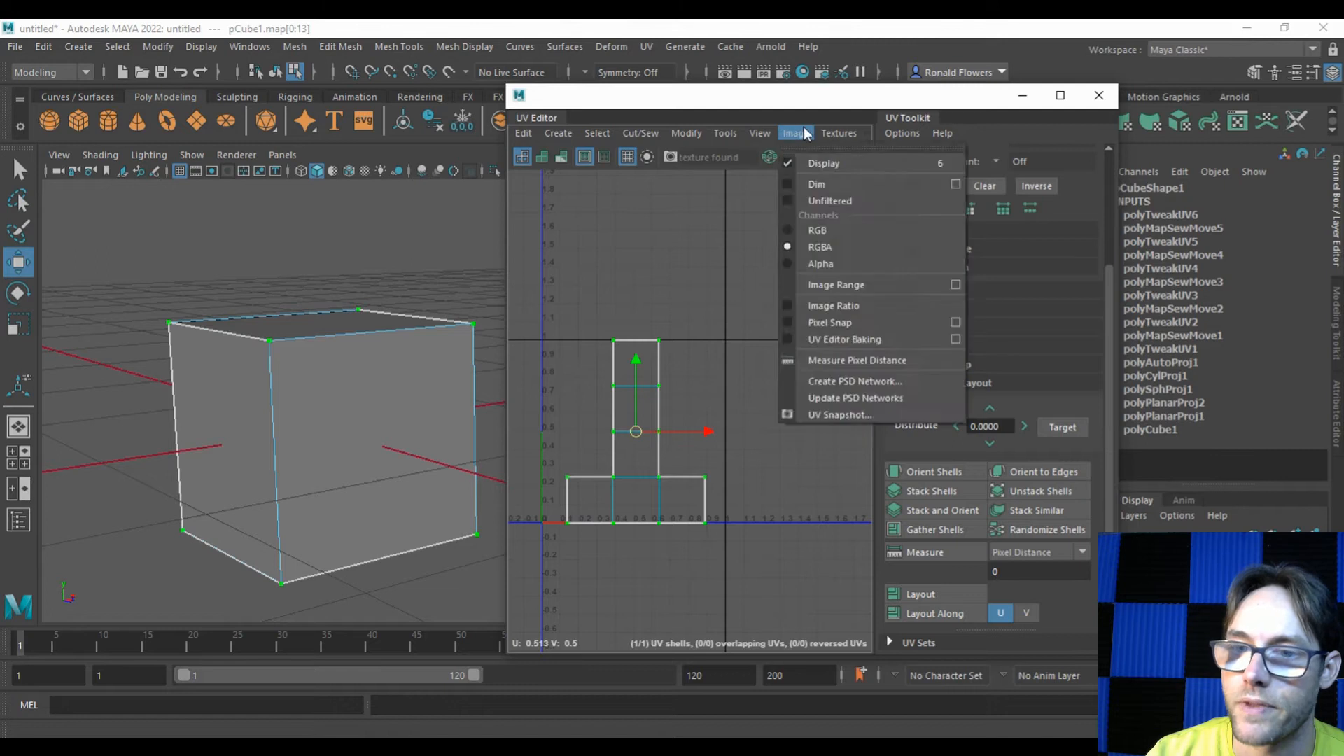
pyautogui.moveTo(839, 414)
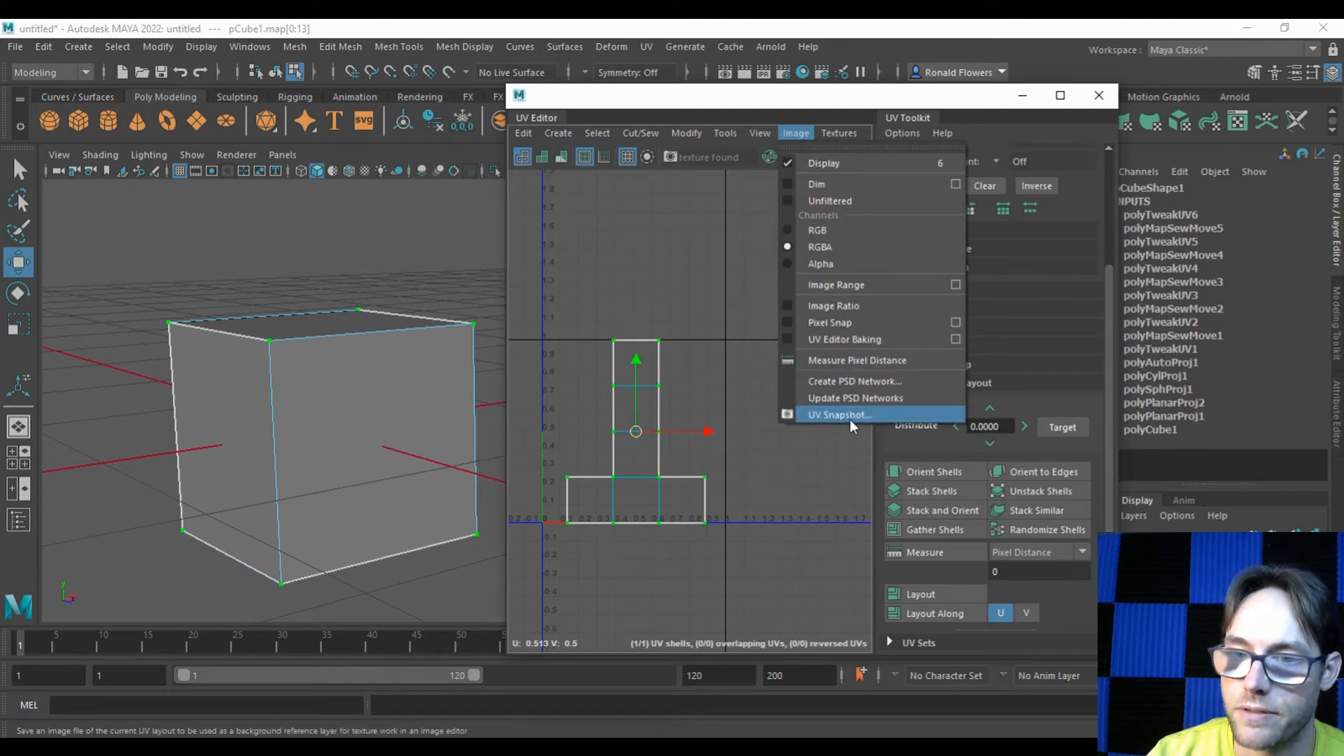
# Bring up UV Snapshot Options at 2048 by 2048 and select the whole output file path.
pyautogui.click(840, 414)
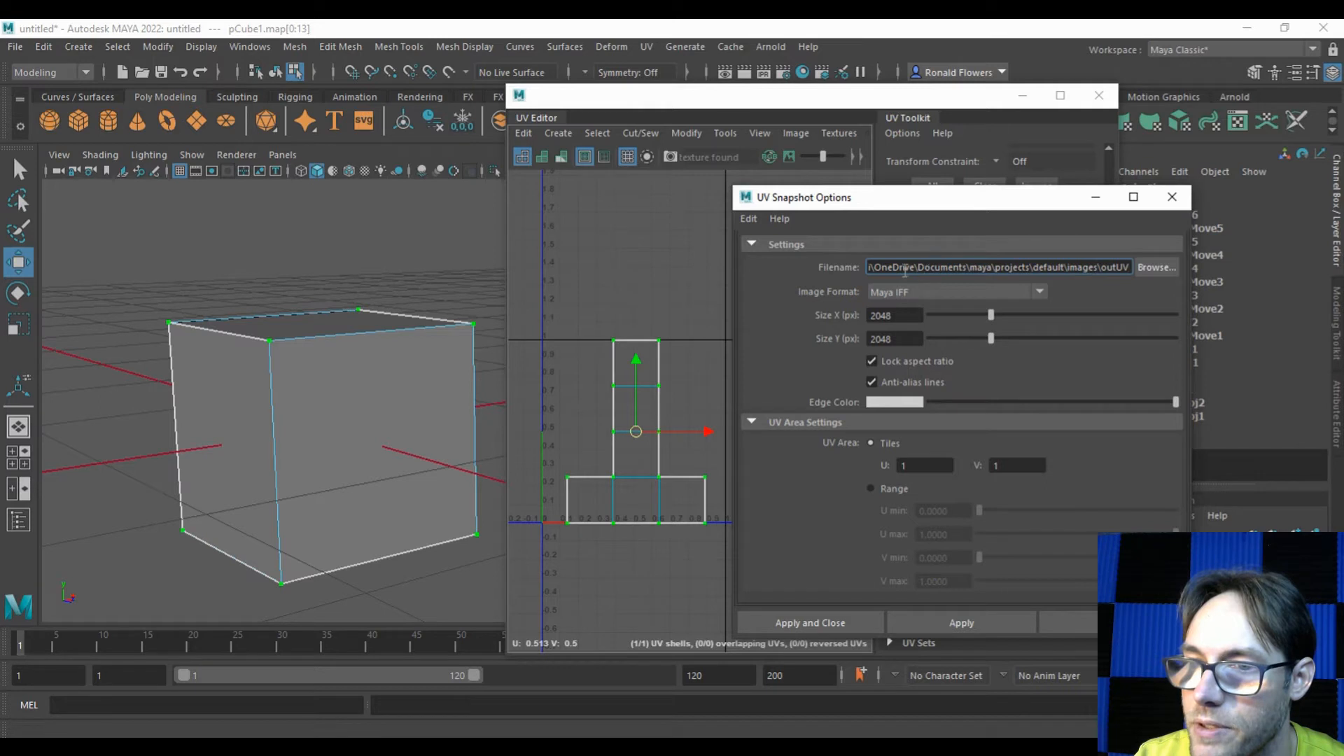
pyautogui.tripleClick(998, 266)
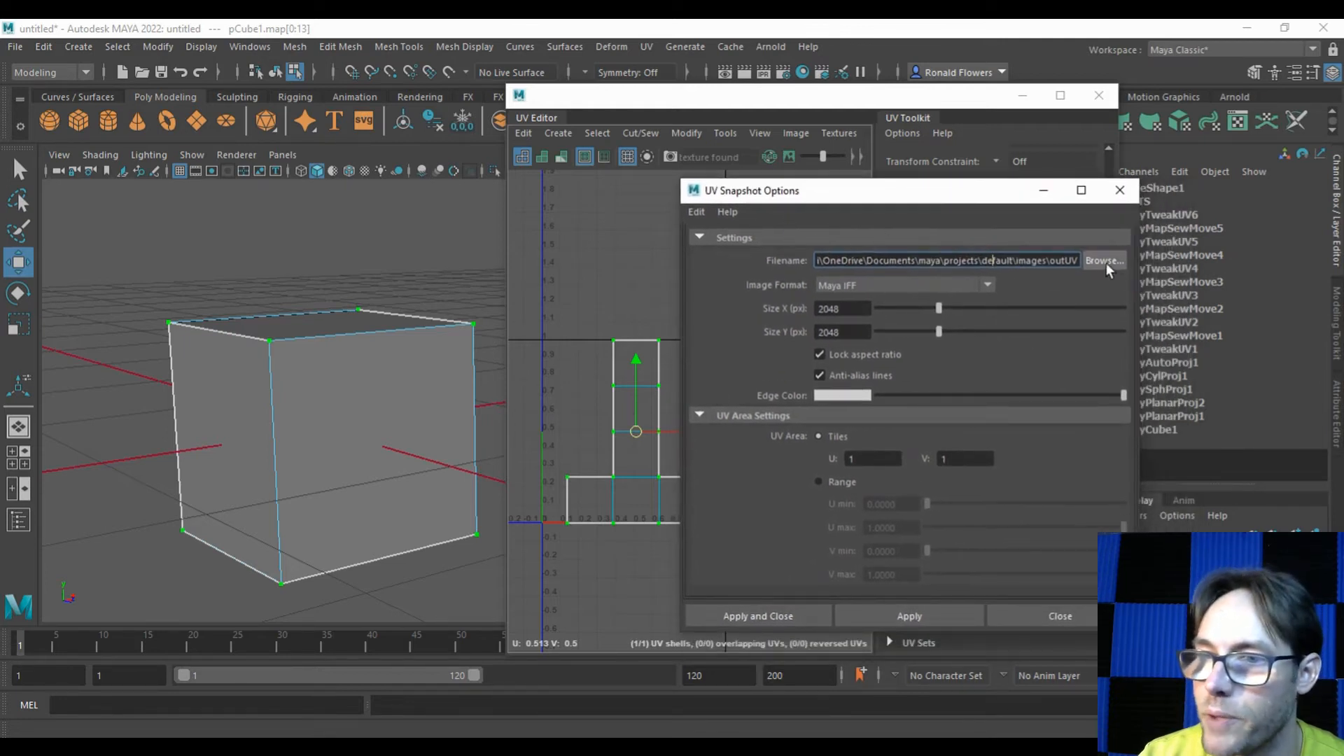
# Browse the save location via My Computer, then cancel back to UV Snapshot Options unchanged.
pyautogui.click(1104, 260)
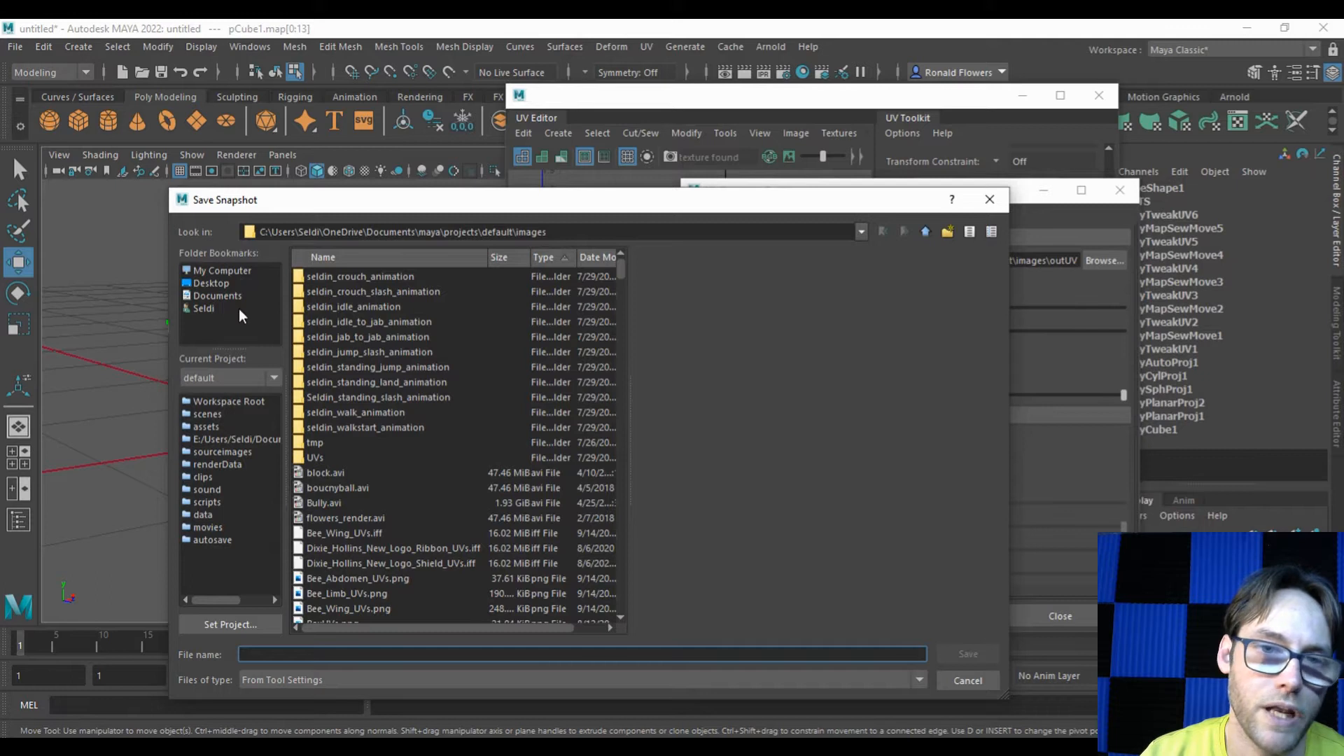
pyautogui.moveTo(224, 318)
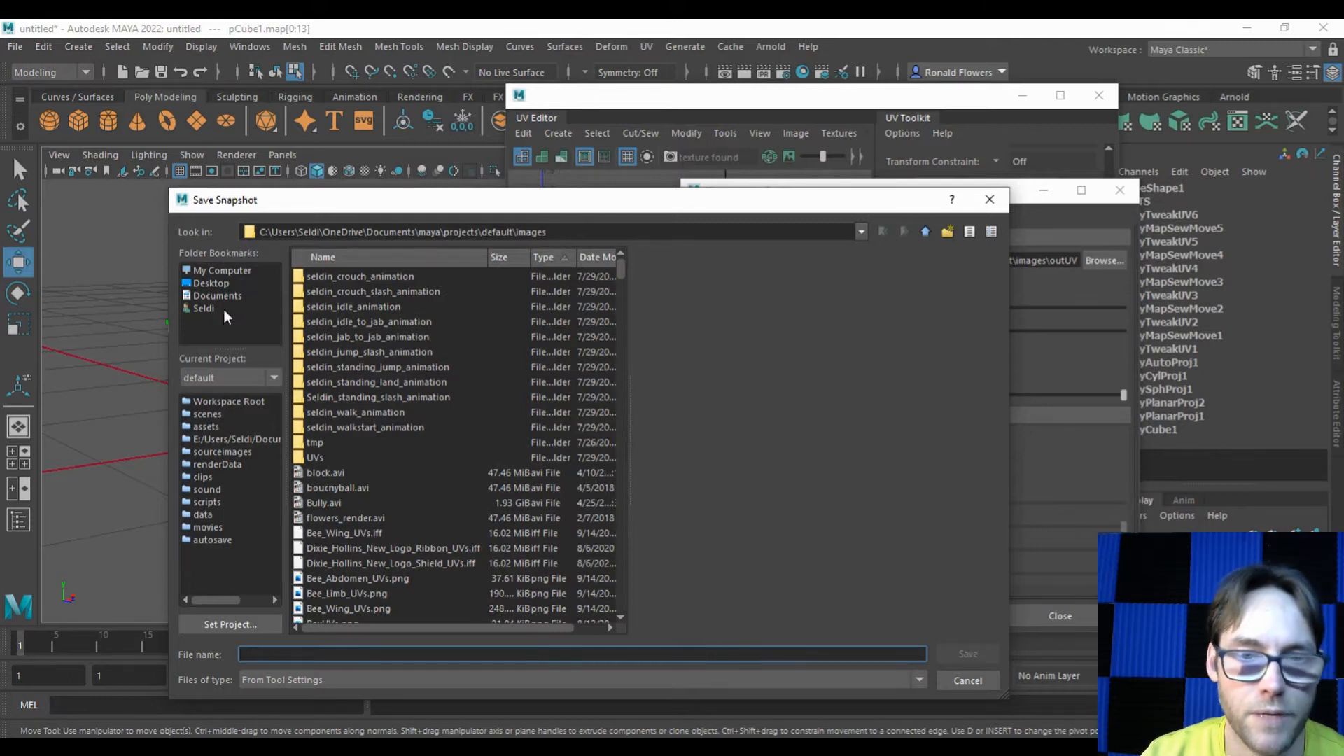
pyautogui.moveTo(211, 282)
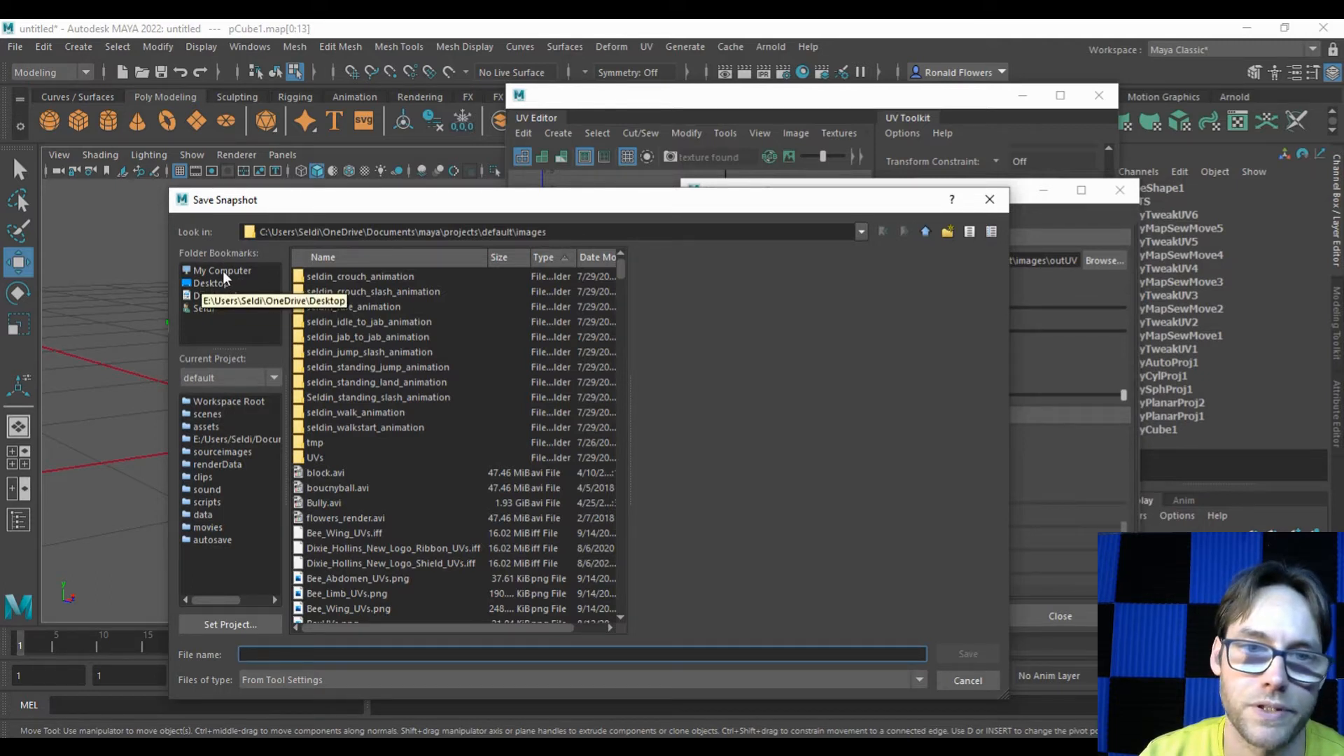
pyautogui.click(222, 270)
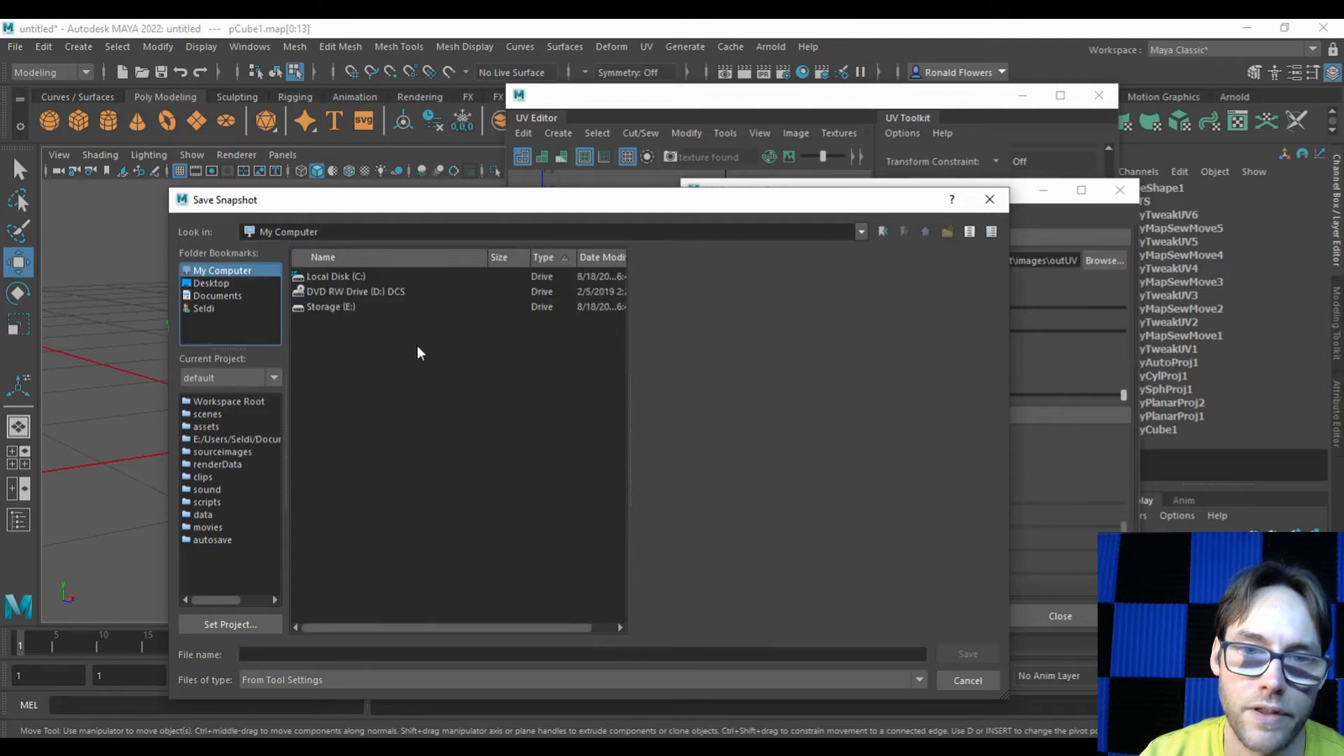
pyautogui.moveTo(324, 346)
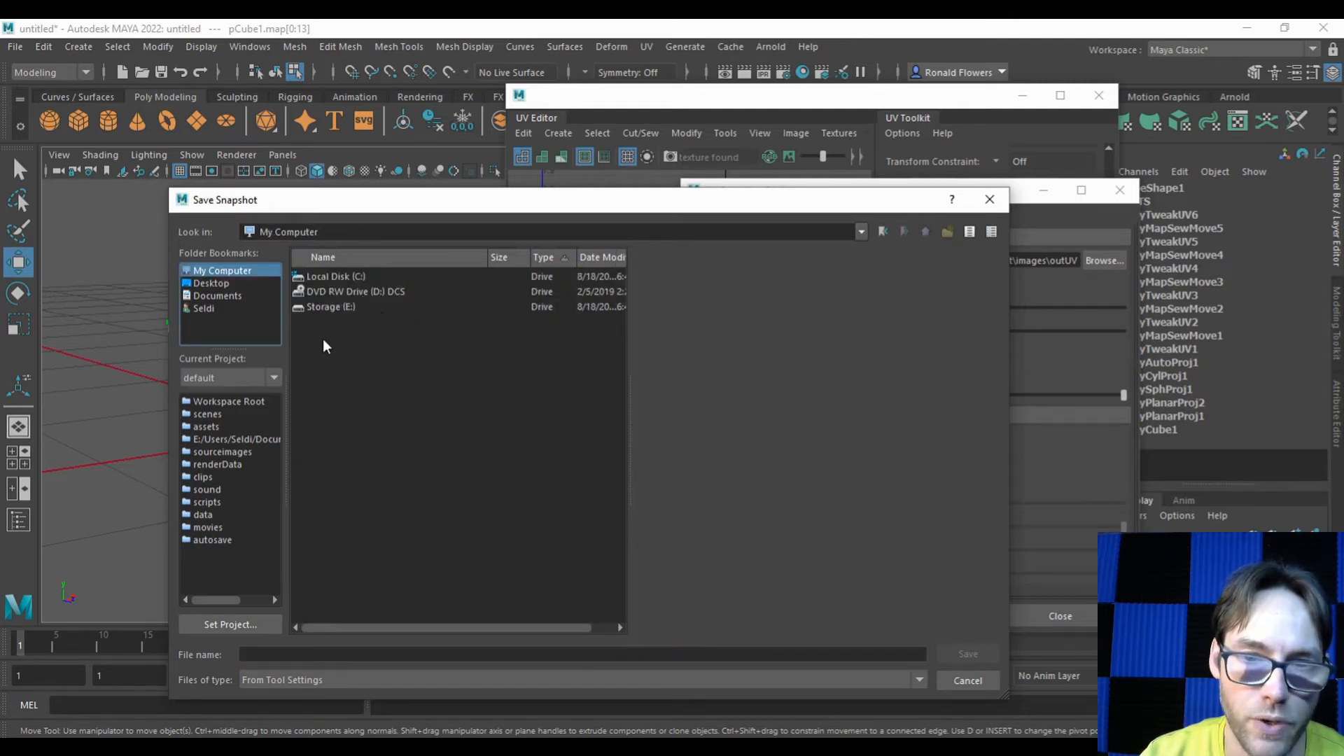
pyautogui.moveTo(373, 305)
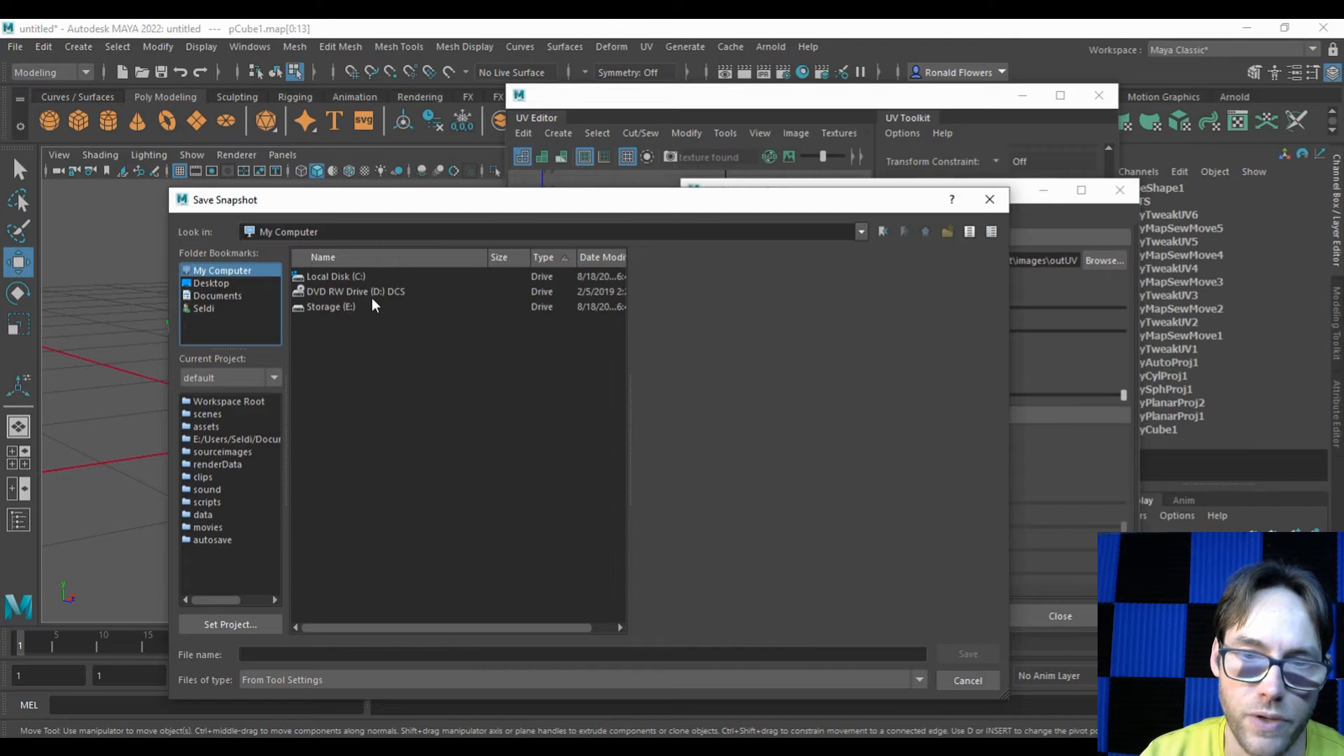
pyautogui.moveTo(366, 324)
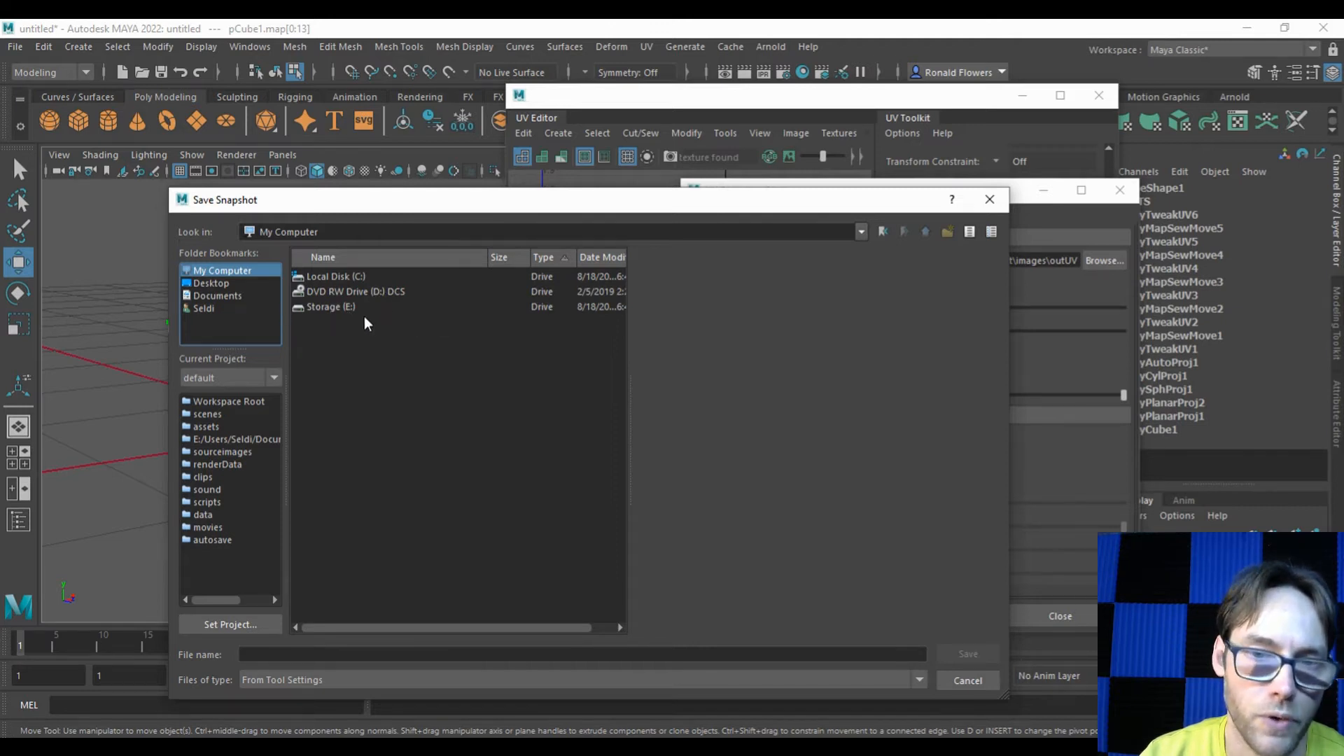
pyautogui.moveTo(444, 319)
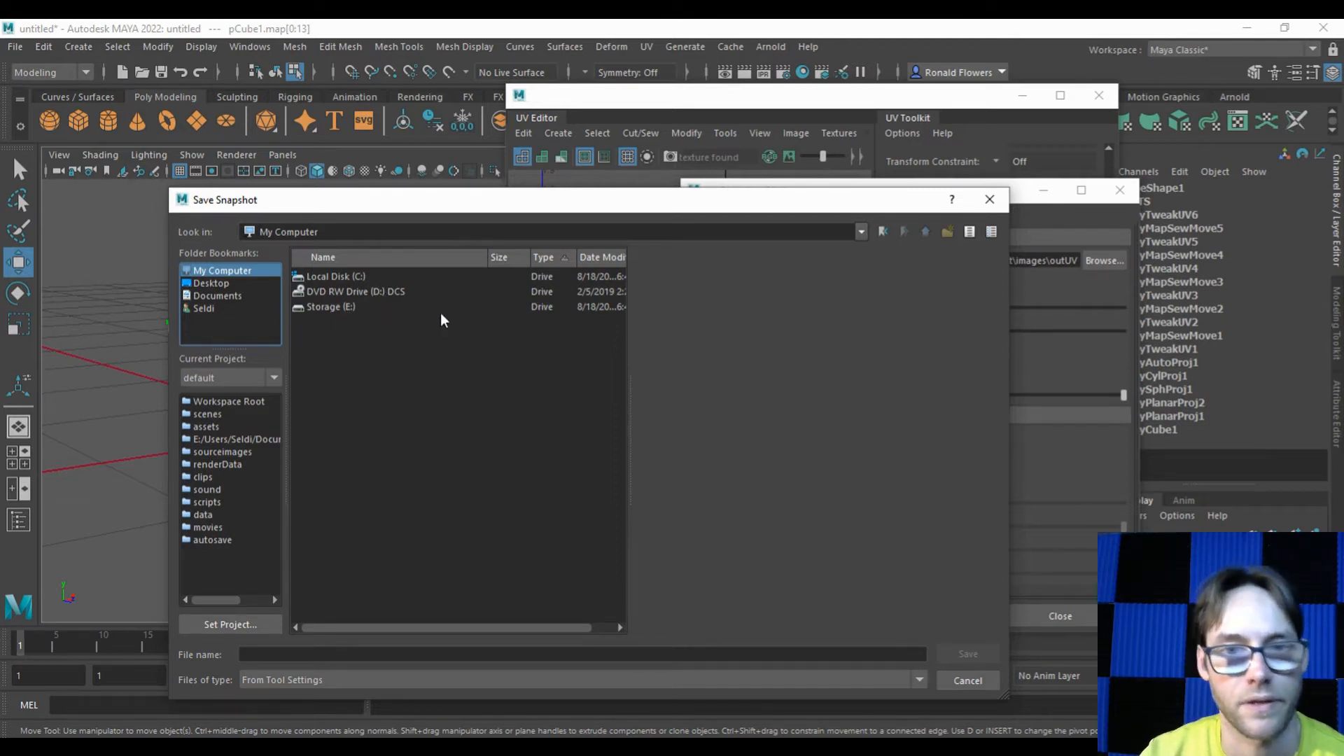
pyautogui.moveTo(358, 333)
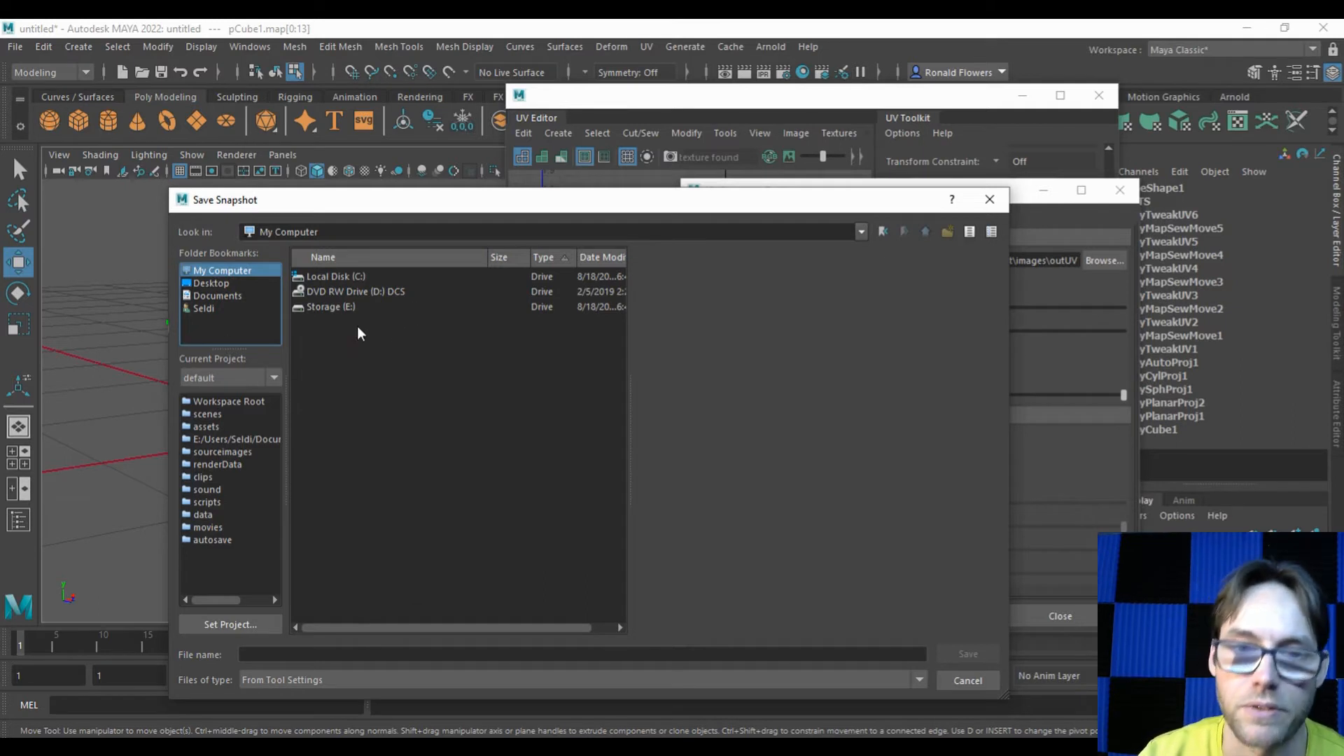
pyautogui.moveTo(589, 228)
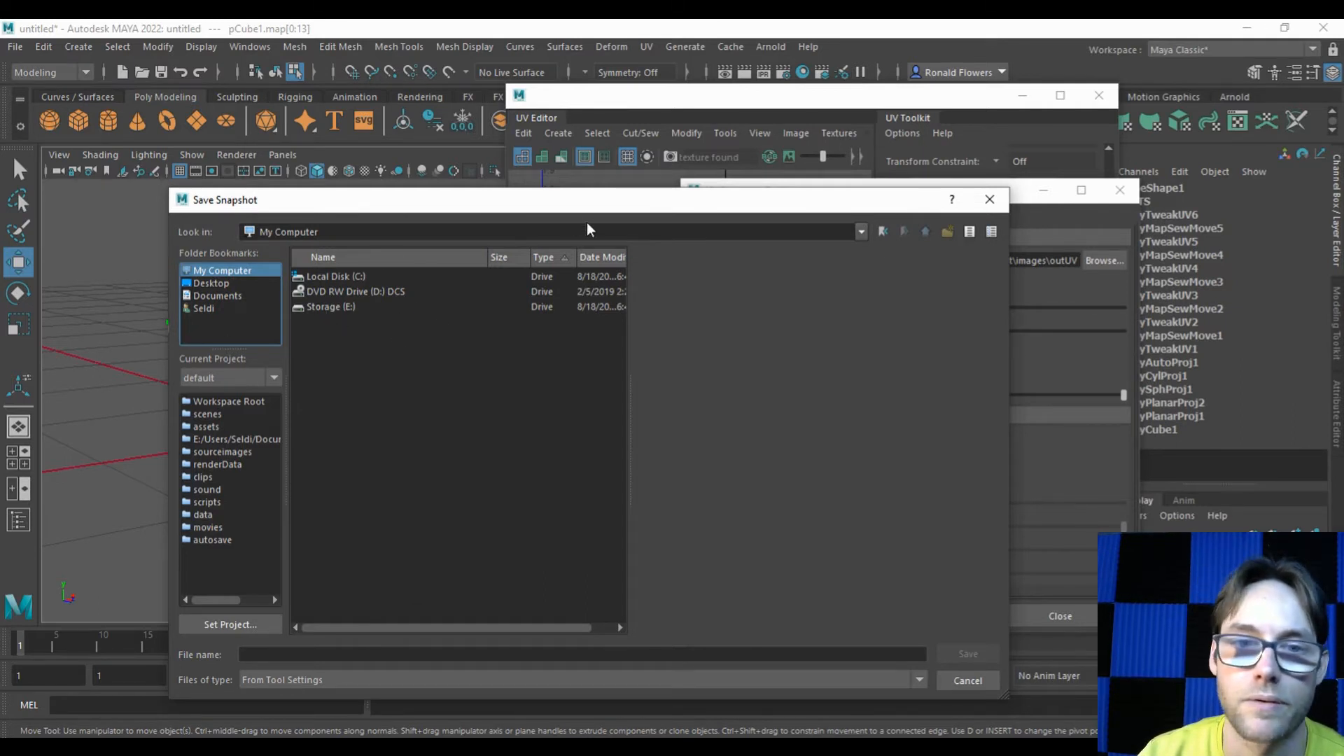
pyautogui.moveTo(407, 327)
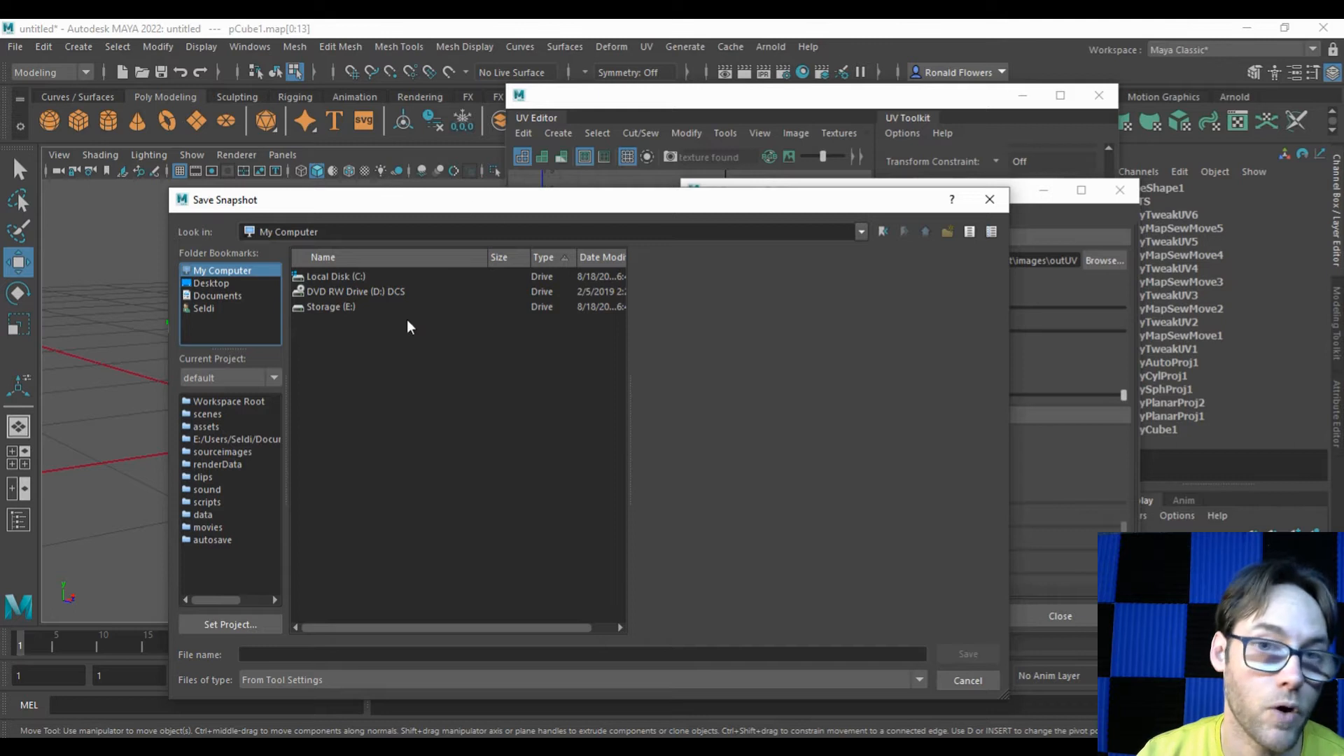
pyautogui.moveTo(242, 300)
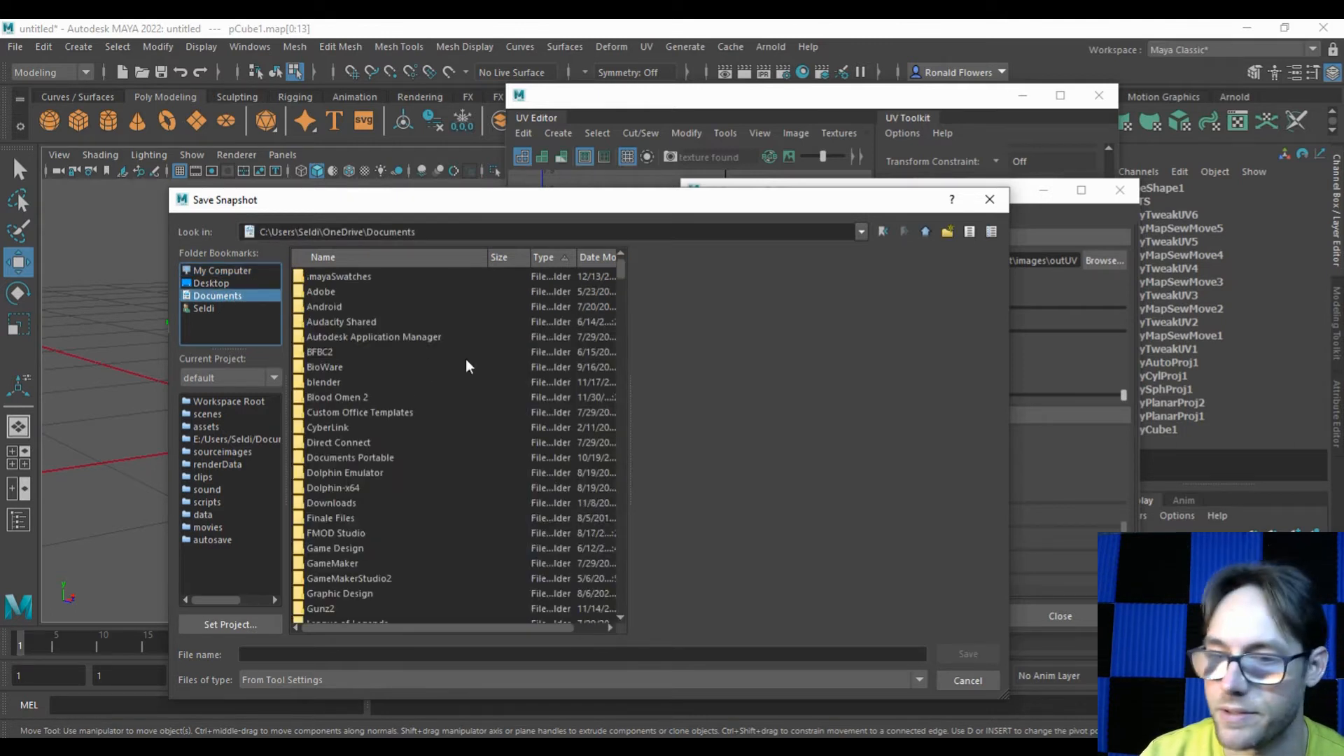
pyautogui.click(967, 680)
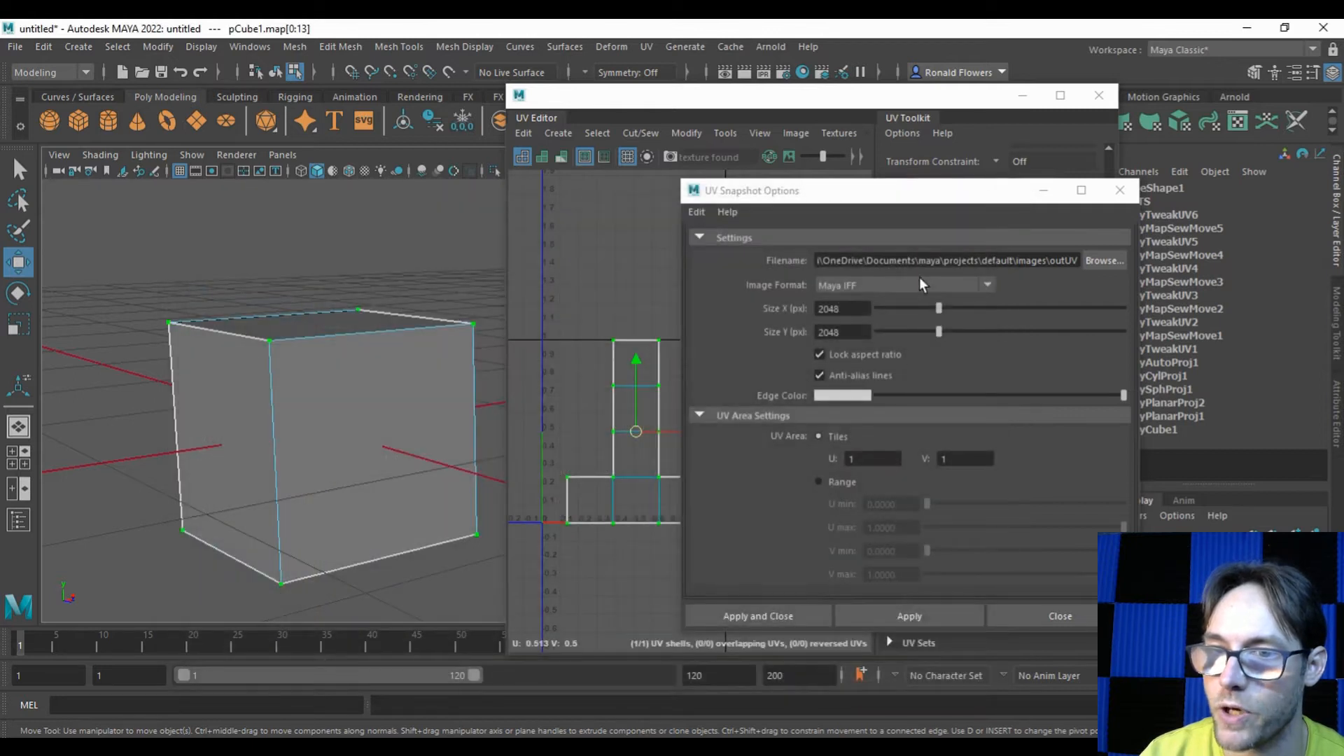
# Export the UV snapshot as PNG named CubeUVs, overwriting the existing CubeUVs.png.
pyautogui.tripleClick(942, 260)
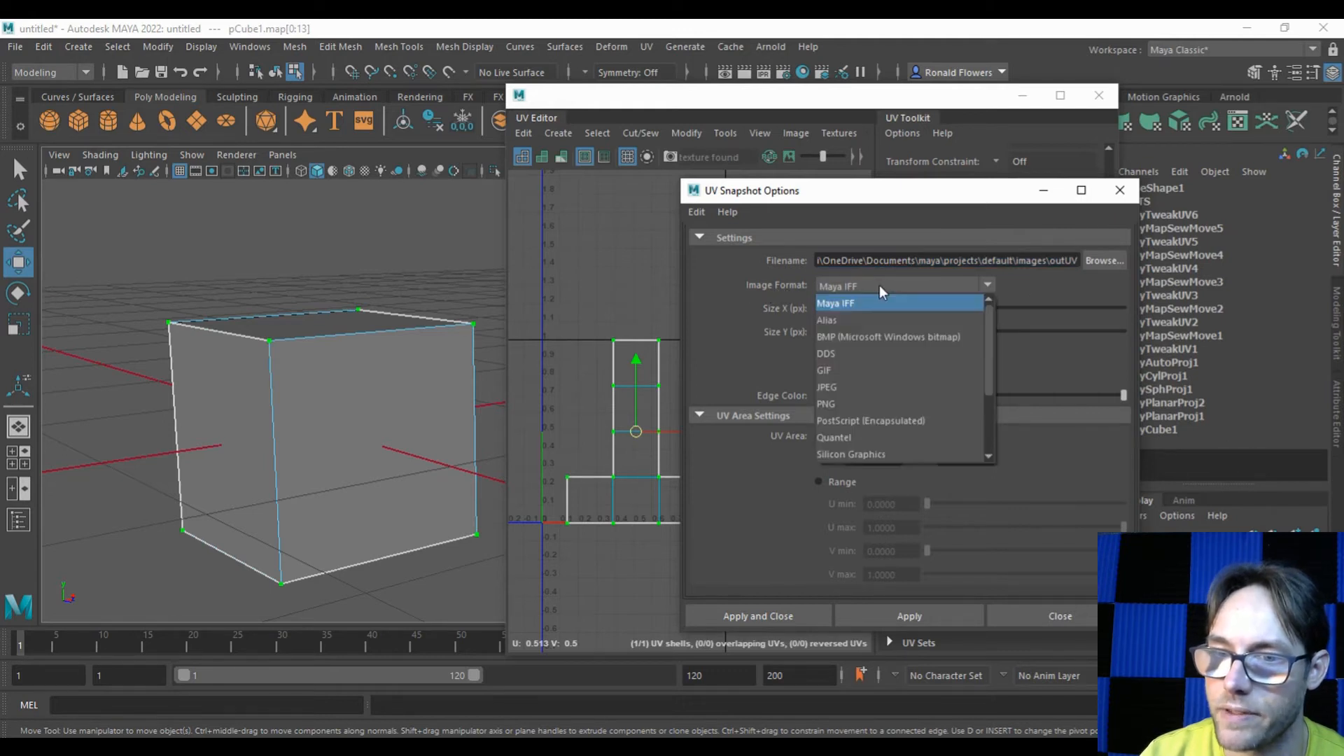
pyautogui.click(826, 403)
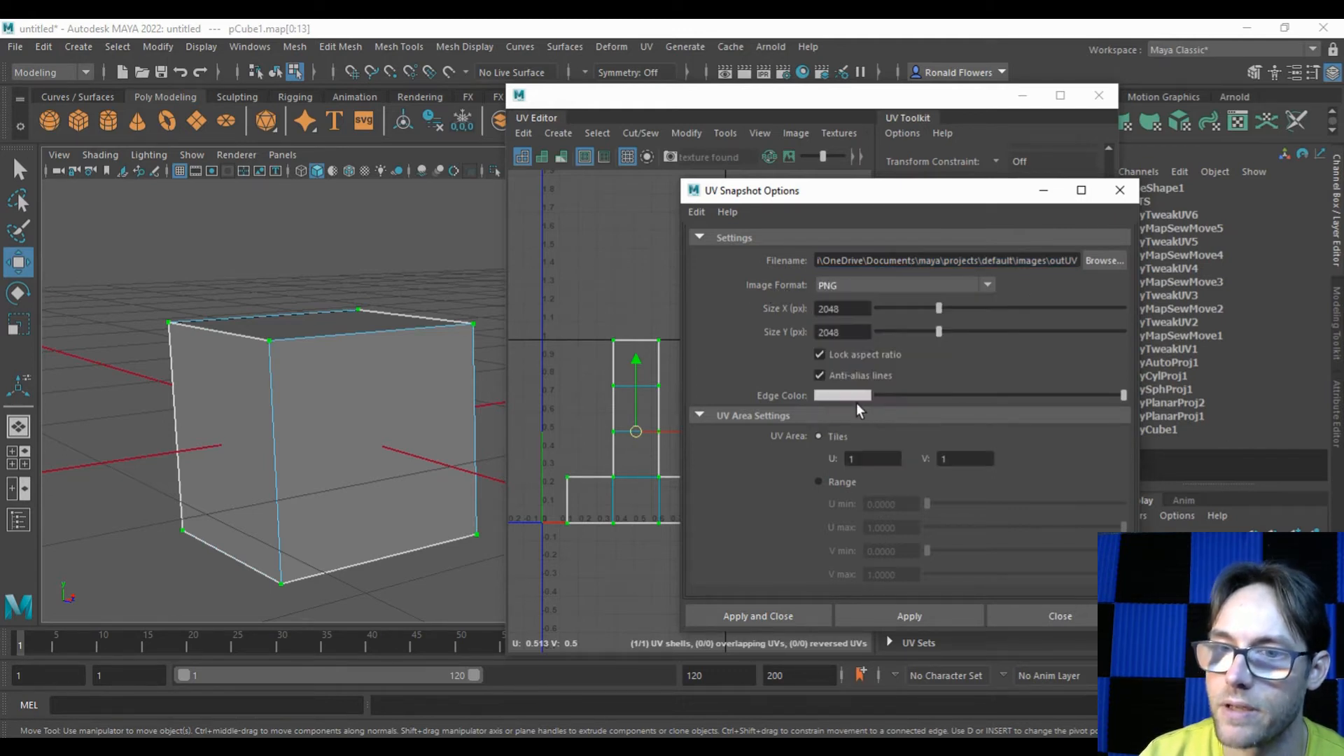
pyautogui.click(842, 308)
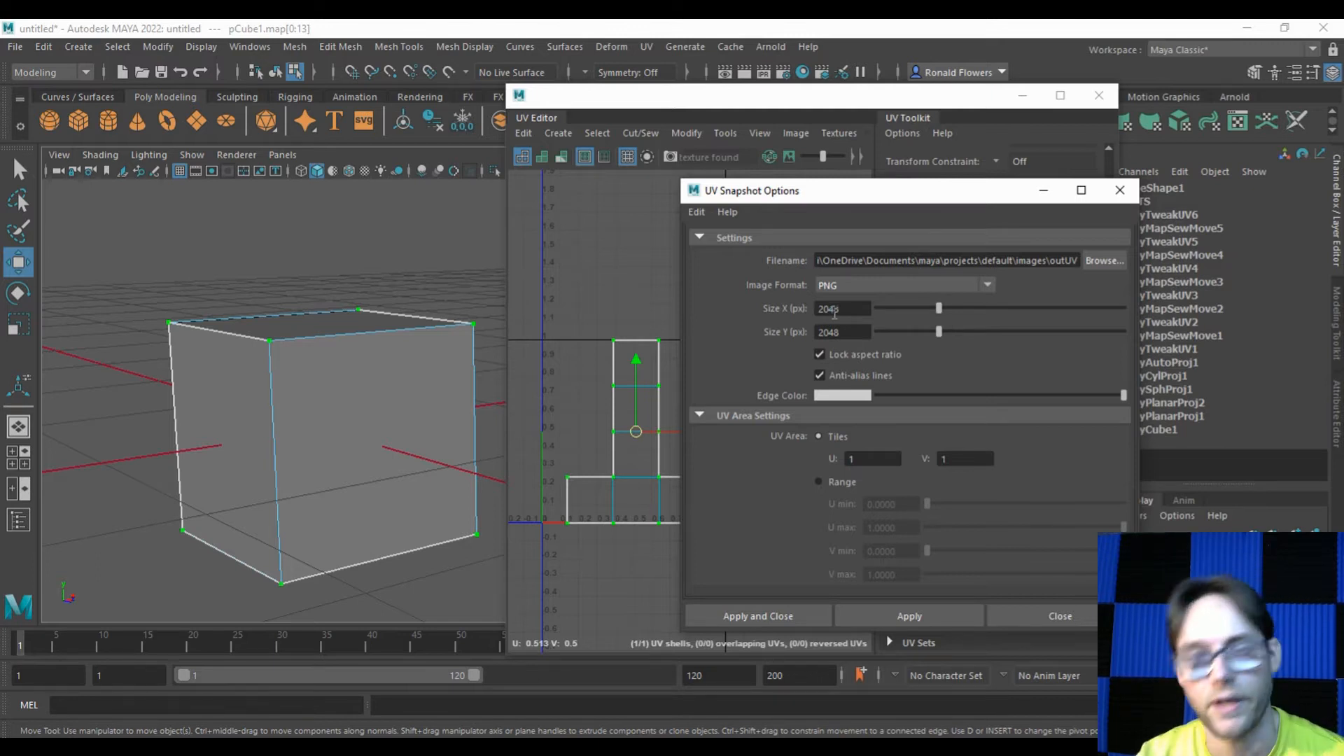
pyautogui.moveTo(907, 298)
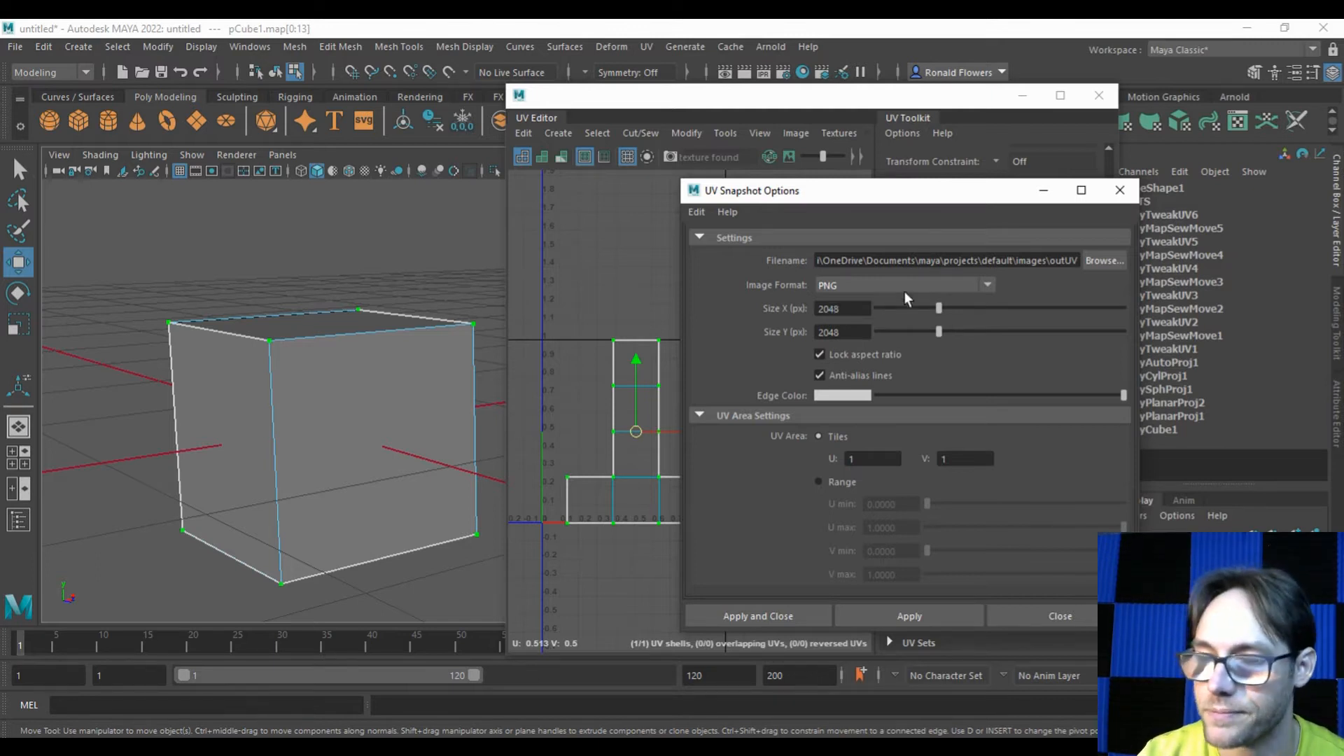
pyautogui.moveTo(767, 341)
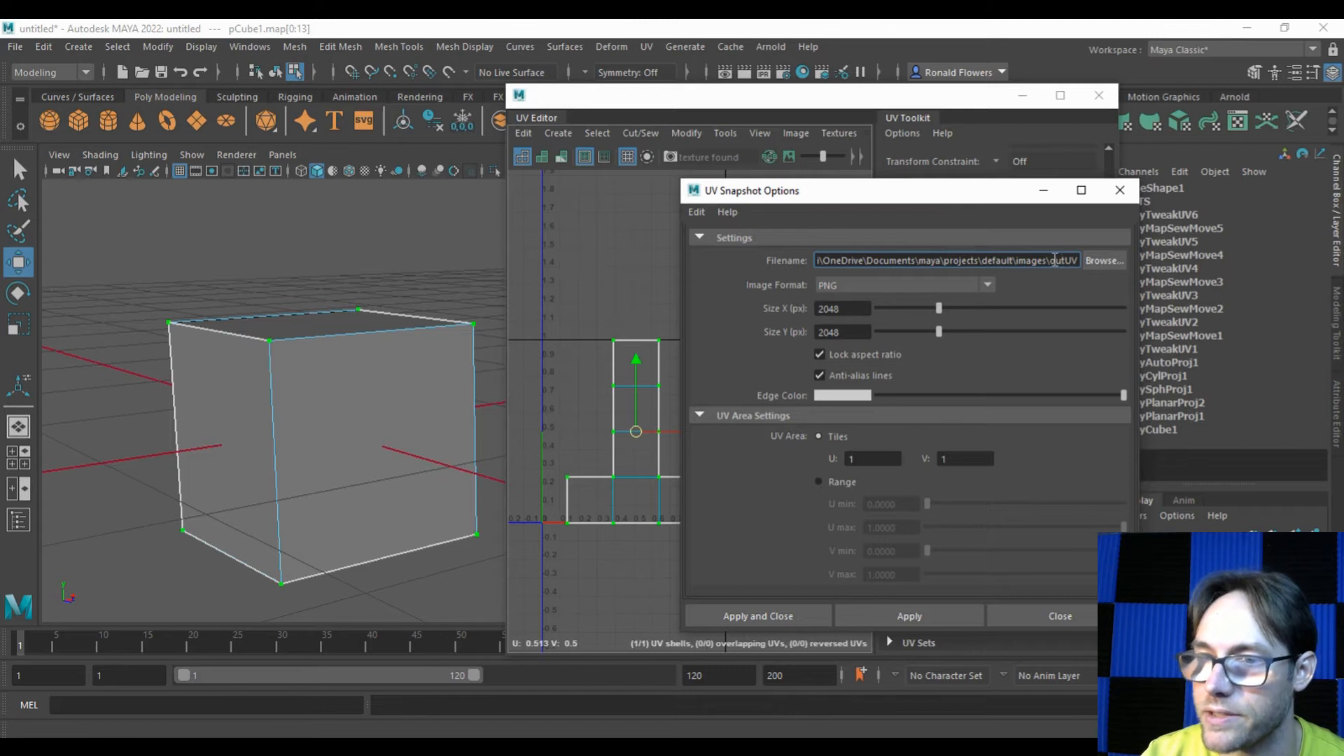
pyautogui.doubleClick(1063, 260)
pyautogui.write('CubeUVs')
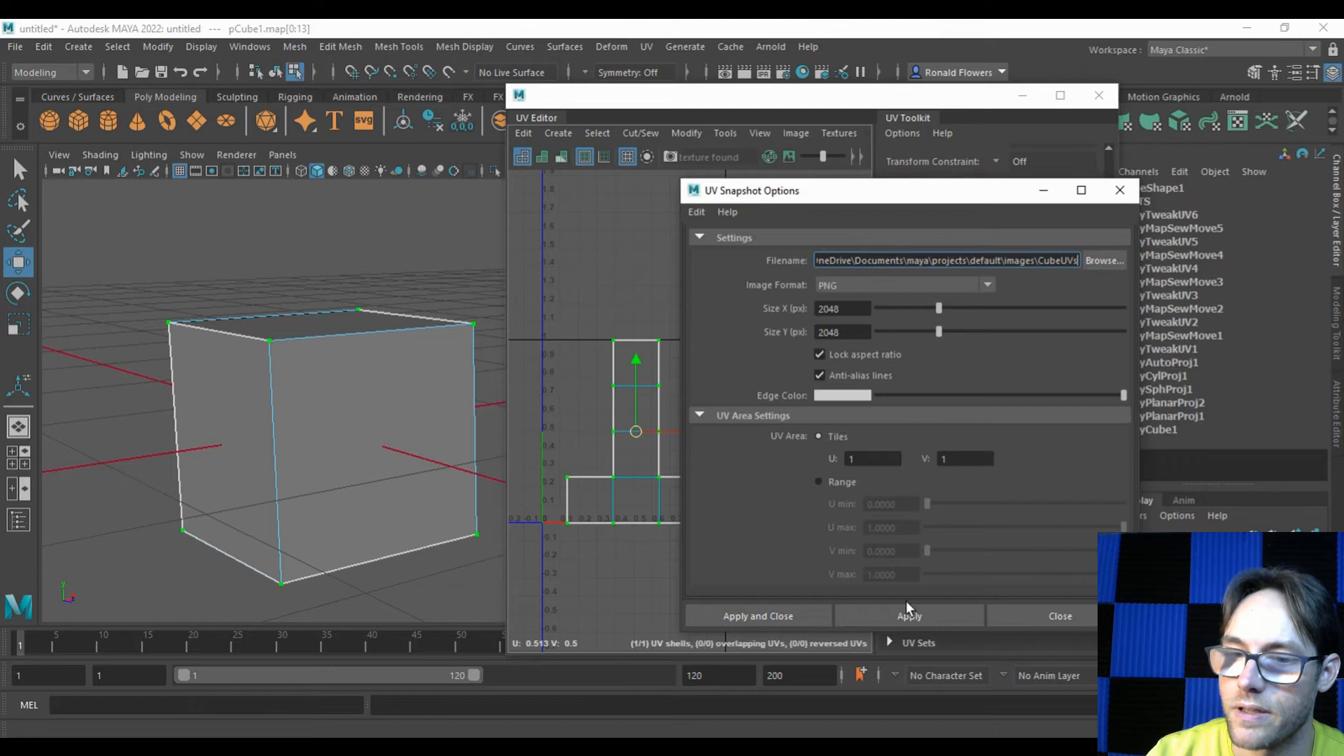
pyautogui.click(907, 616)
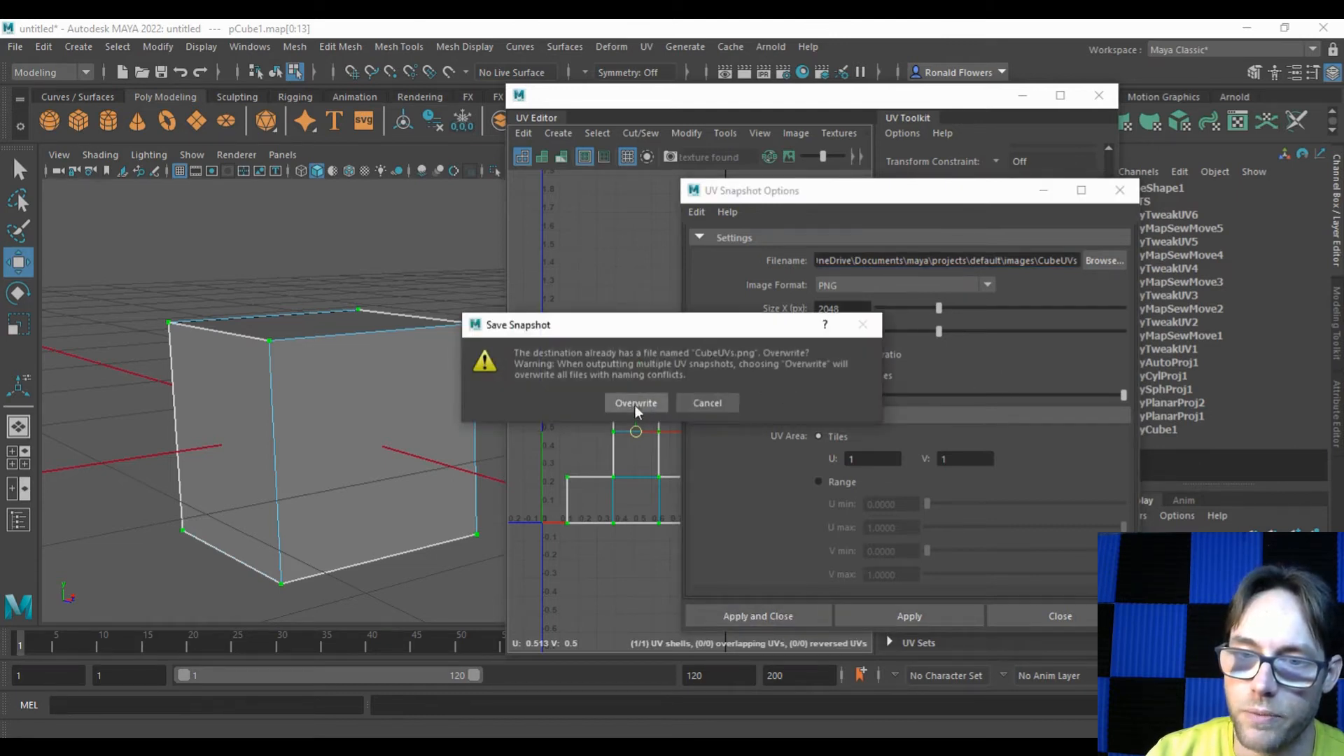
pyautogui.click(635, 403)
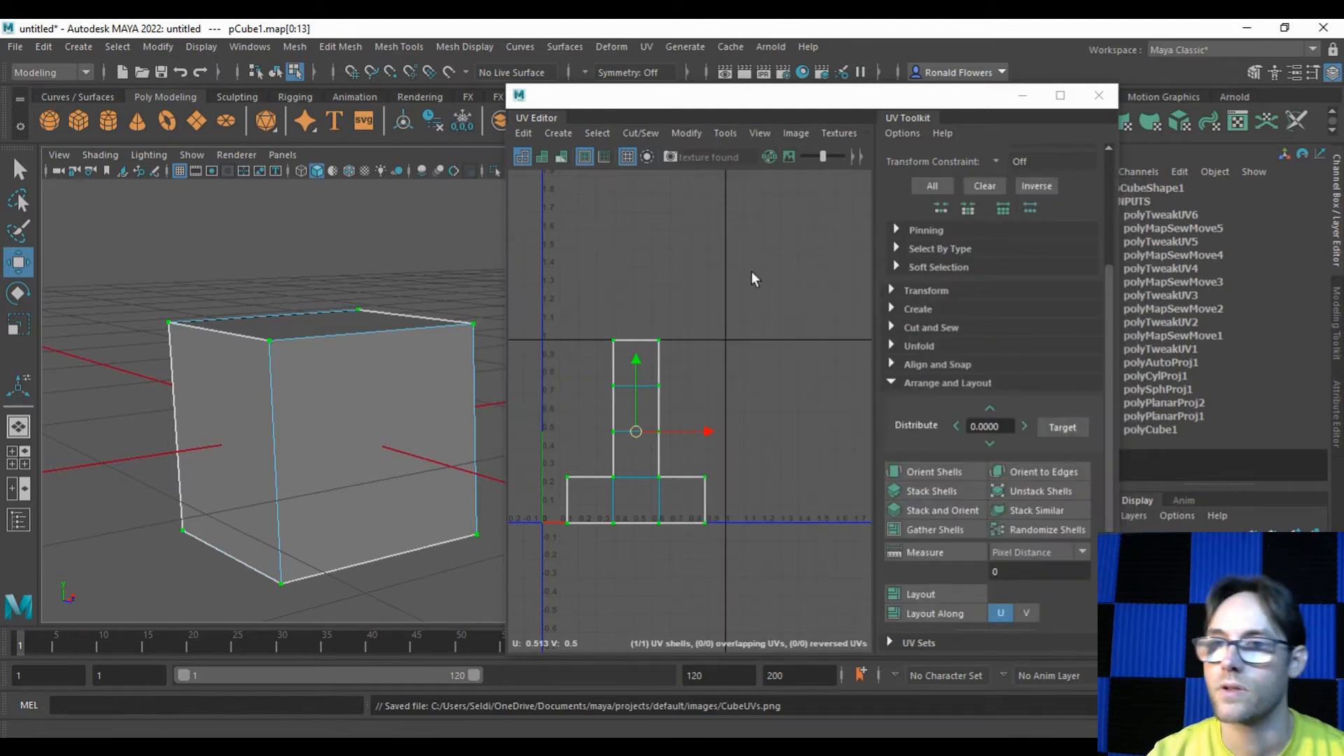
pyautogui.moveTo(711, 320)
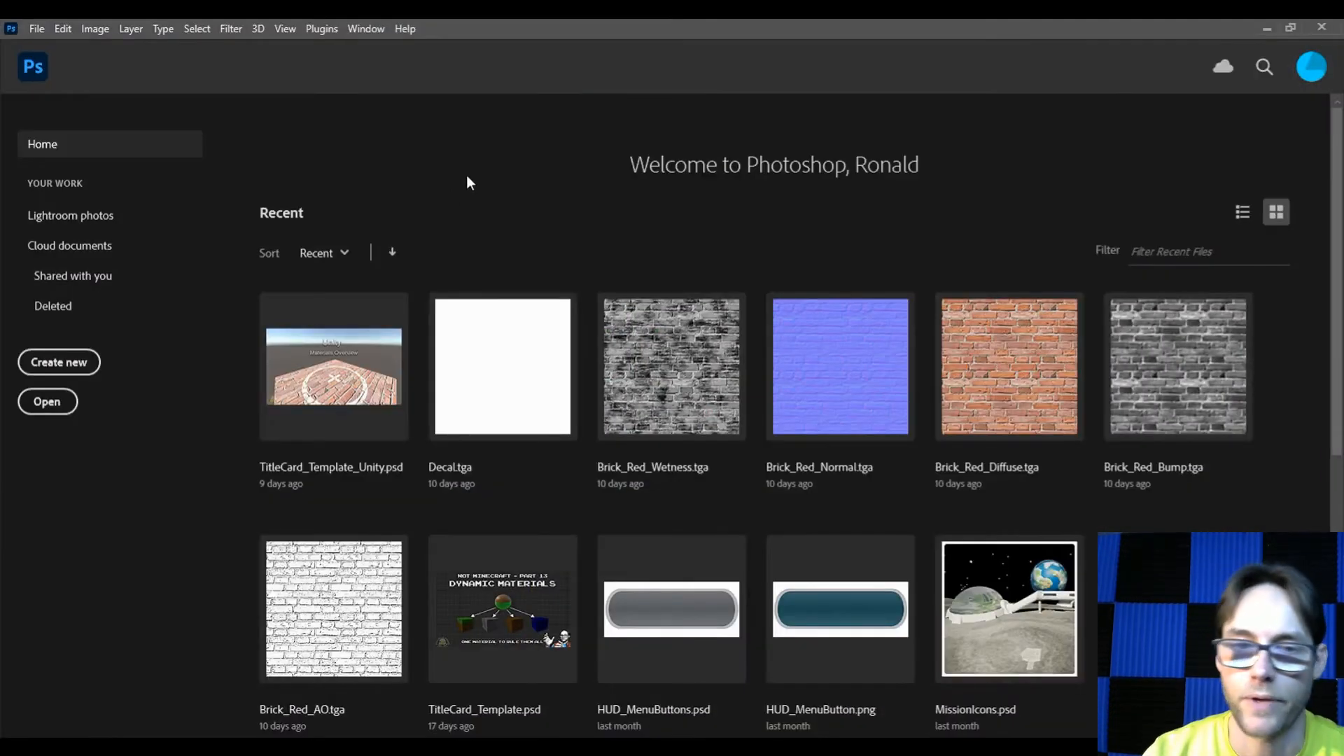
pyautogui.moveTo(73, 596)
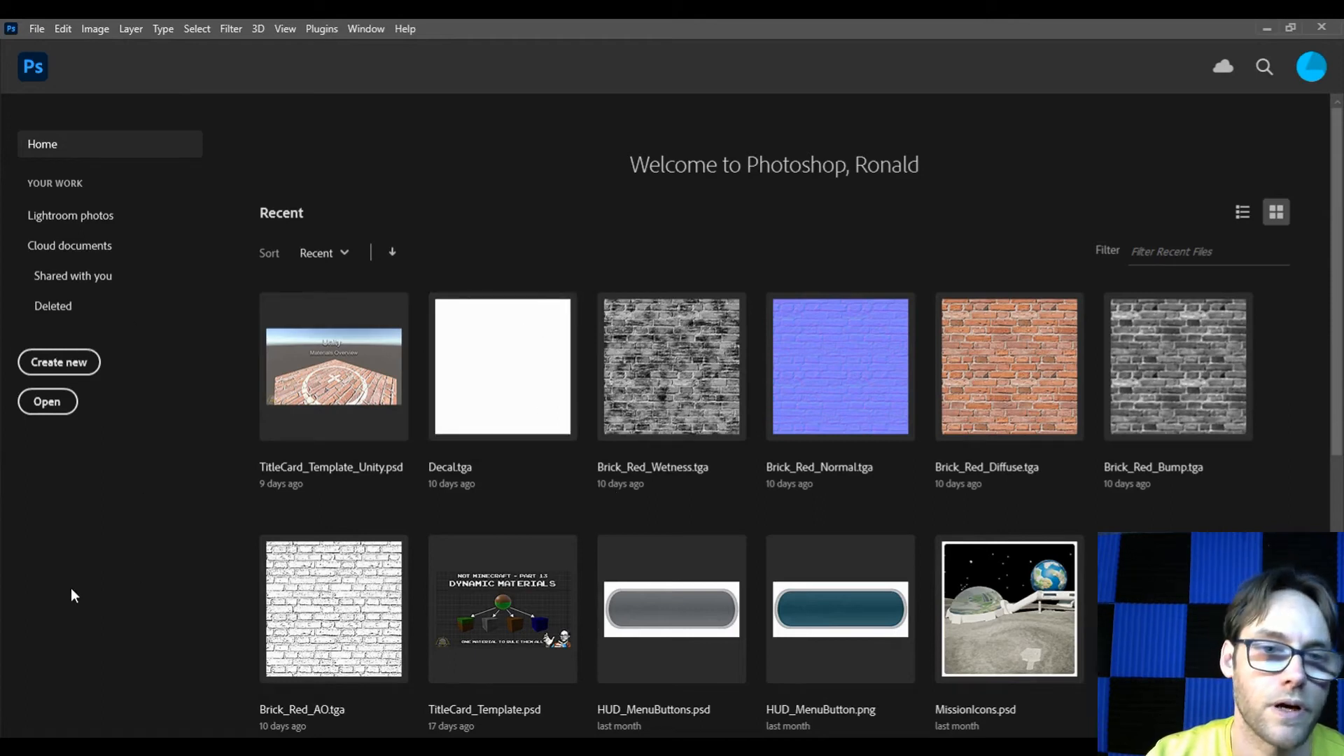
pyautogui.moveTo(244, 291)
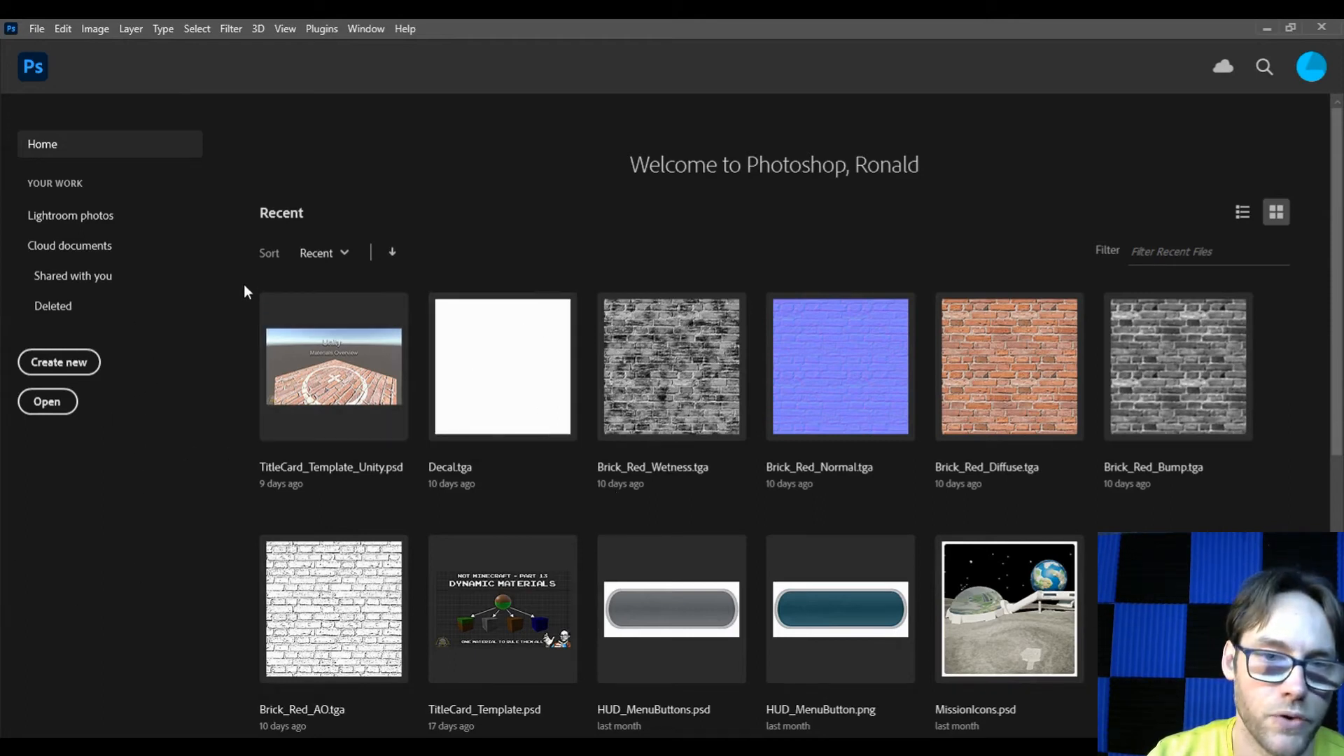
pyautogui.moveTo(169, 609)
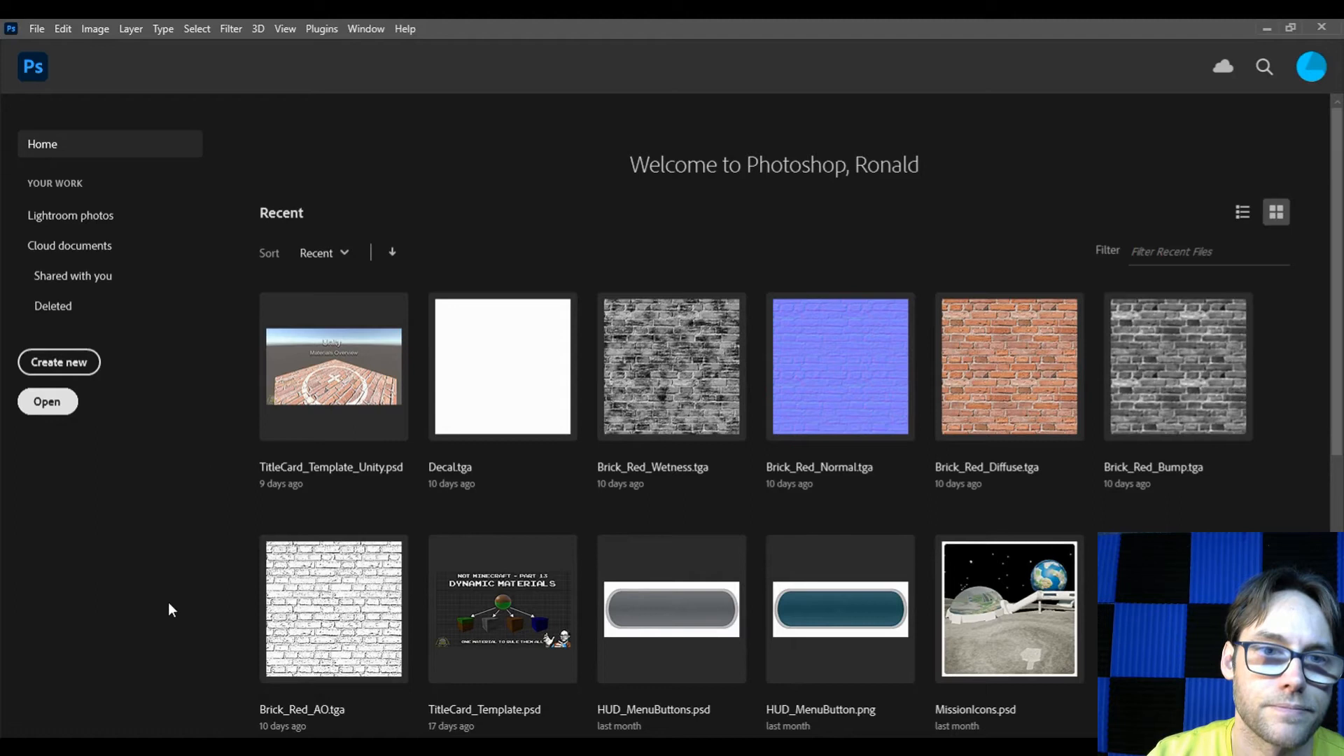
# From Photoshop's Open dialog, browse into Documents/maya/projects/default/images.
pyautogui.click(48, 402)
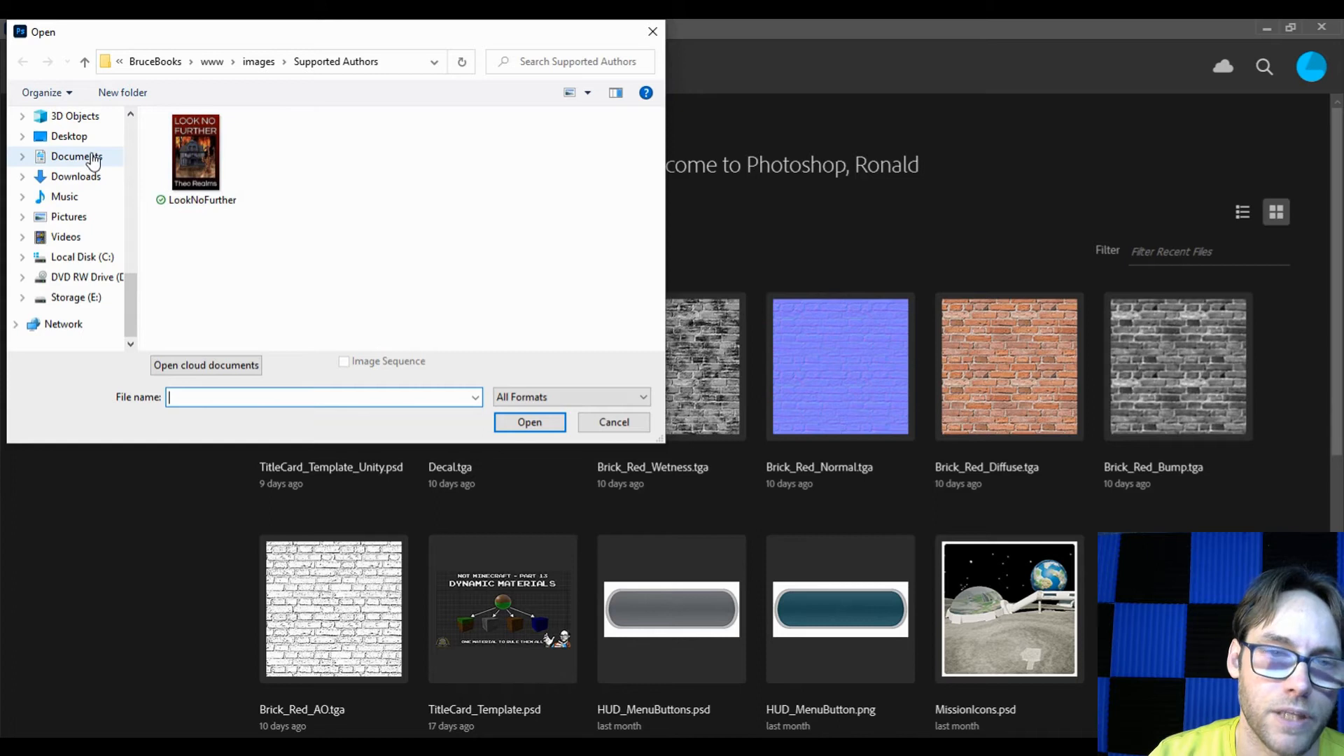
pyautogui.moveTo(65, 302)
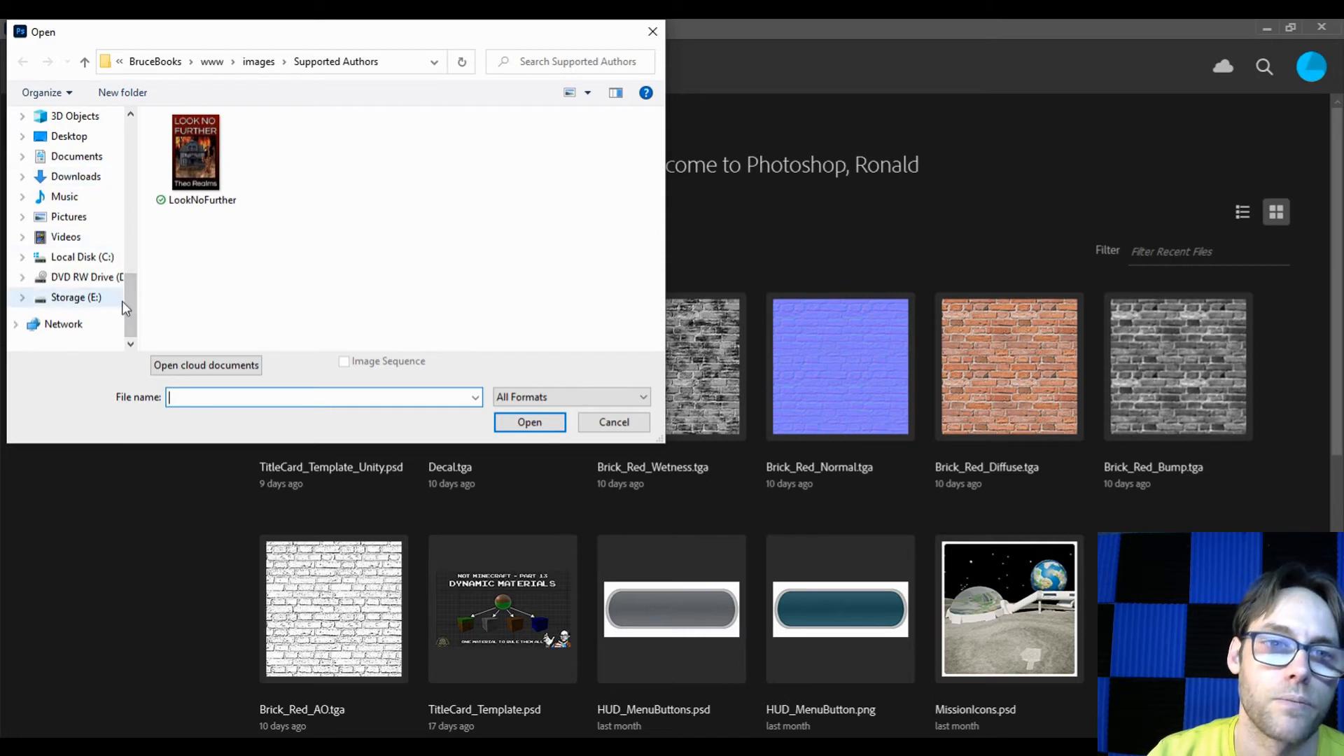
pyautogui.scroll(3)
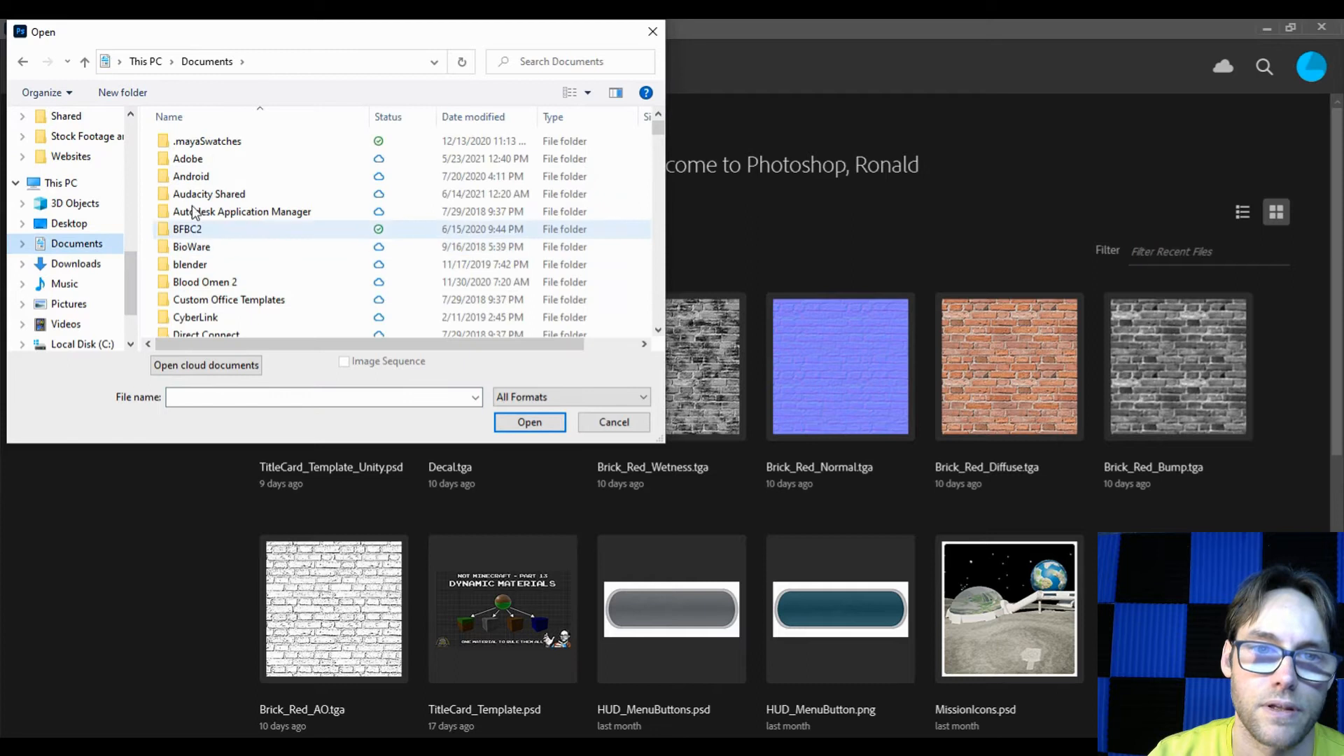
pyautogui.scroll(-3)
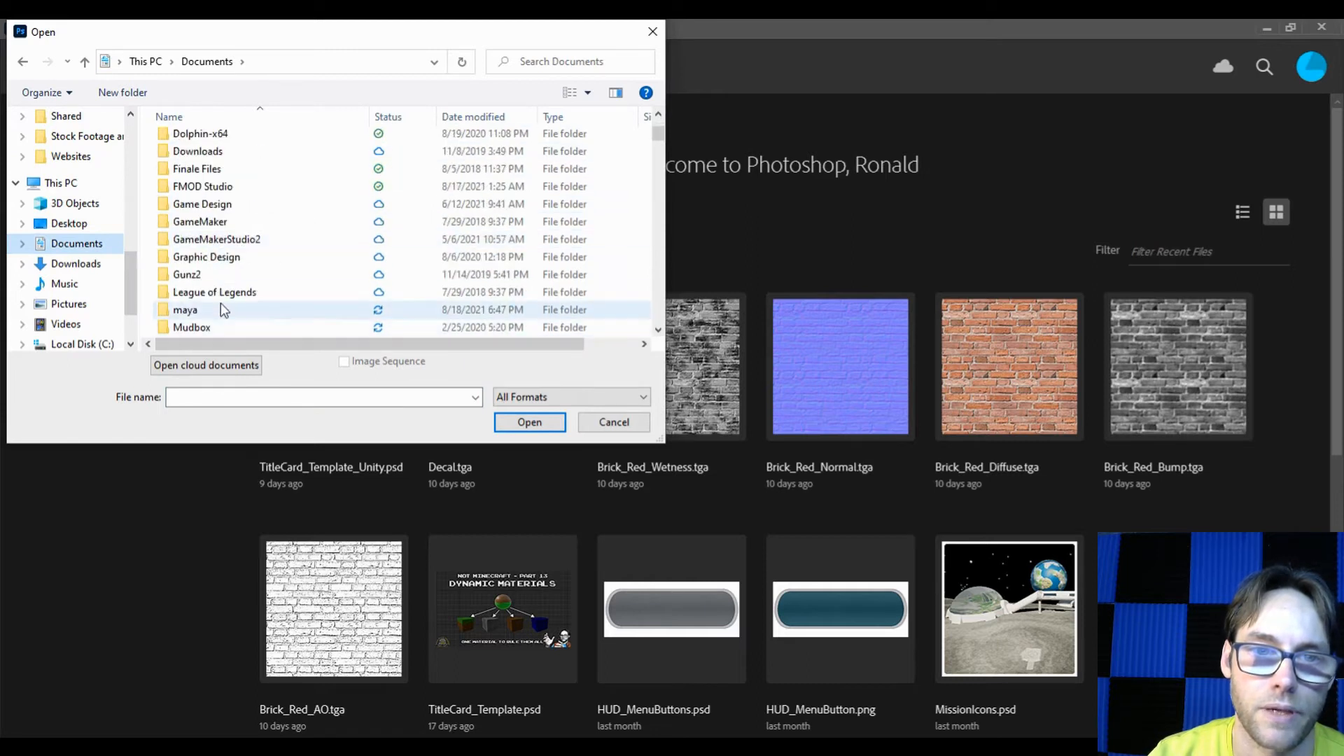
pyautogui.doubleClick(185, 309)
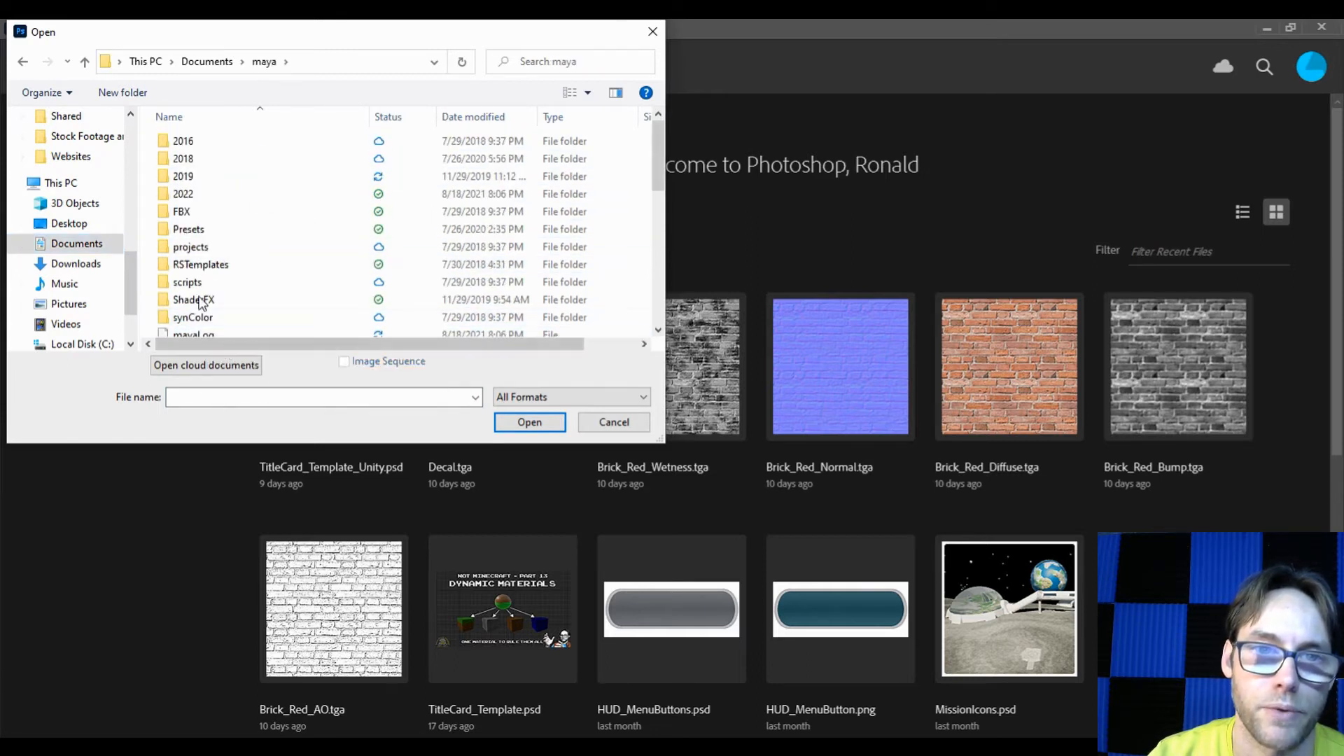
pyautogui.doubleClick(191, 246)
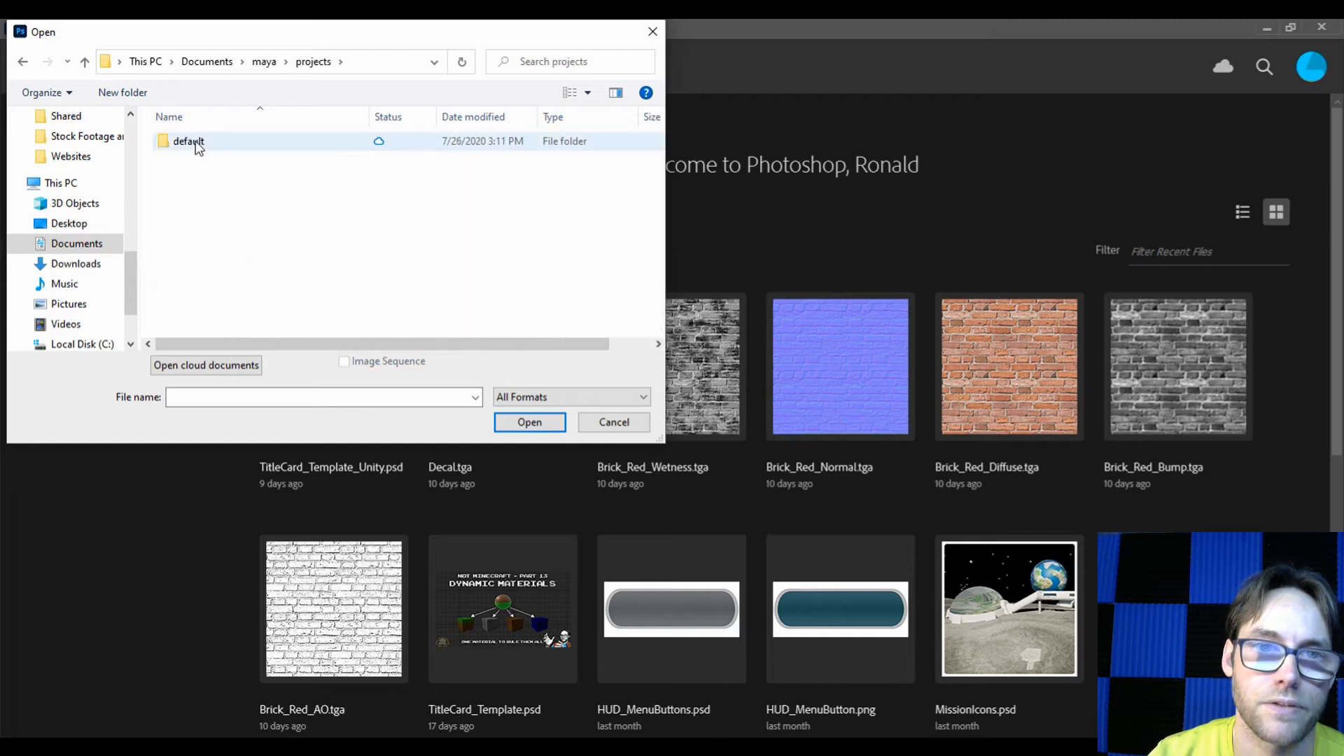
pyautogui.doubleClick(188, 140)
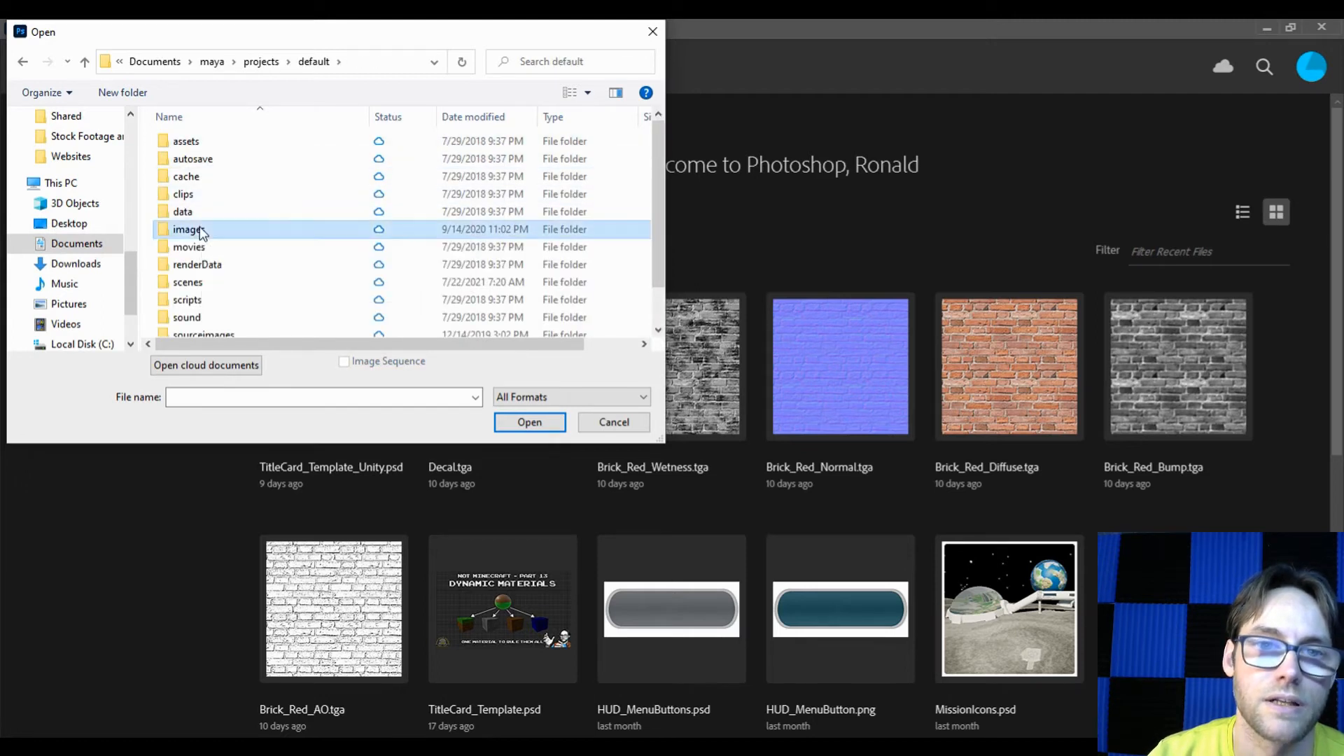
pyautogui.doubleClick(186, 228)
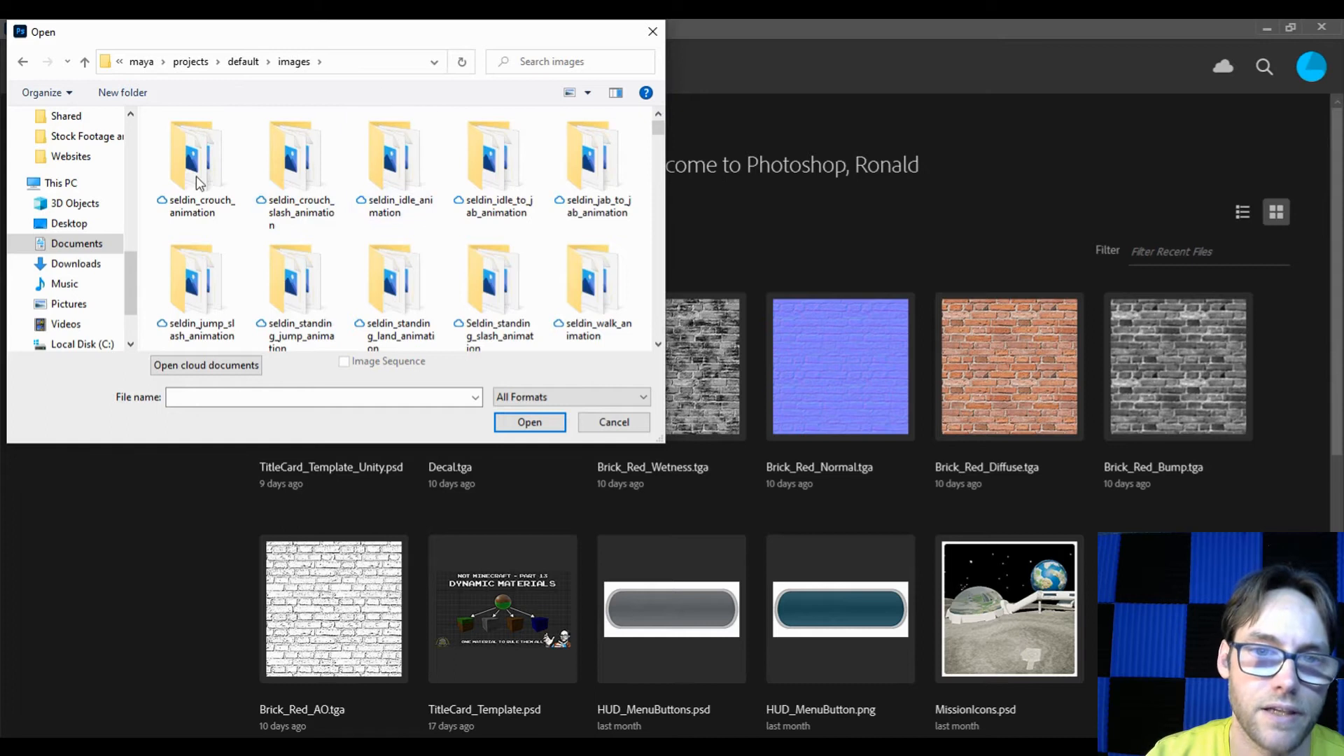
pyautogui.moveTo(372, 117)
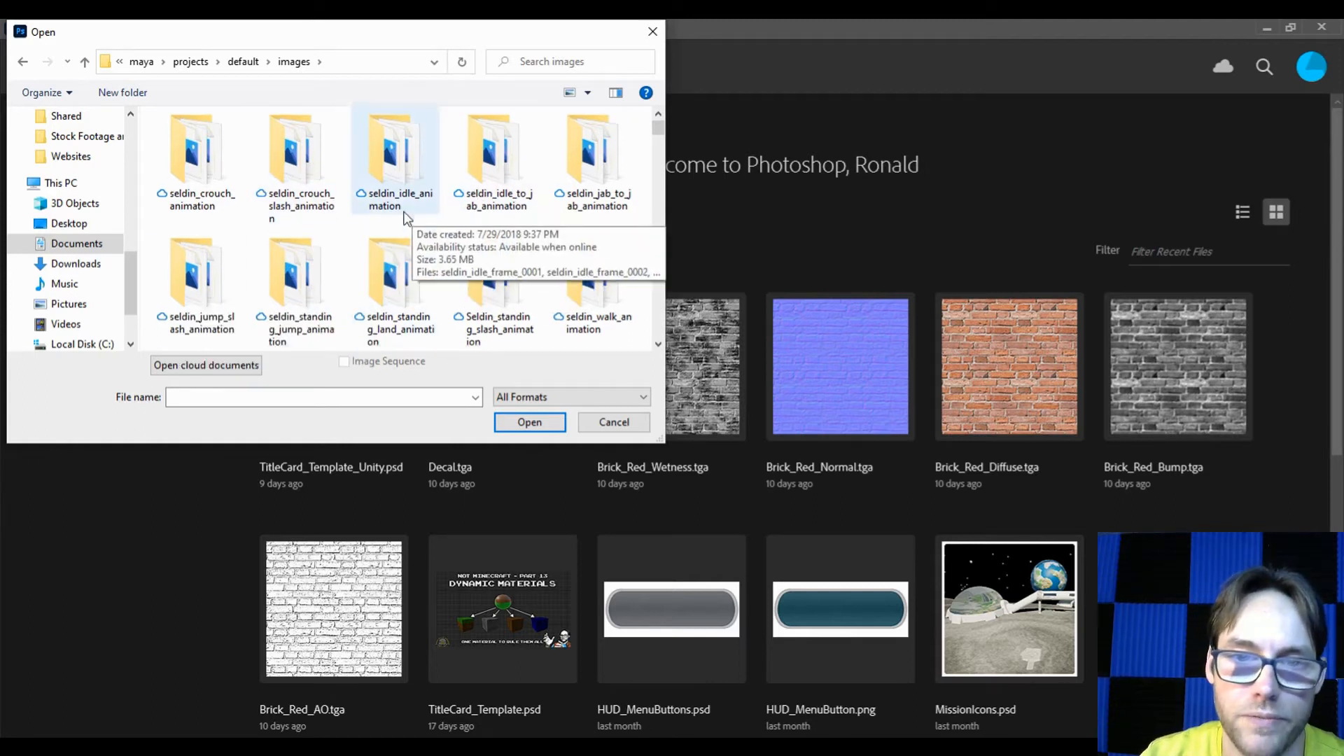
# Enter cubeUVs.png as the file name and open it in Photoshop.
pyautogui.scroll(-3)
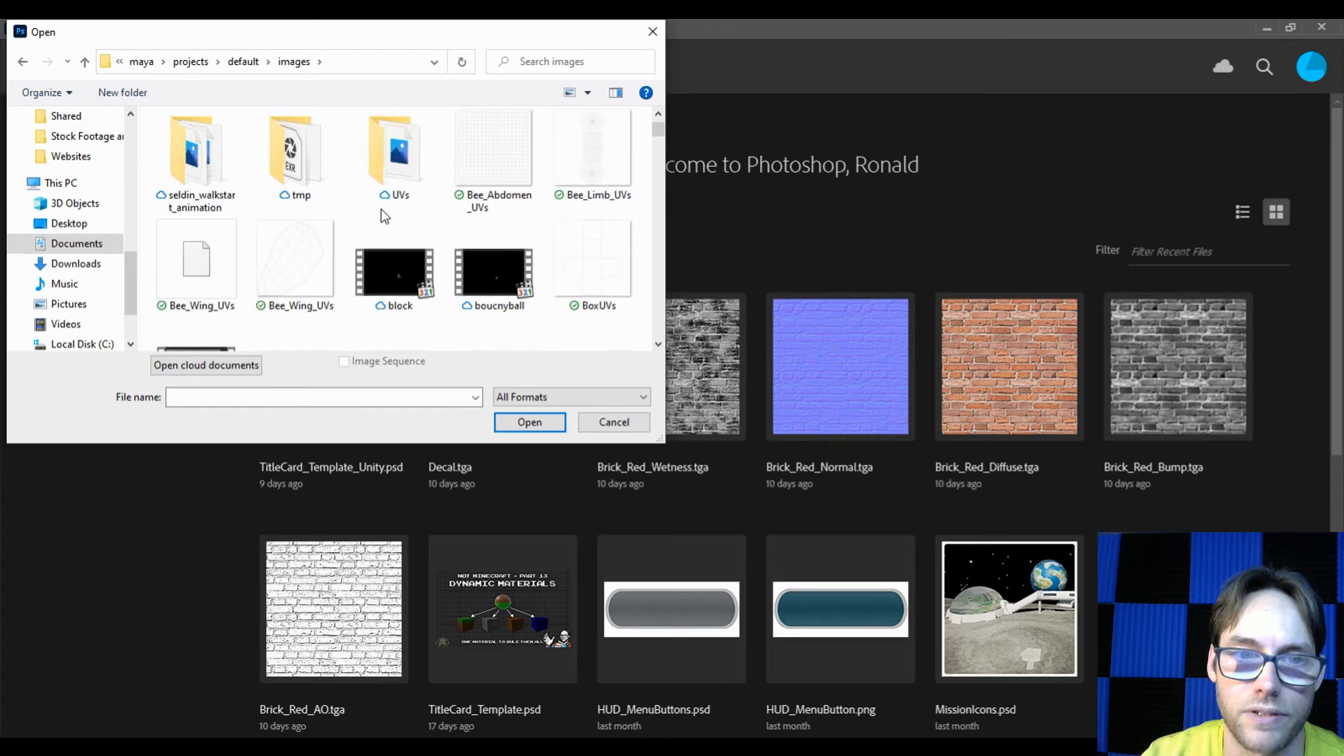
pyautogui.click(324, 396)
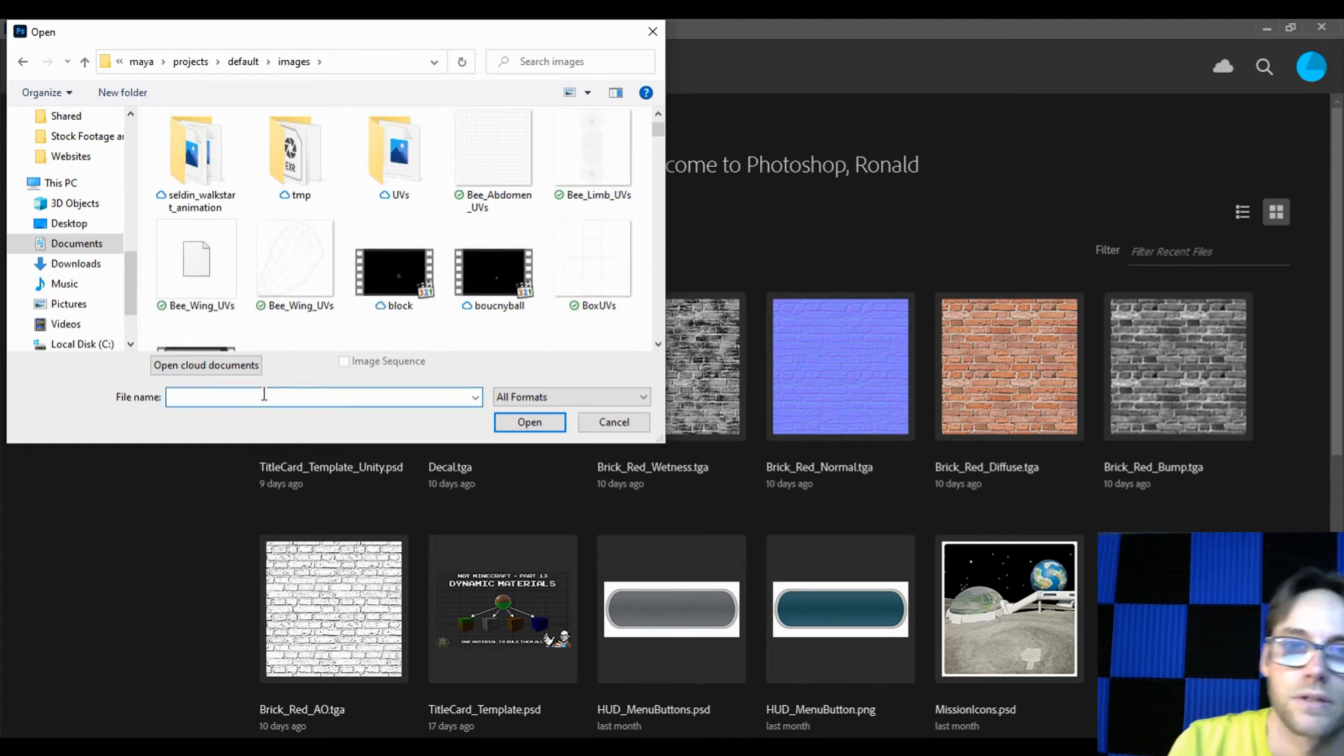
pyautogui.write('cubeUVs.png')
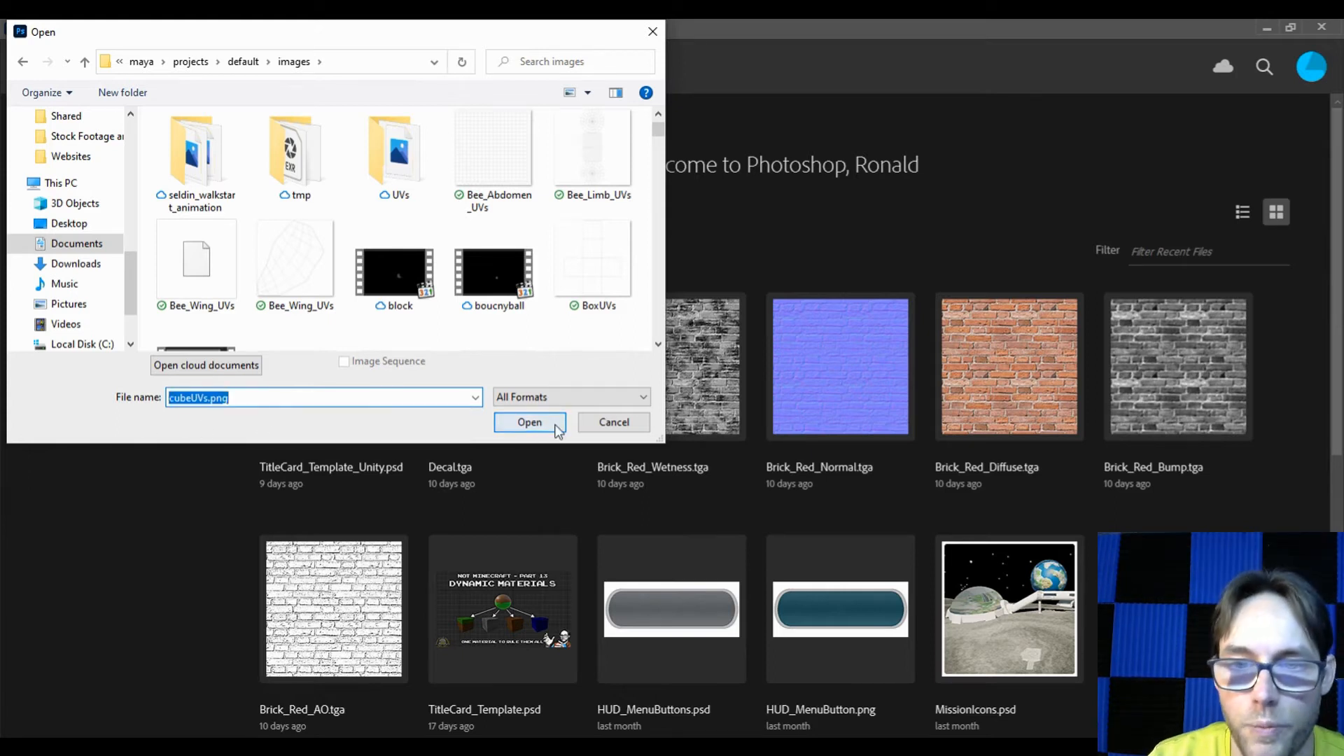
pyautogui.click(530, 421)
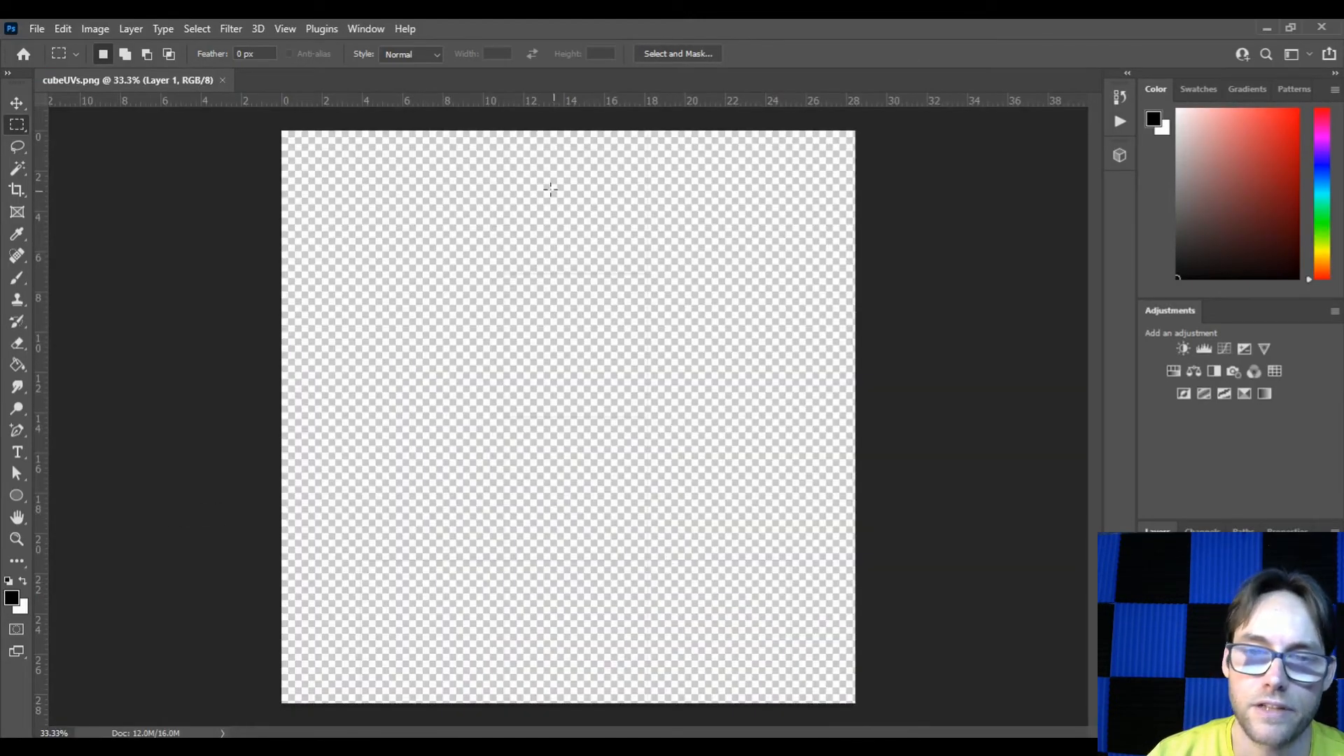
pyautogui.moveTo(680, 625)
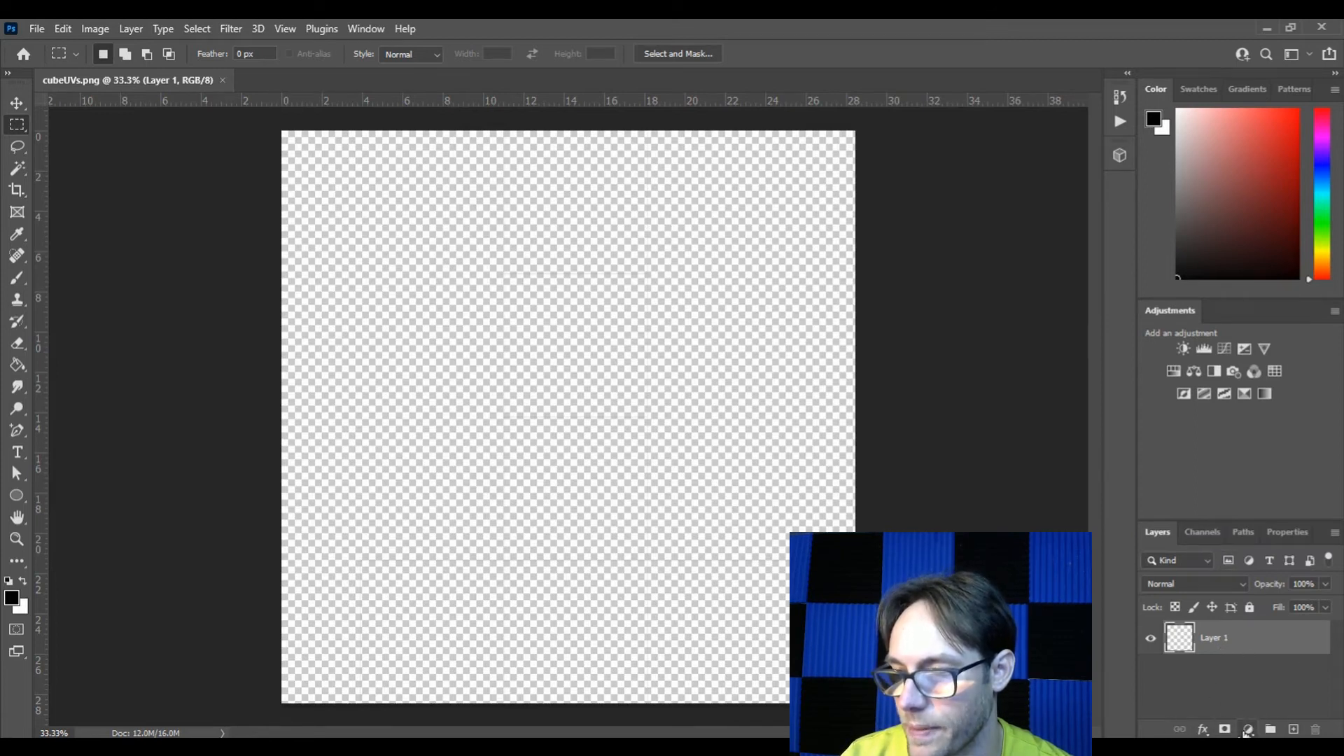
# Add a solid black (#000000) fill layer and move it beneath the UV outline layer.
pyautogui.click(1223, 371)
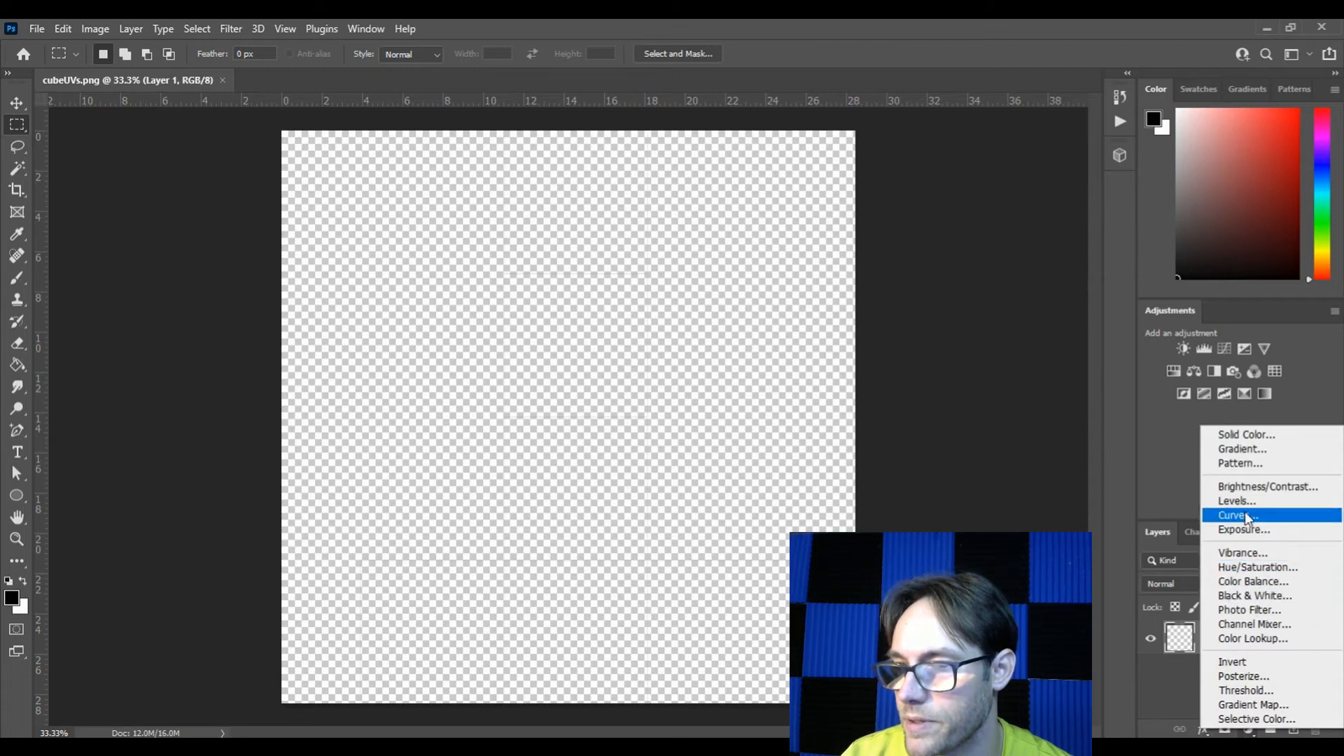
pyautogui.moveTo(1246, 434)
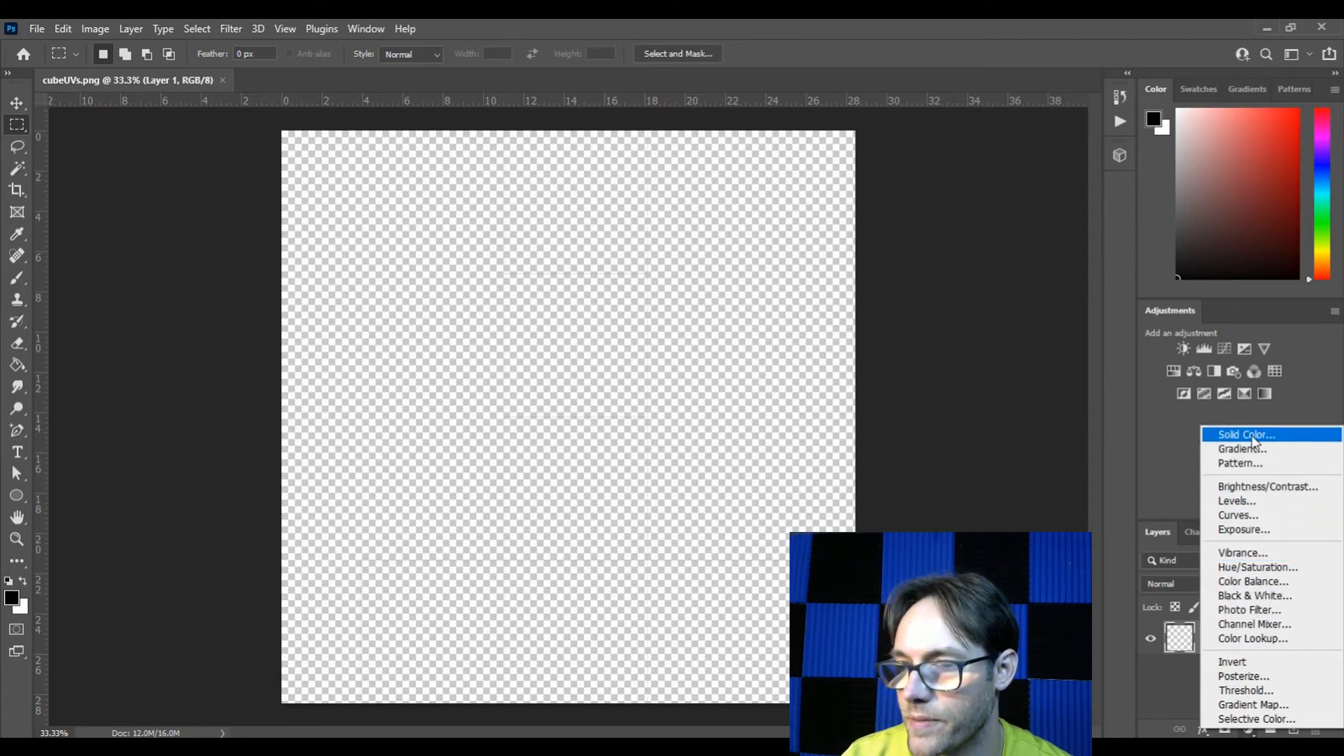
pyautogui.click(1241, 434)
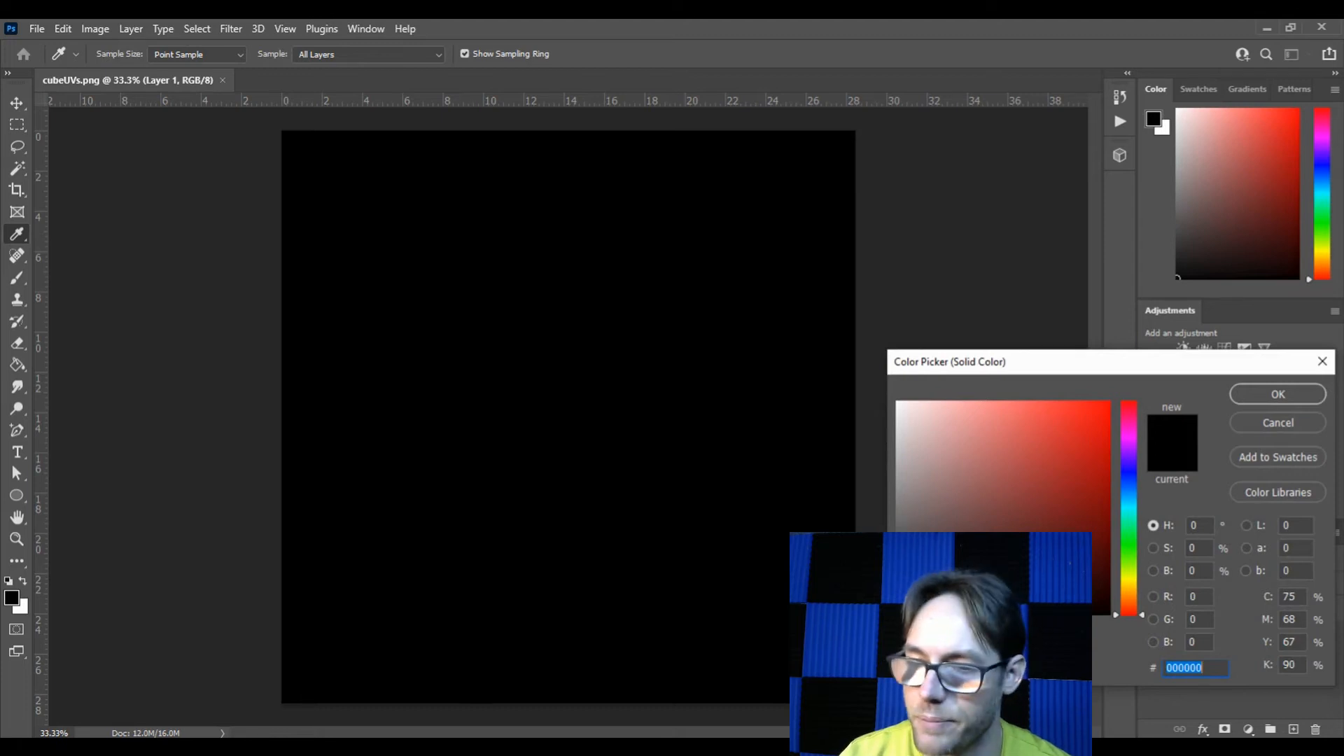
pyautogui.moveTo(1276, 395)
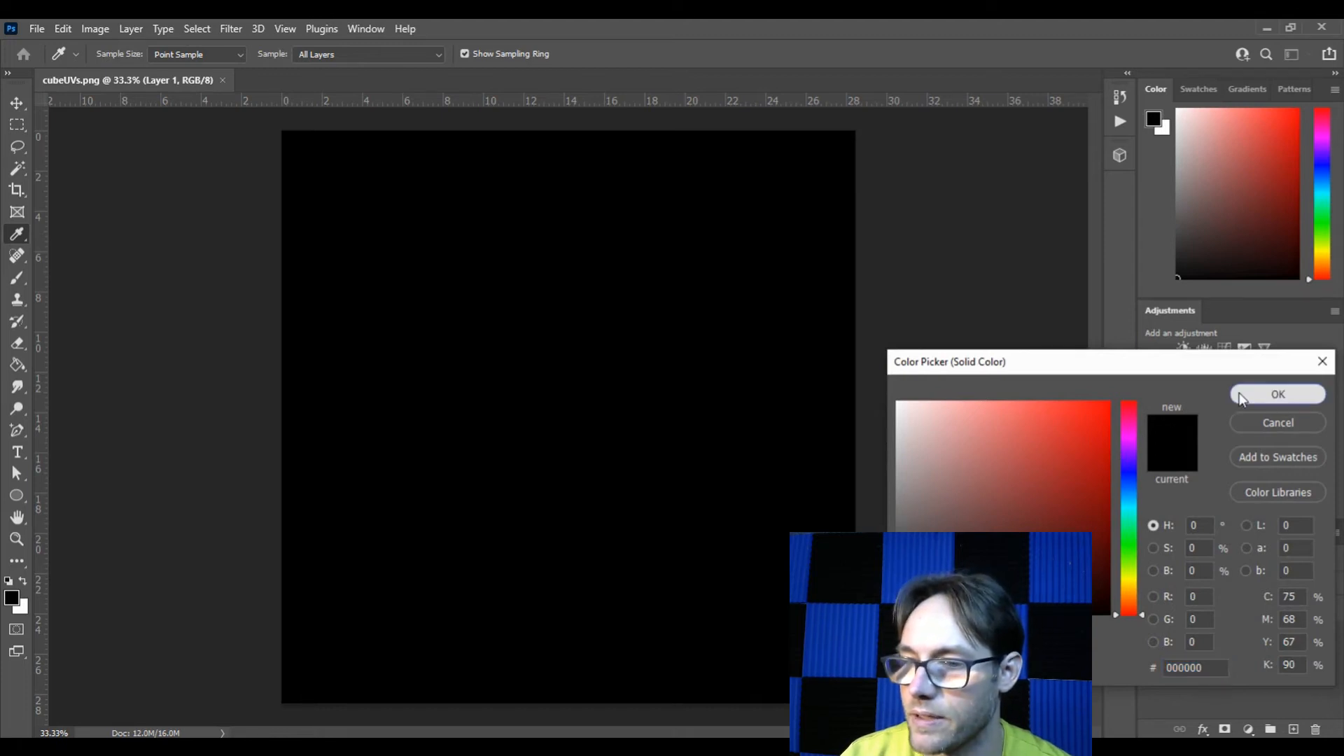
pyautogui.click(1277, 394)
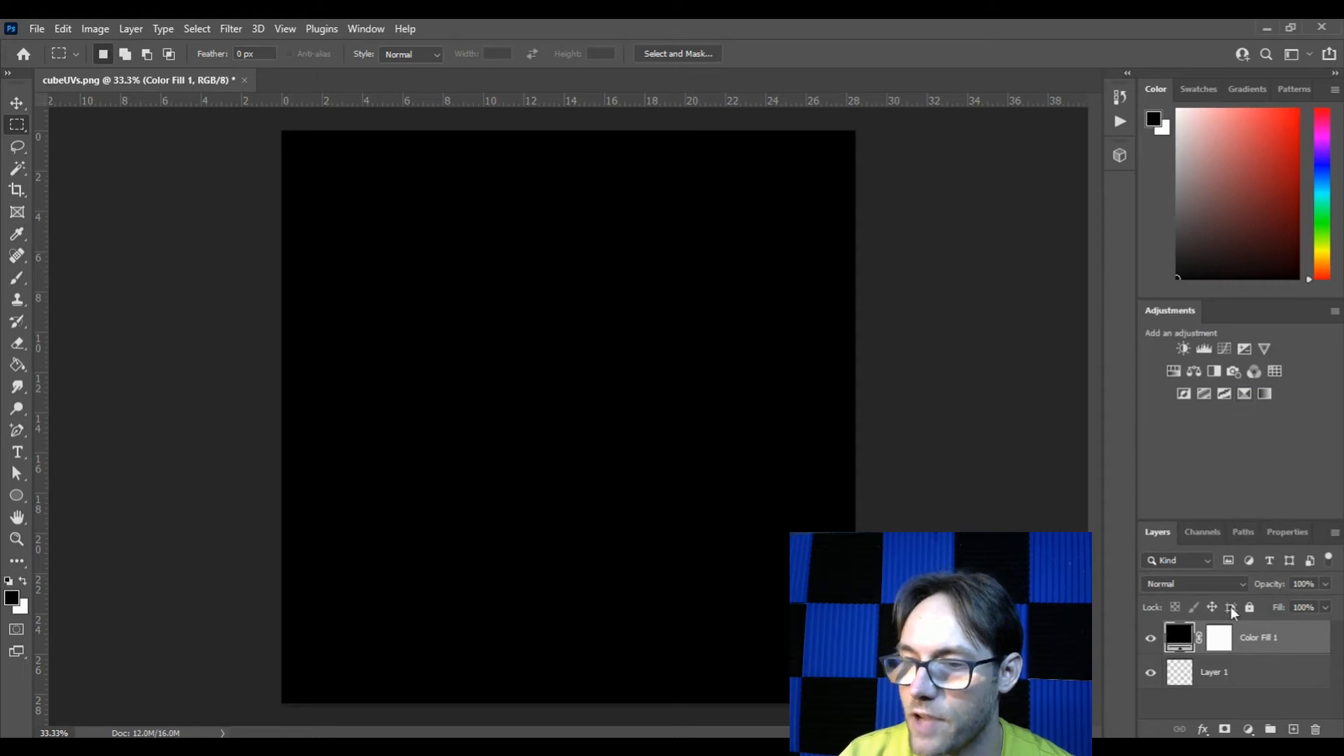
pyautogui.click(1212, 670)
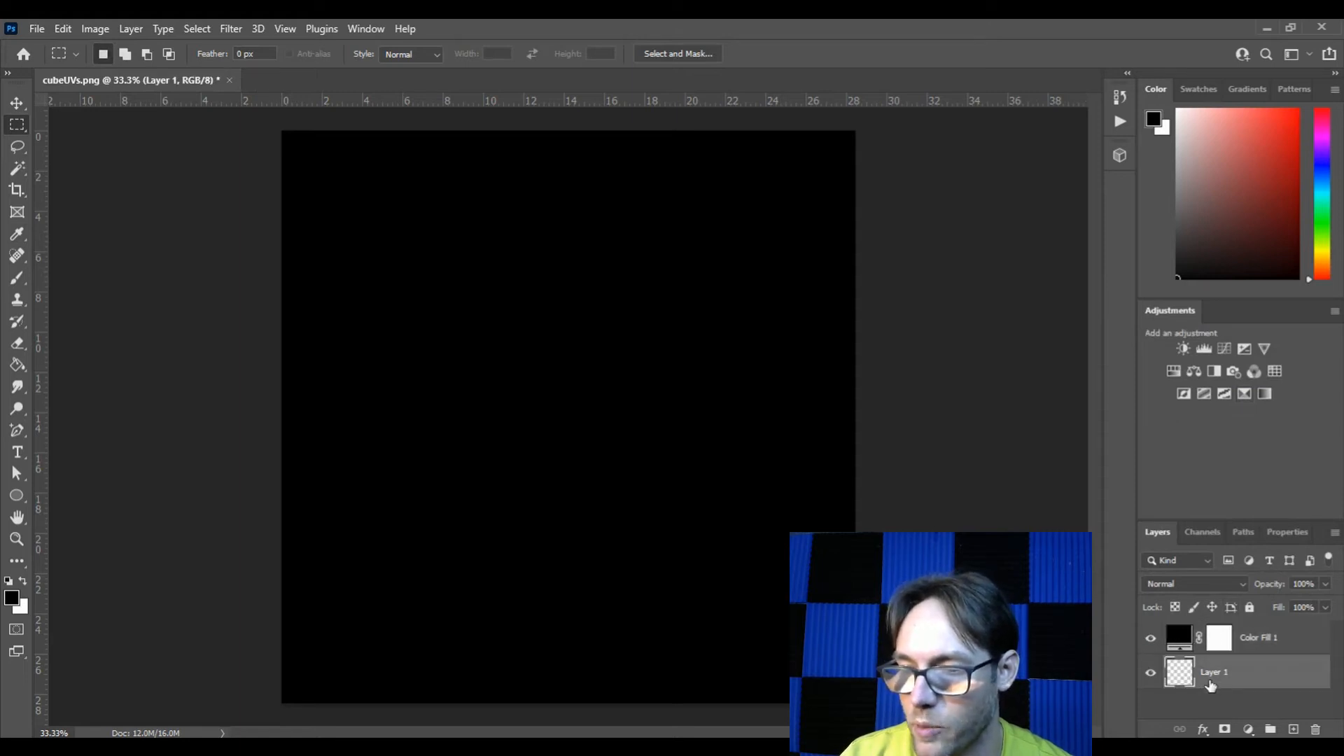
pyautogui.click(1177, 637)
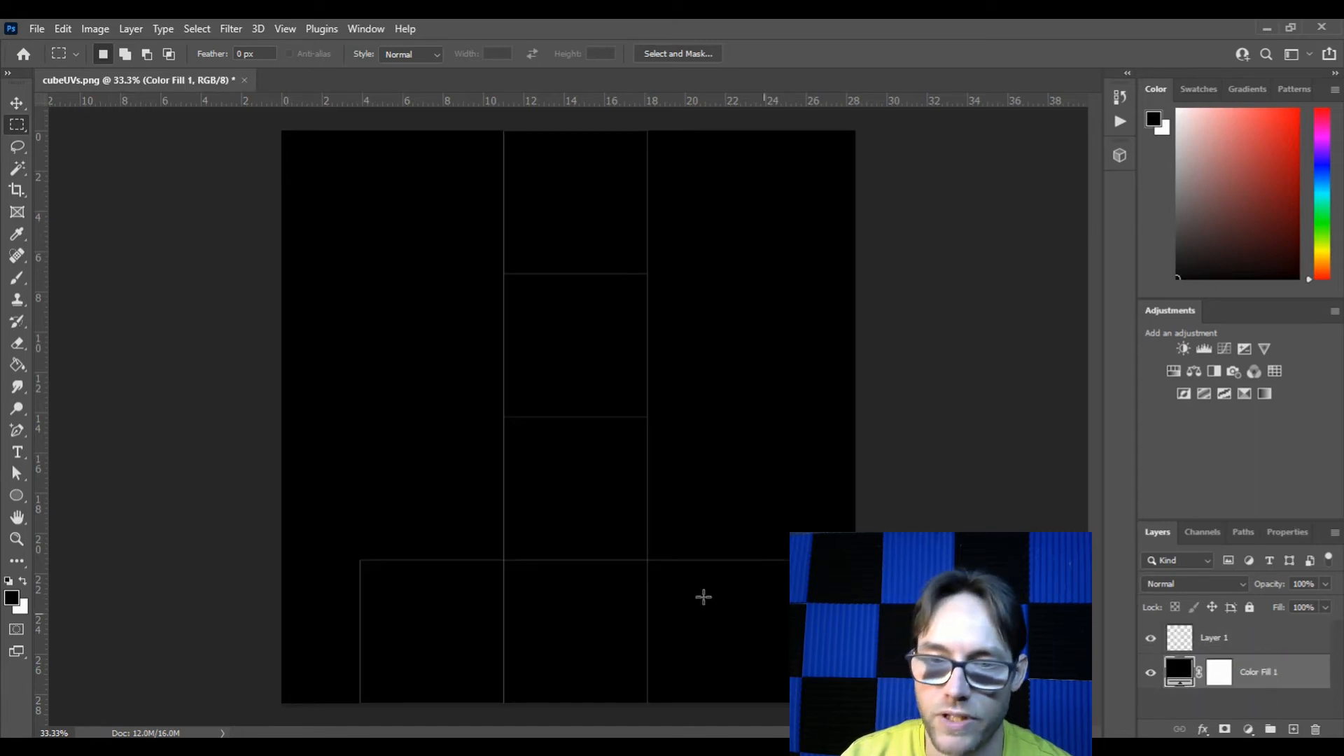
pyautogui.moveTo(677, 501)
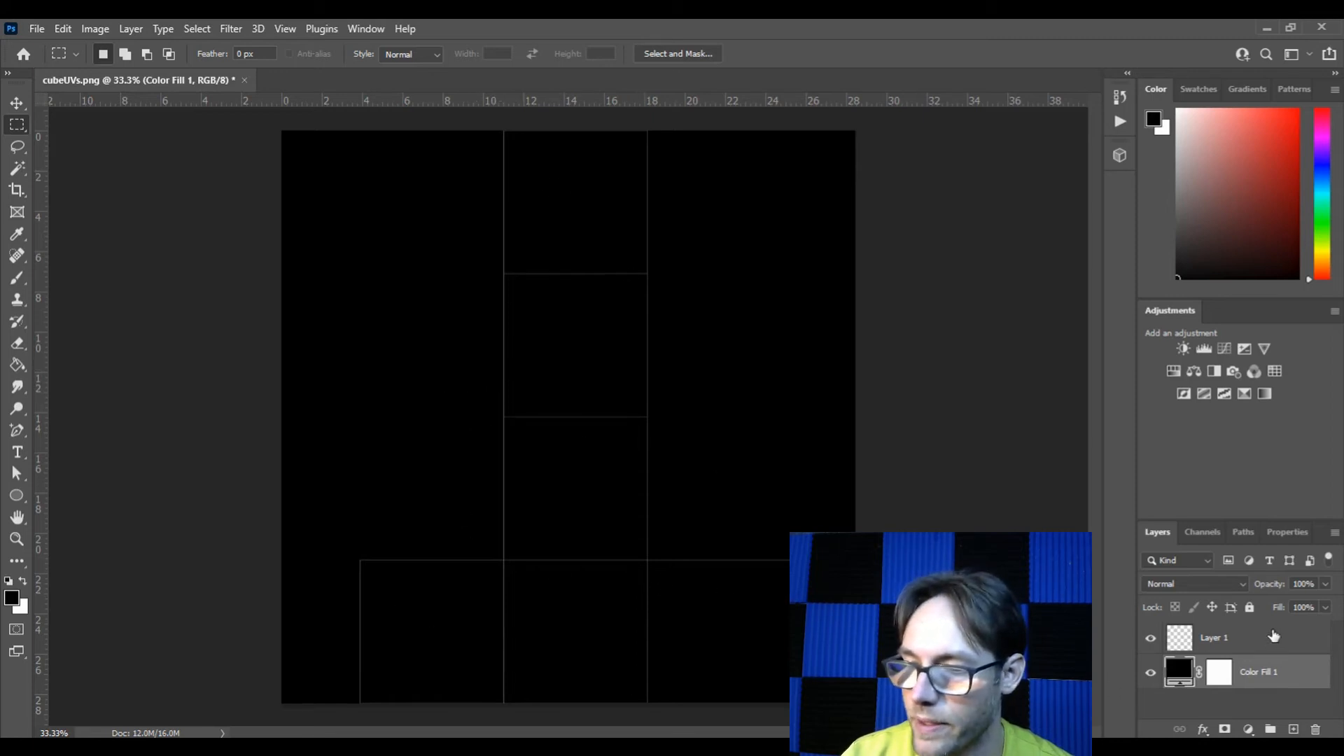
# Rename the outline layer to UVs.
pyautogui.click(1214, 636)
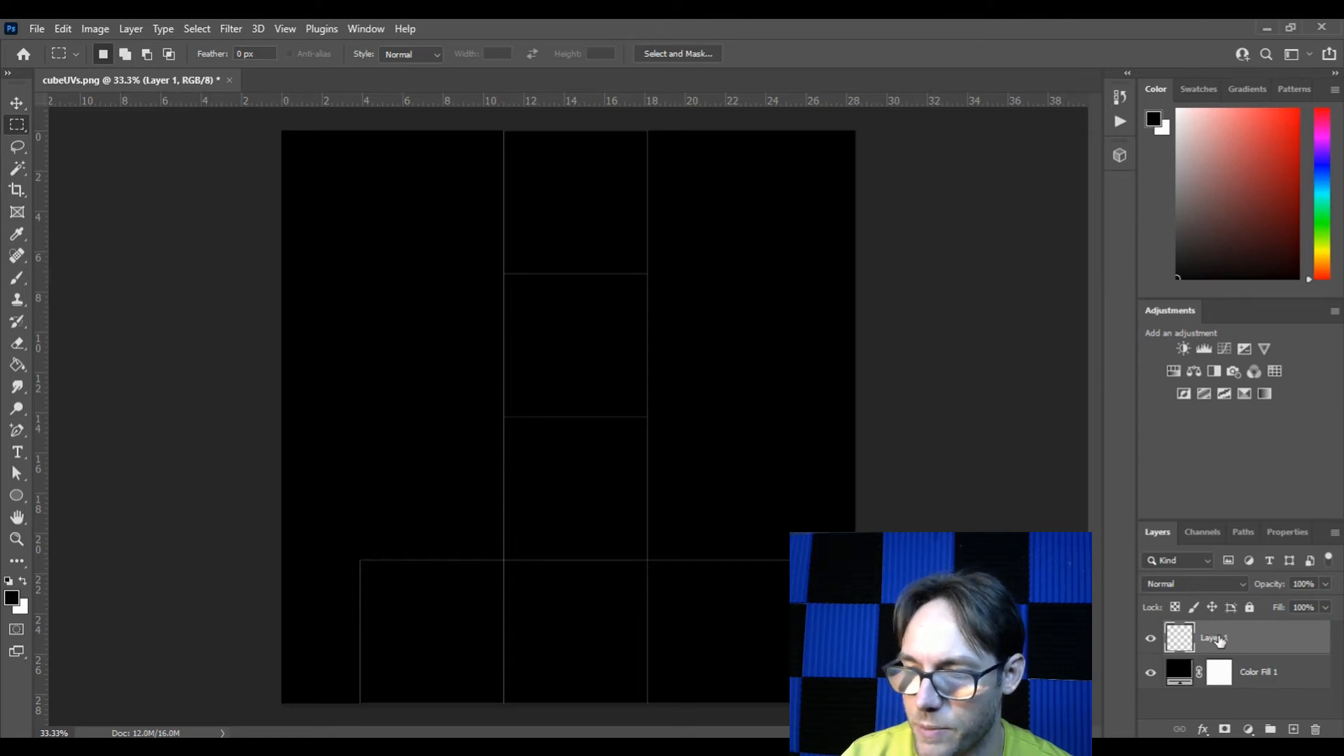
pyautogui.doubleClick(1213, 637)
pyautogui.write('UVs')
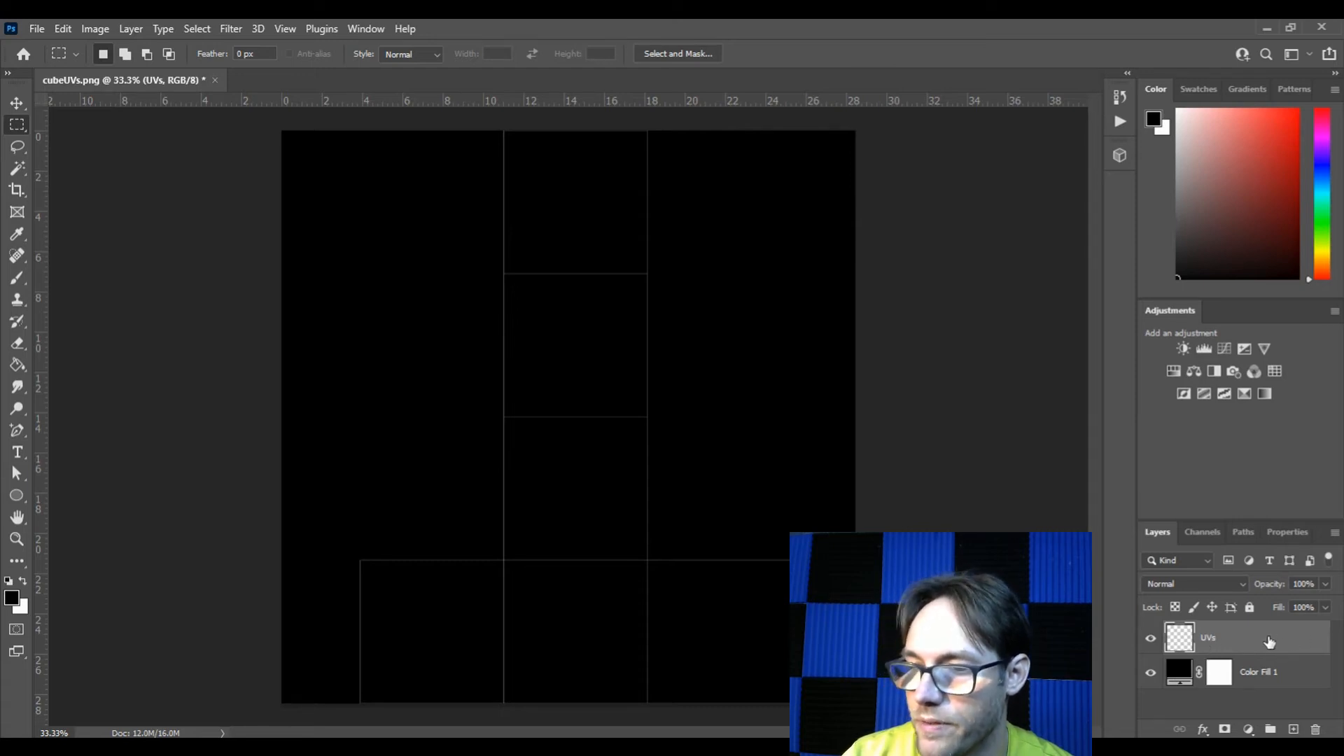
pyautogui.doubleClick(1208, 637)
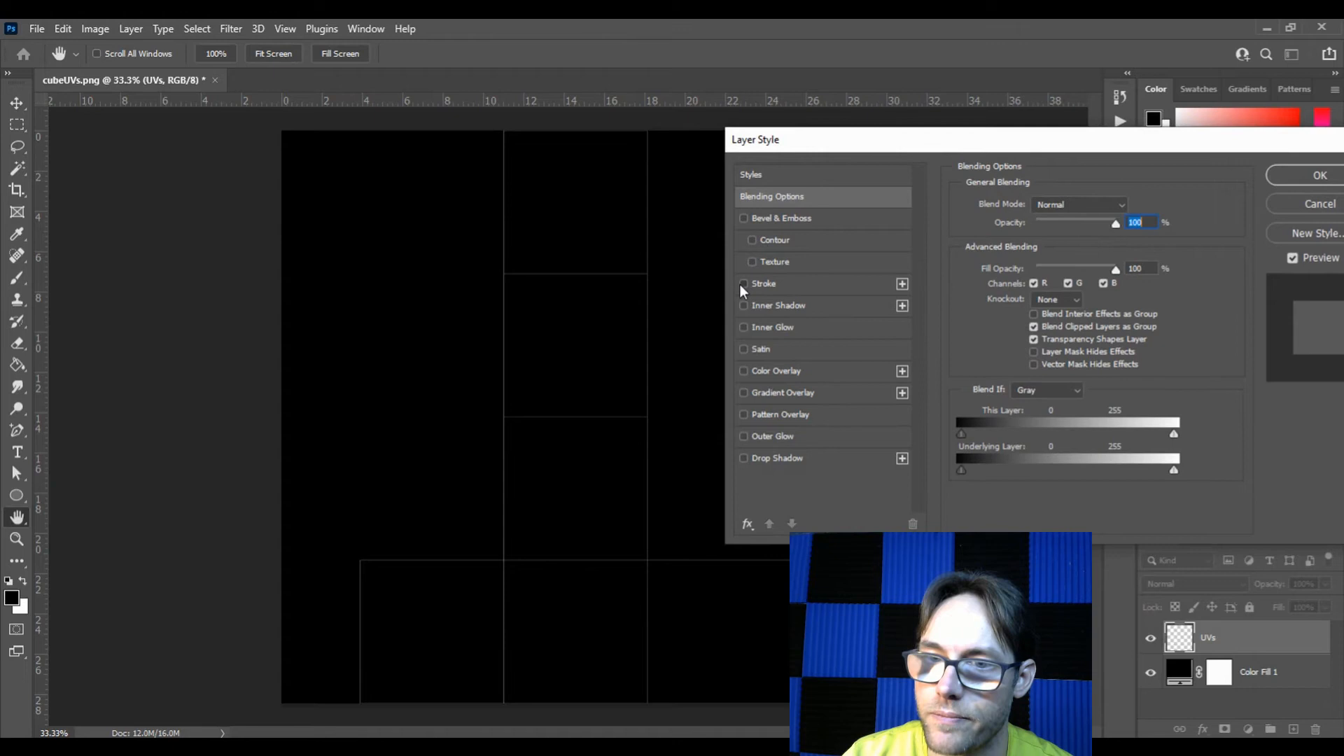
# Give the UVs layer a white 4 px stroke at 48% opacity via Layer Style.
pyautogui.click(743, 285)
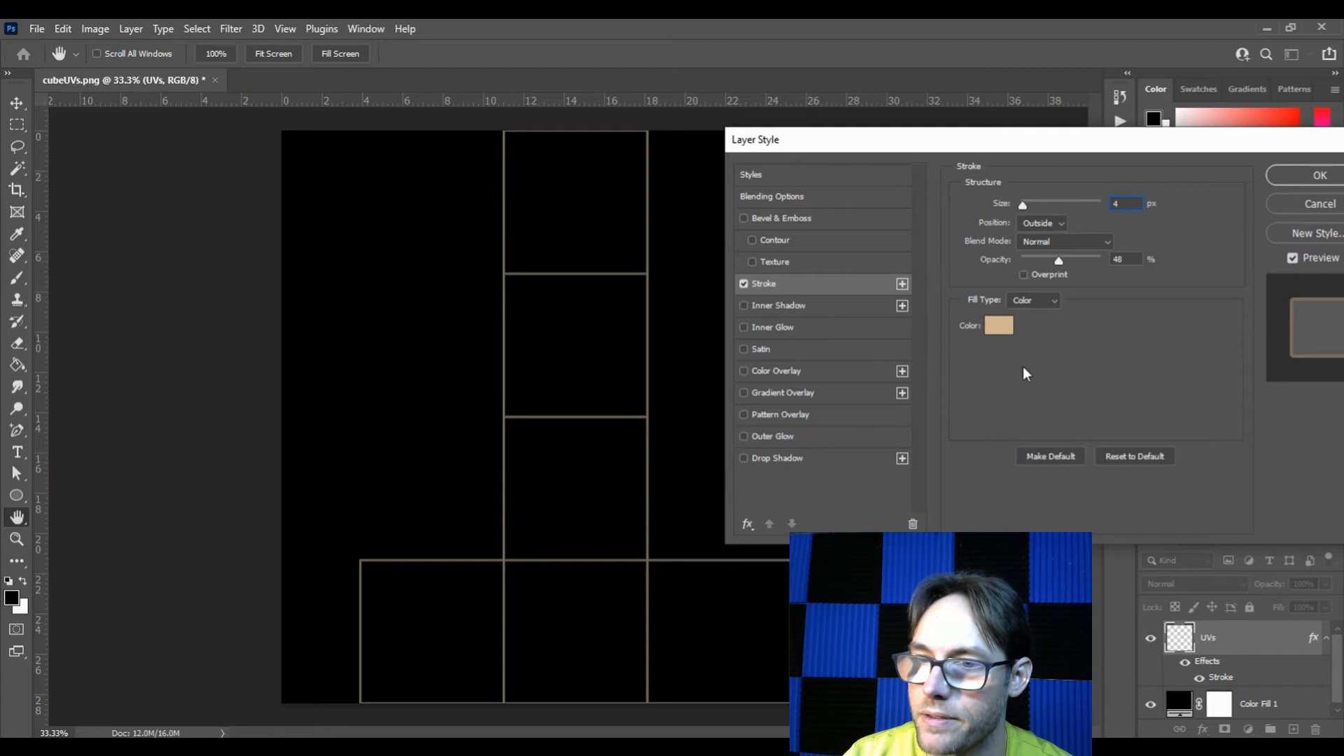
pyautogui.click(998, 326)
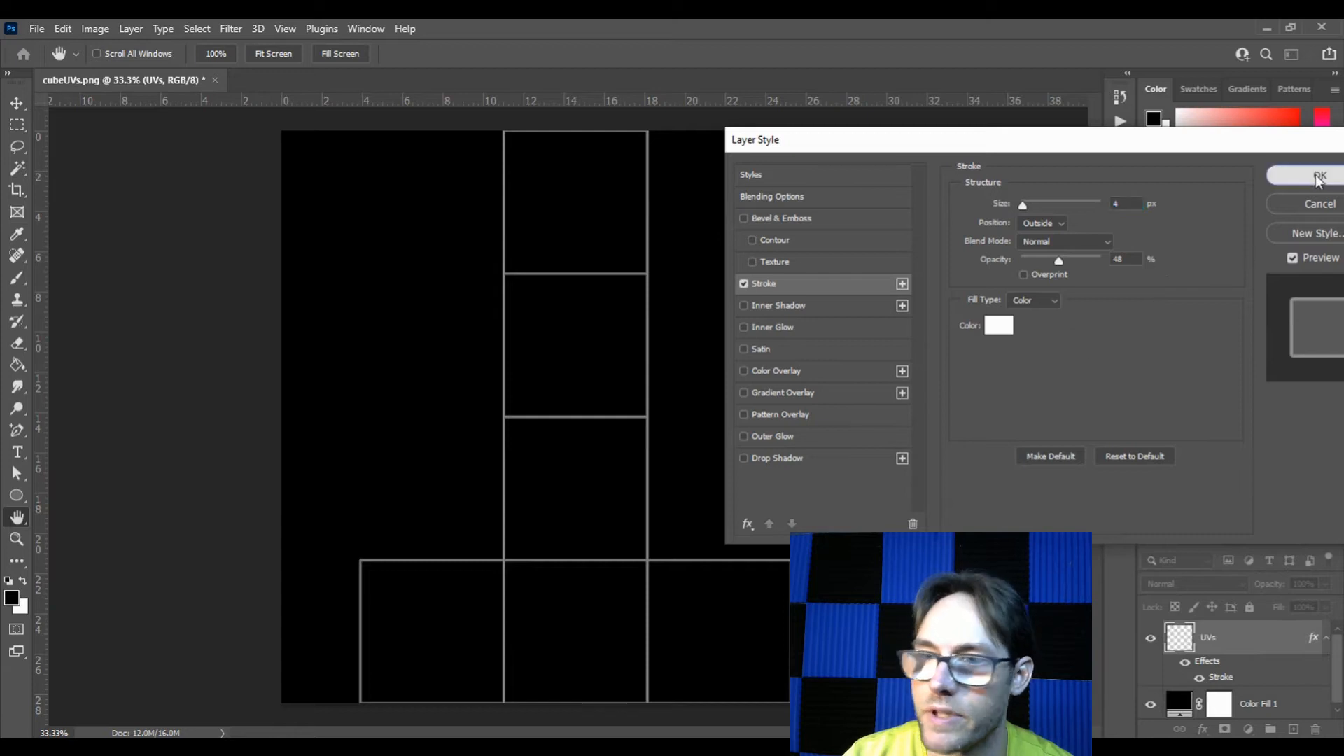
pyautogui.click(1320, 176)
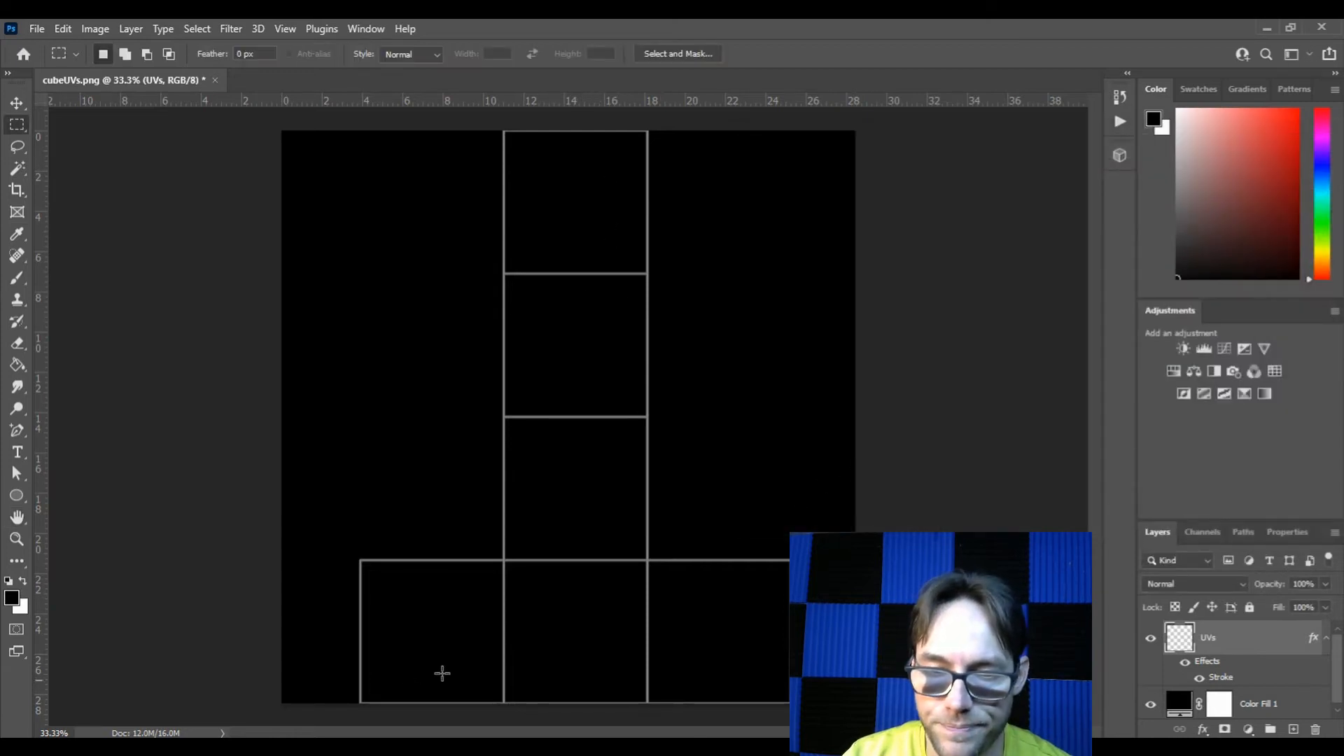
pyautogui.moveTo(739, 573)
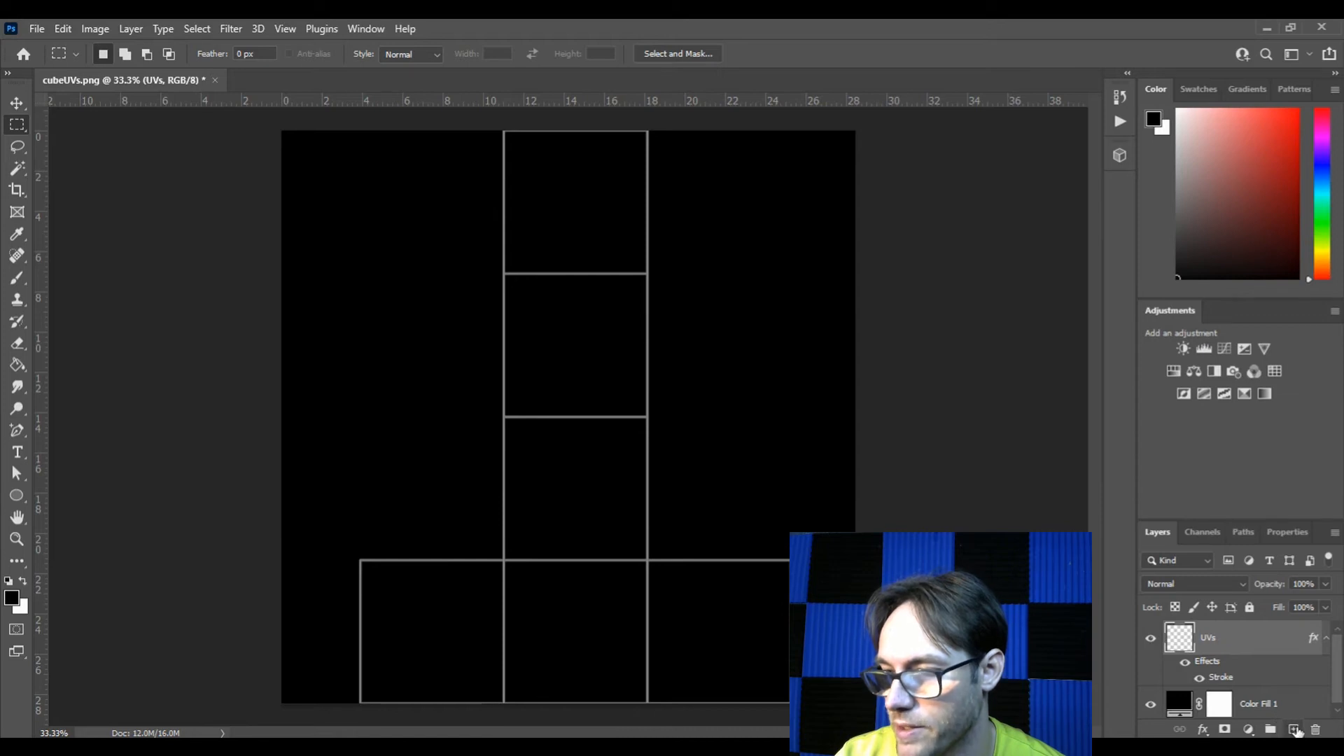
# Create a new empty layer named Color between the UVs layer and the black fill.
pyautogui.click(1292, 729)
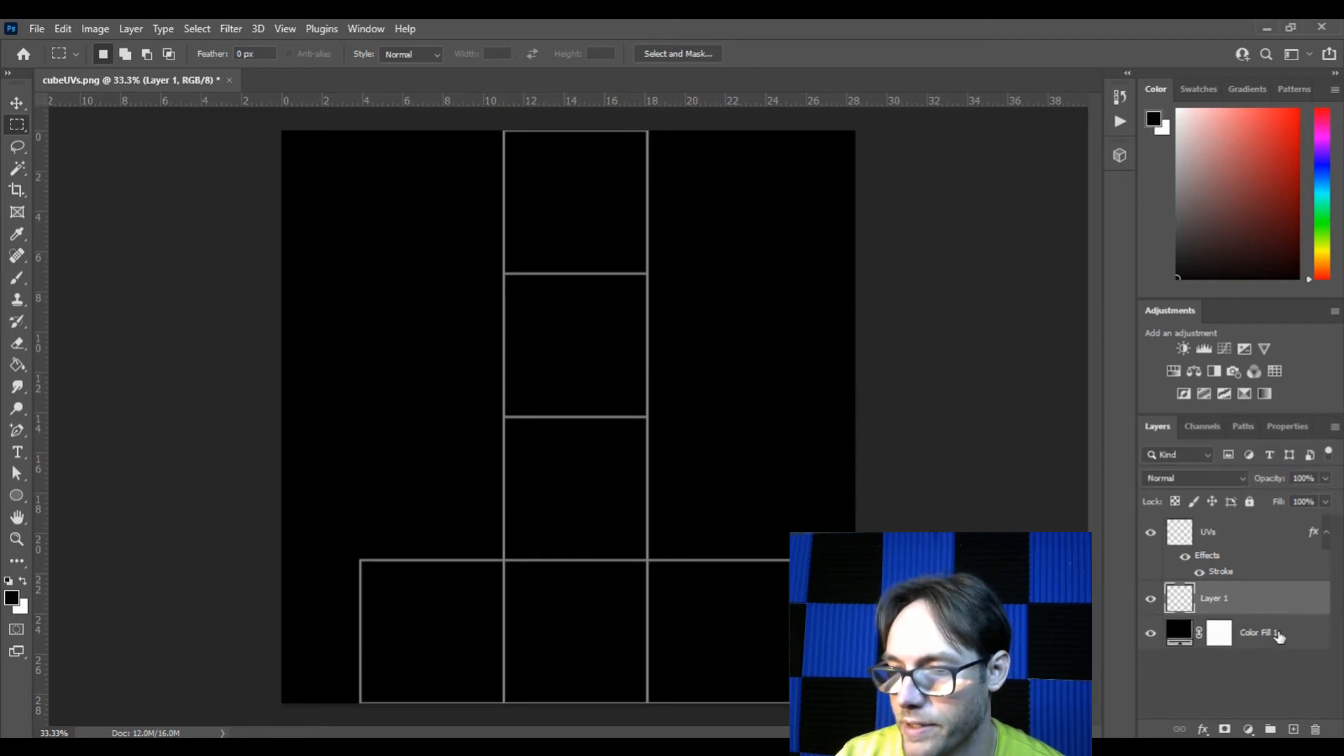
pyautogui.click(1257, 632)
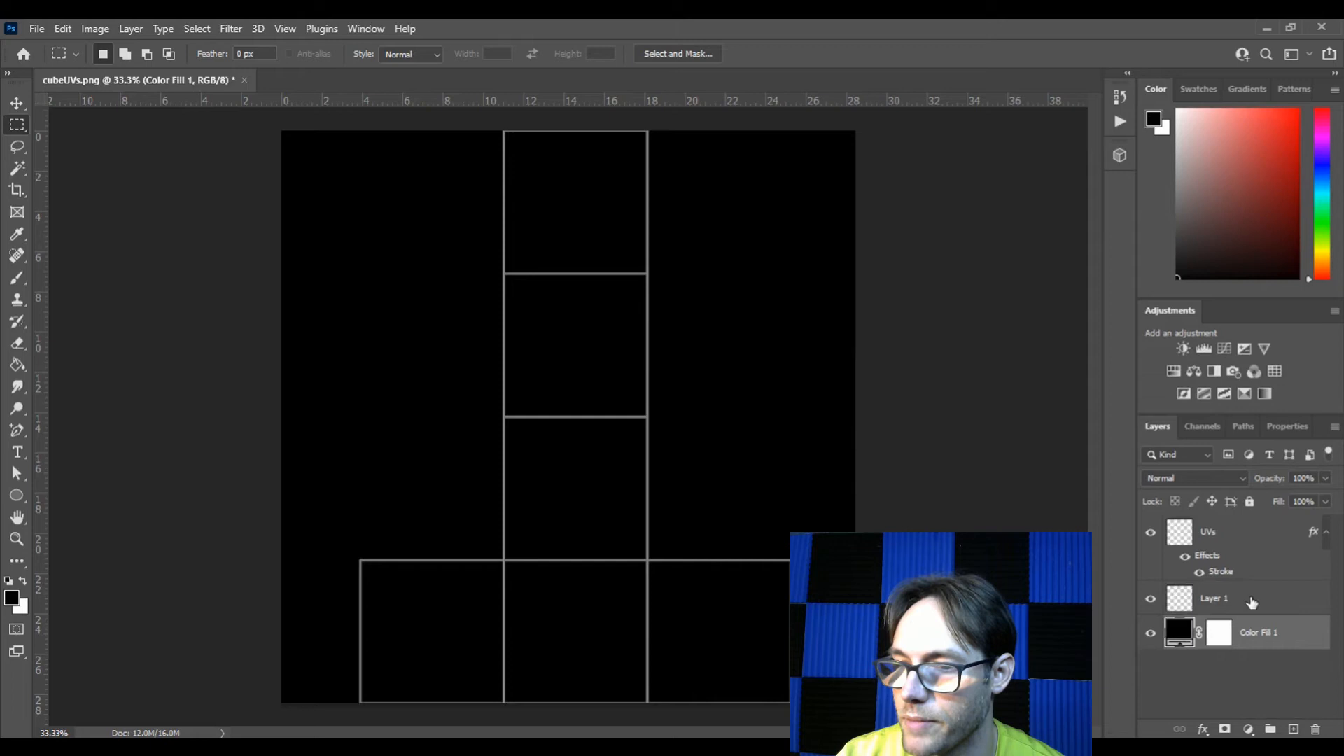
pyautogui.click(1214, 597)
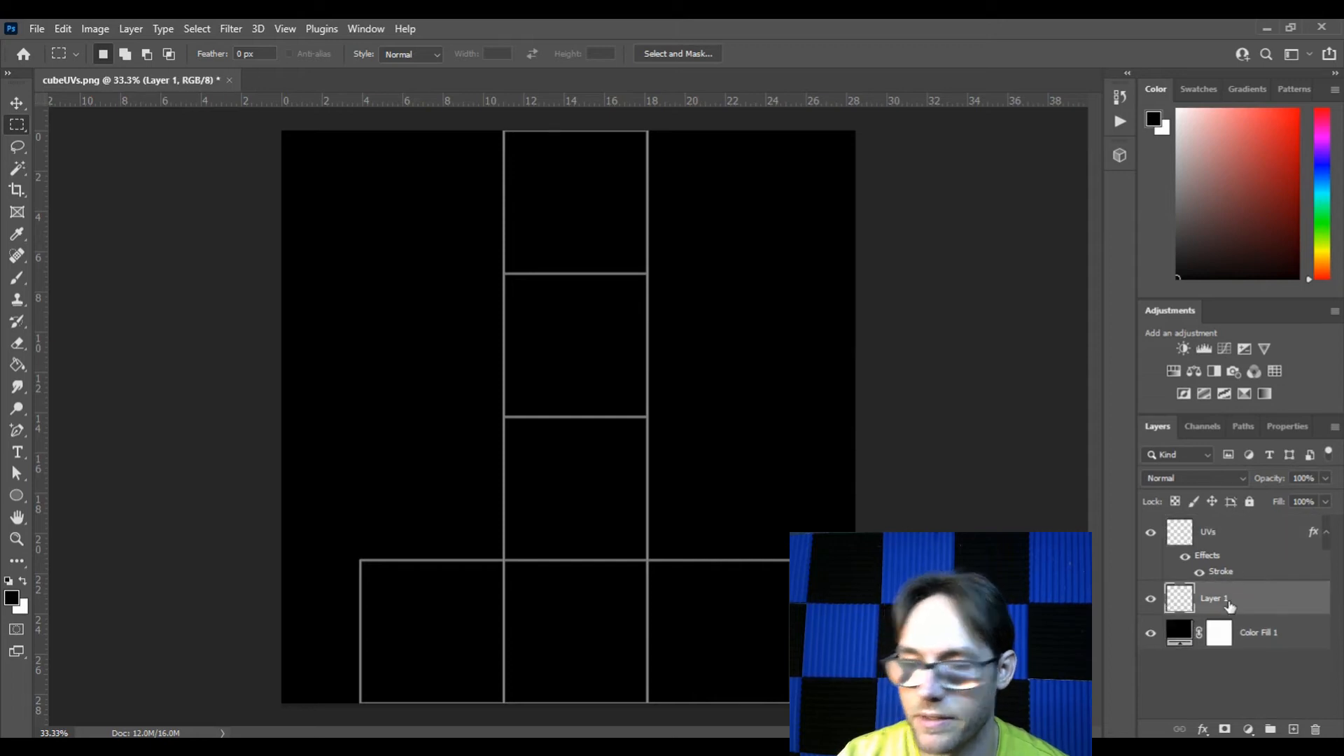
pyautogui.doubleClick(1215, 598)
pyautogui.write('Color')
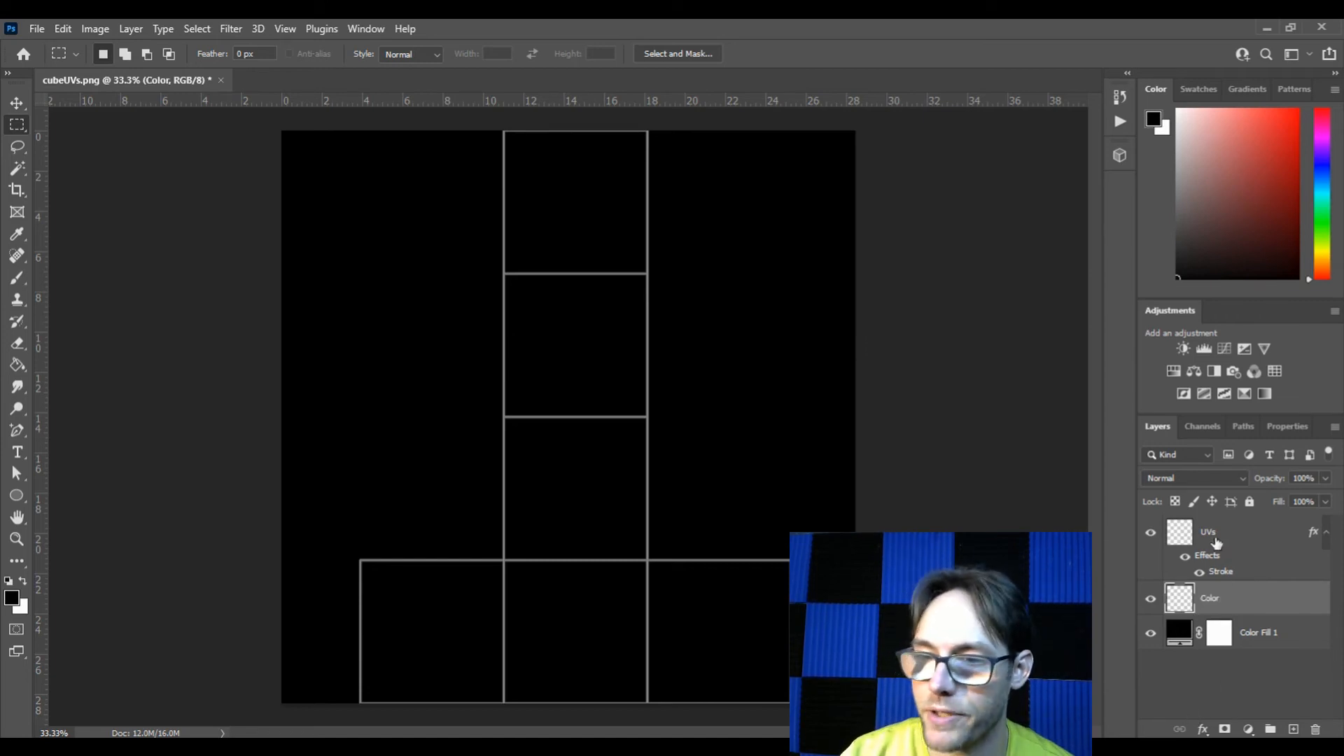
pyautogui.click(1150, 532)
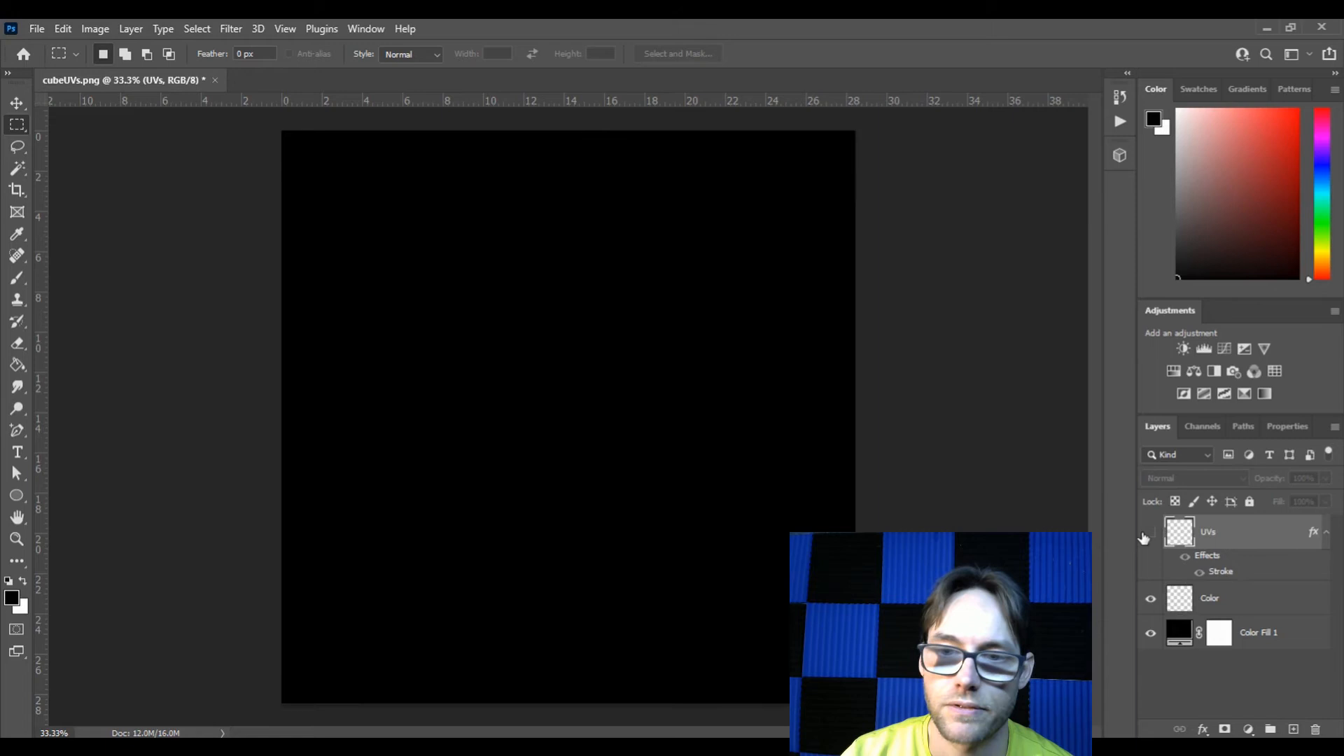
pyautogui.click(1150, 532)
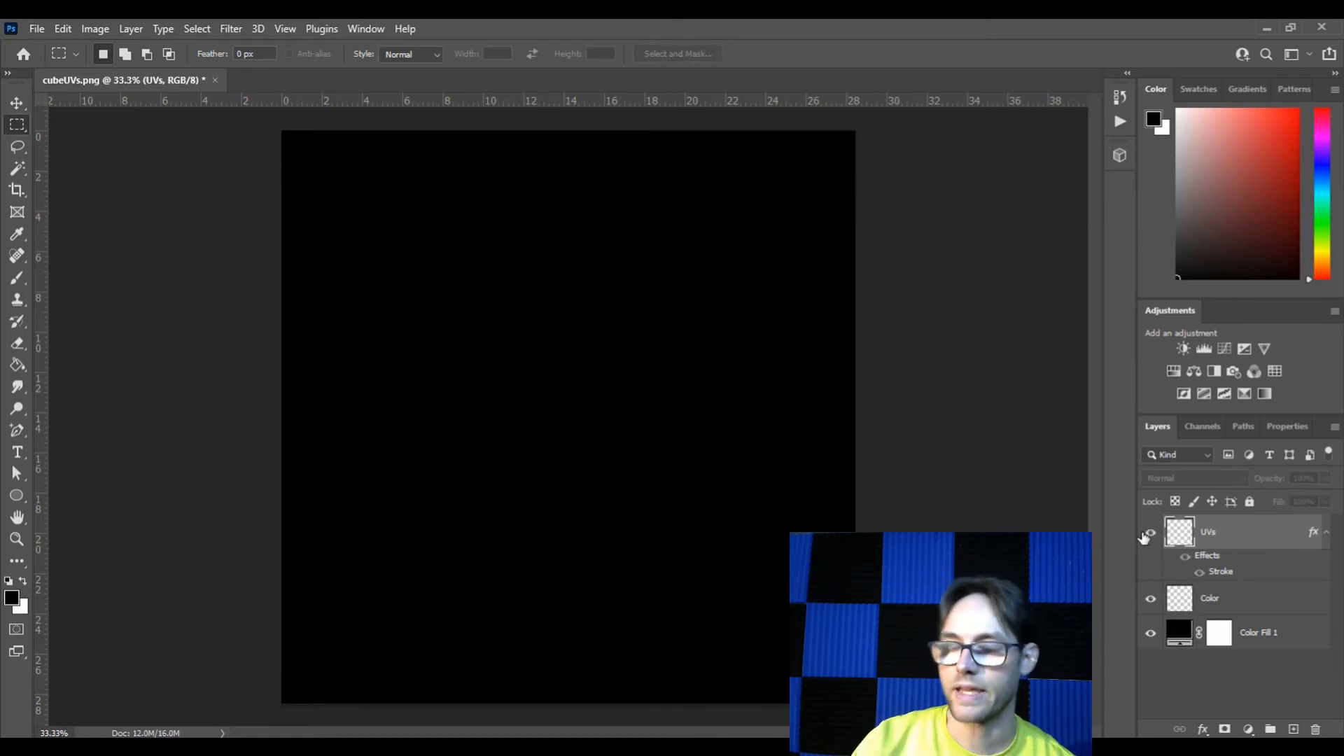
pyautogui.click(1151, 532)
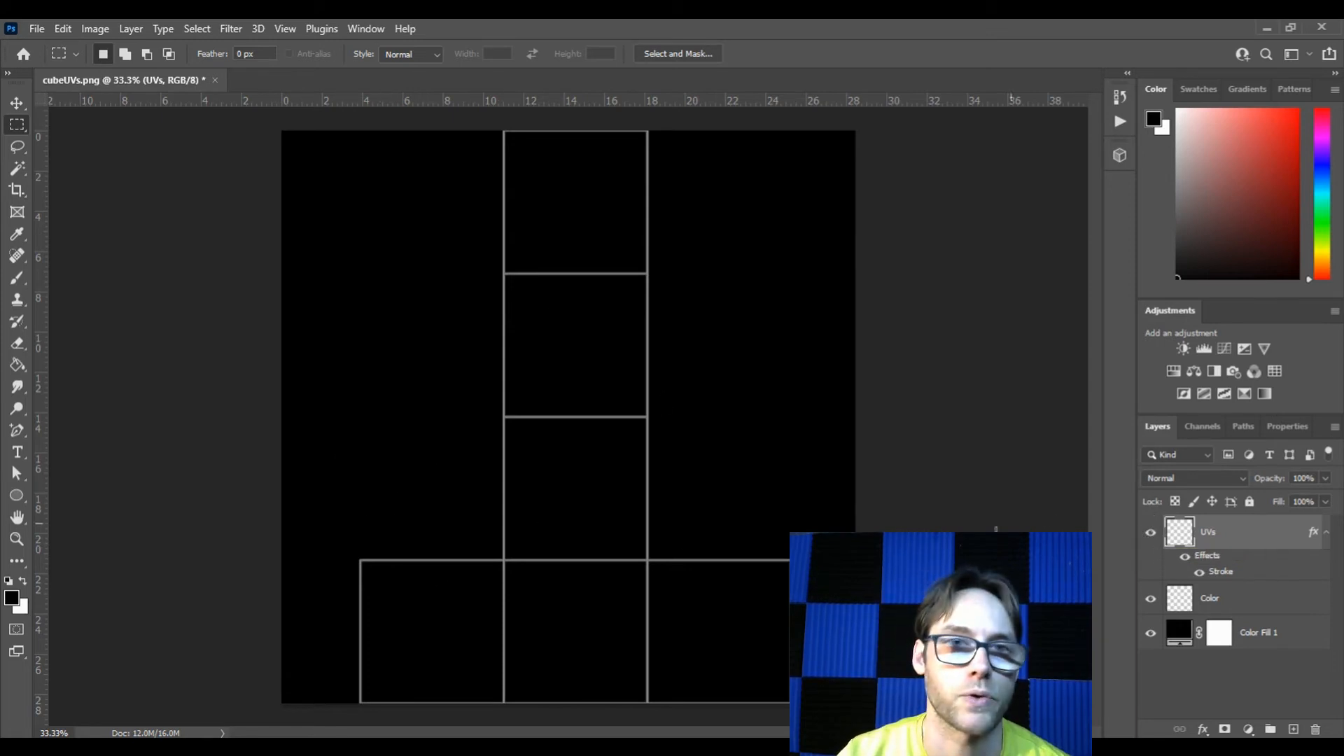
# Save the layered document as cubeUVs in PSD format into the project's images folder.
pyautogui.click(36, 28)
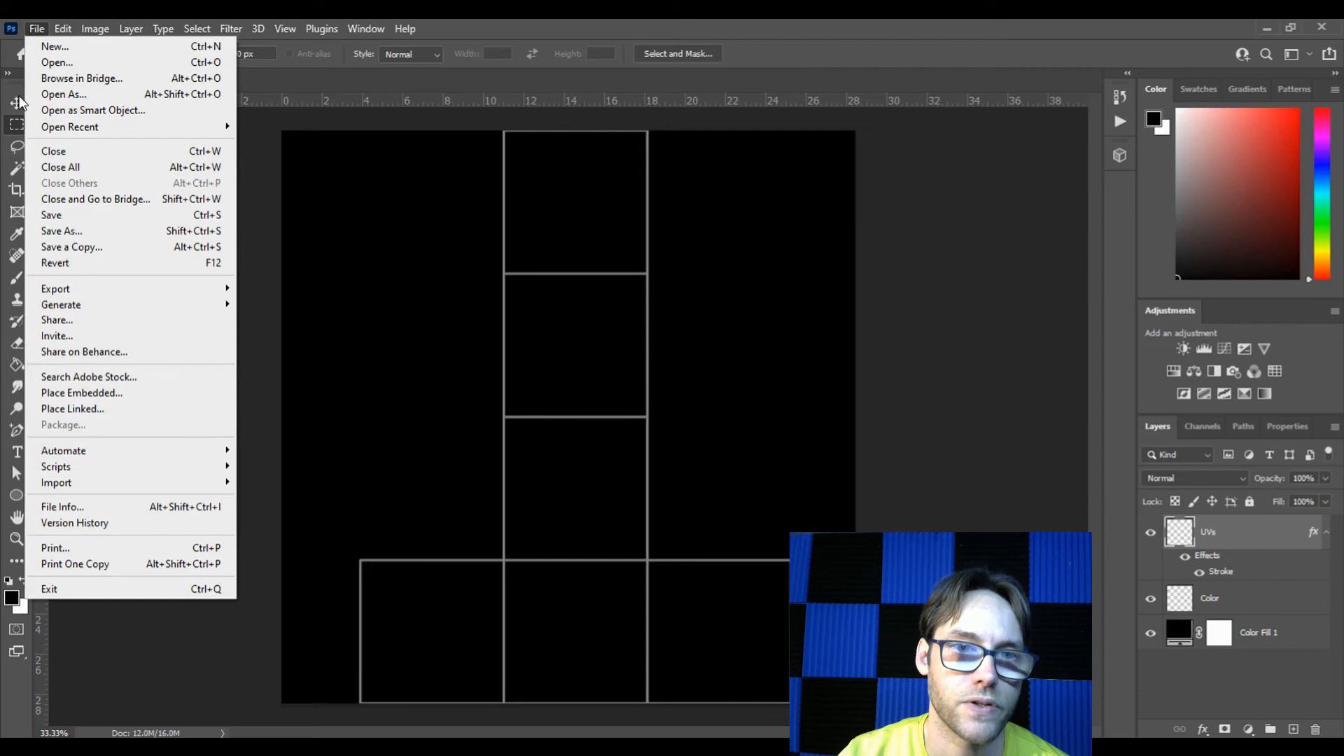
pyautogui.click(61, 231)
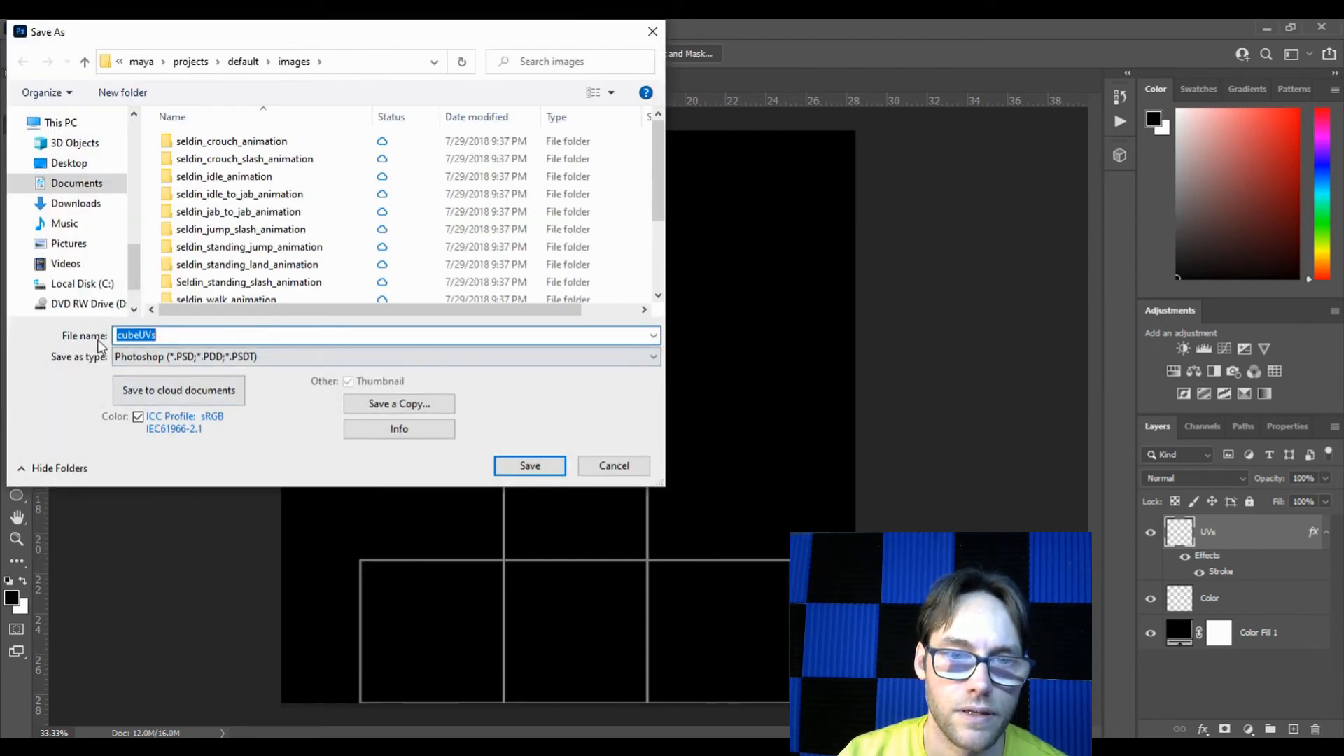
pyautogui.click(263, 334)
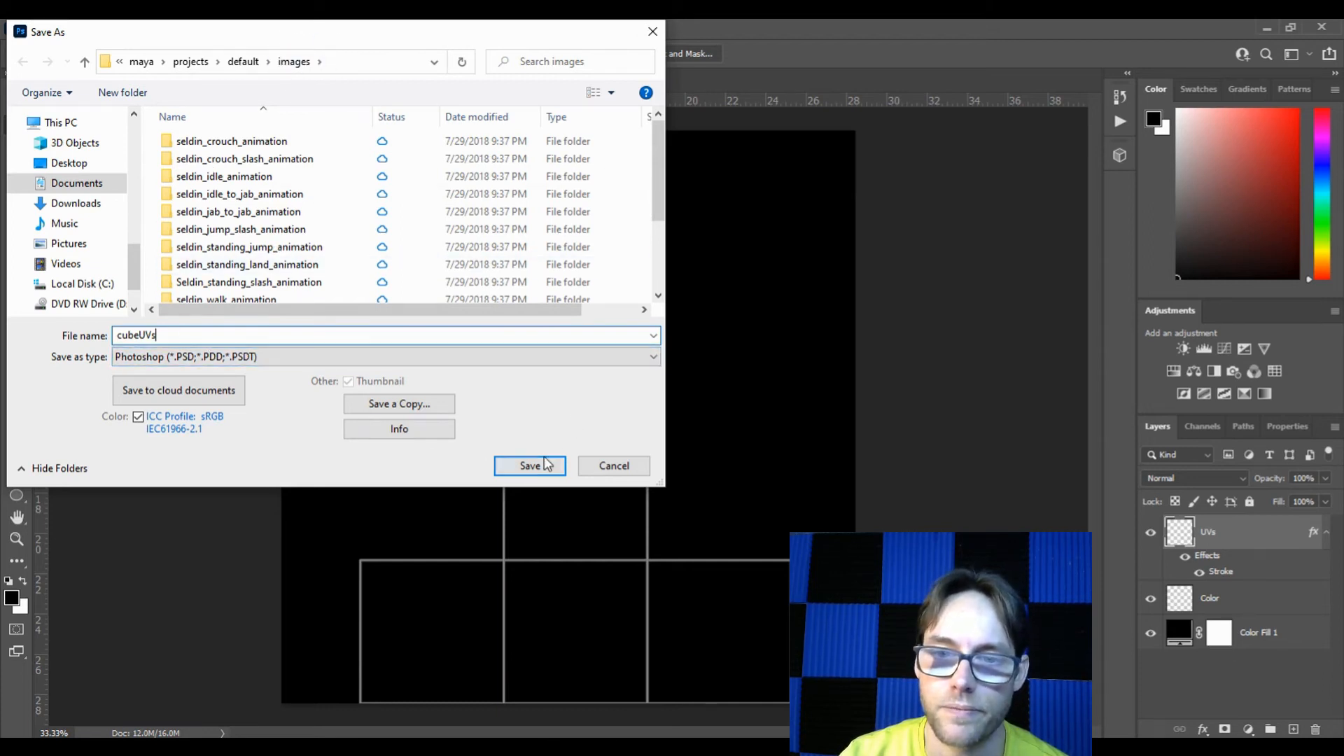
pyautogui.click(529, 465)
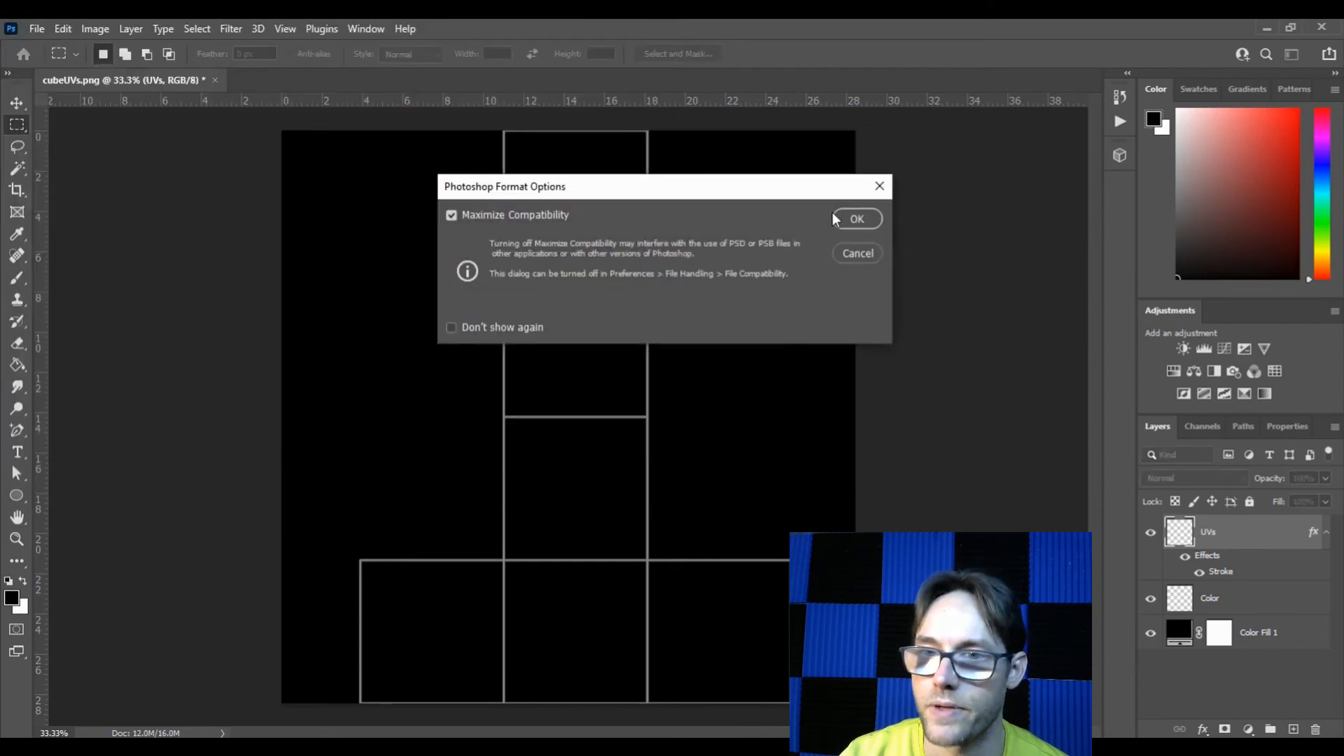
pyautogui.click(857, 218)
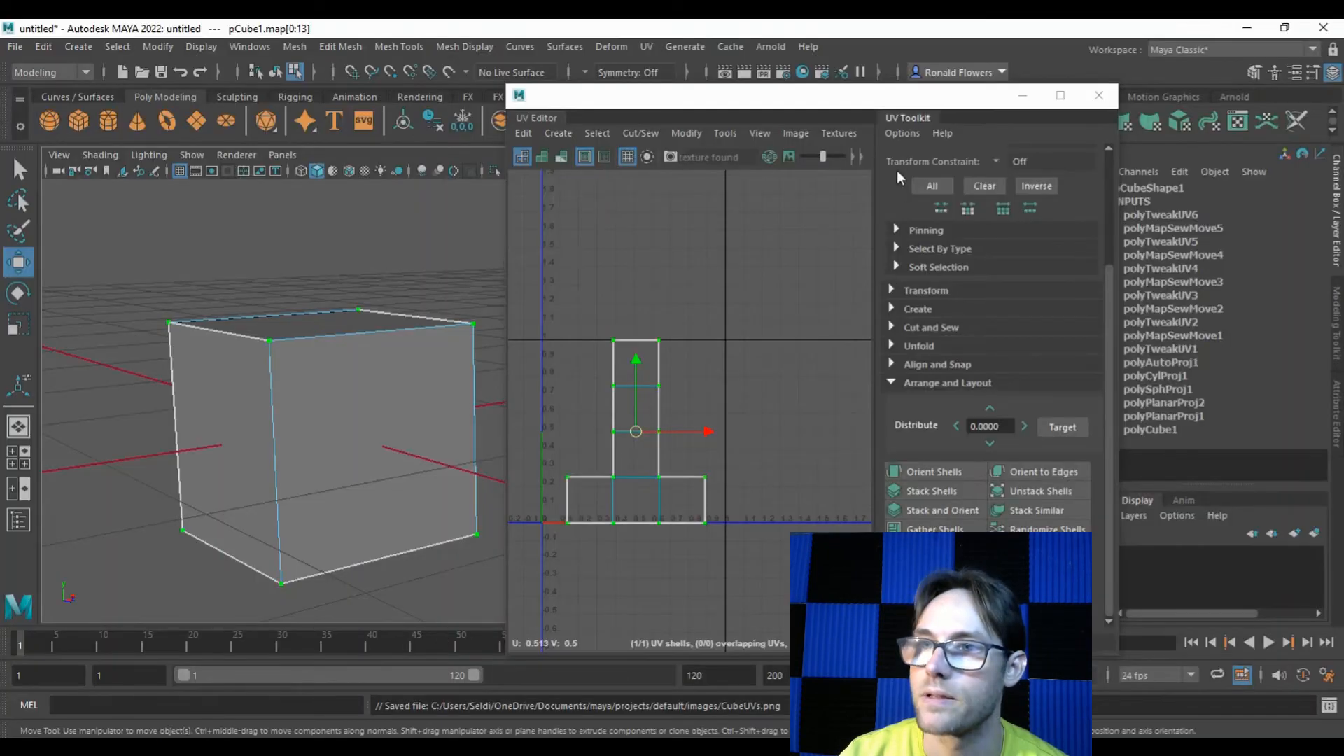
# Close the UV Editor, switch the cube to Object Mode and assign a new Lambert from the Rendering shelf.
pyautogui.click(1097, 95)
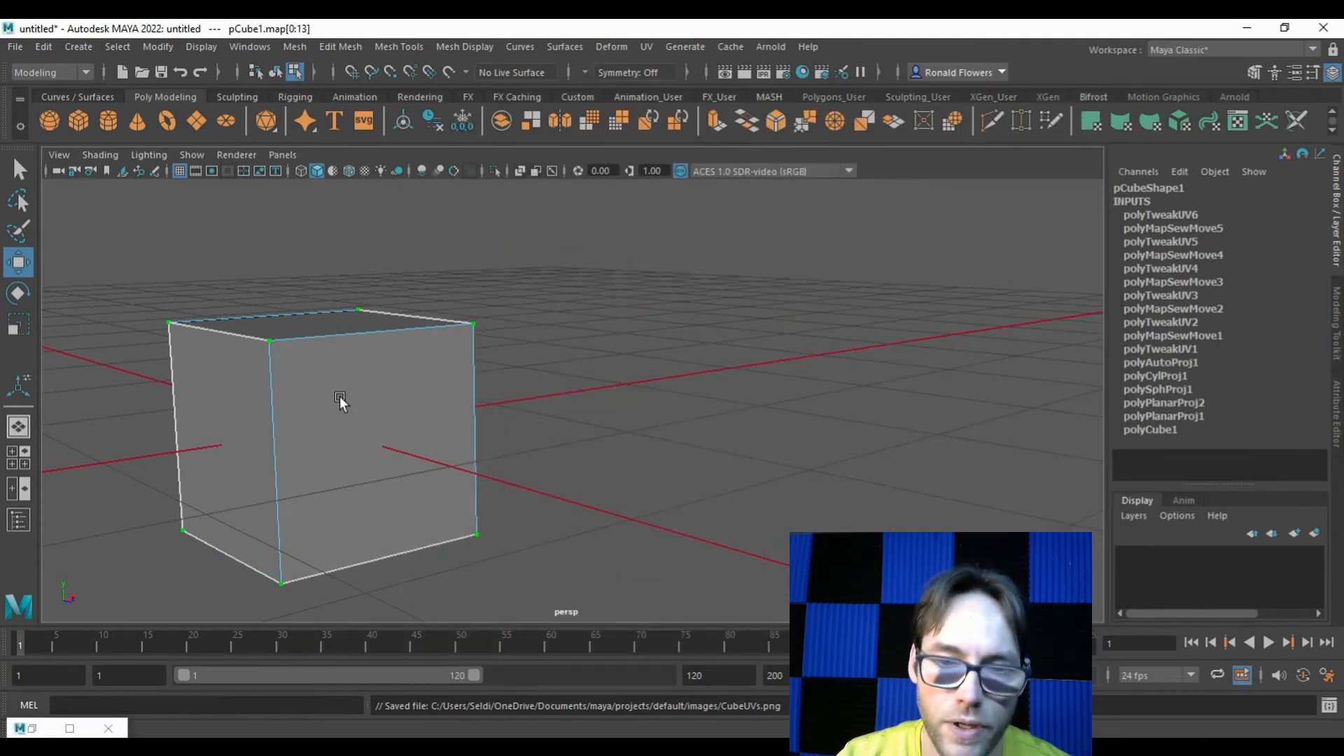
pyautogui.rightClick(340, 401)
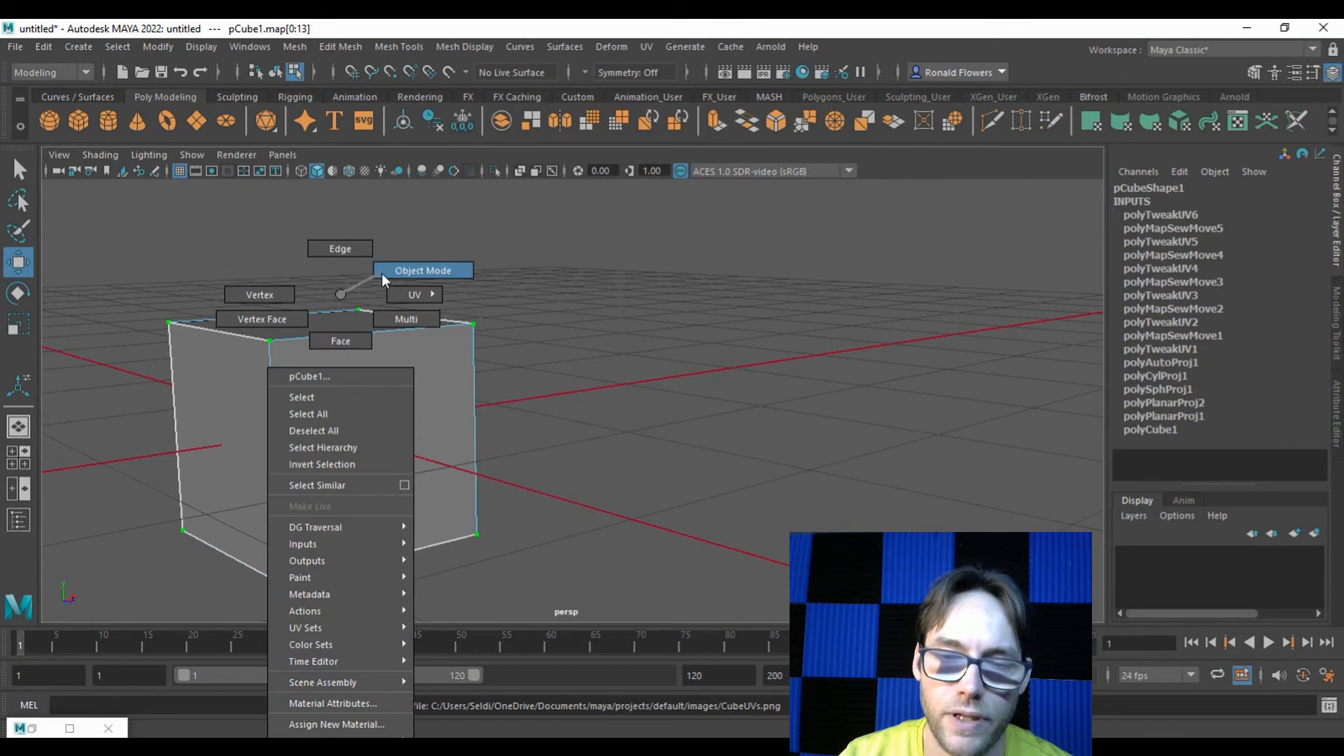
pyautogui.click(423, 270)
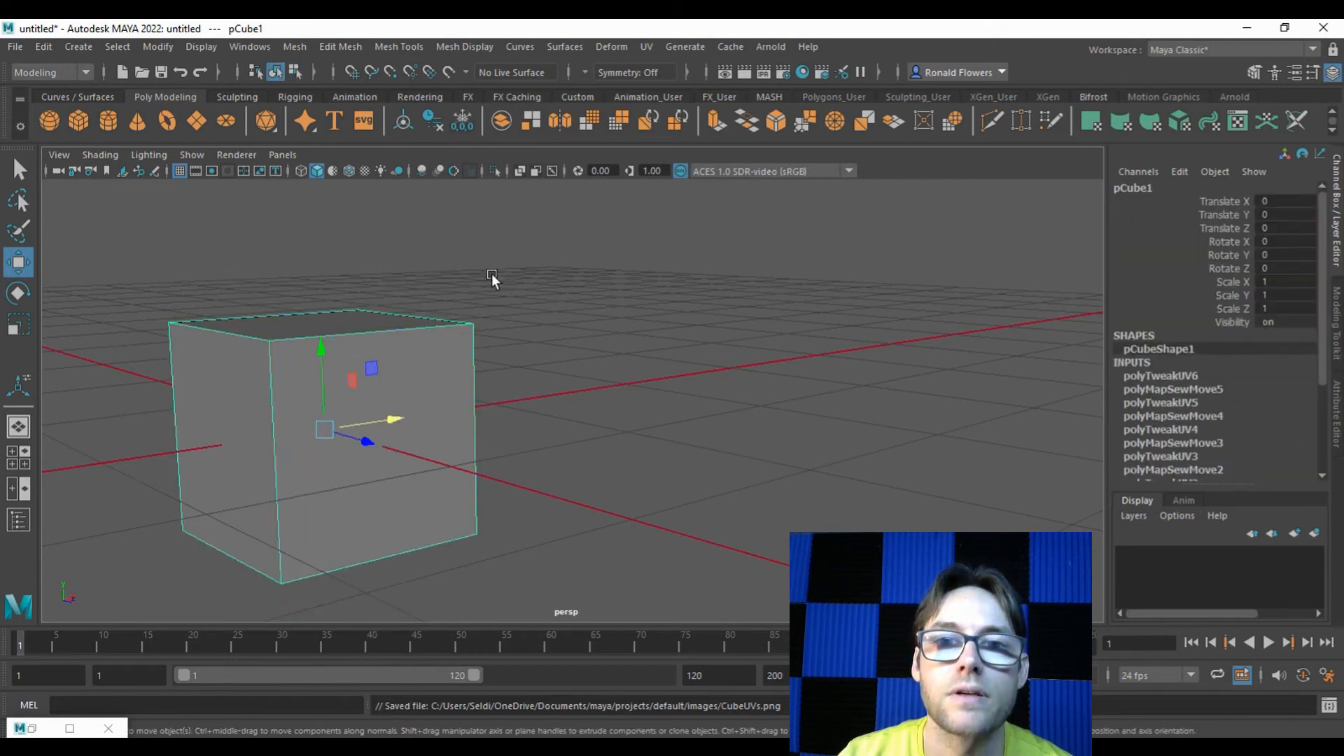
pyautogui.click(419, 97)
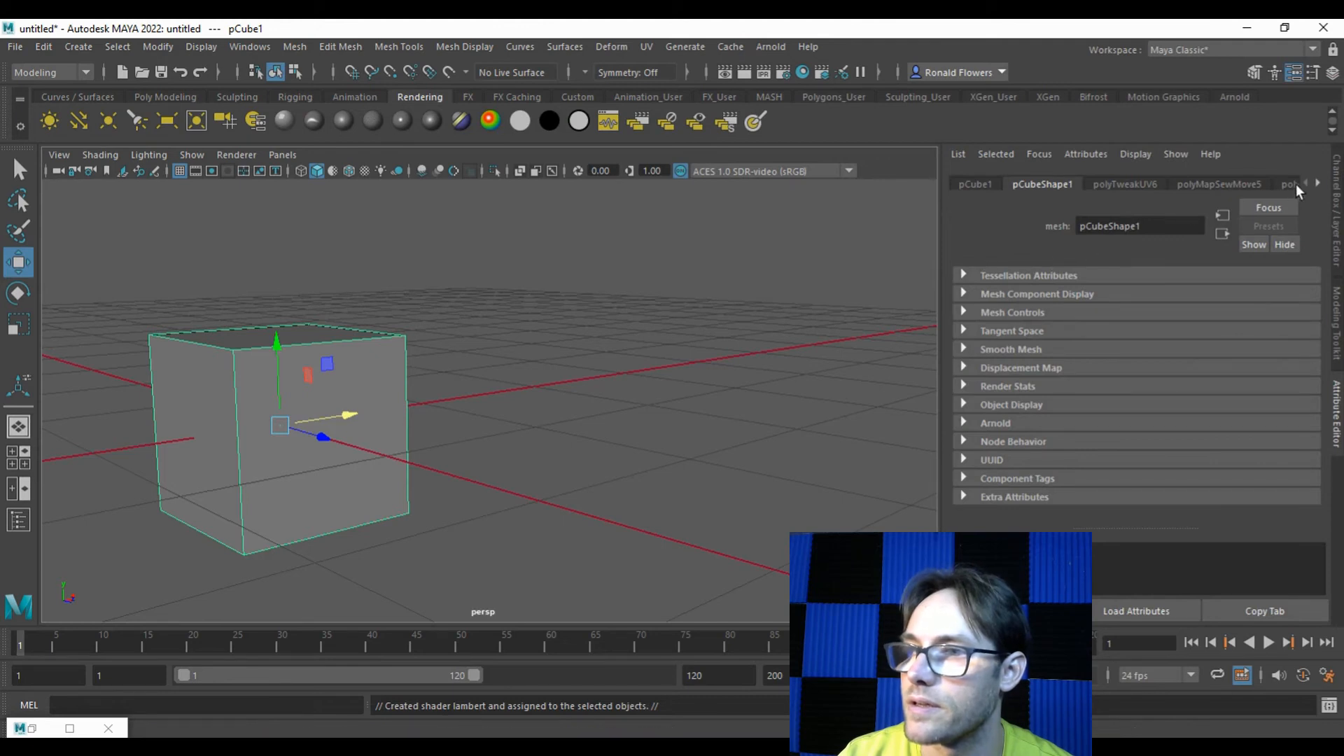
# Browse the cube's node tabs in the Attribute Editor to reach the lambert2 material.
pyautogui.click(1323, 183)
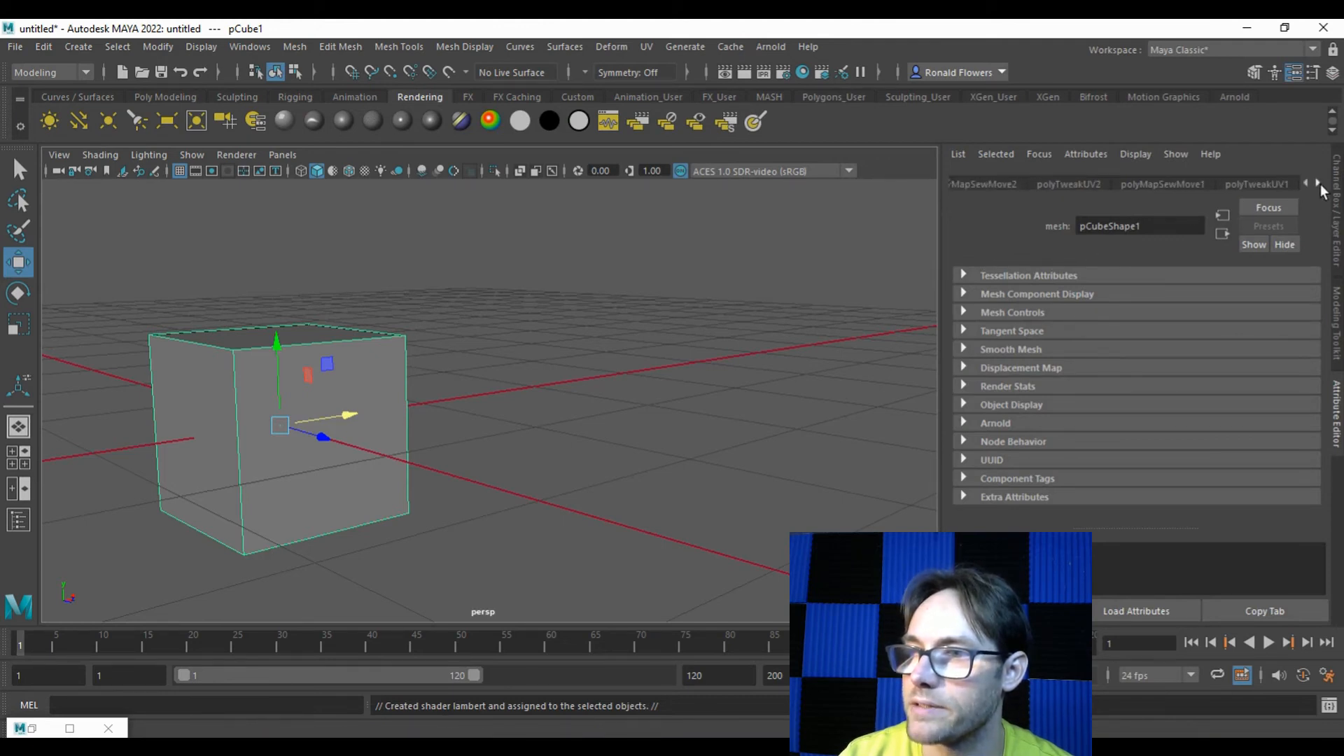
pyautogui.click(1318, 183)
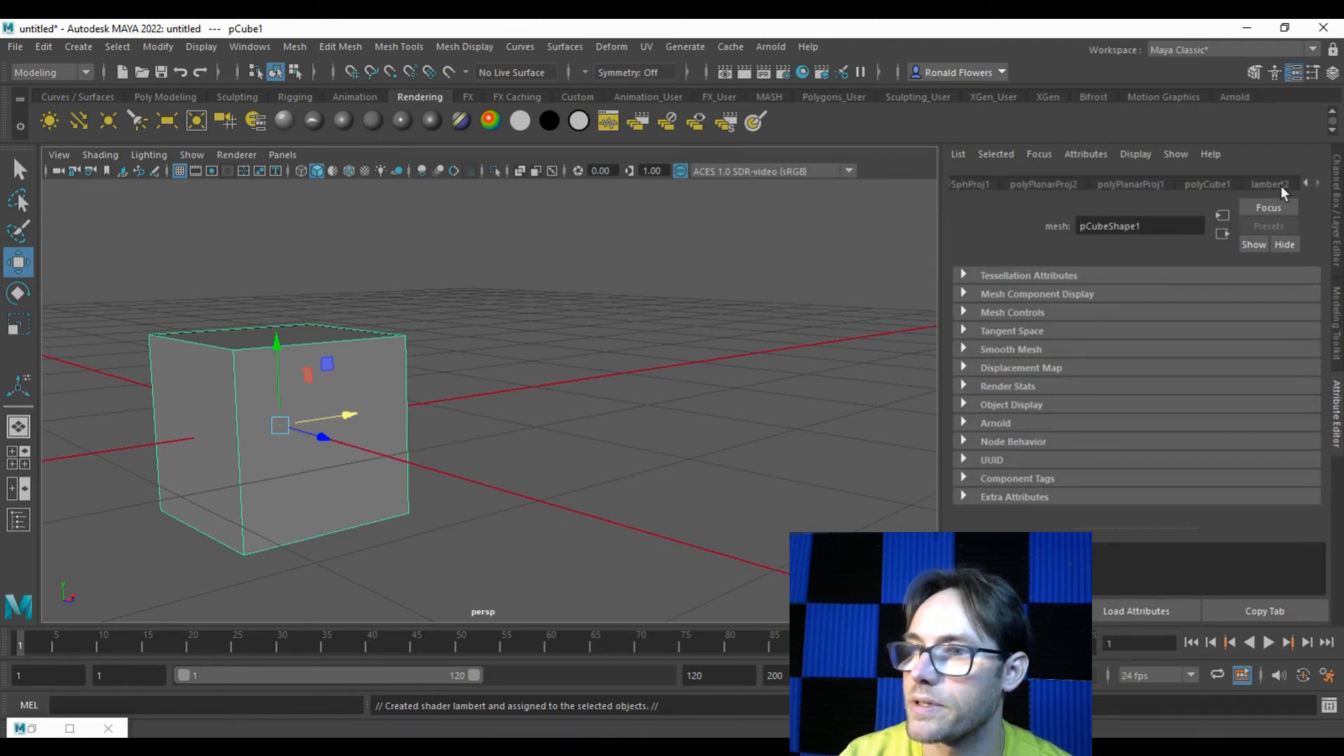
pyautogui.click(1269, 184)
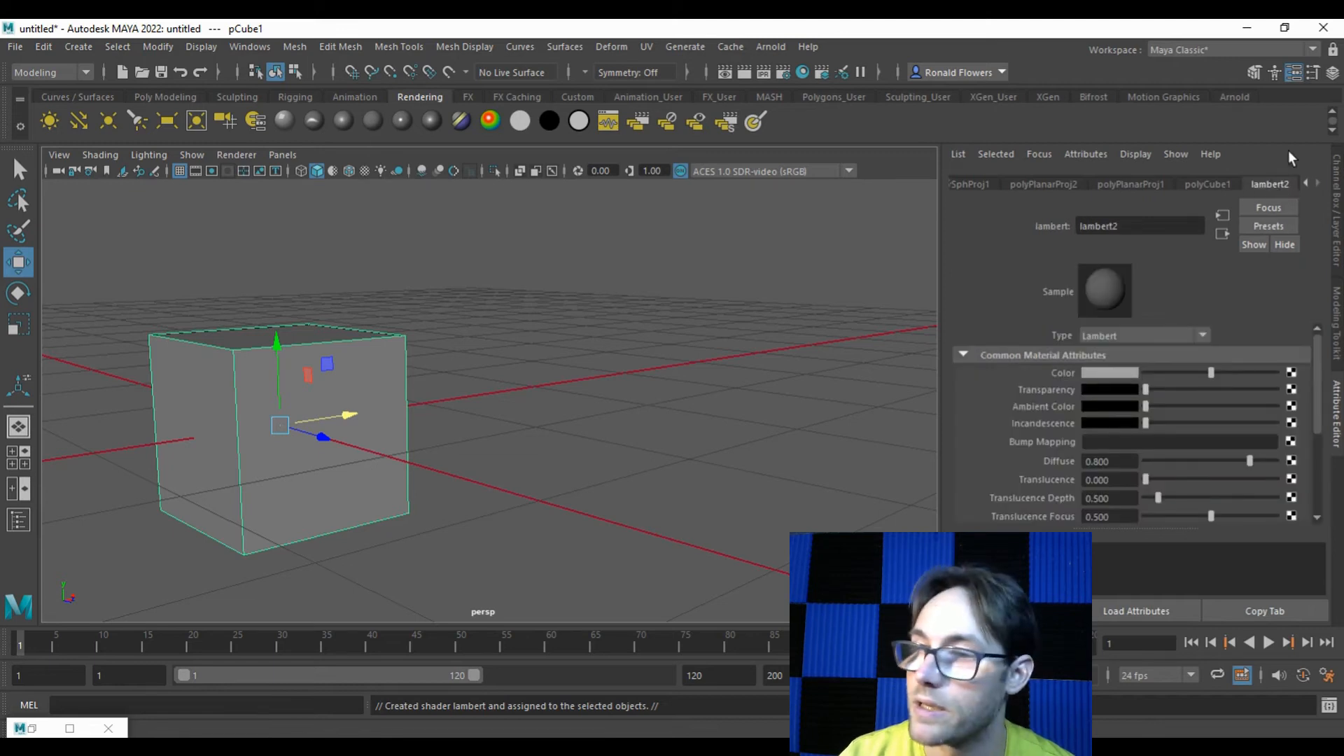
pyautogui.moveTo(1135, 305)
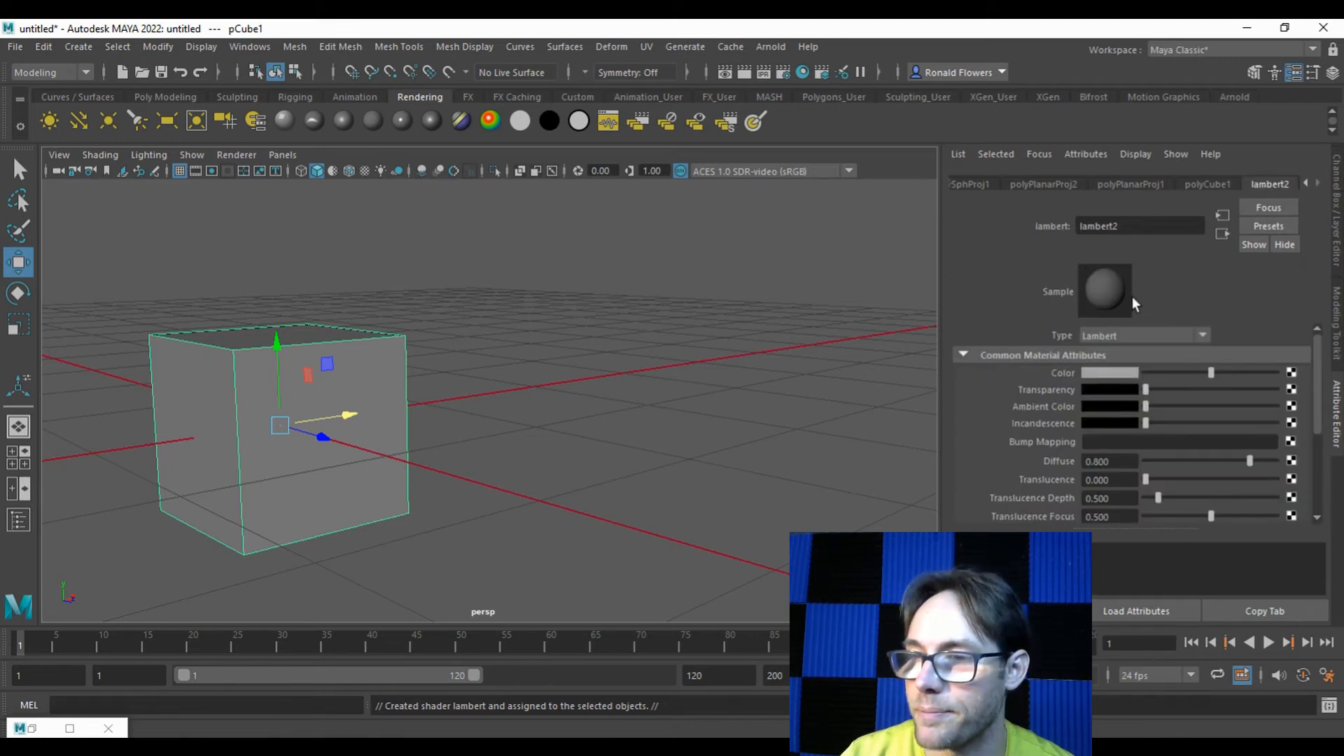
pyautogui.moveTo(1210, 154)
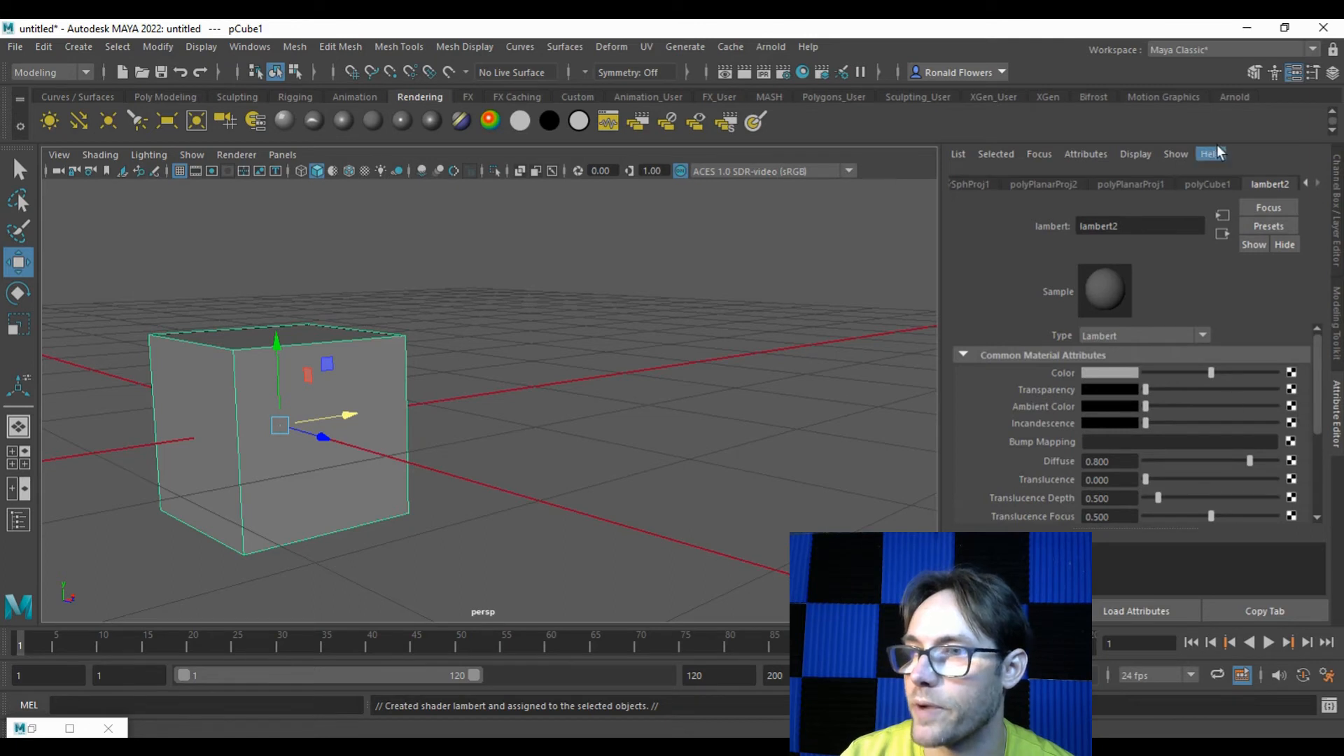
pyautogui.click(1294, 72)
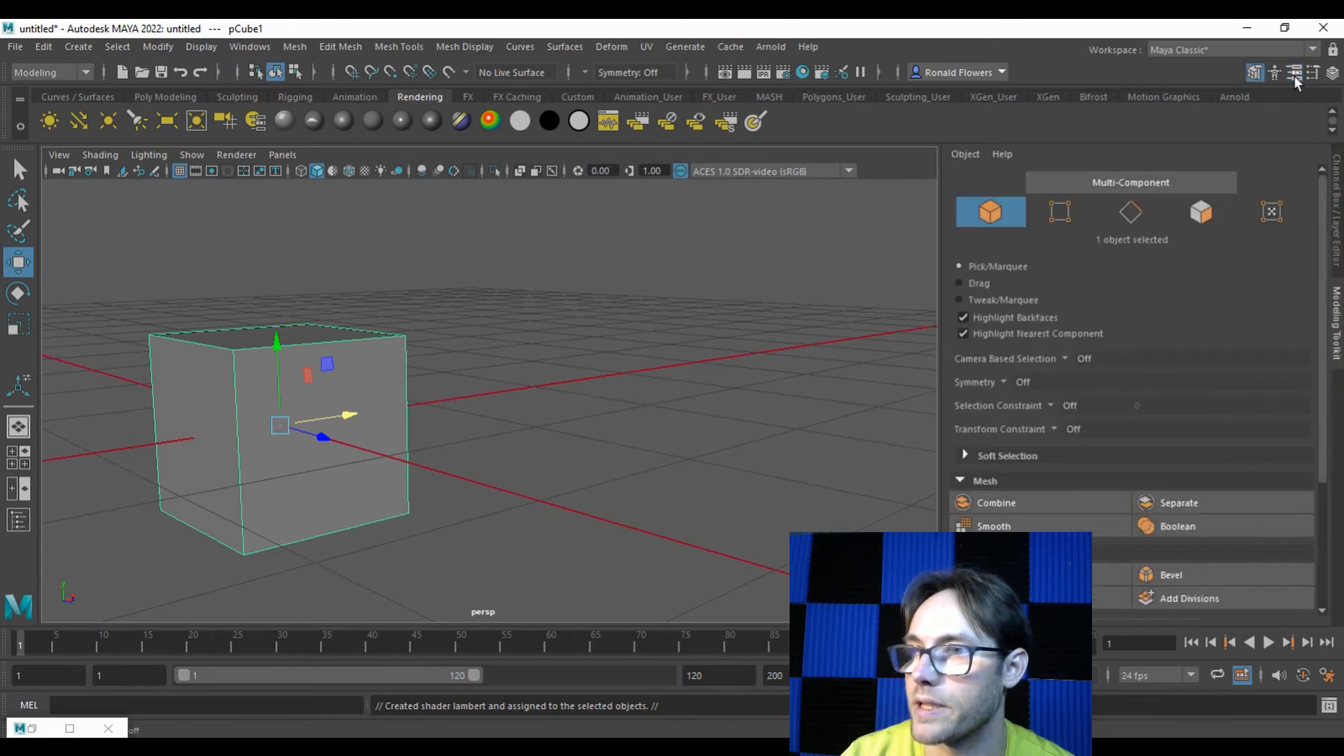
pyautogui.click(1295, 73)
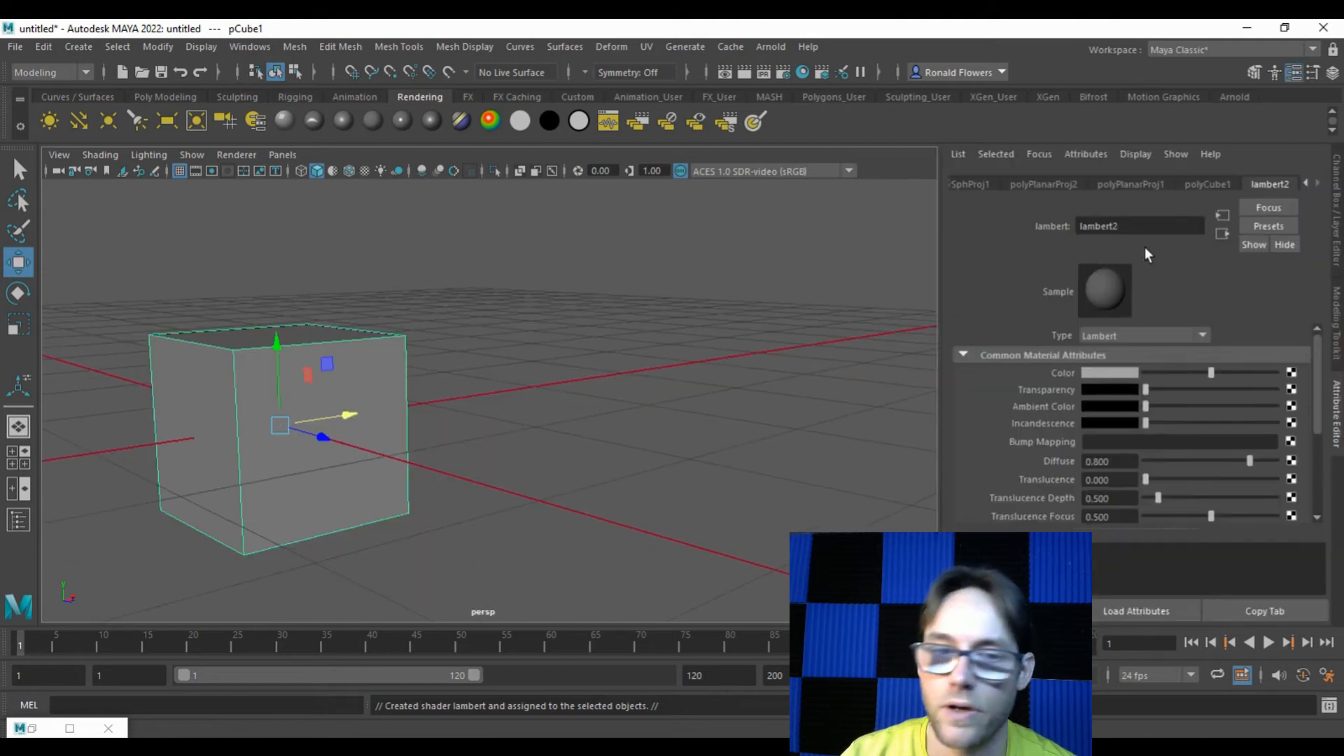
# Show the cube's Material Attributes and rename lambert2 to CubeColor.
pyautogui.rightClick(368, 368)
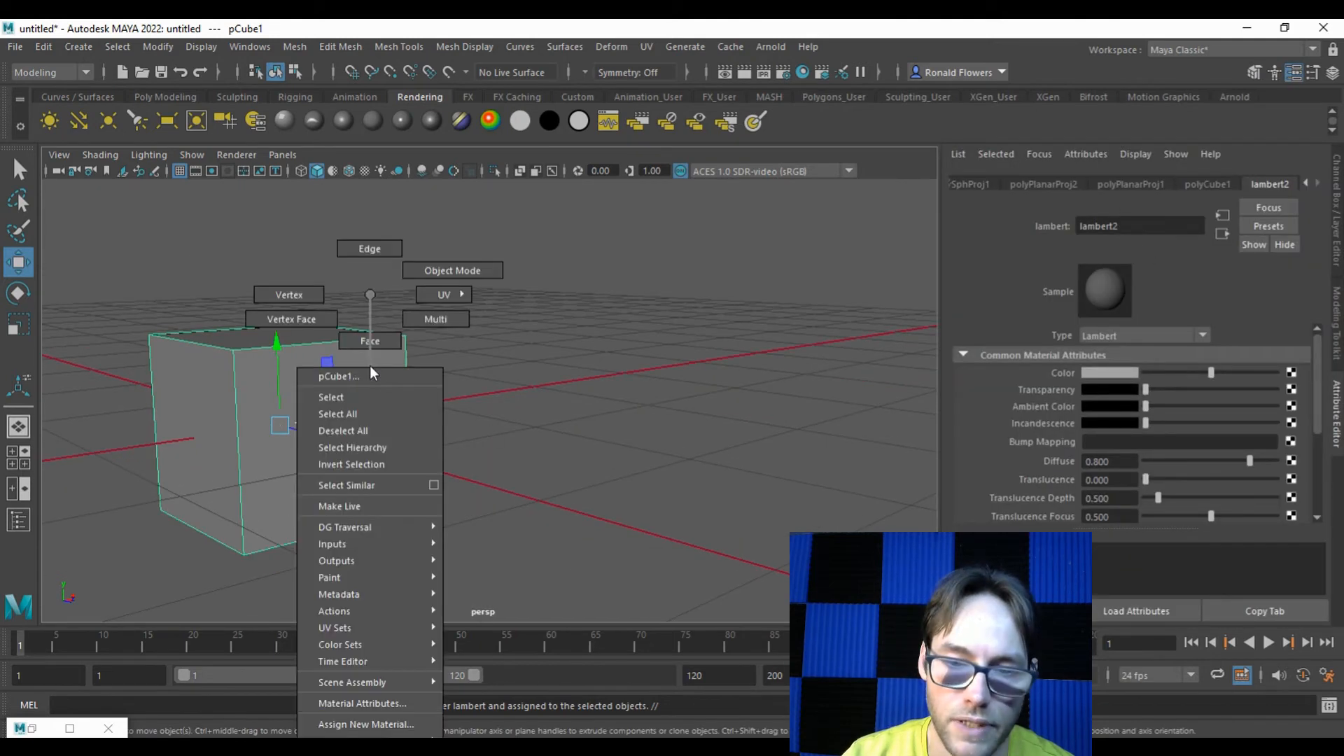
pyautogui.moveTo(361, 703)
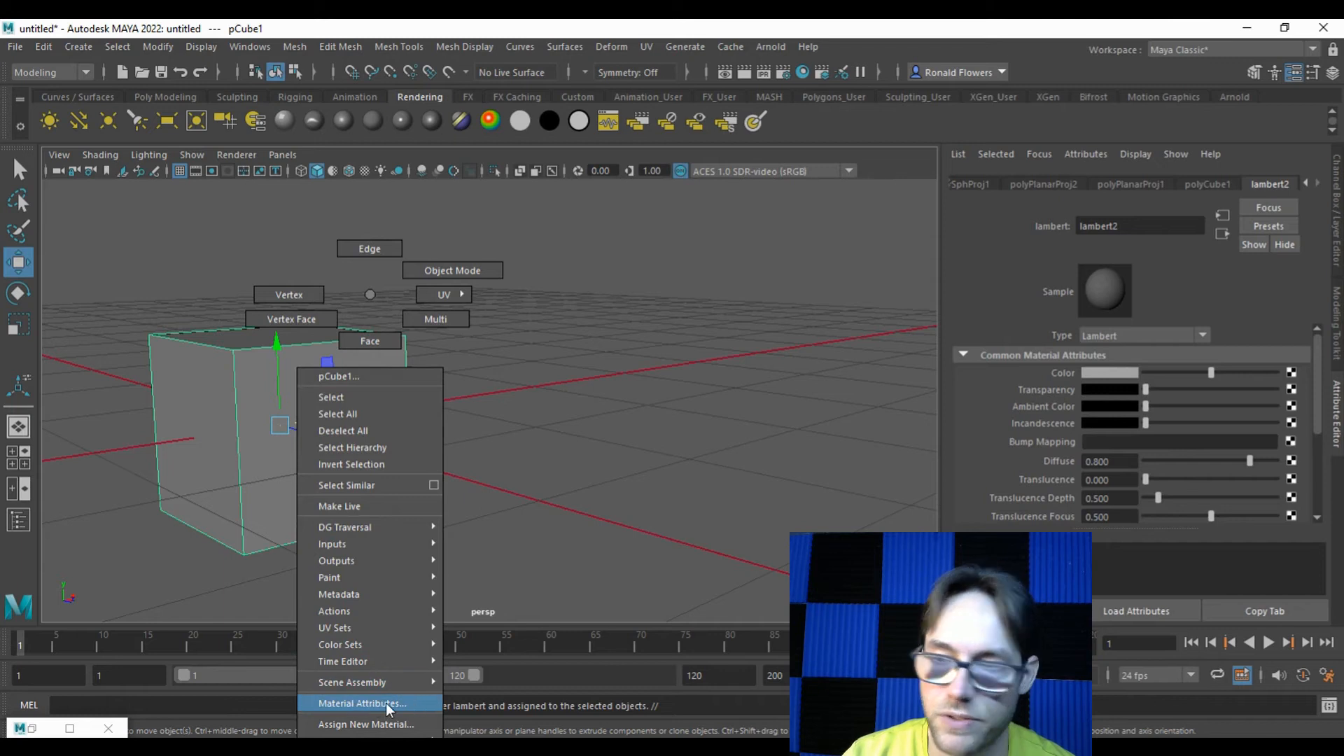
pyautogui.click(361, 703)
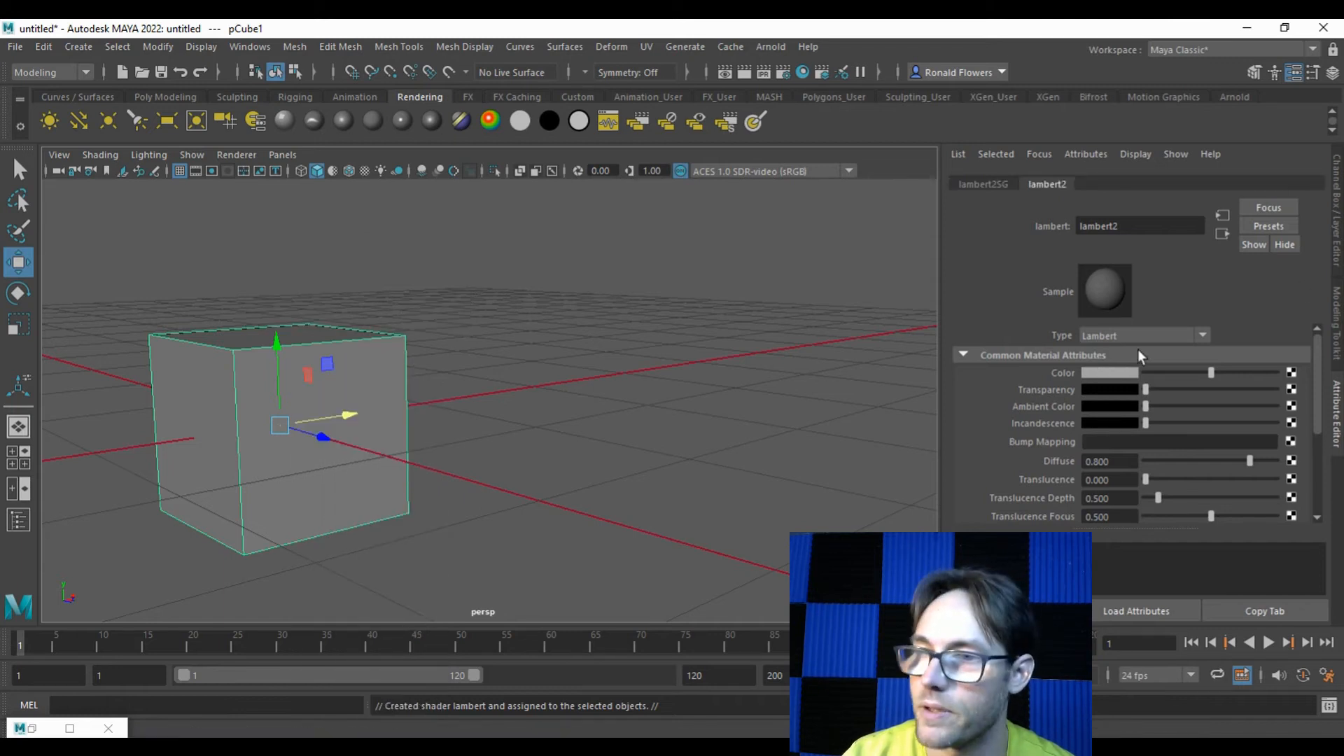
pyautogui.doubleClick(1140, 225)
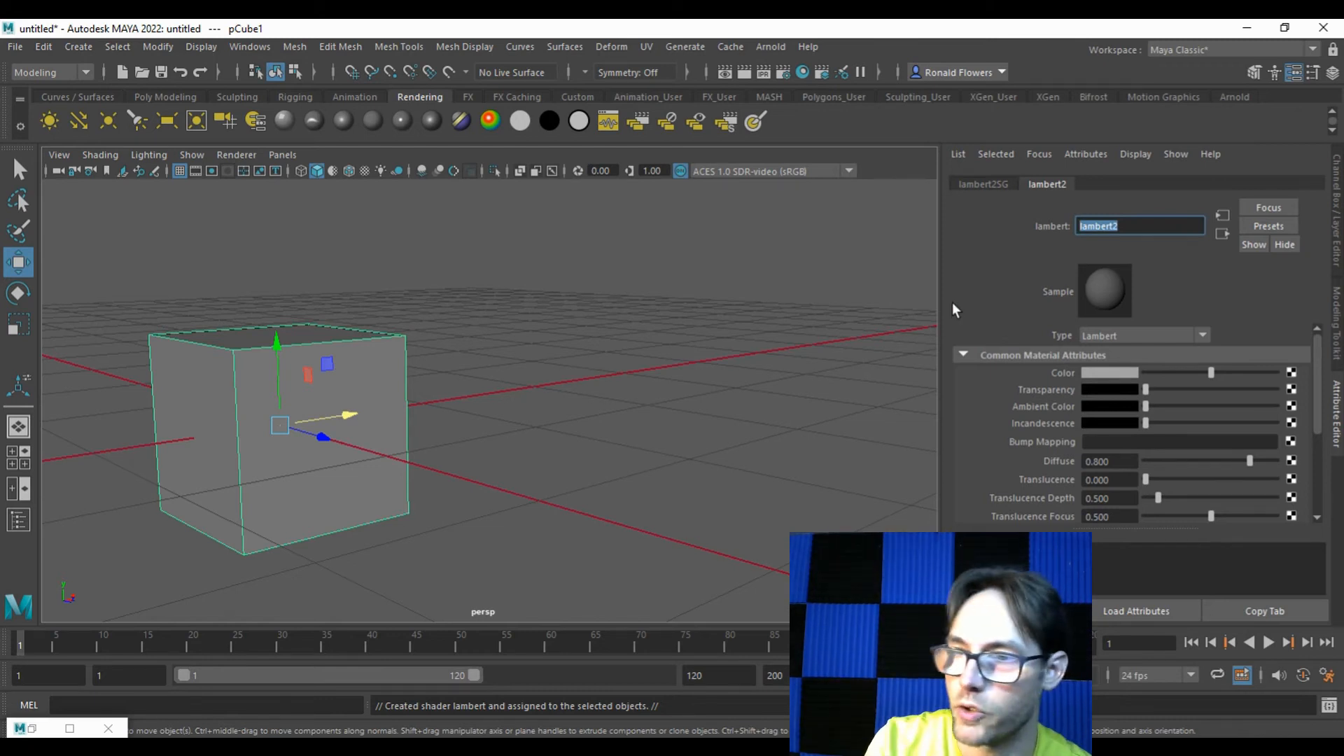
pyautogui.write('CubeColor')
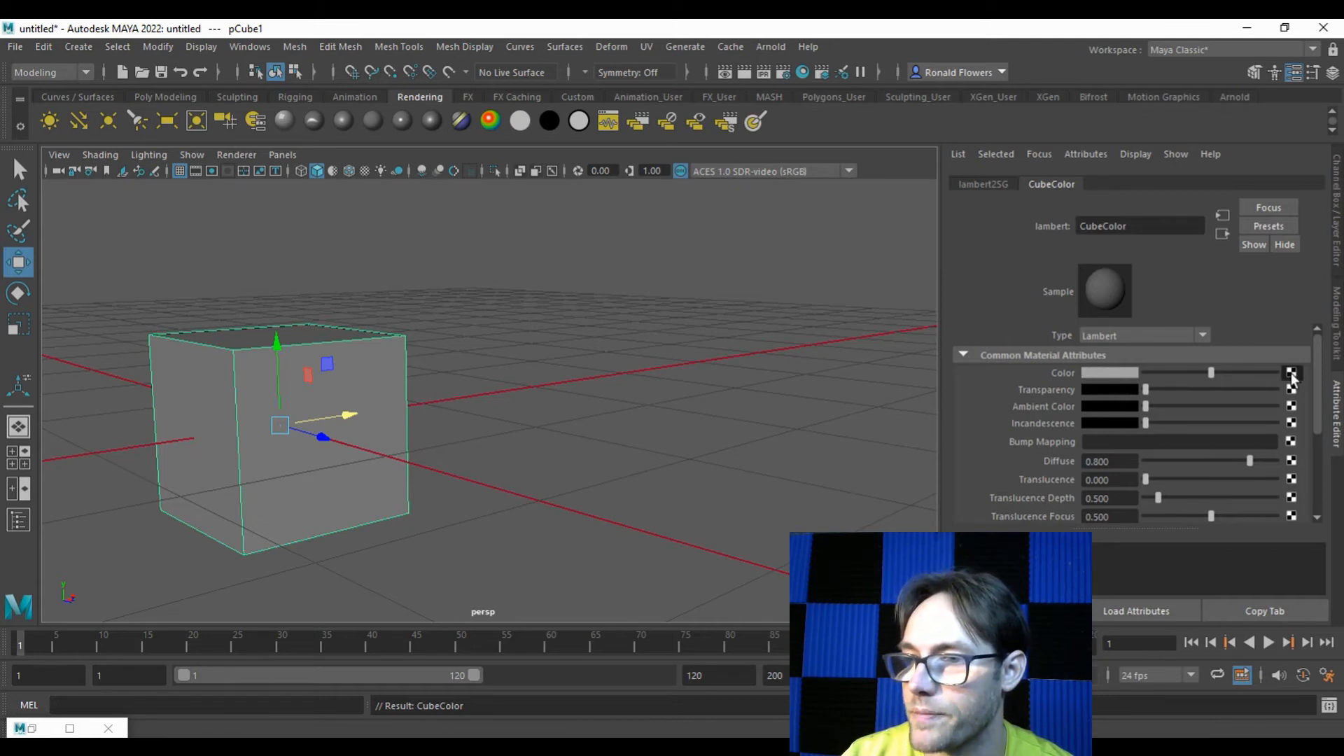
# Connect a new File texture node to CubeColor's Color and start browsing for its image.
pyautogui.click(1290, 373)
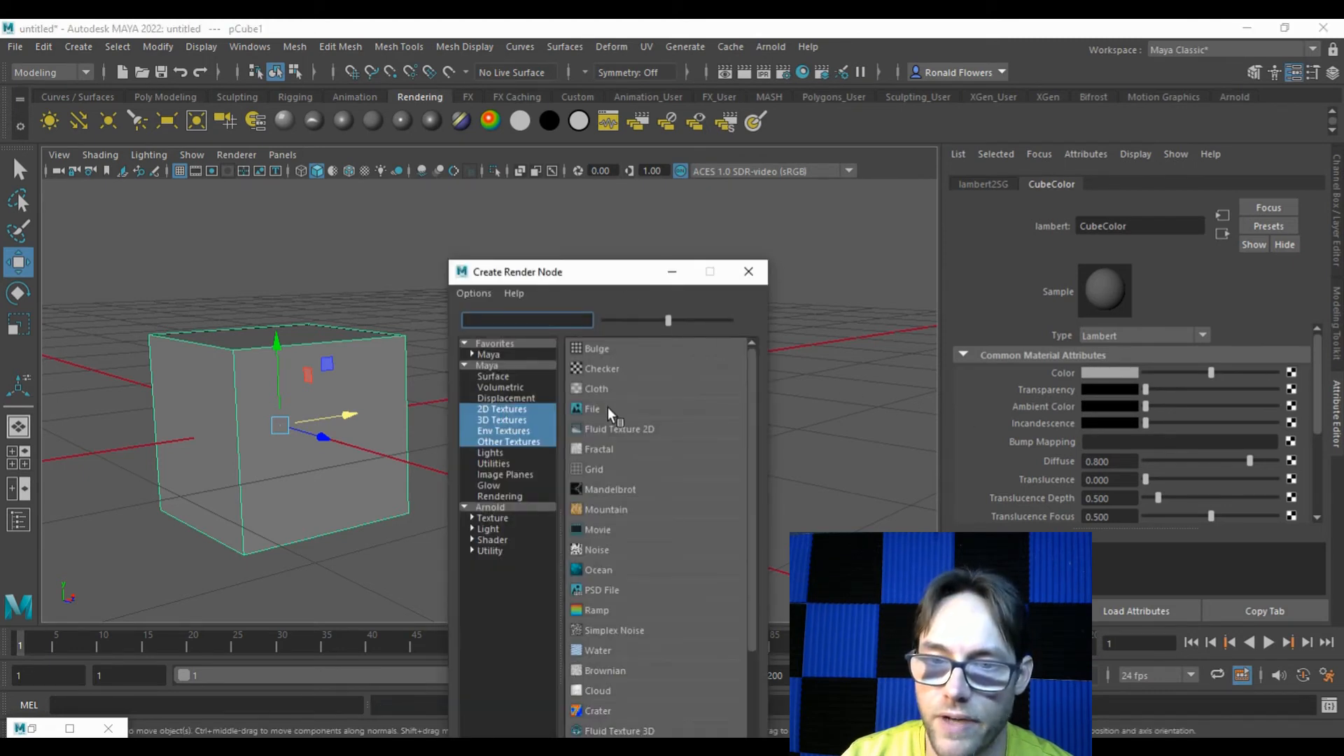
pyautogui.click(592, 409)
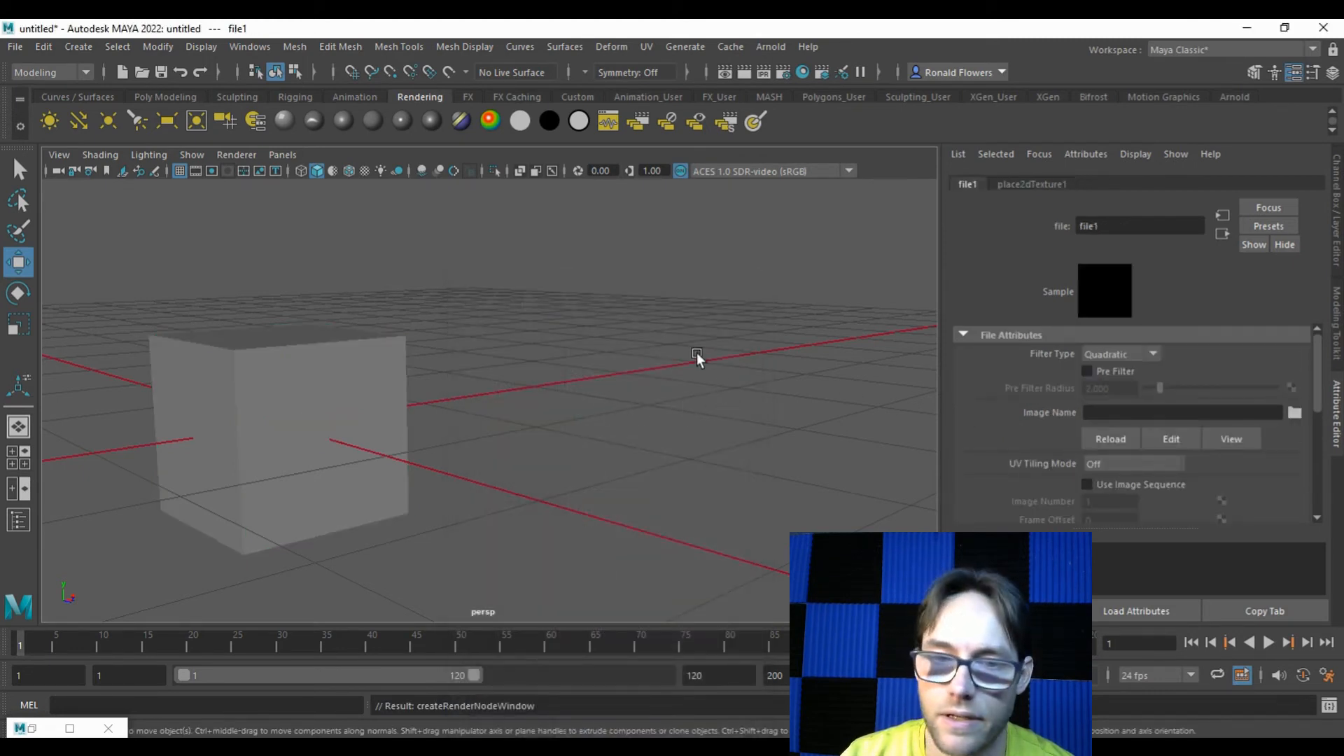
pyautogui.moveTo(302, 383)
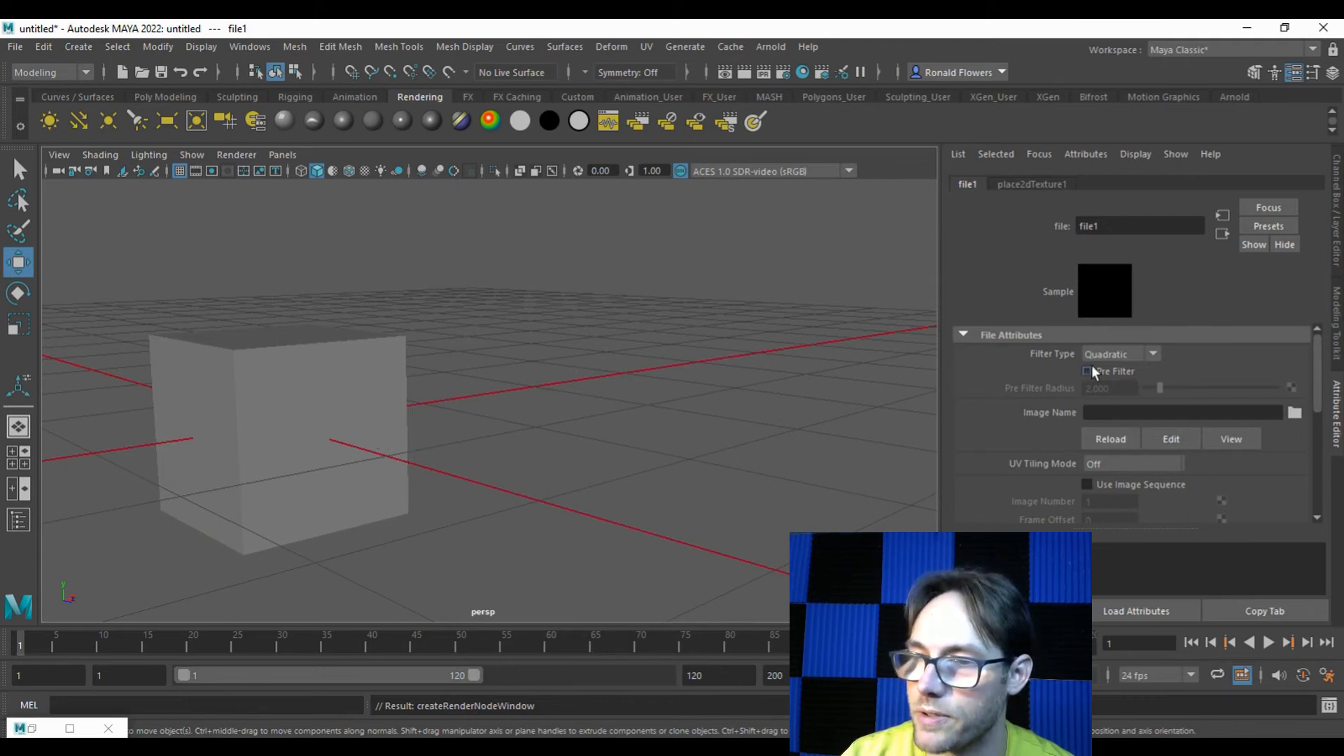
pyautogui.moveTo(1007, 418)
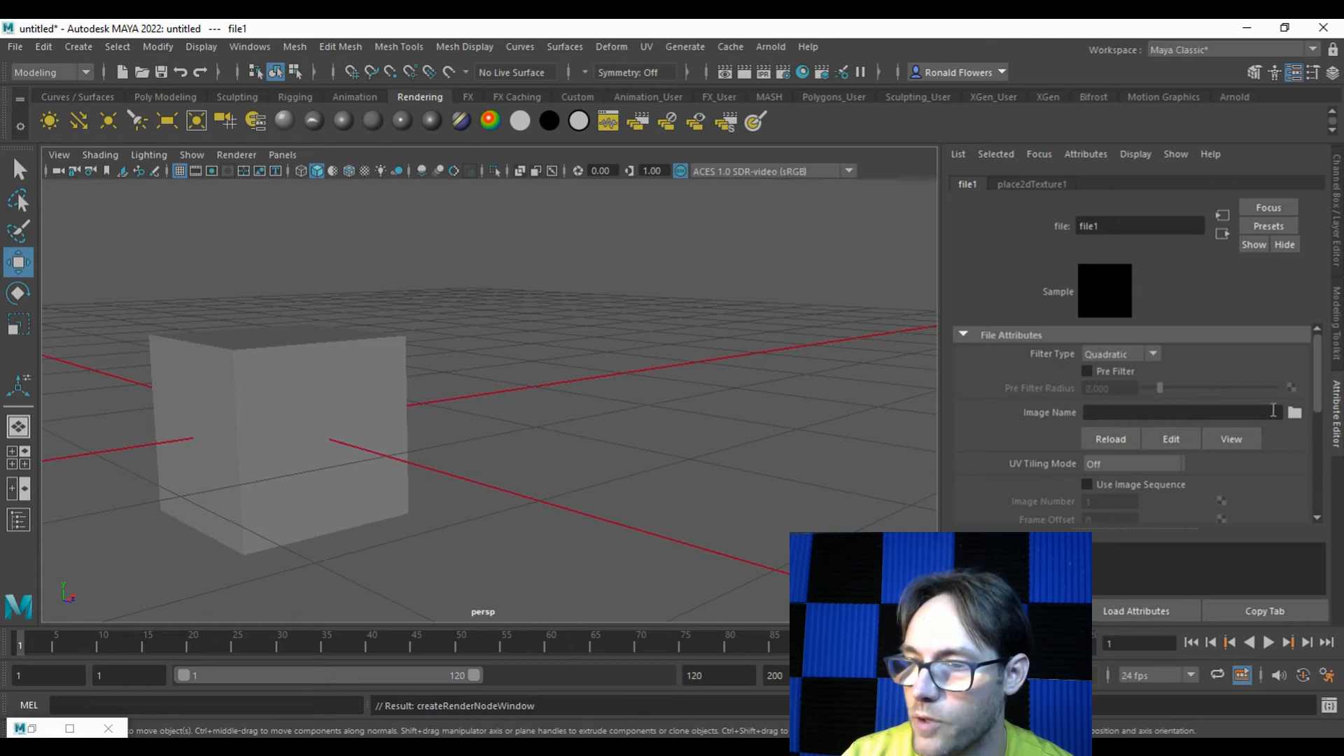
pyautogui.click(1293, 411)
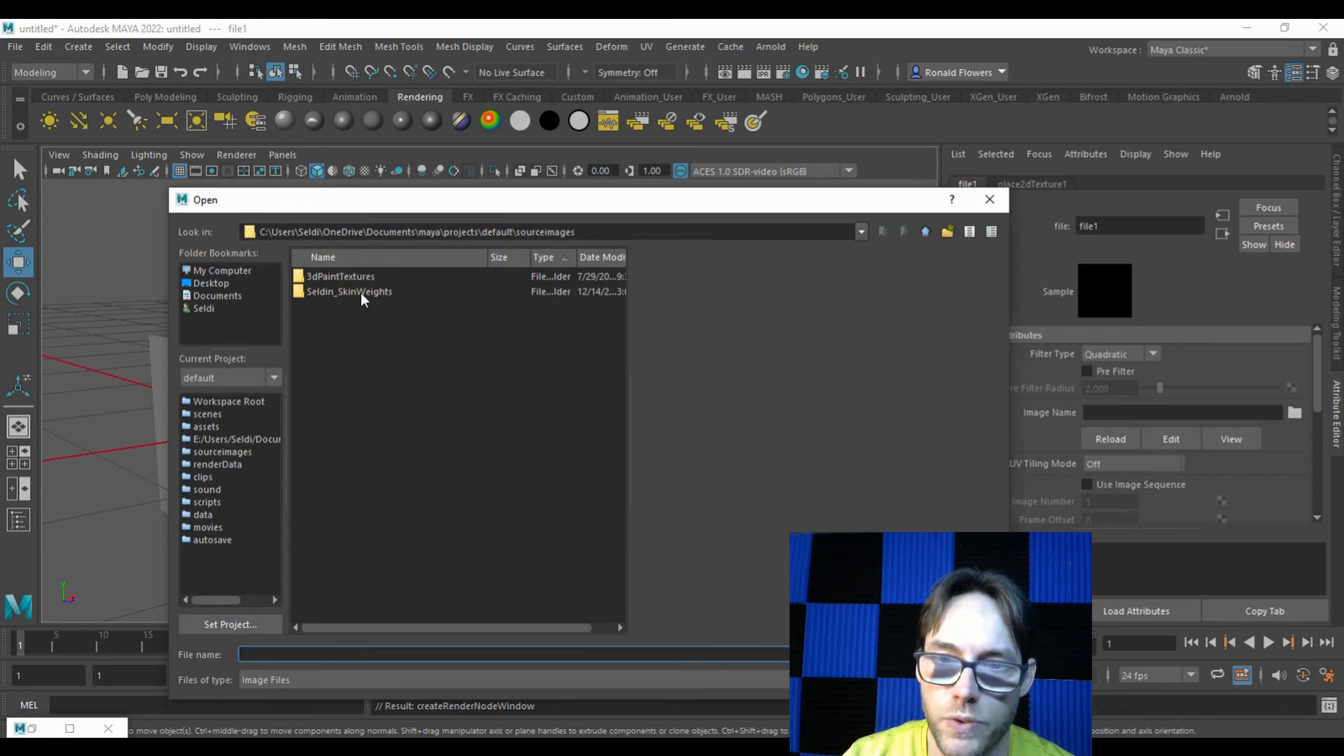
pyautogui.moveTo(211, 300)
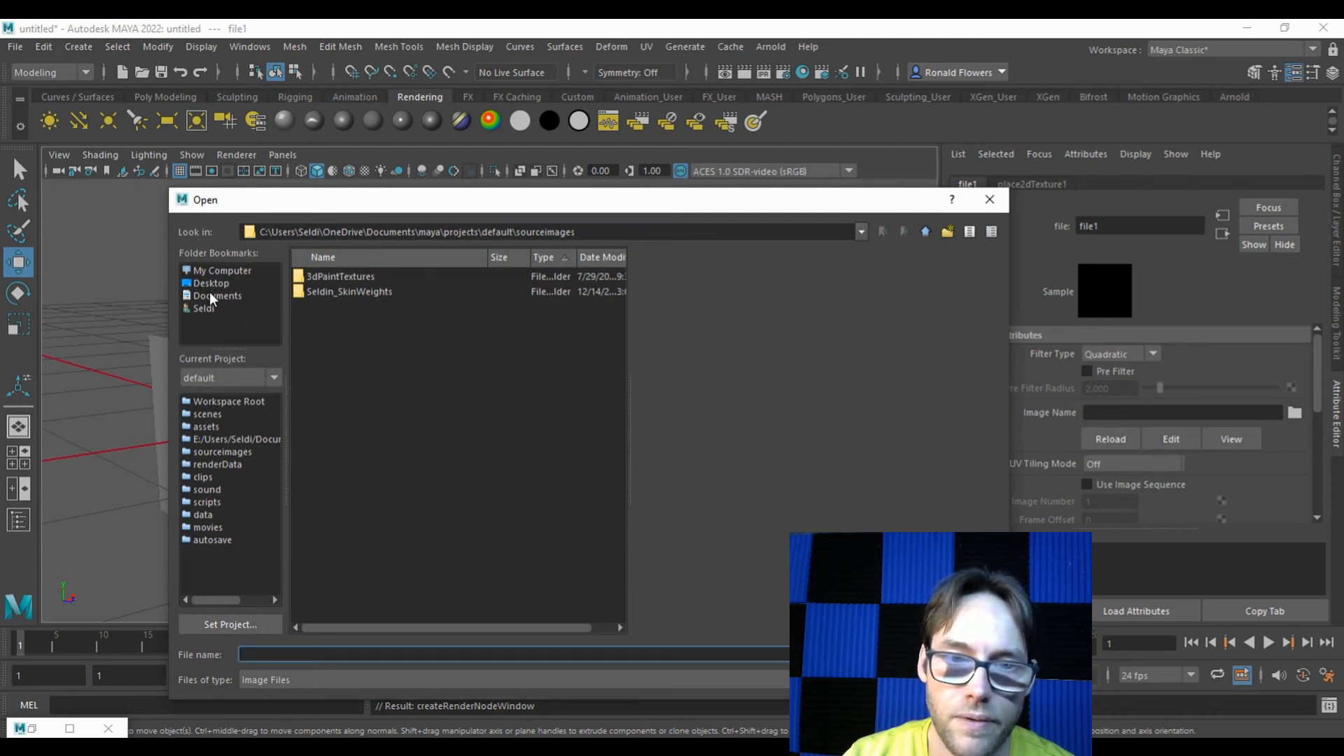
pyautogui.moveTo(442, 367)
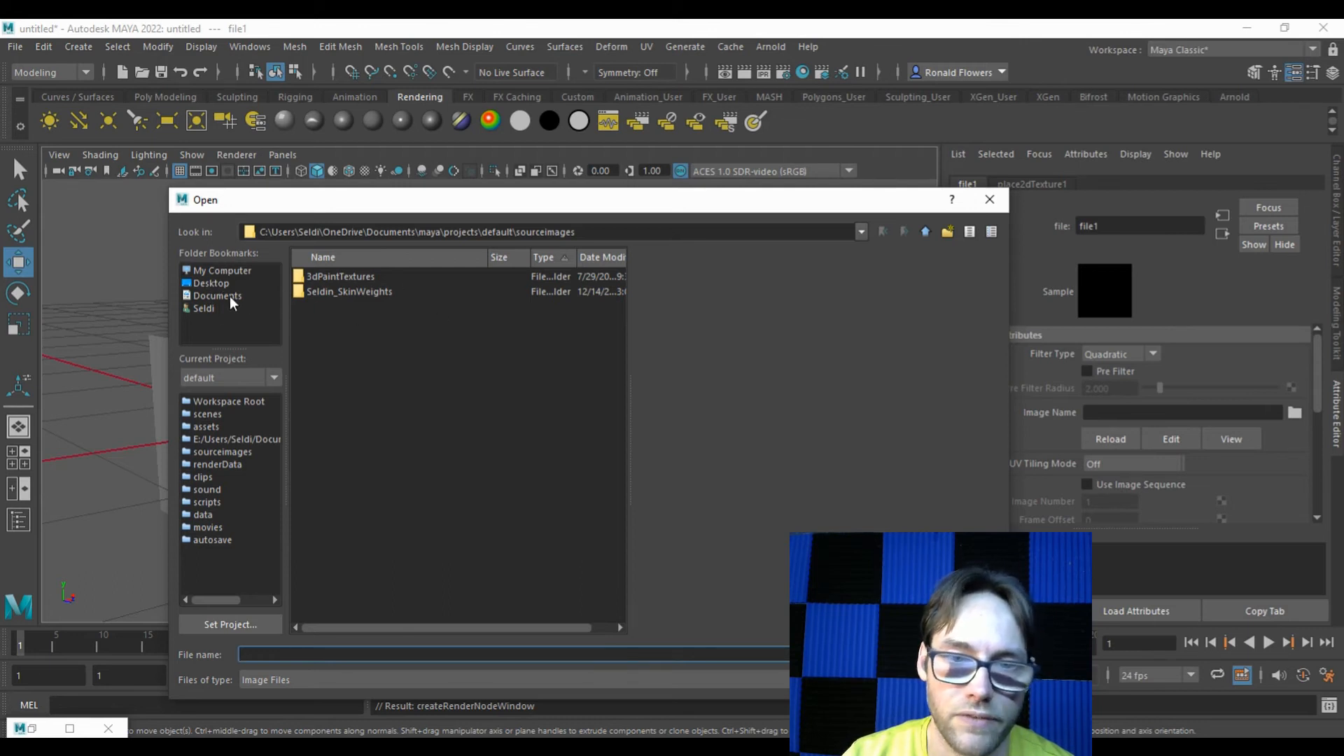
# Browse from Documents into the Maya project's images folder.
pyautogui.click(217, 295)
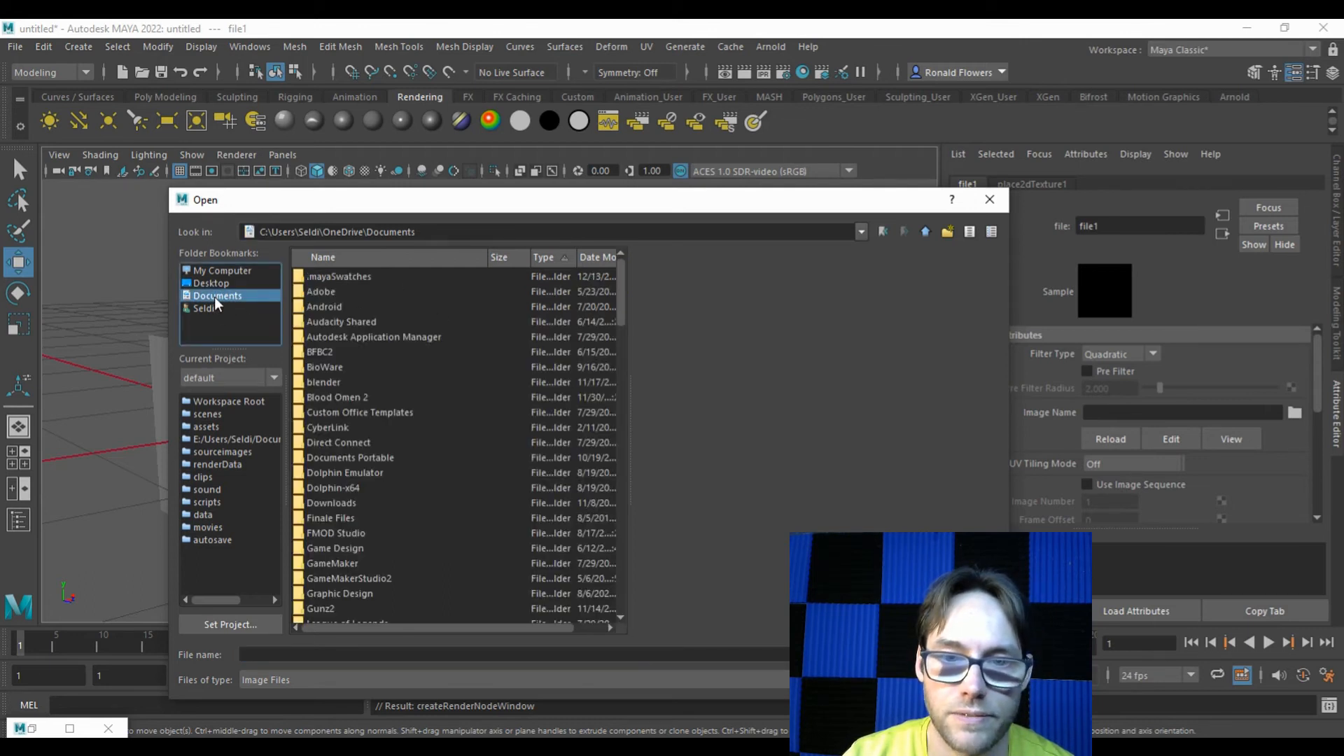
pyautogui.scroll(-3)
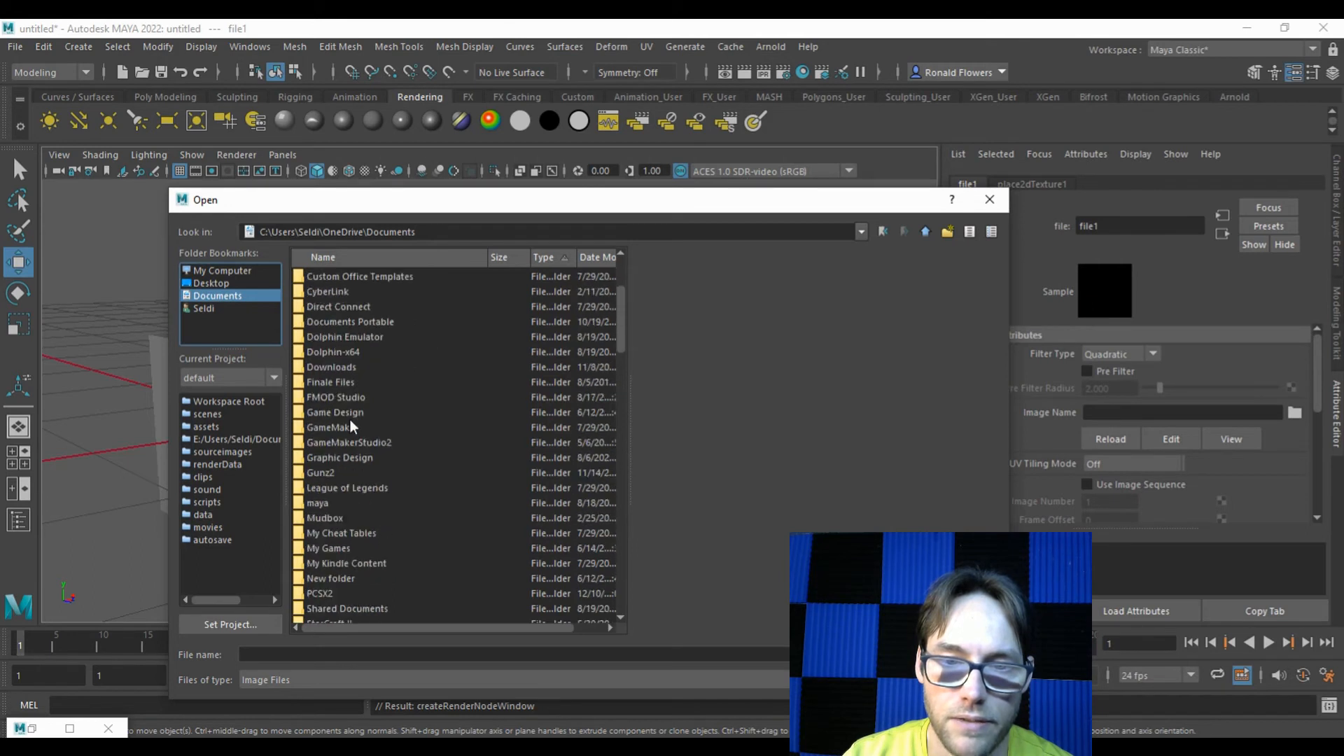
pyautogui.doubleClick(317, 503)
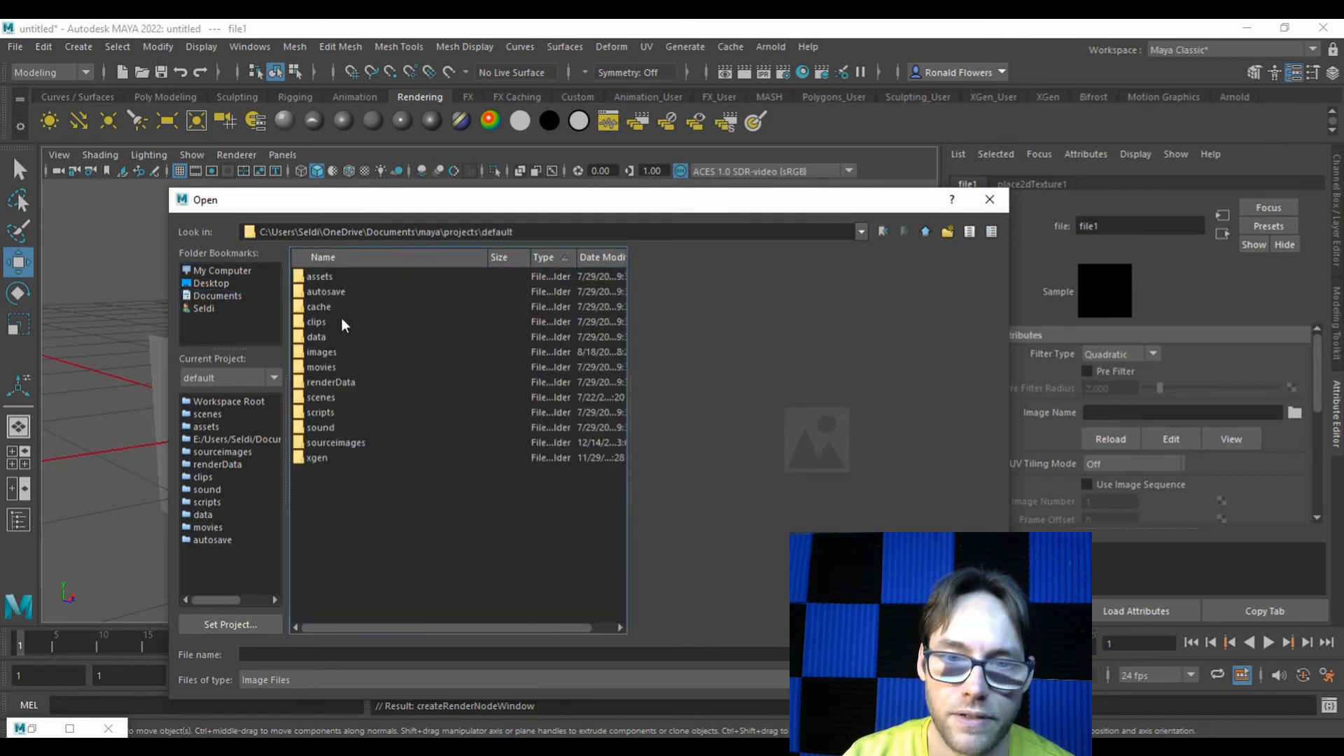
pyautogui.doubleClick(322, 351)
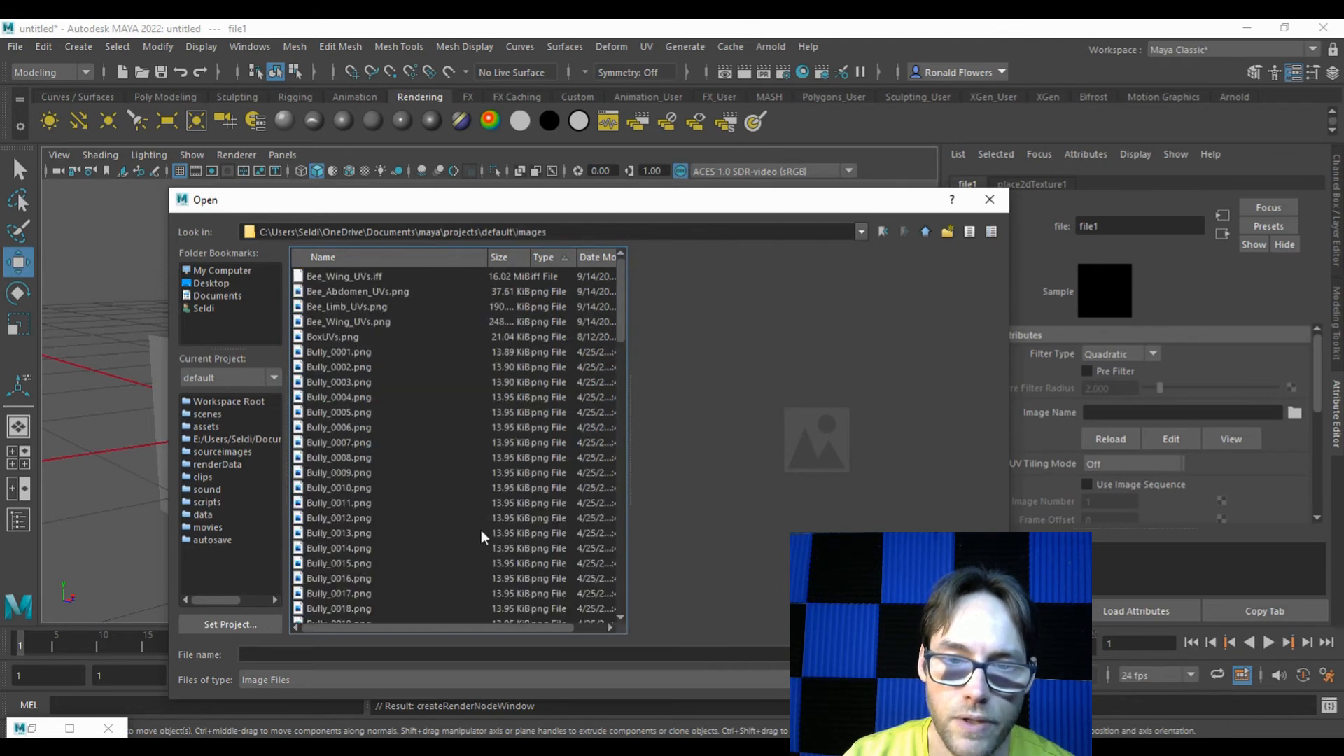
pyautogui.scroll(3)
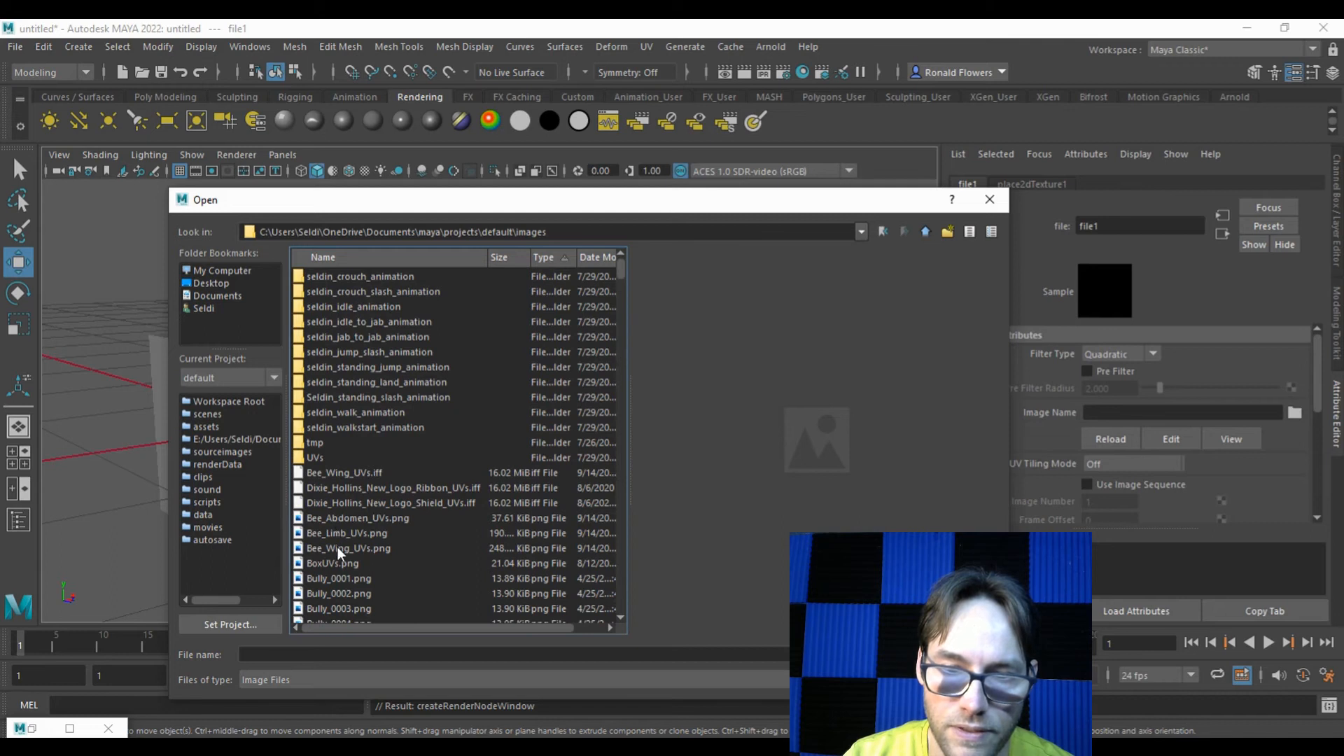
pyautogui.scroll(-3)
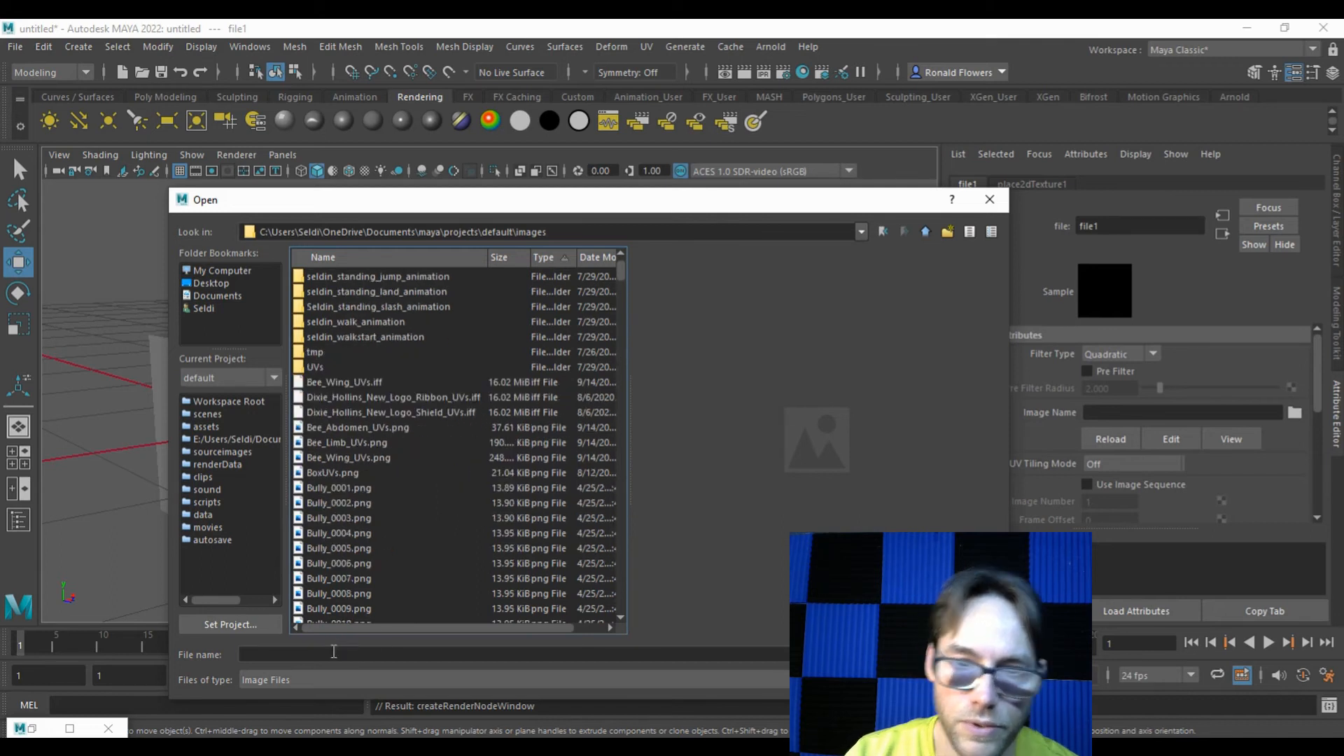
# Filter for 'cubeuv' among image files and select the cubeUVs image as the texture.
pyautogui.write('cub')
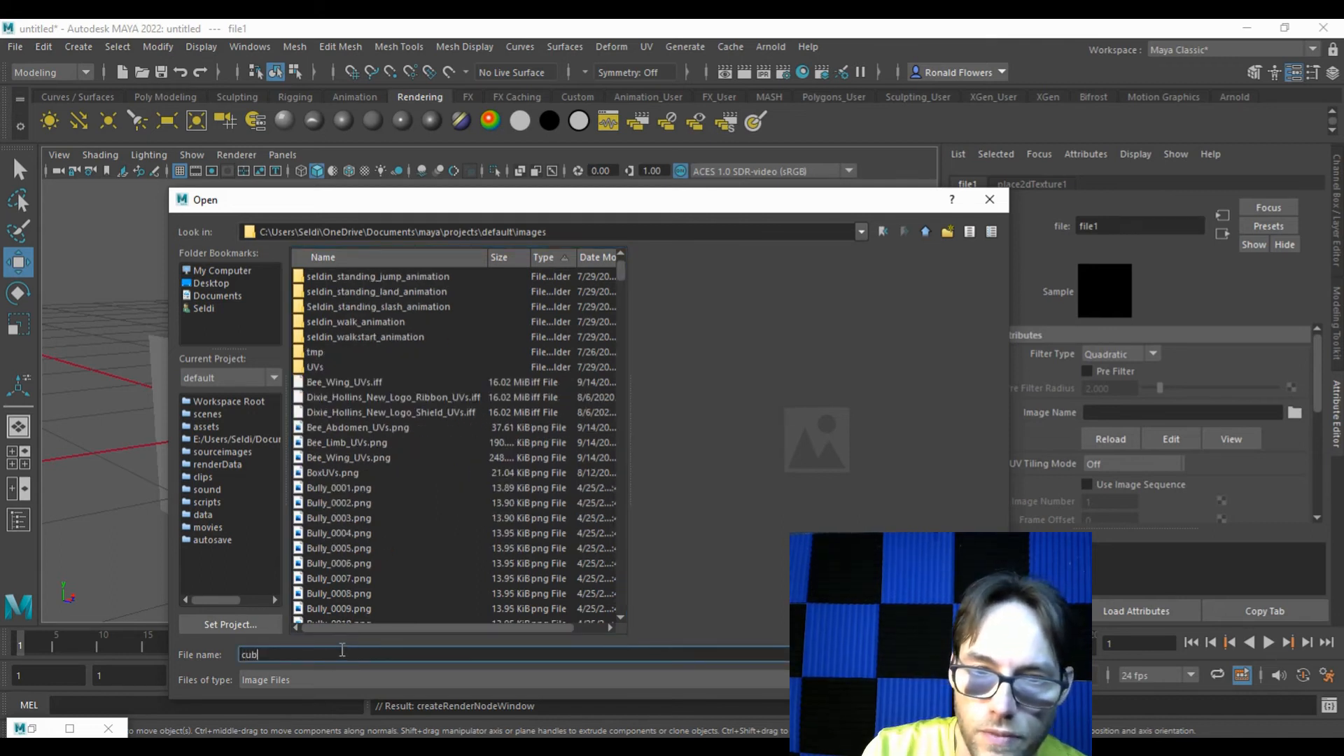
pyautogui.write('e')
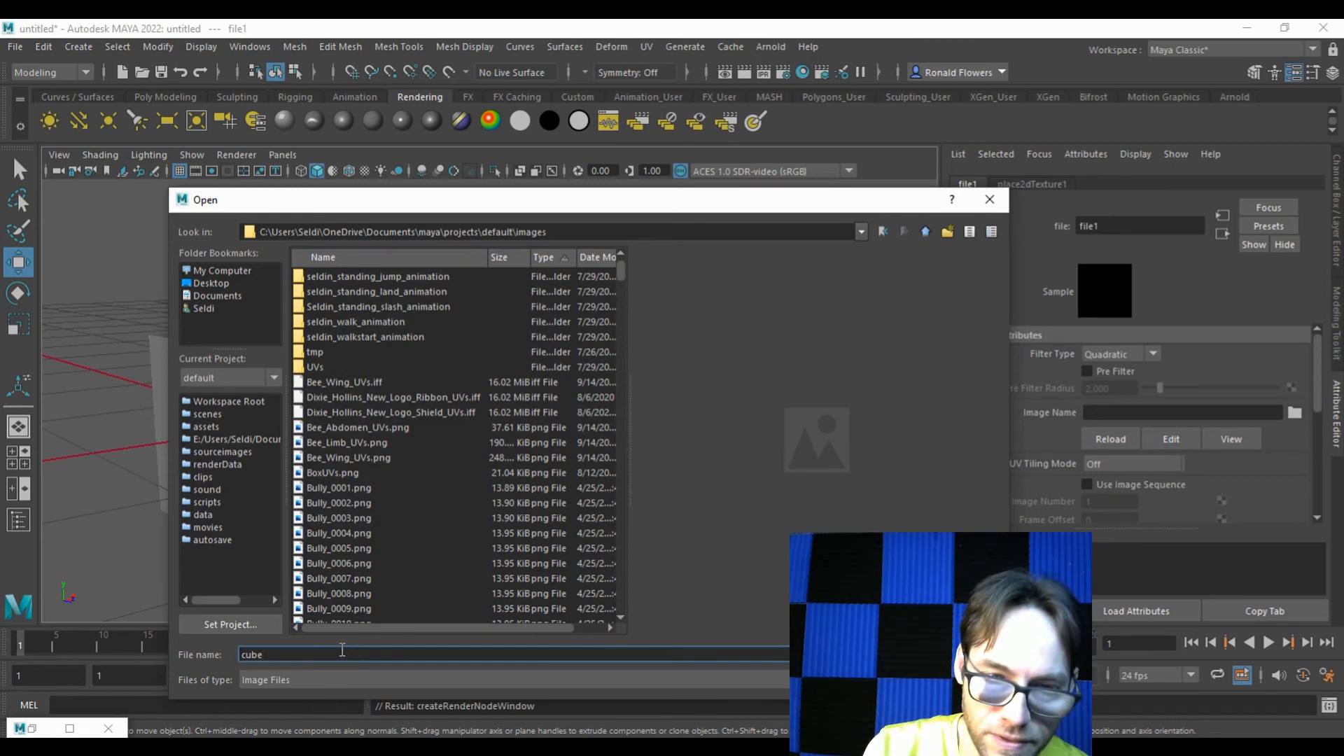
pyautogui.write('uv')
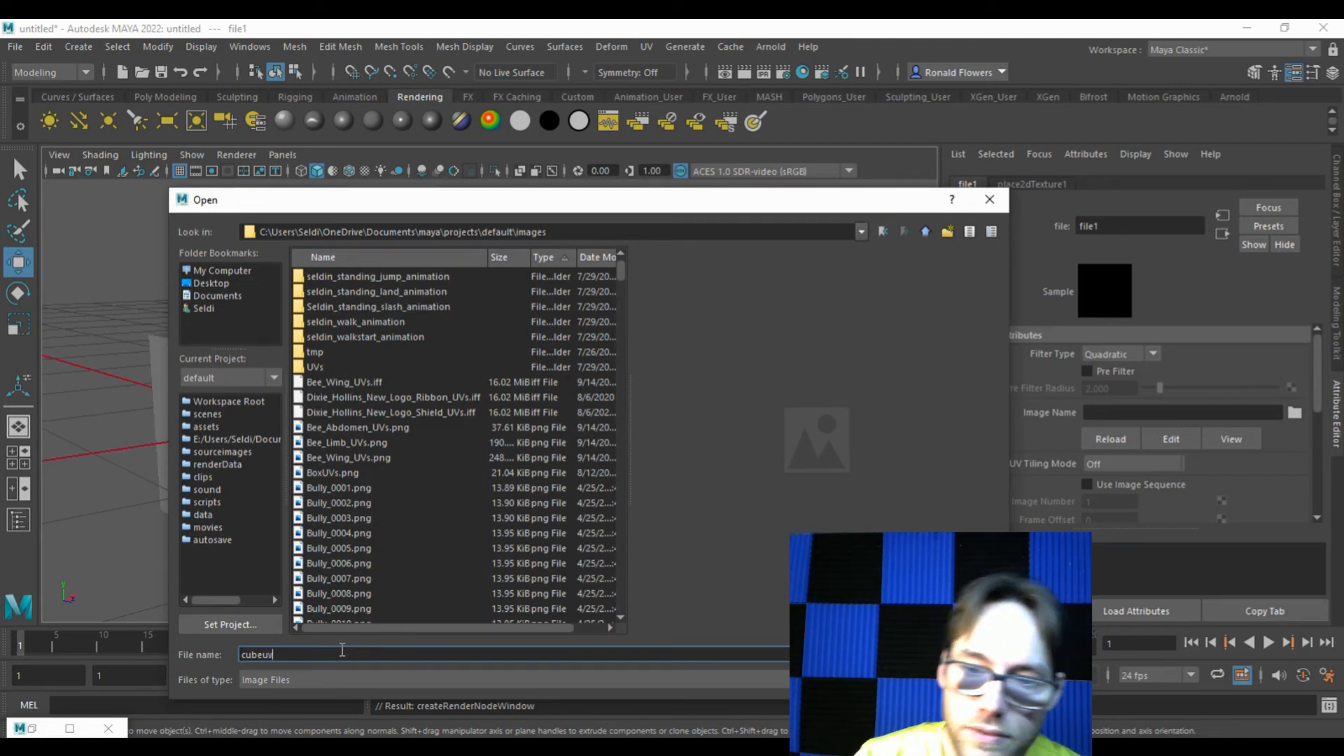
pyautogui.click(266, 681)
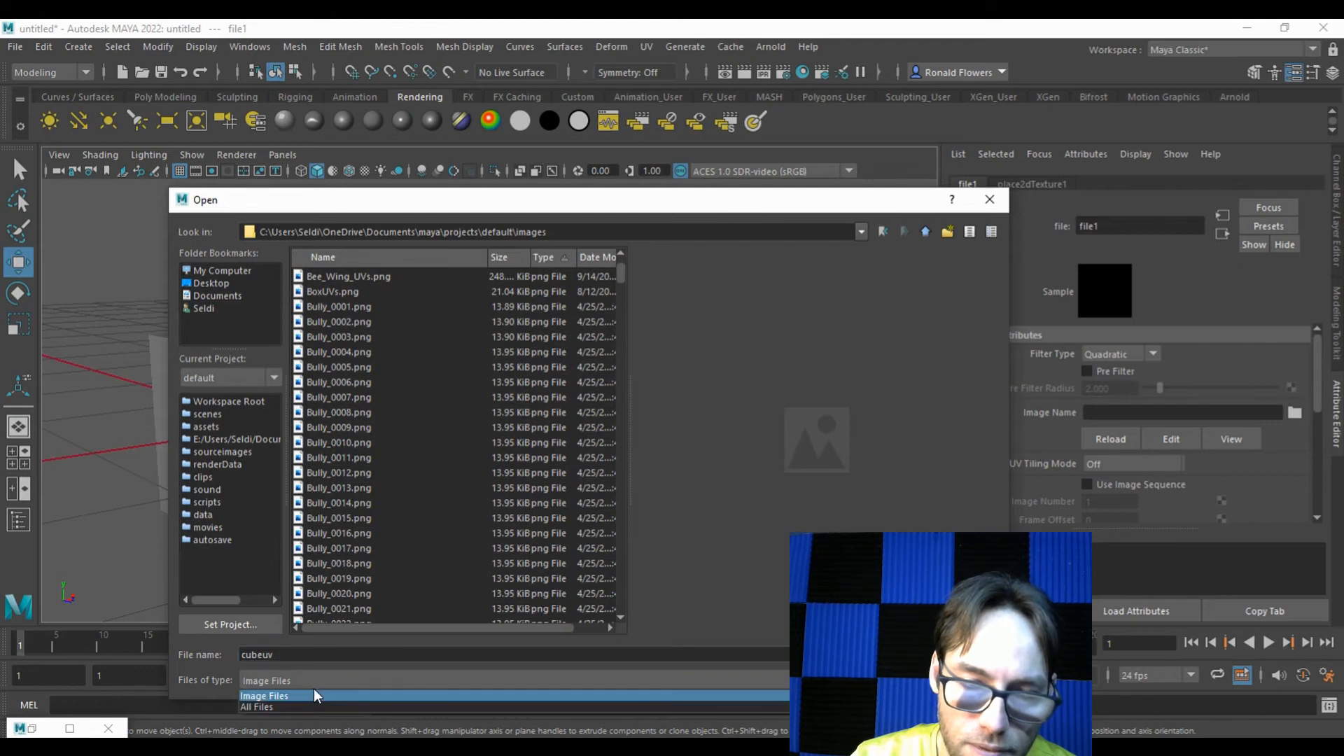
pyautogui.click(264, 696)
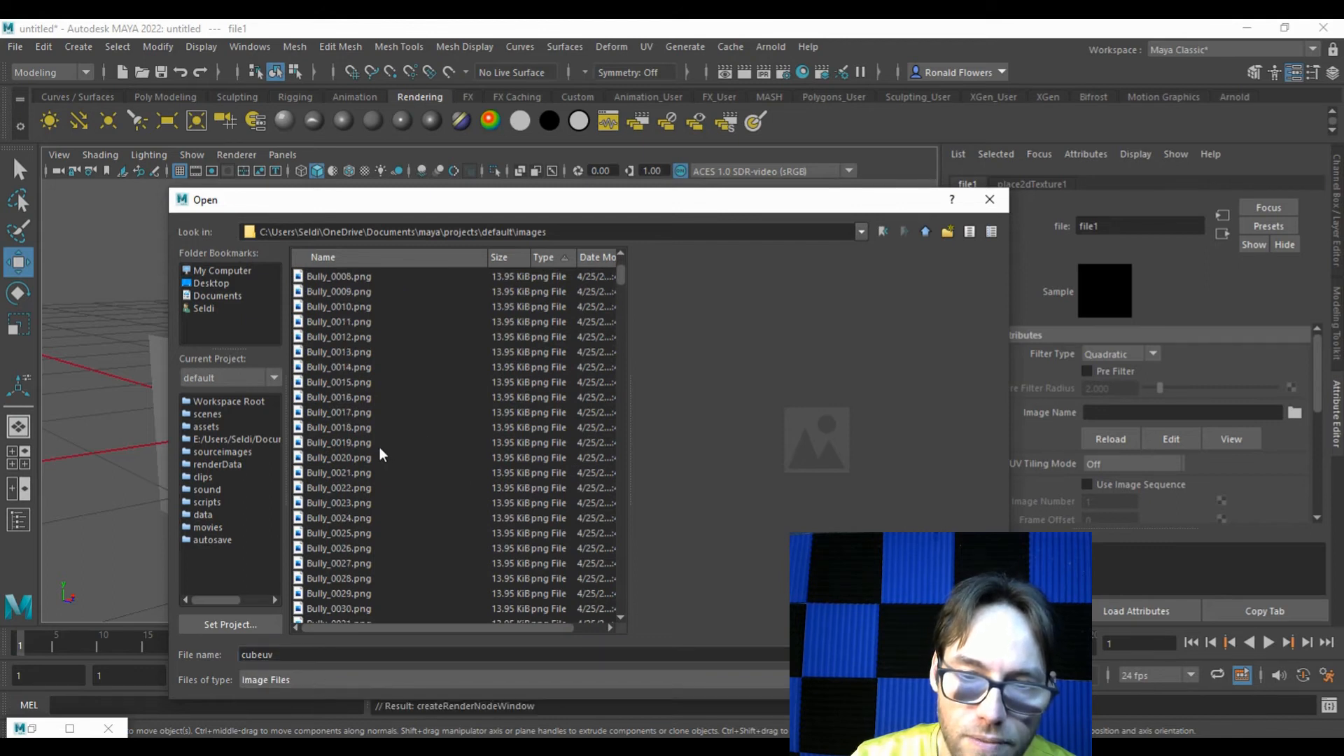
pyautogui.click(335, 608)
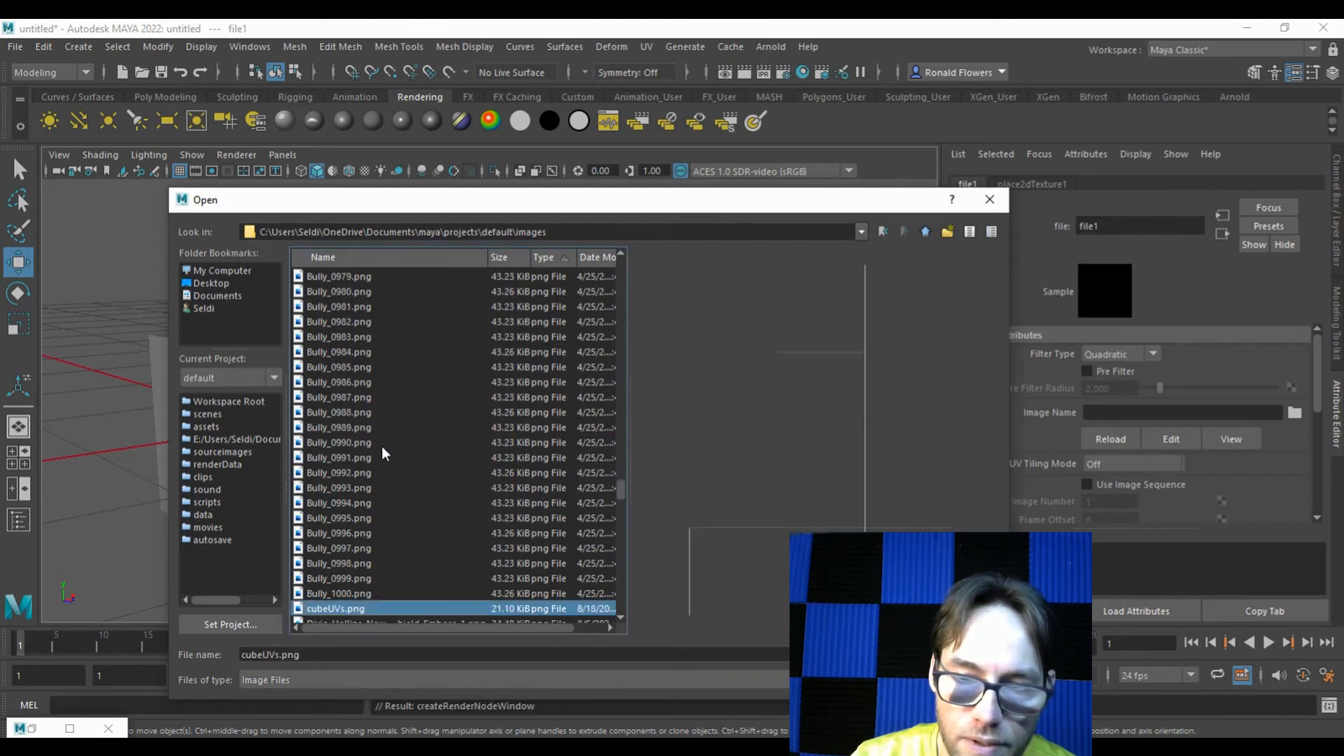
pyautogui.scroll(-3)
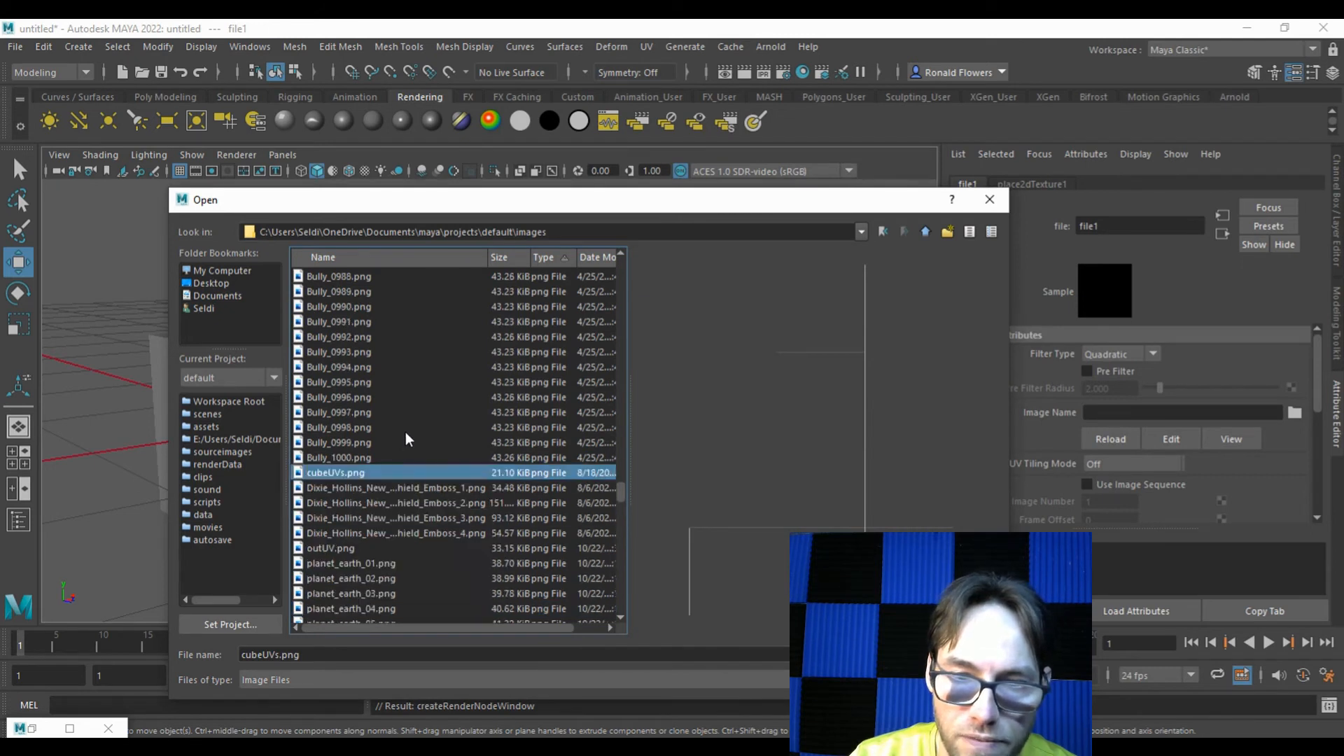
pyautogui.scroll(-3)
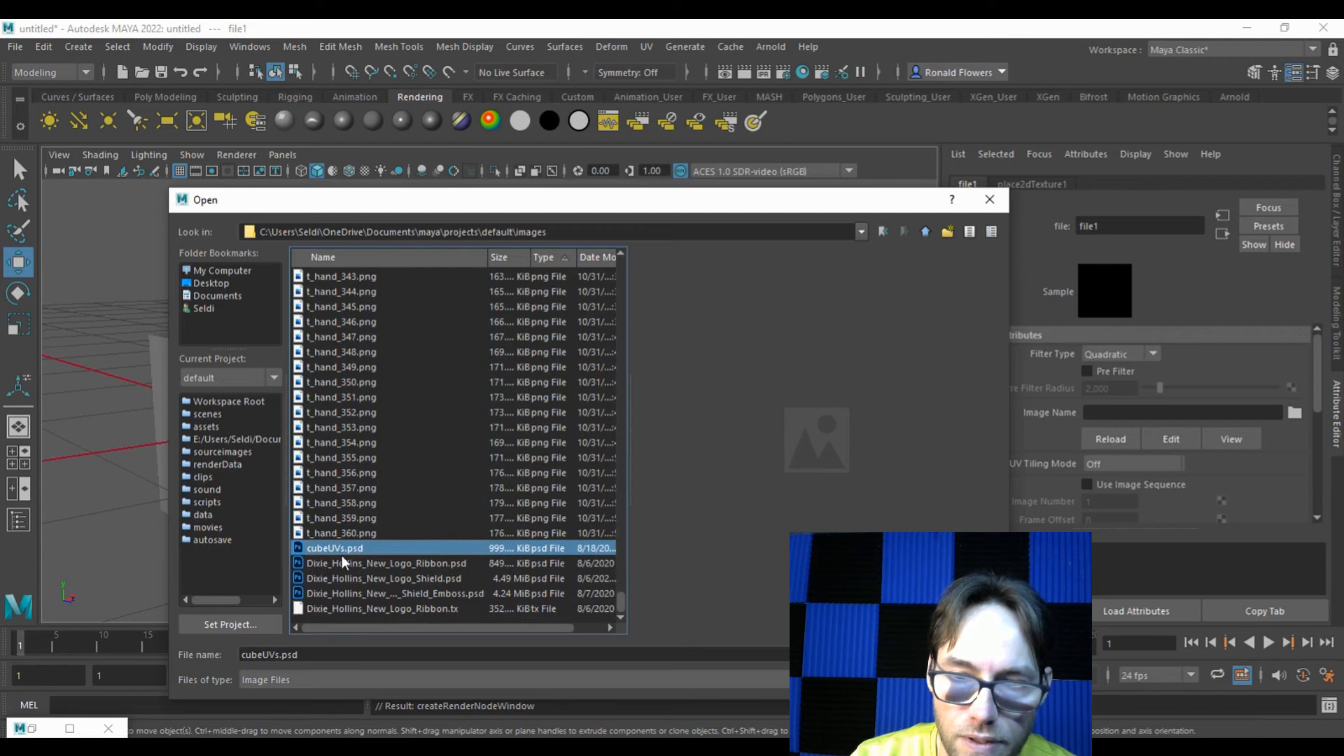
pyautogui.moveTo(716, 628)
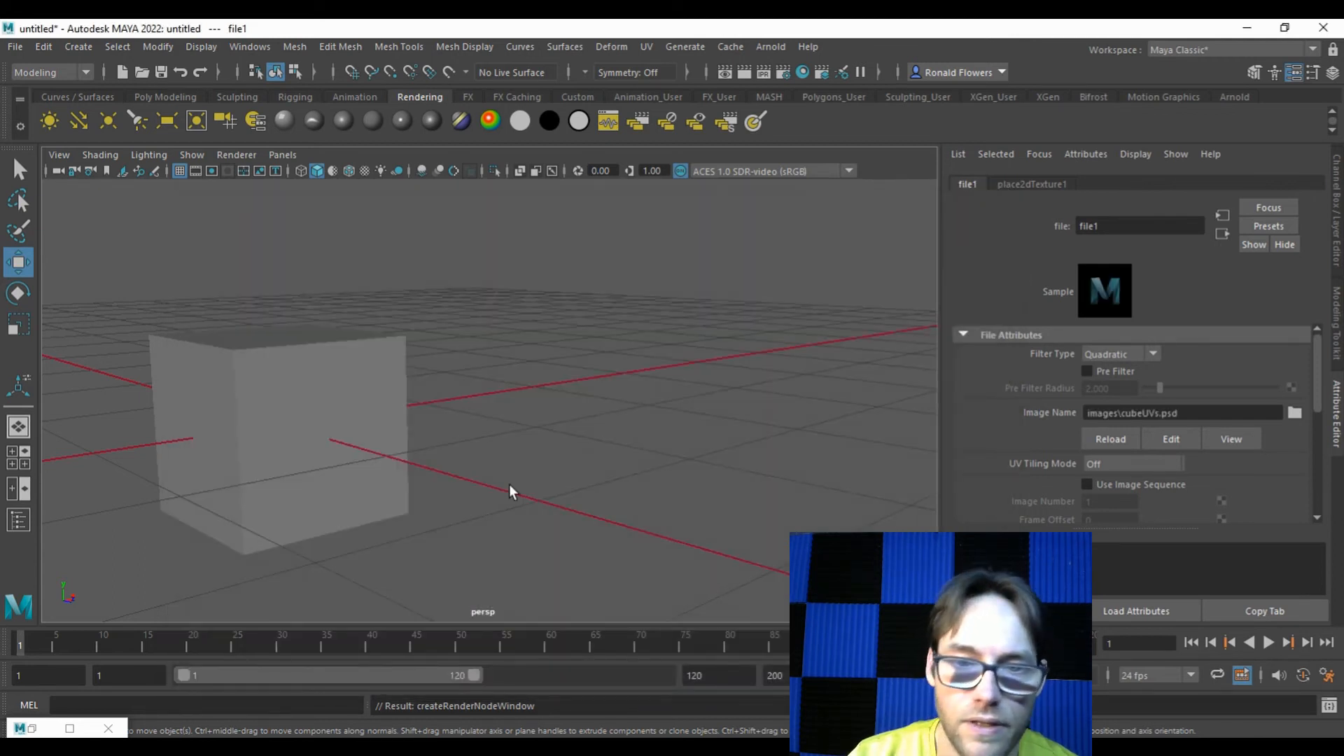
pyautogui.moveTo(221, 455)
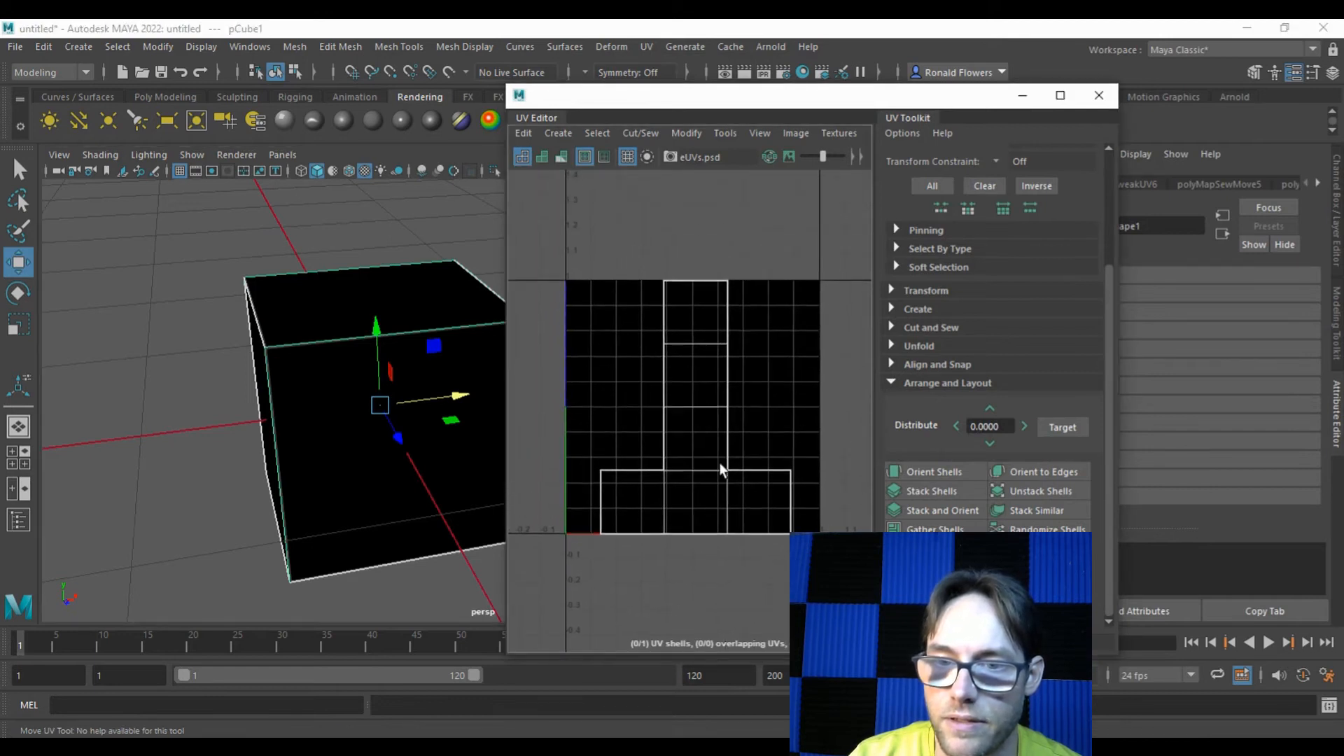
pyautogui.moveTo(655, 433)
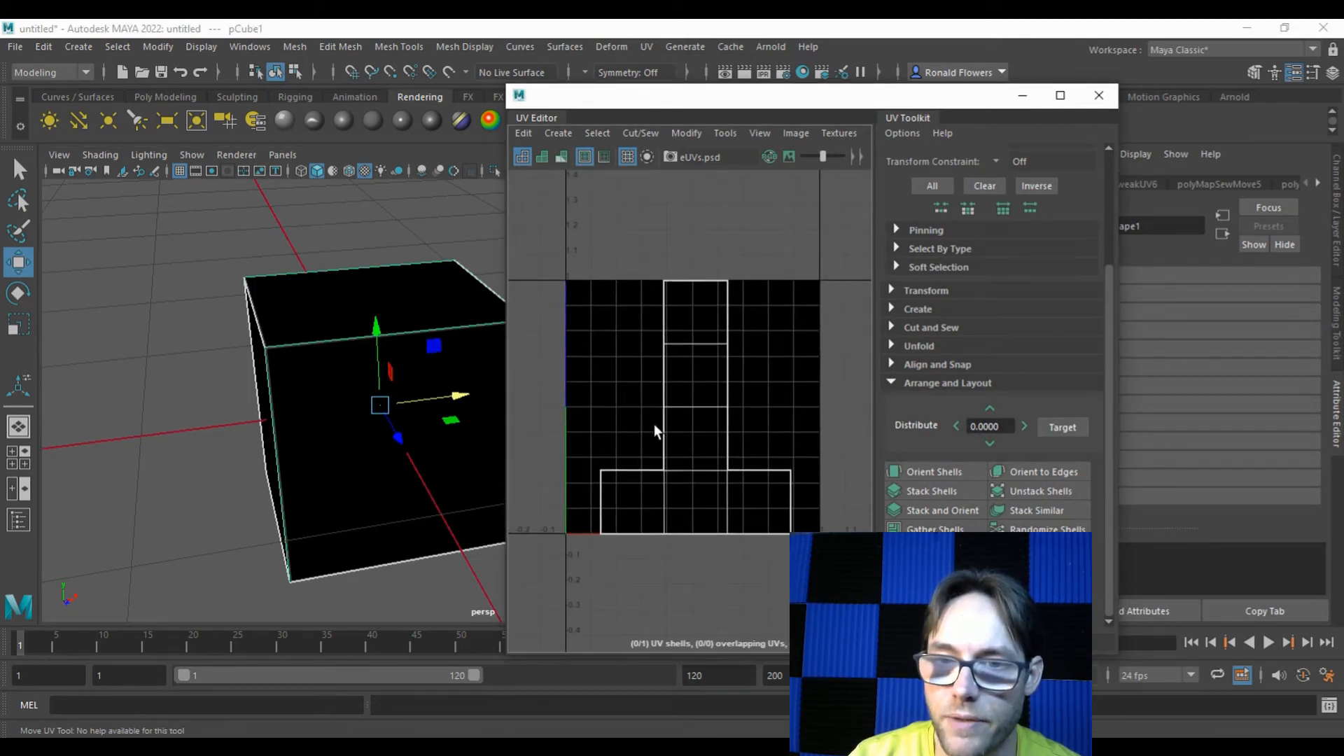
pyautogui.moveTo(624, 199)
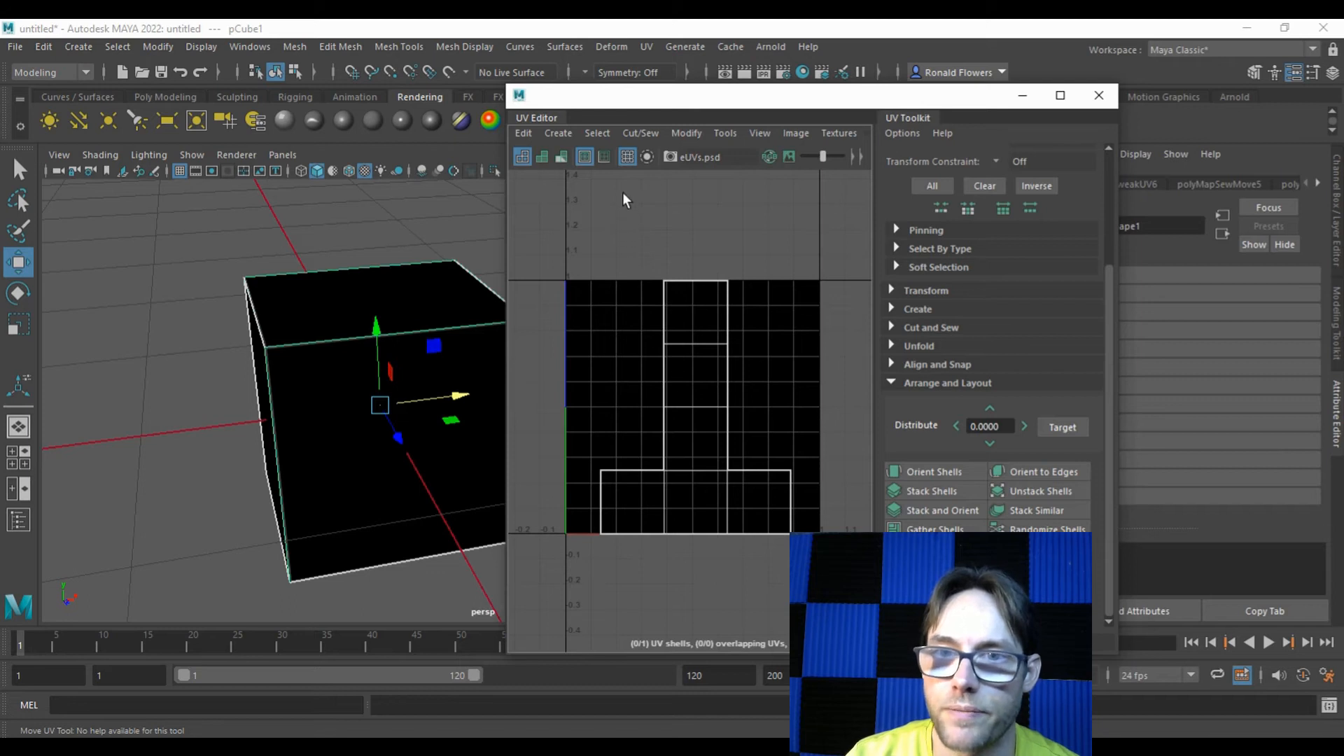
pyautogui.moveTo(627, 156)
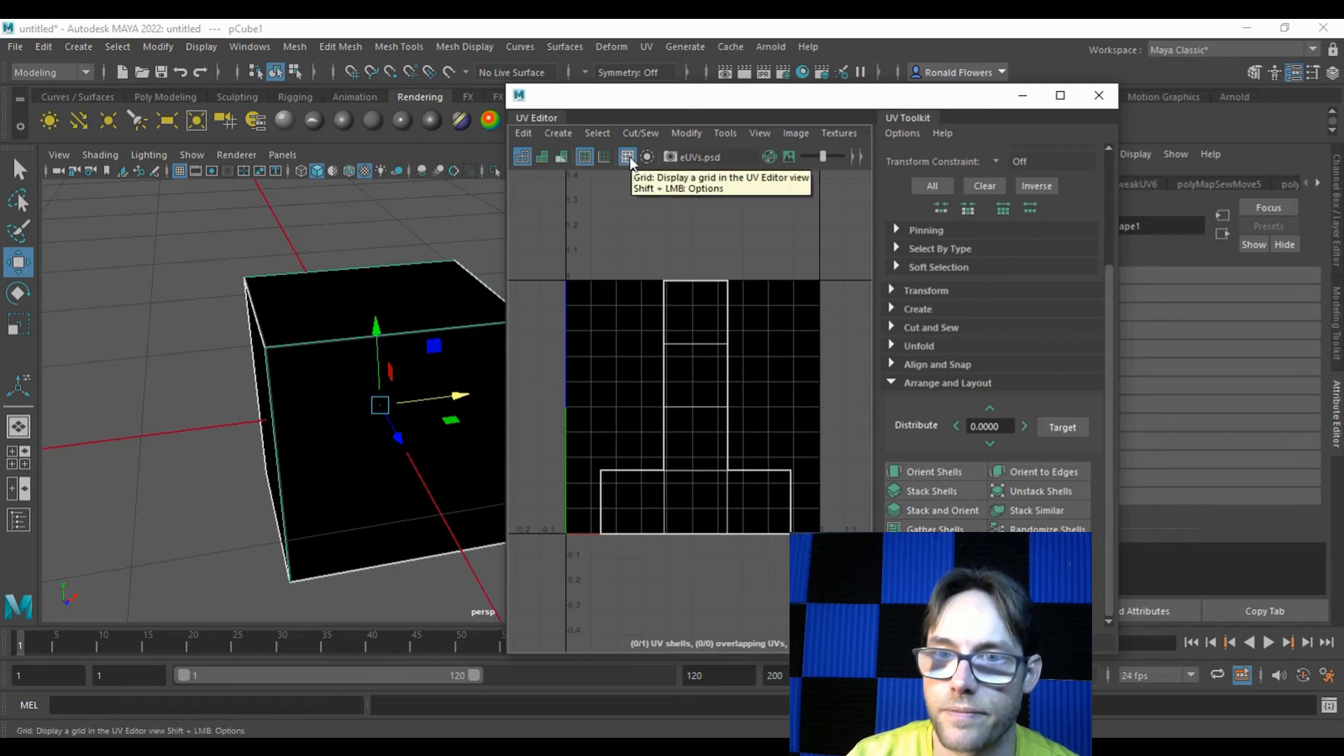
# Hide the UV Editor's background grid so the T-shaped shell shows over the cubeUVs texture.
pyautogui.click(627, 157)
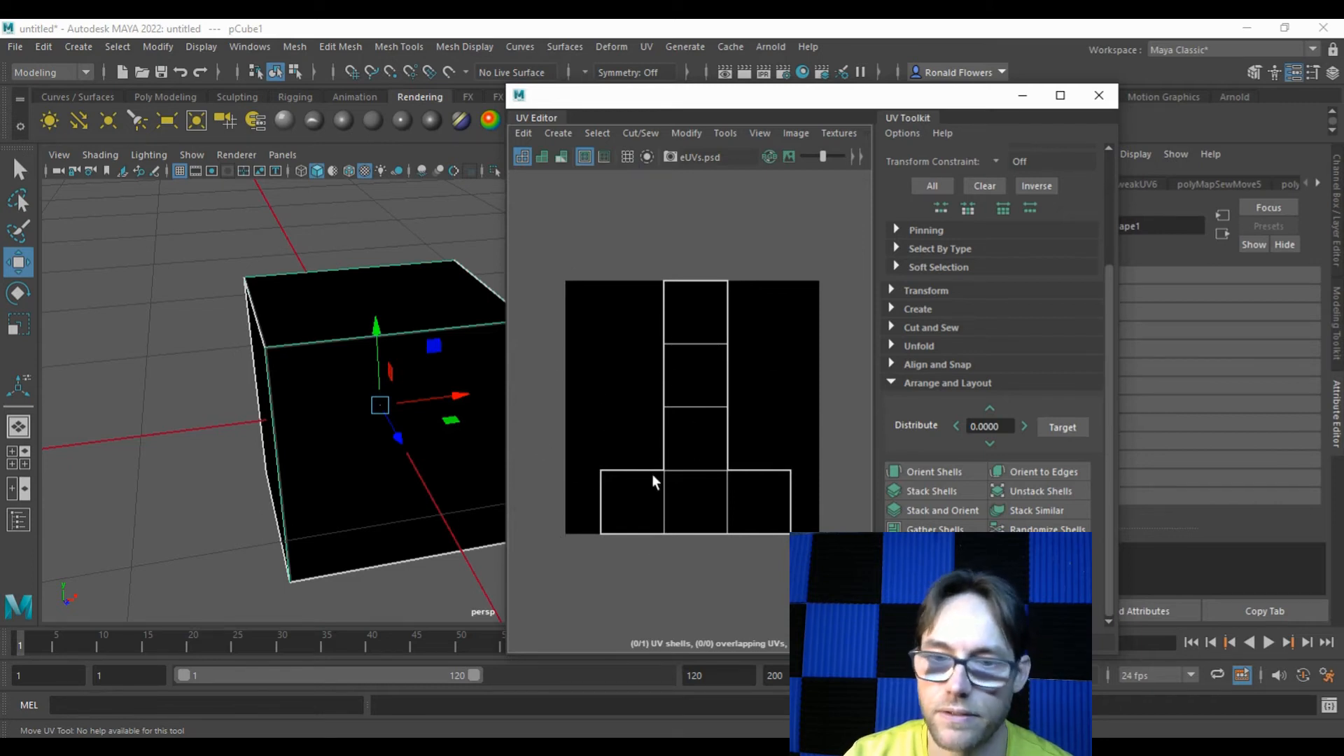
pyautogui.moveTo(677, 465)
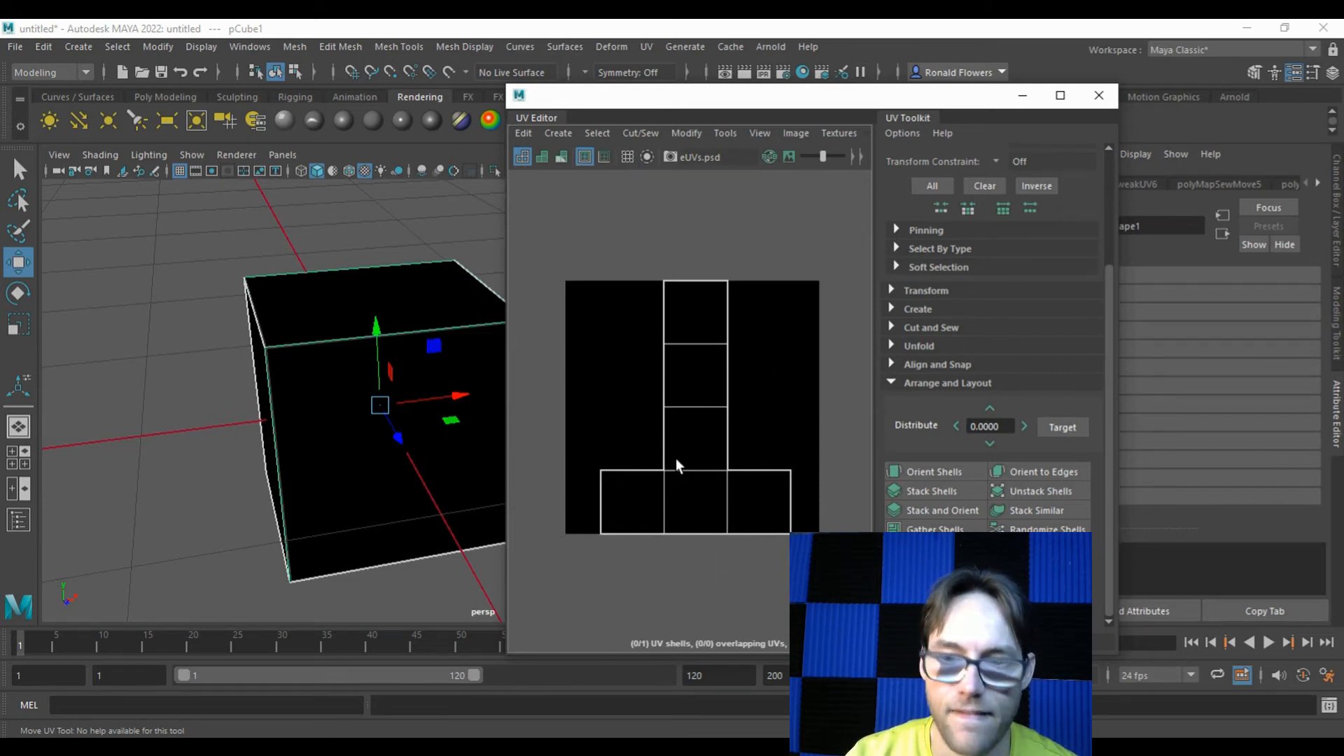
pyautogui.moveTo(294, 474)
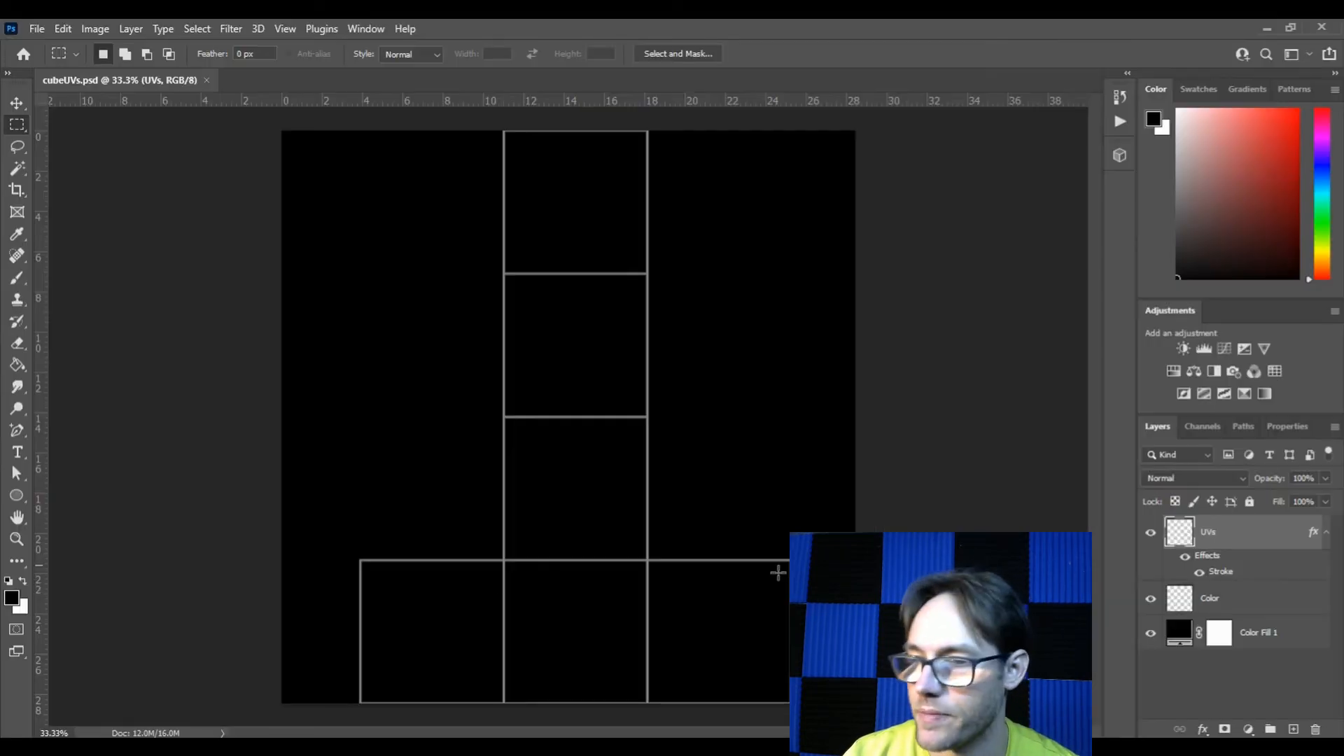
# Paint the top UV square red on the Color layer with the Brush tool, then go to save.
pyautogui.click(1208, 597)
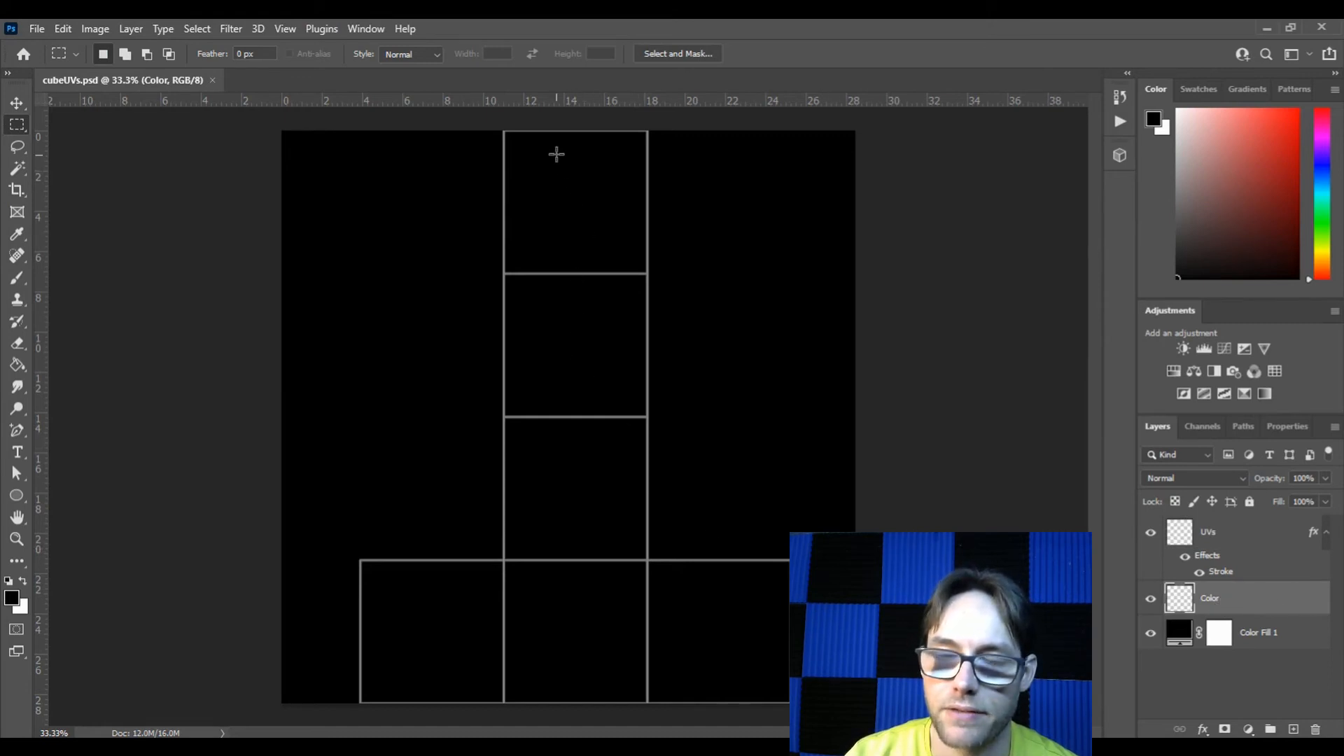
pyautogui.moveTo(514, 528)
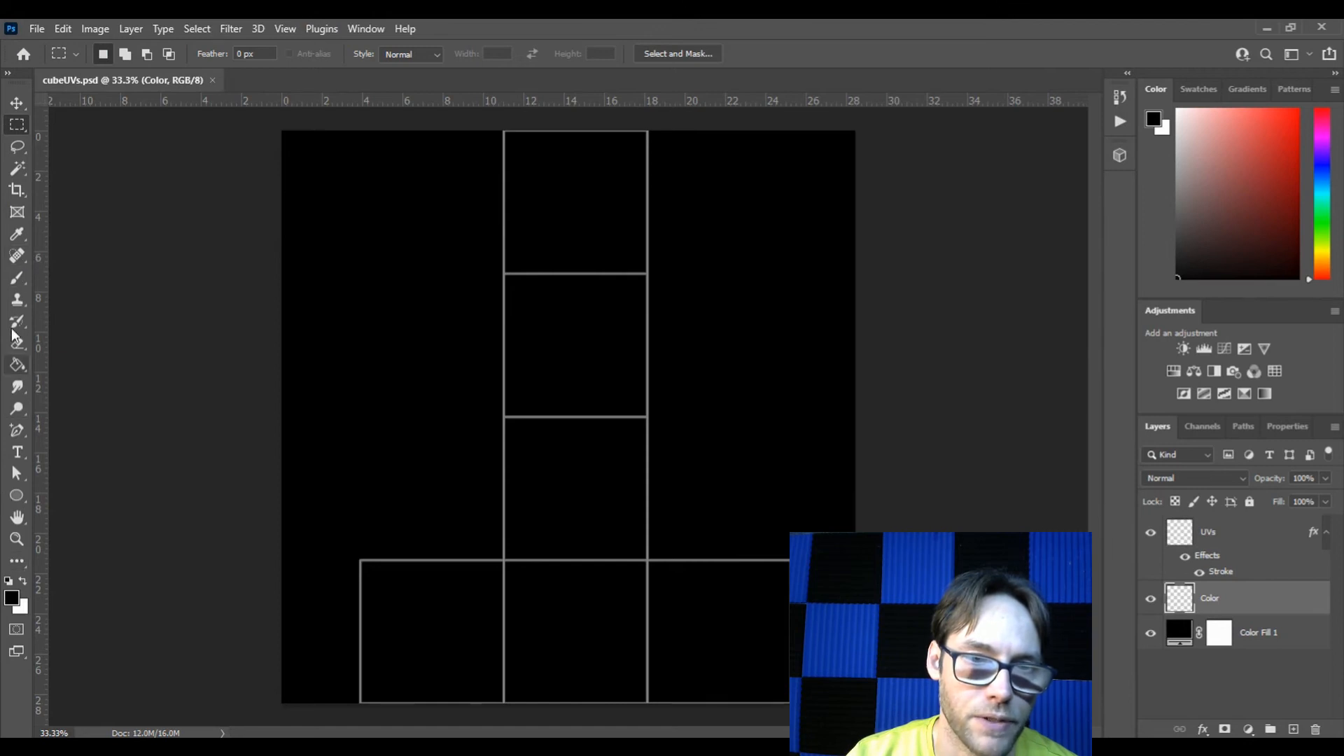
pyautogui.click(17, 278)
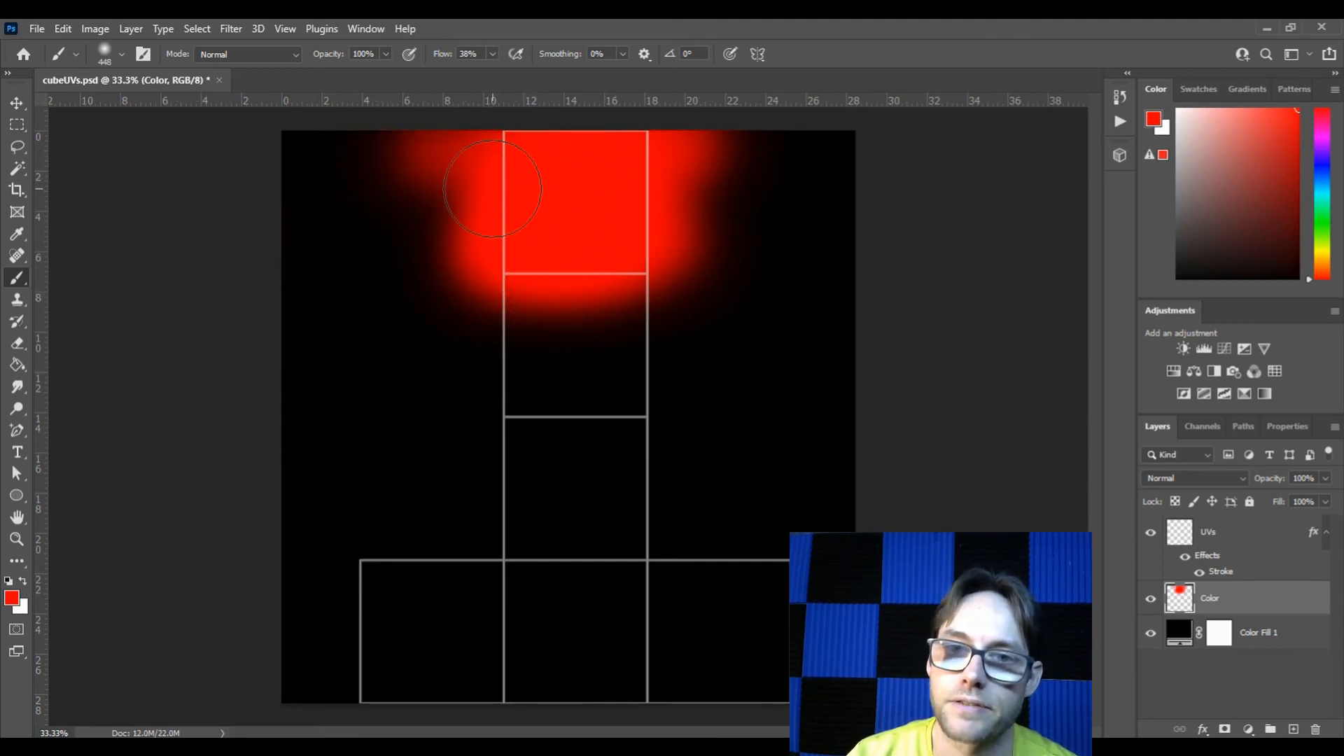
pyautogui.moveTo(501, 137)
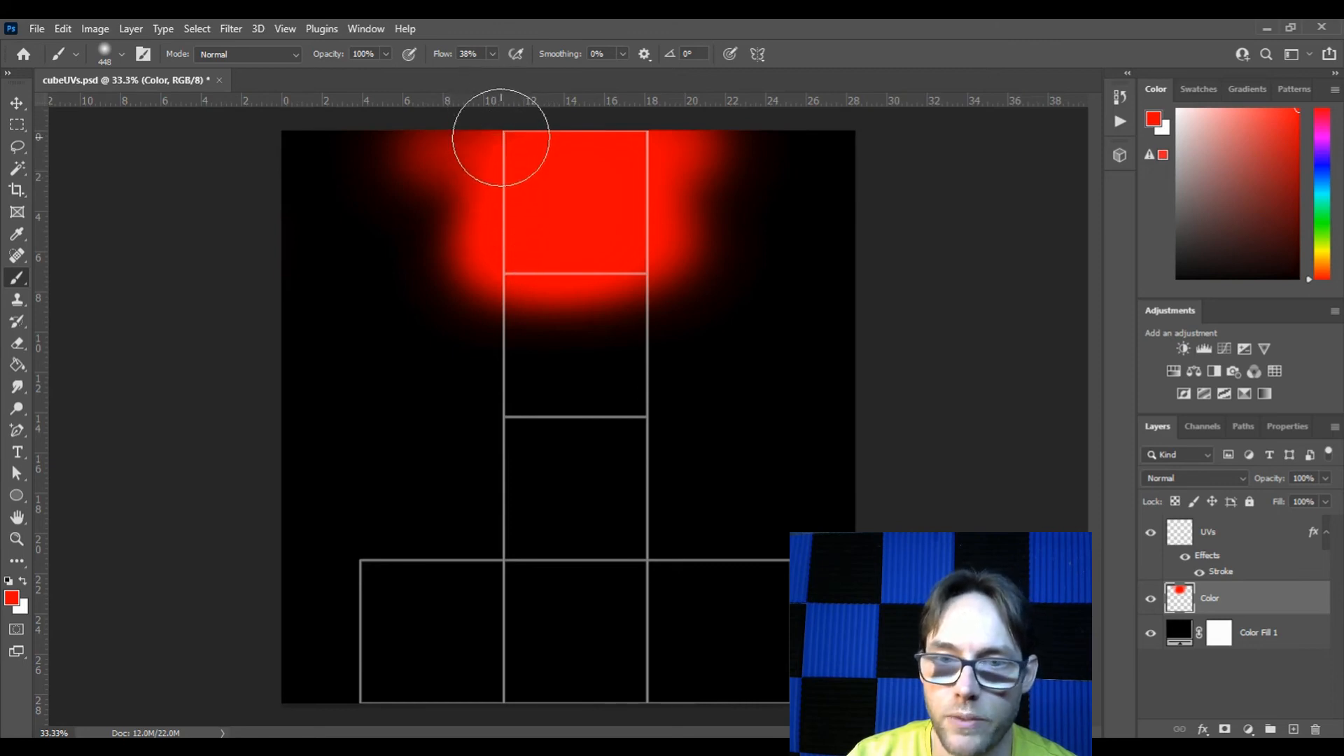
pyautogui.moveTo(516, 577)
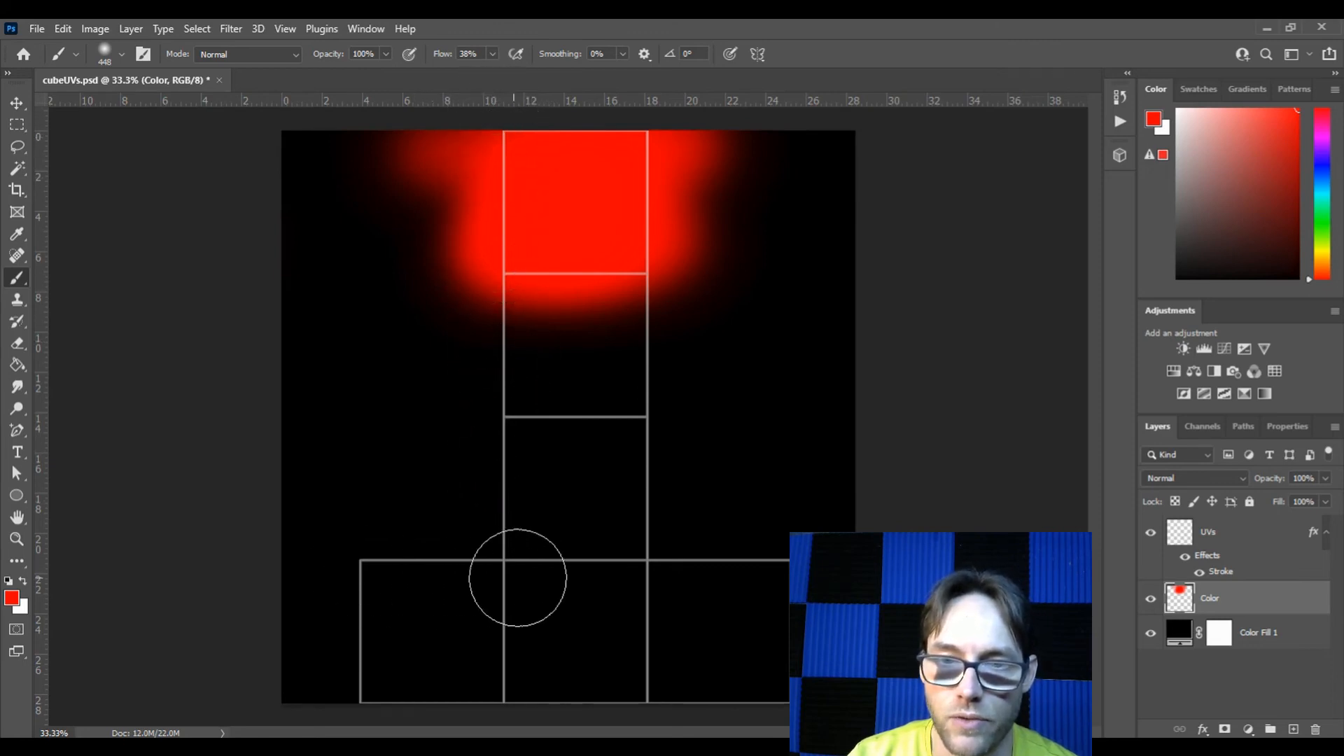
pyautogui.click(36, 28)
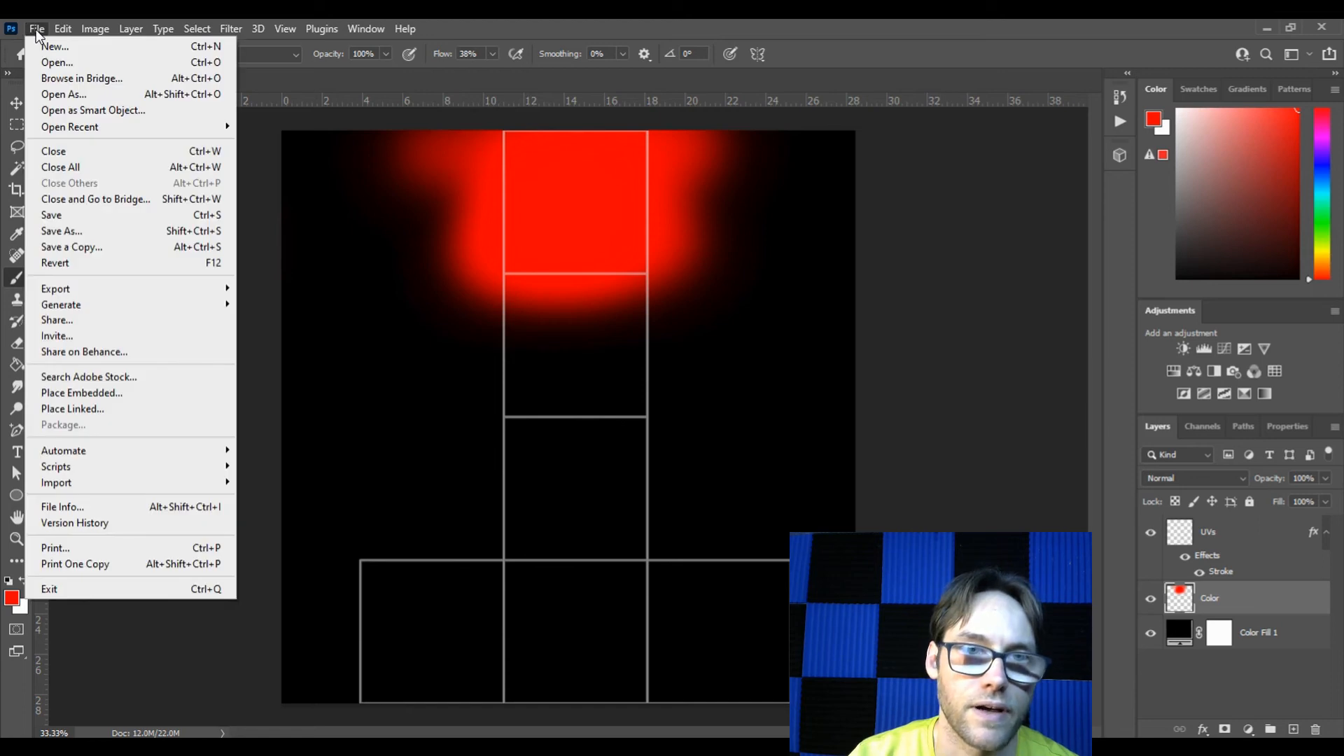
# Save the painted PSD so Maya reloads the texture with the red face.
pyautogui.click(51, 216)
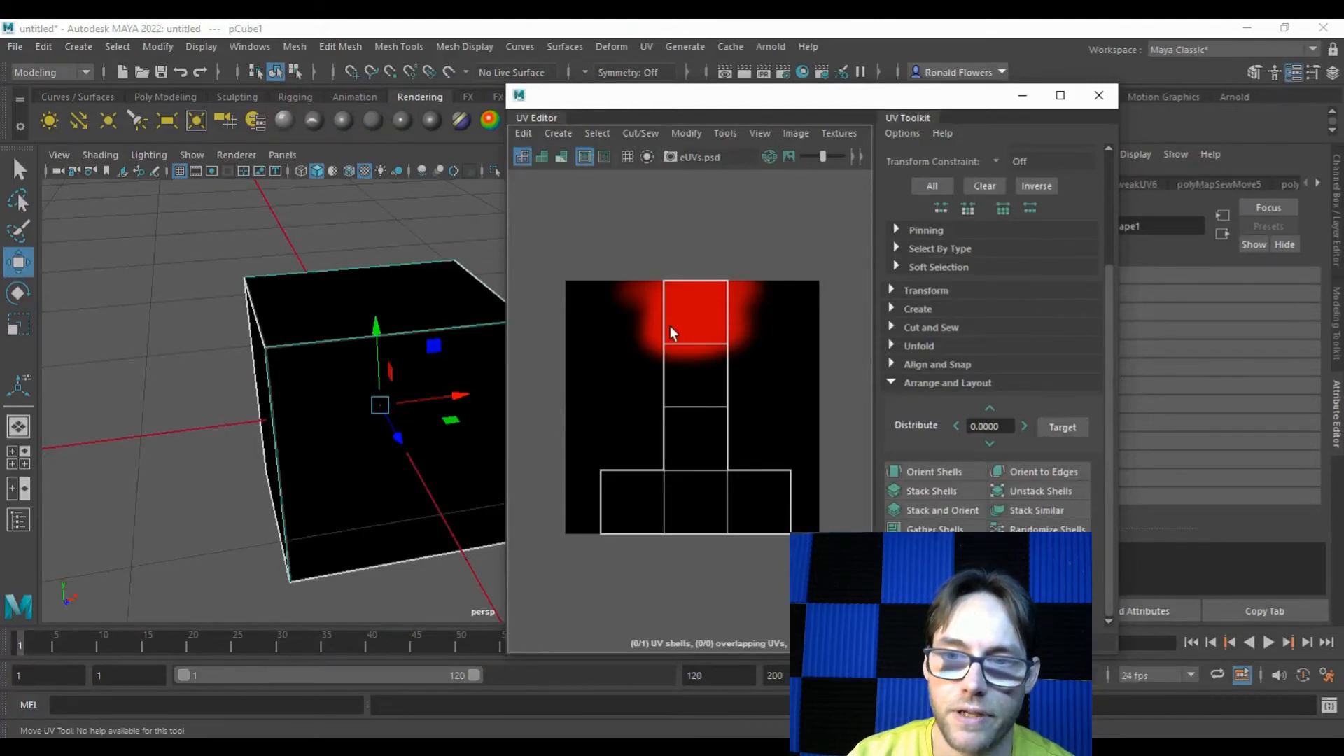
pyautogui.moveTo(707, 356)
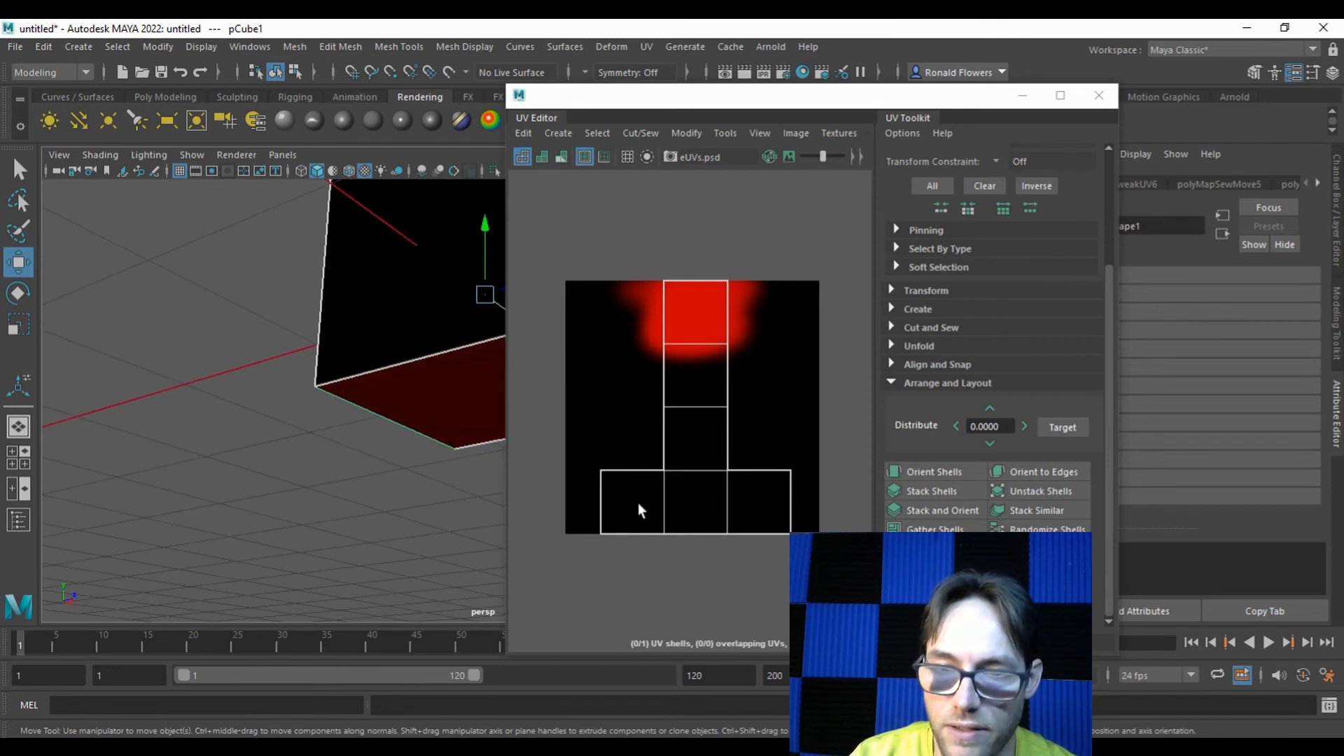
pyautogui.moveTo(641, 479)
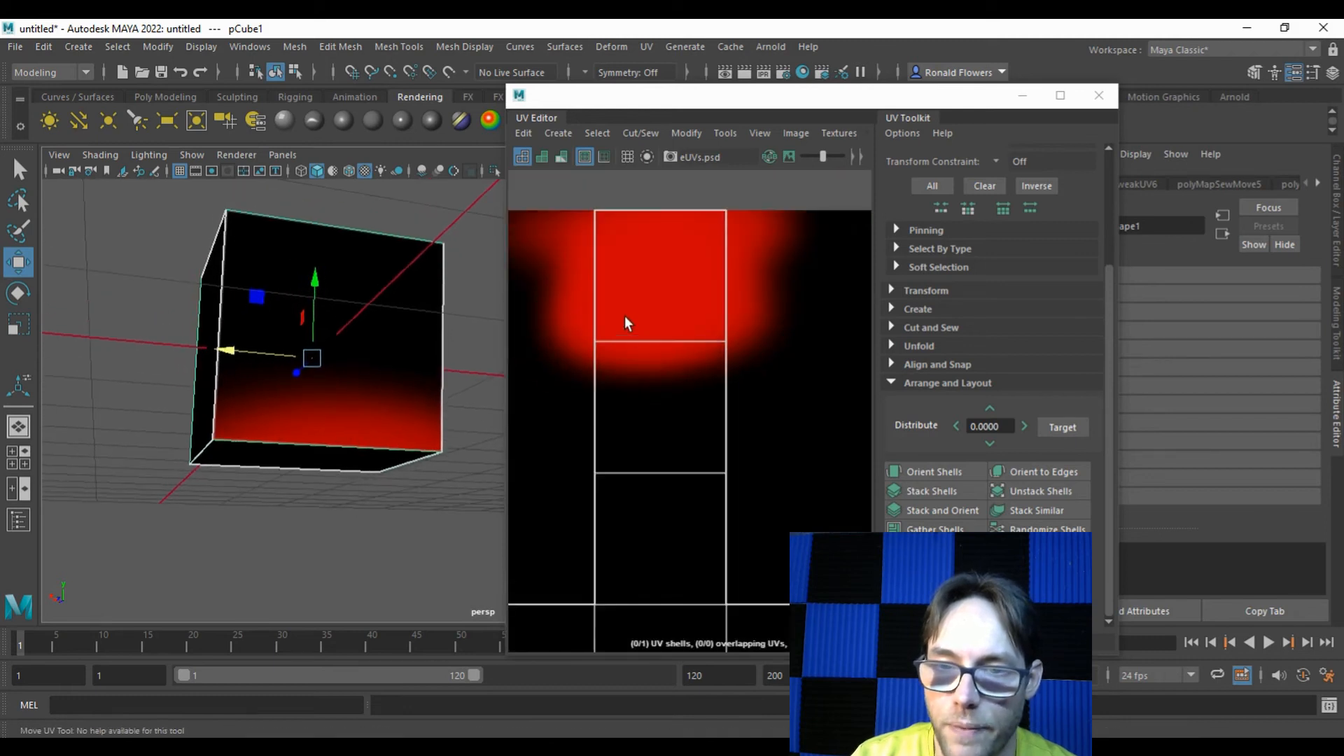
pyautogui.moveTo(625, 349)
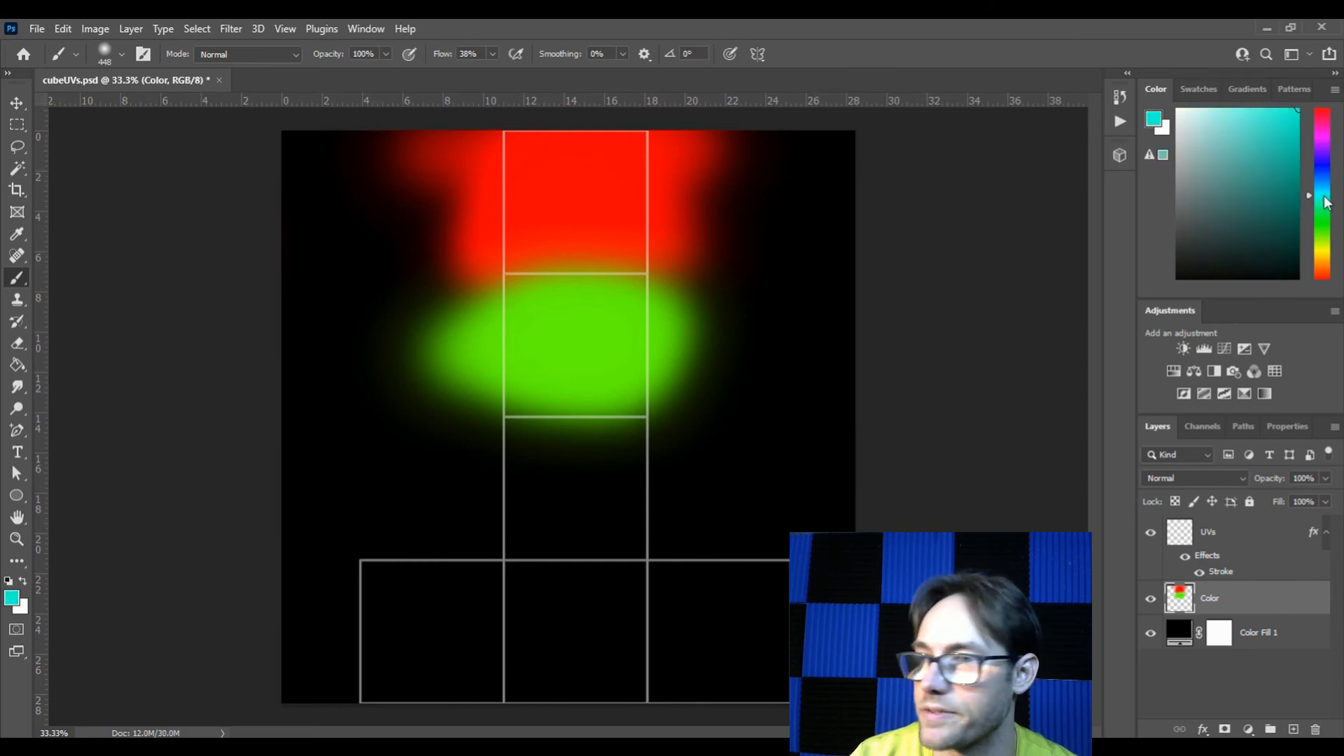
# Pick a purple shade, then a yellow shade, painting each onto a bottom-row UV square.
pyautogui.click(1323, 142)
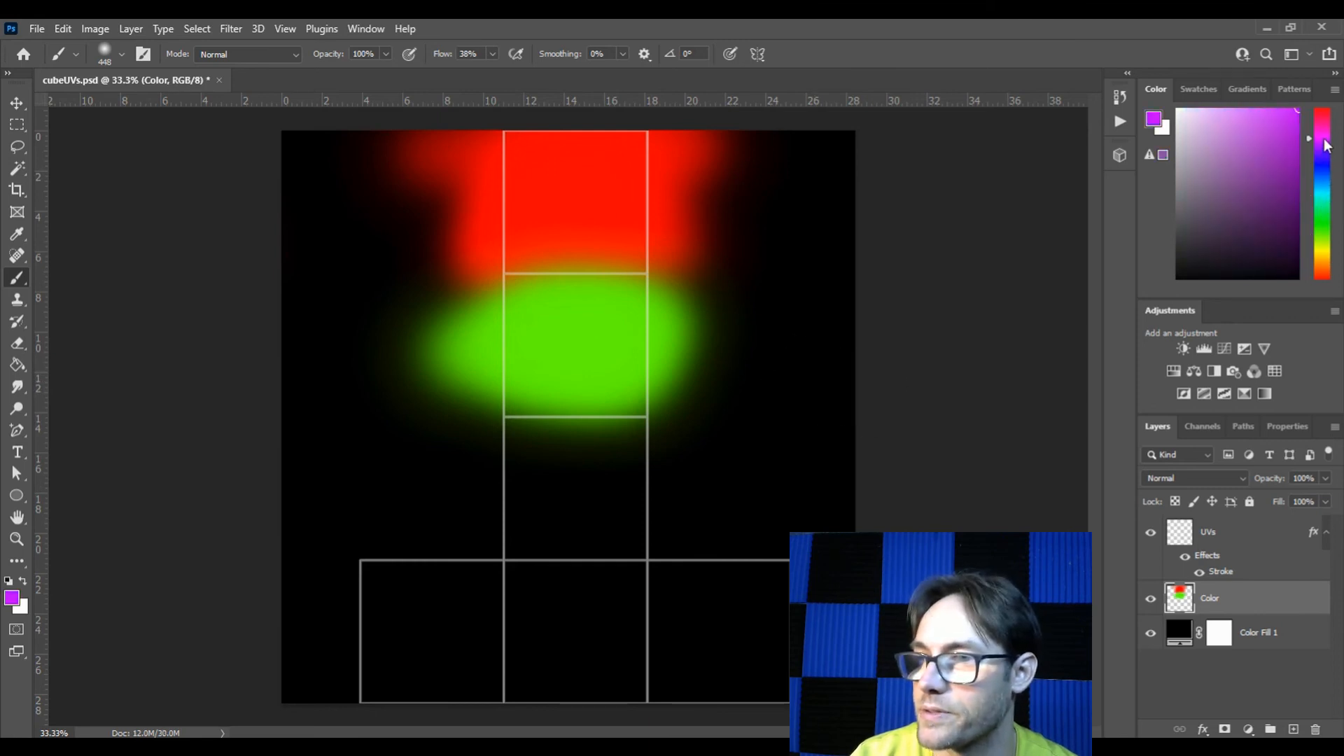
pyautogui.click(522, 472)
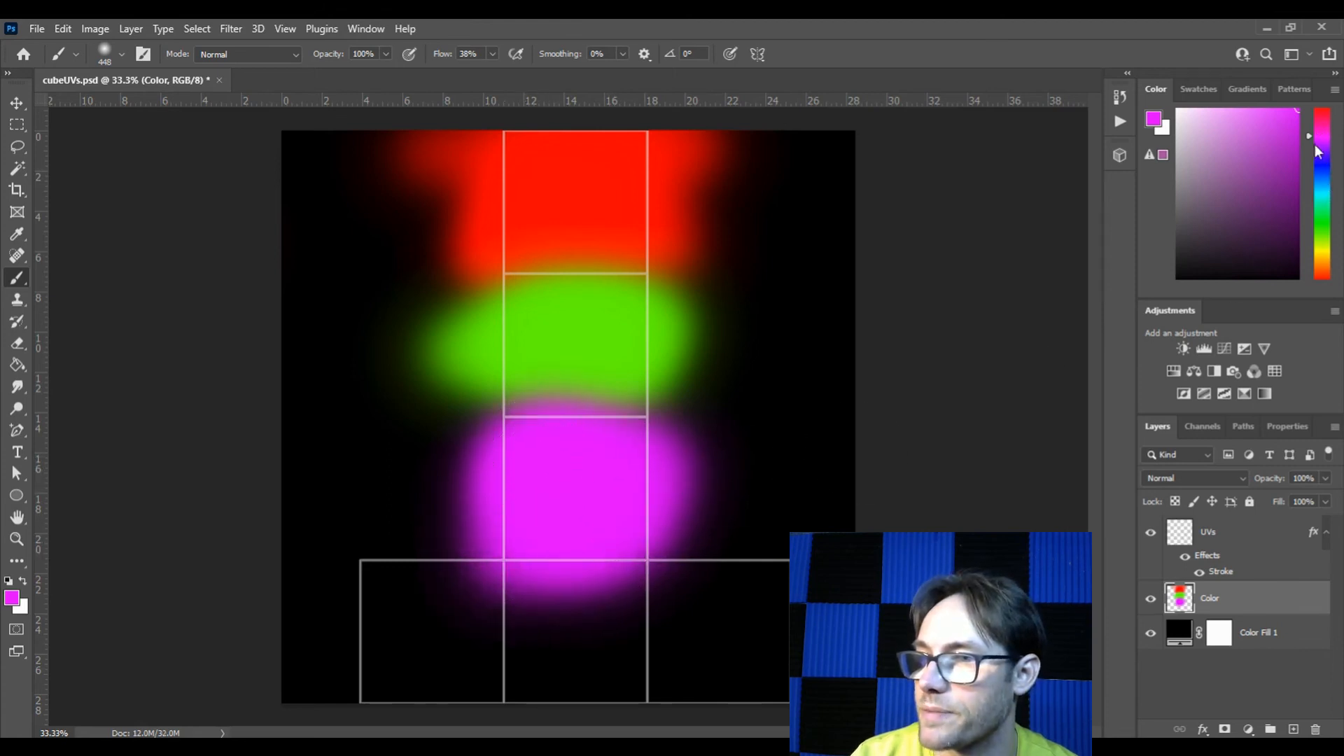
pyautogui.click(1323, 251)
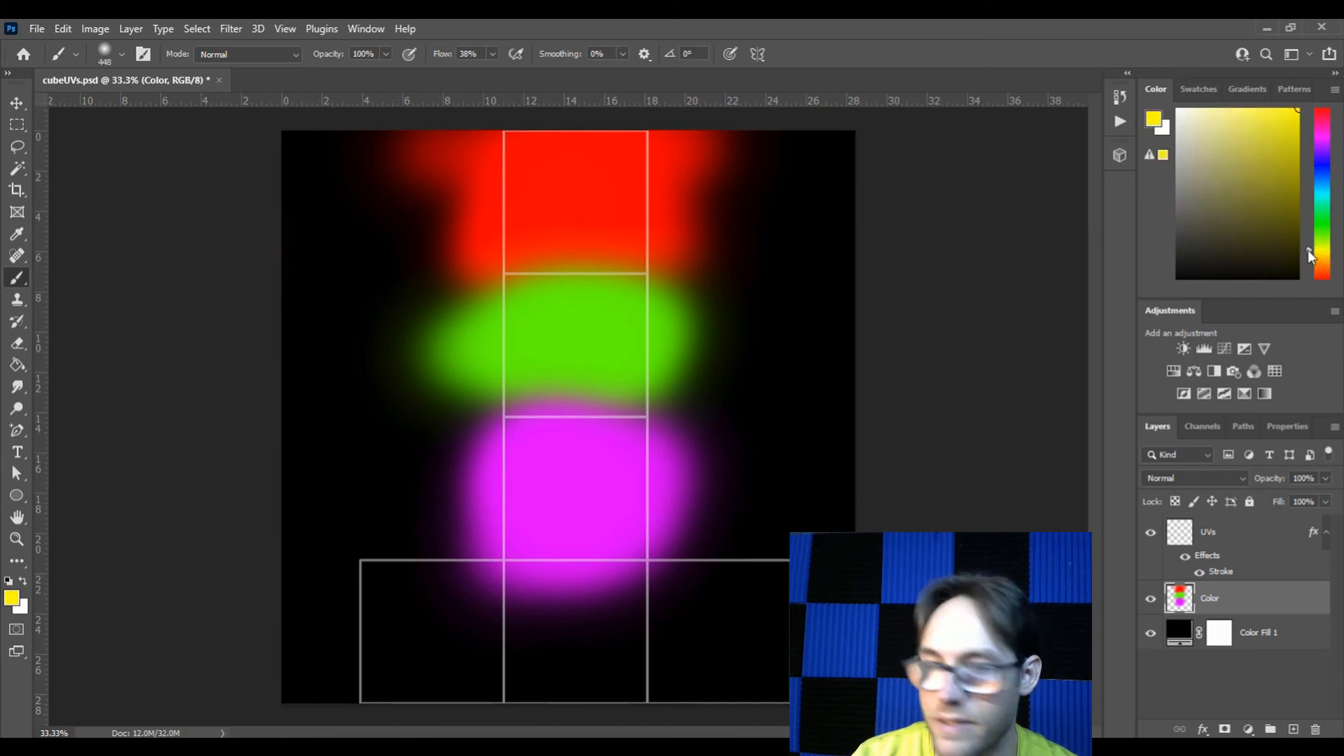
pyautogui.click(549, 647)
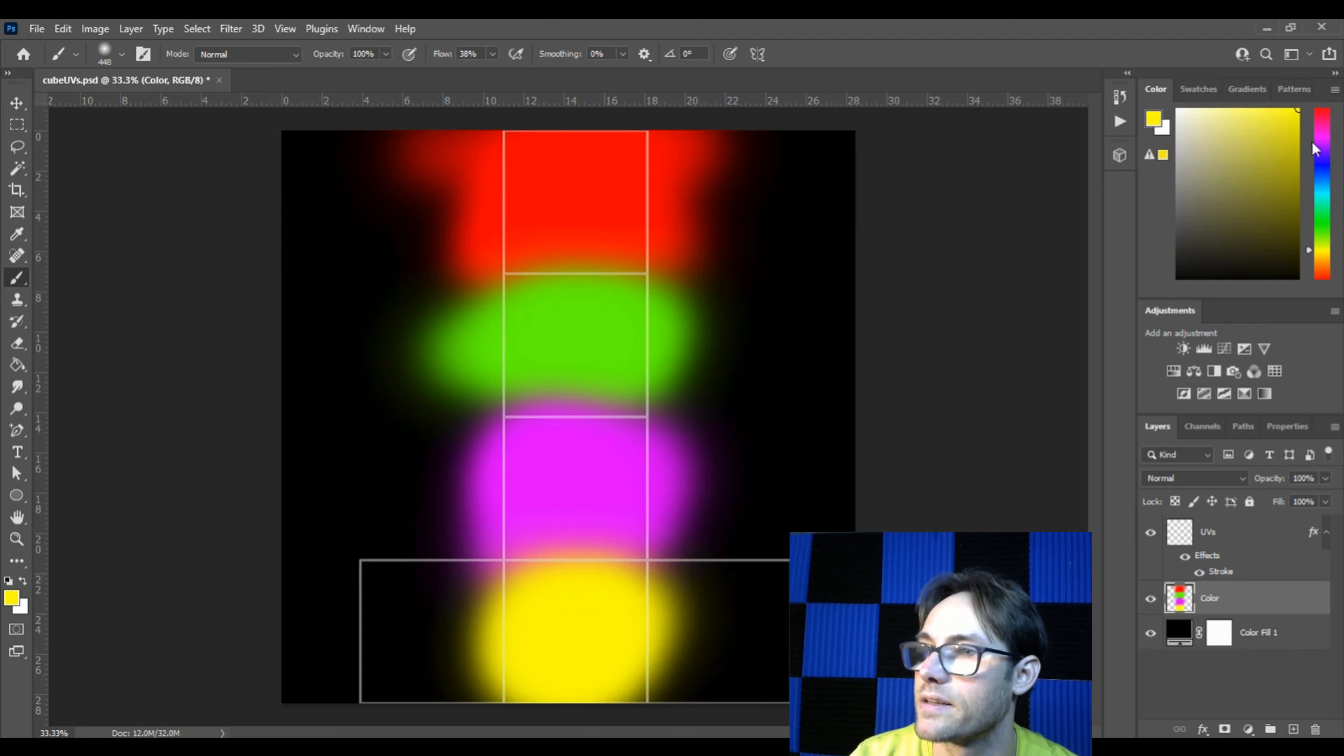
# Pick cyan and then orange from the spectrum for the remaining bottom-row squares.
pyautogui.click(1323, 197)
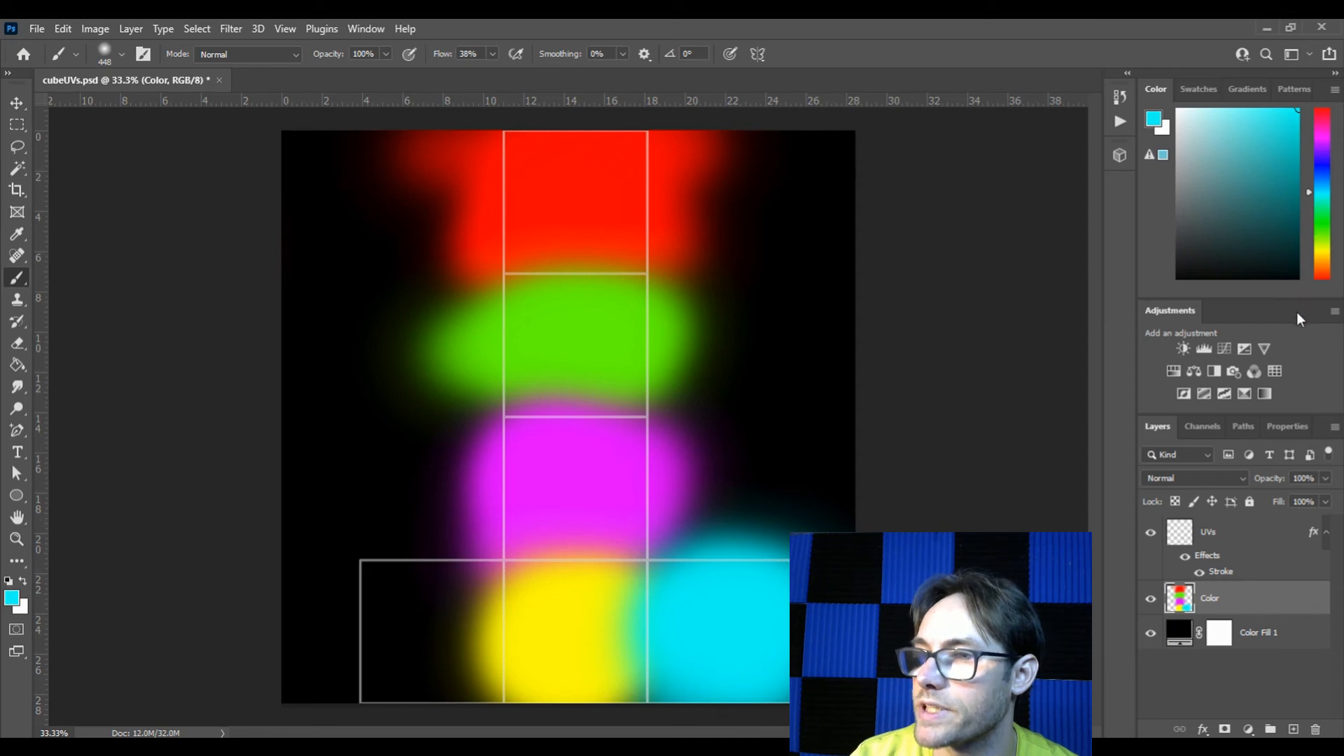
pyautogui.moveTo(1320, 269)
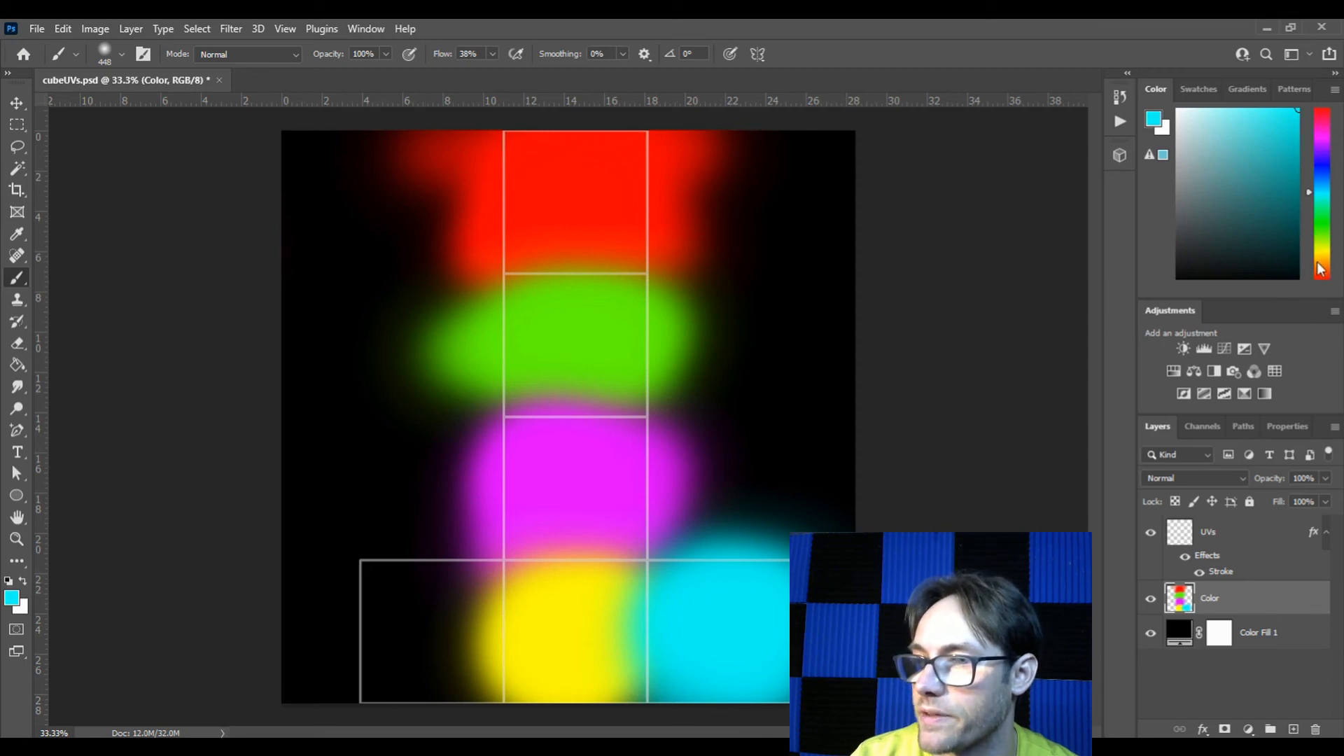
pyautogui.click(1323, 266)
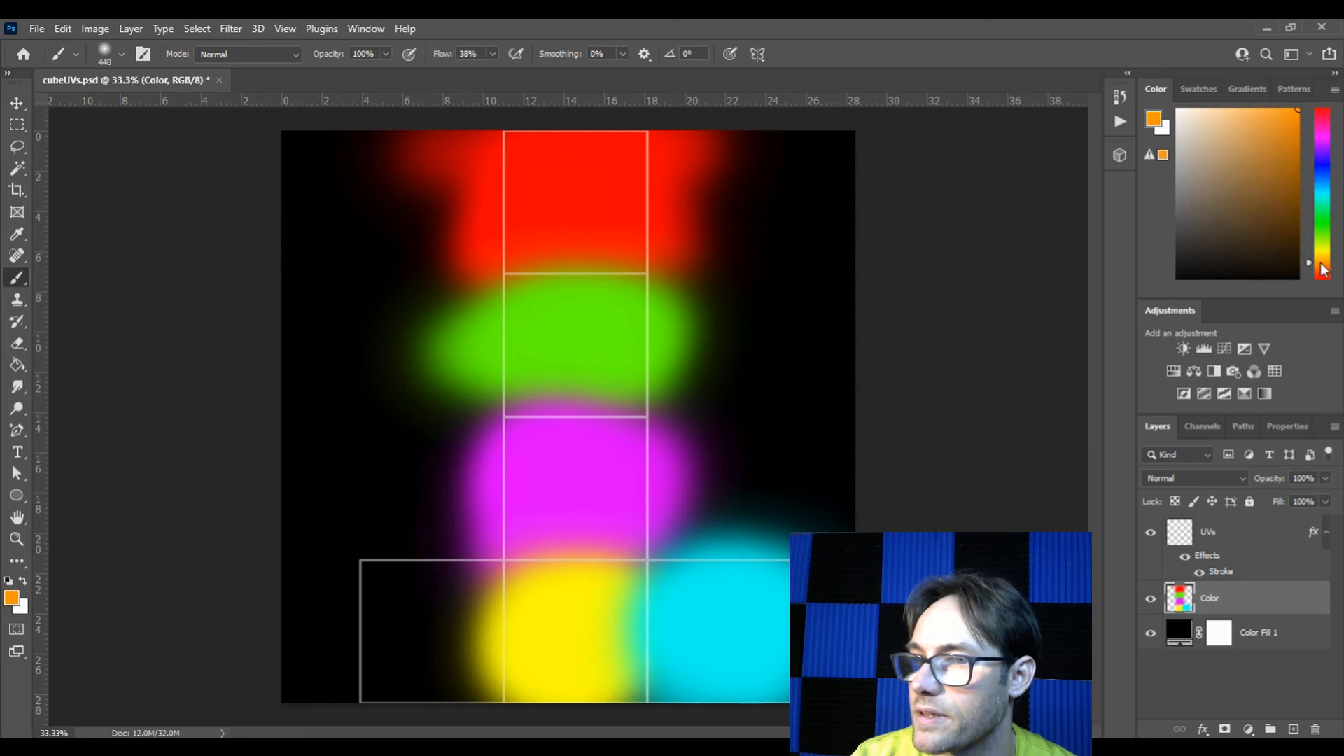
pyautogui.click(446, 642)
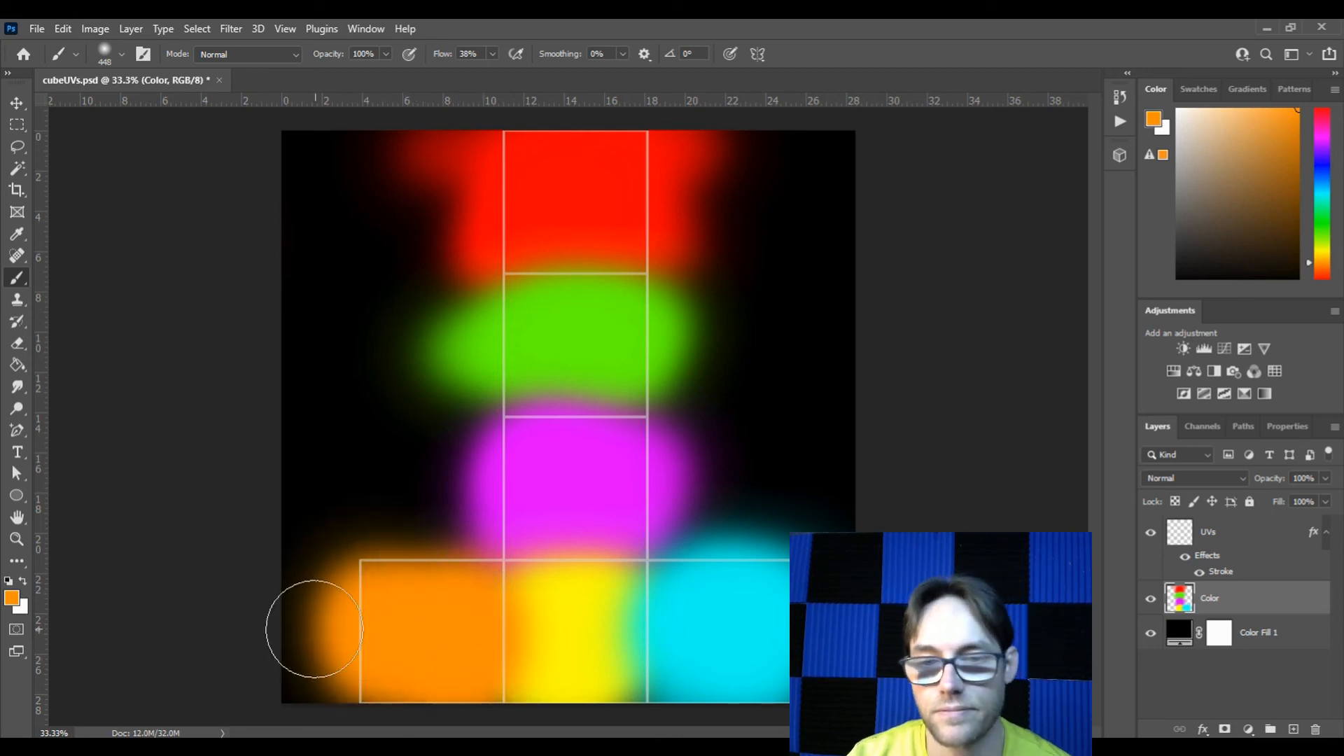
pyautogui.moveTo(624, 334)
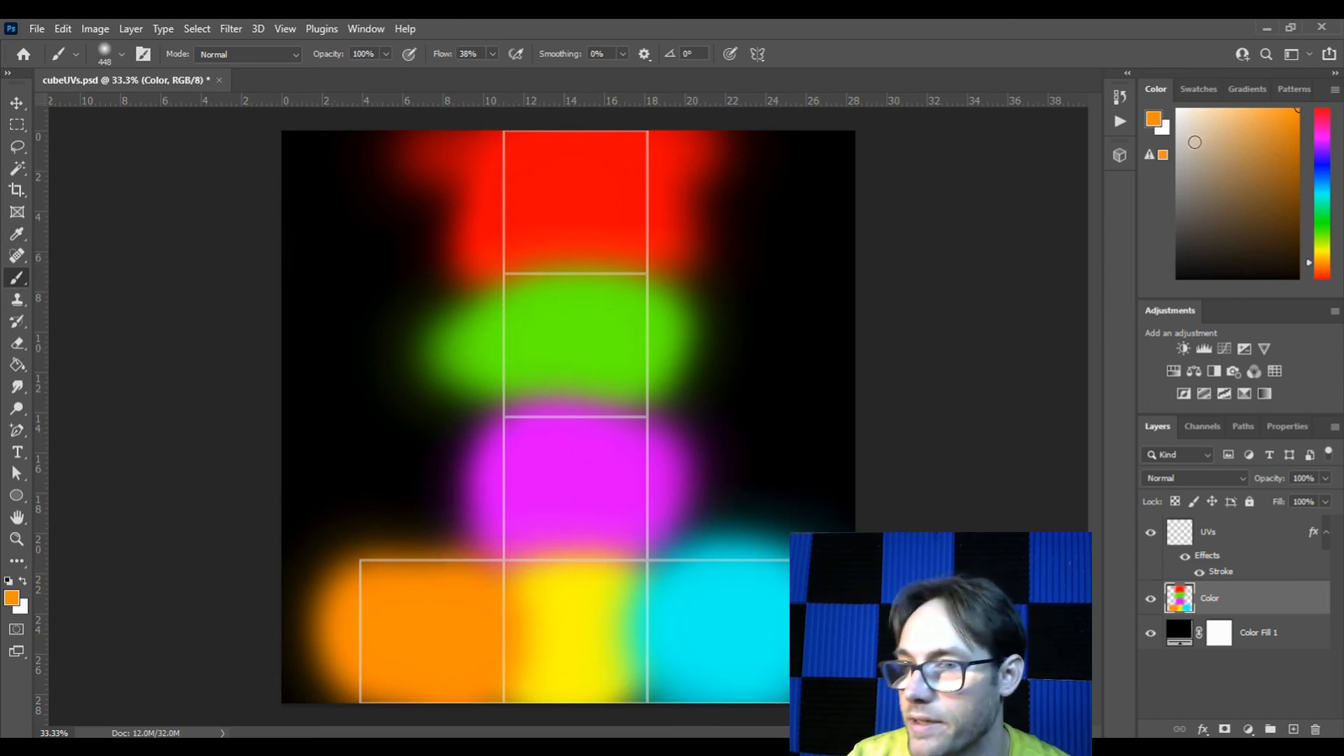
# Lower the brush size in the brush picker for painting the face numbers.
pyautogui.rightClick(564, 189)
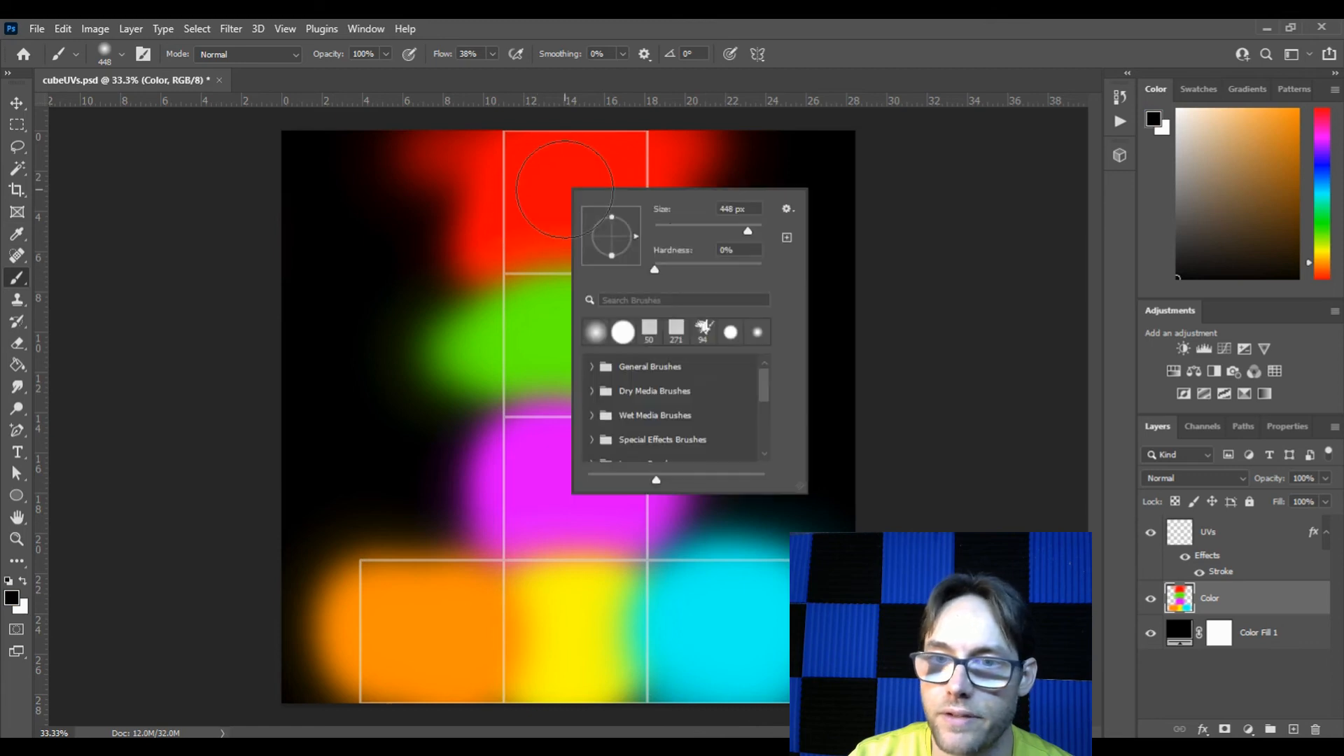
pyautogui.tripleClick(731, 208)
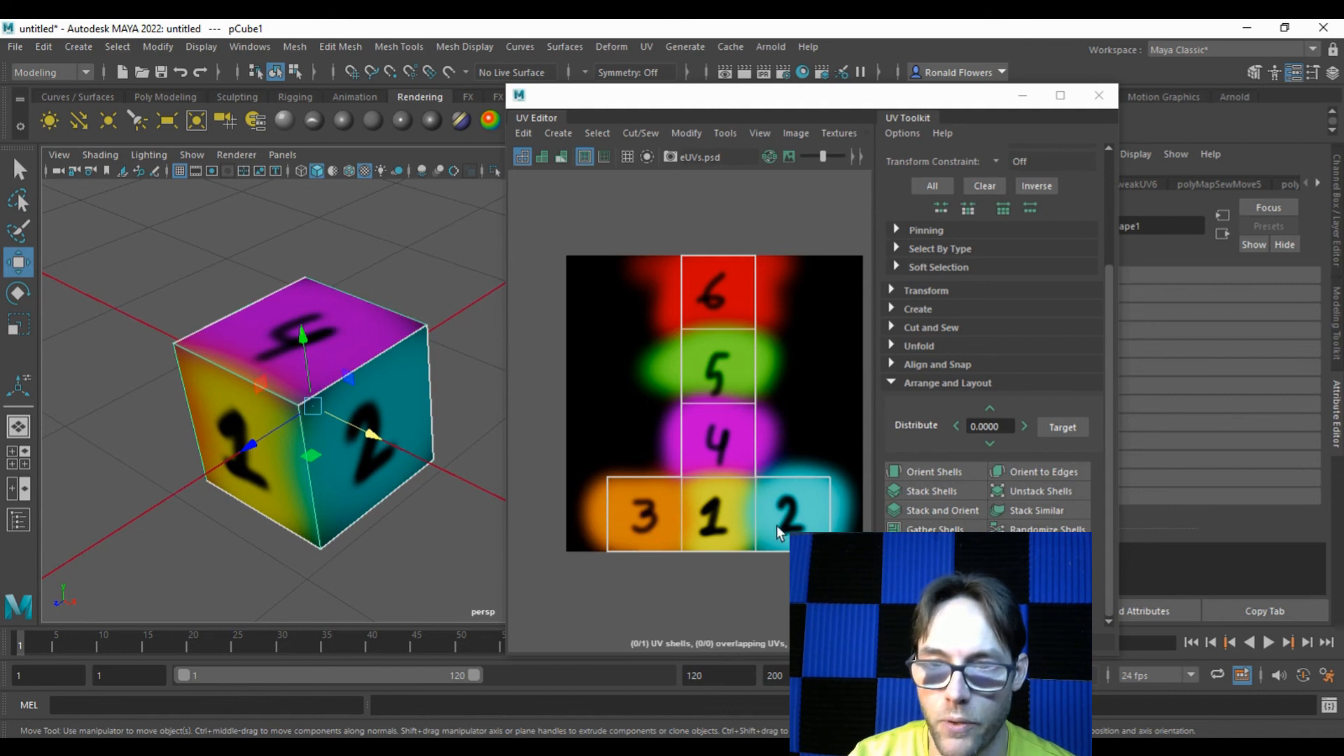
pyautogui.moveTo(598, 461)
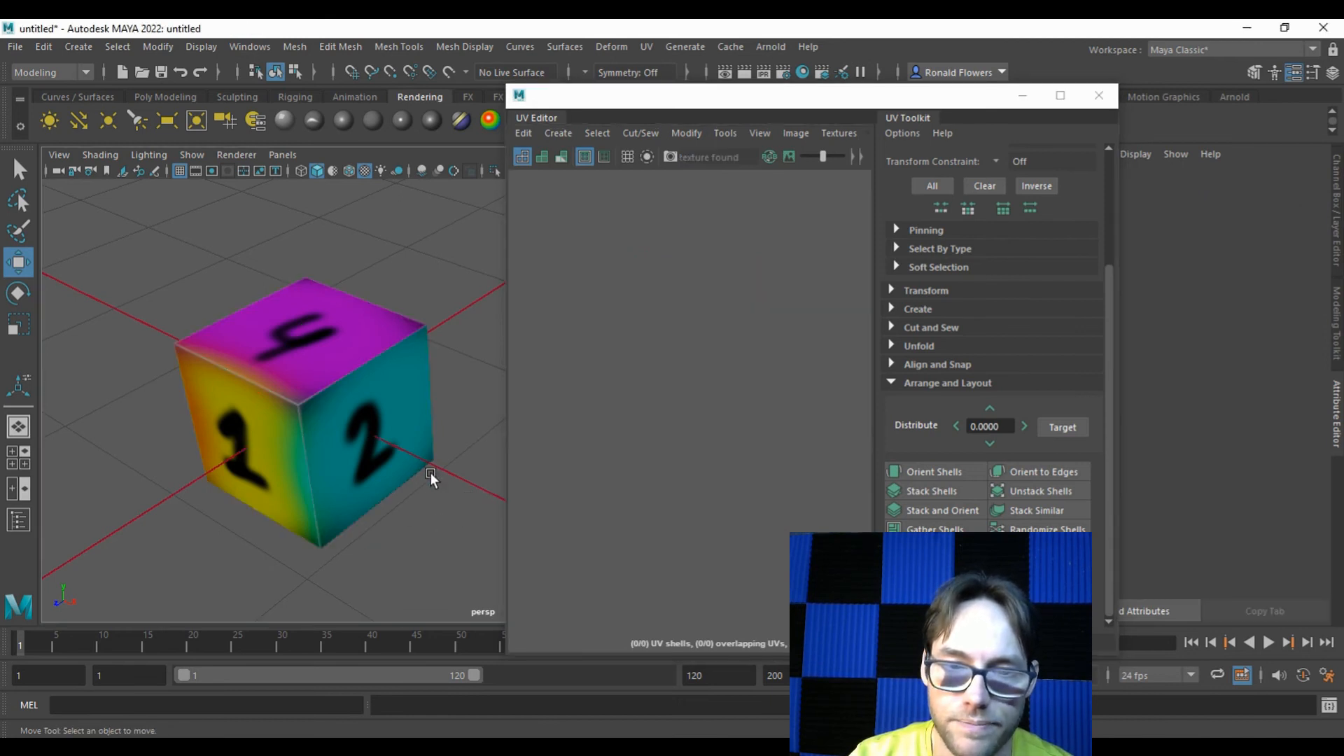
pyautogui.moveTo(203, 354)
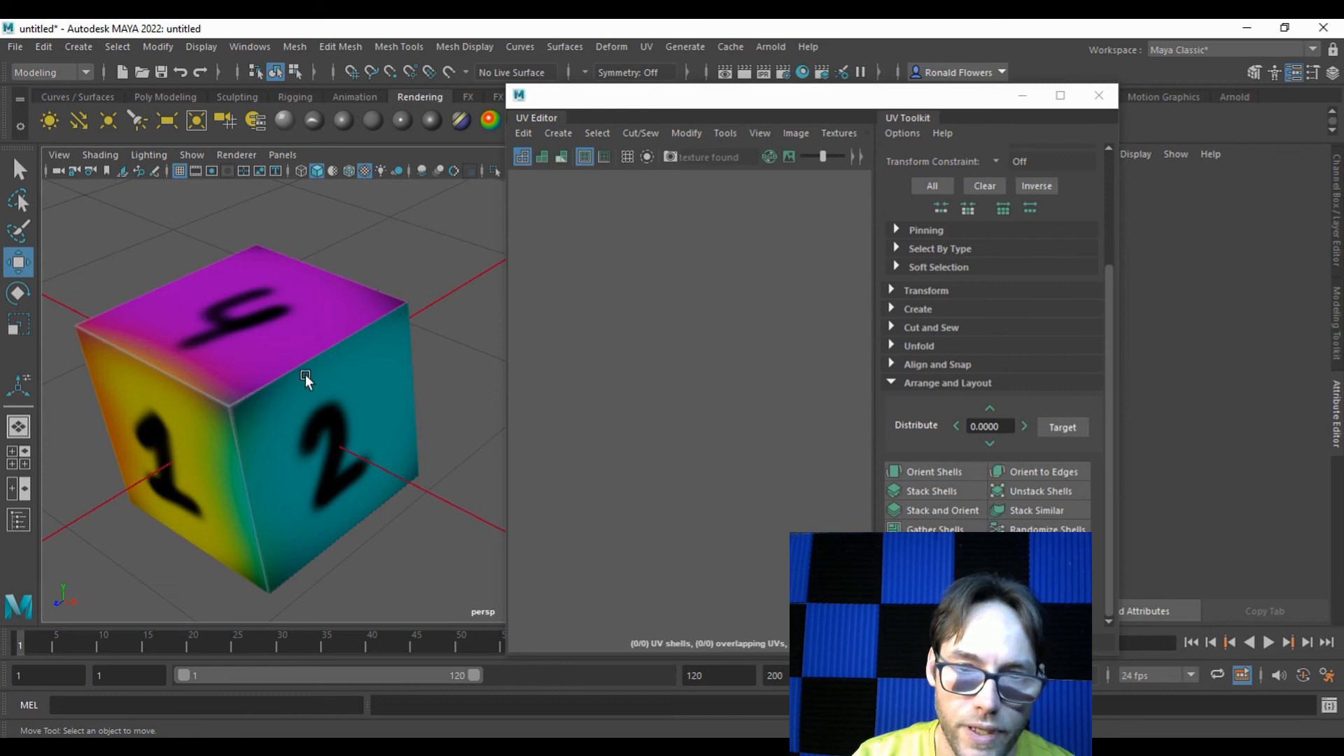
pyautogui.moveTo(253, 503)
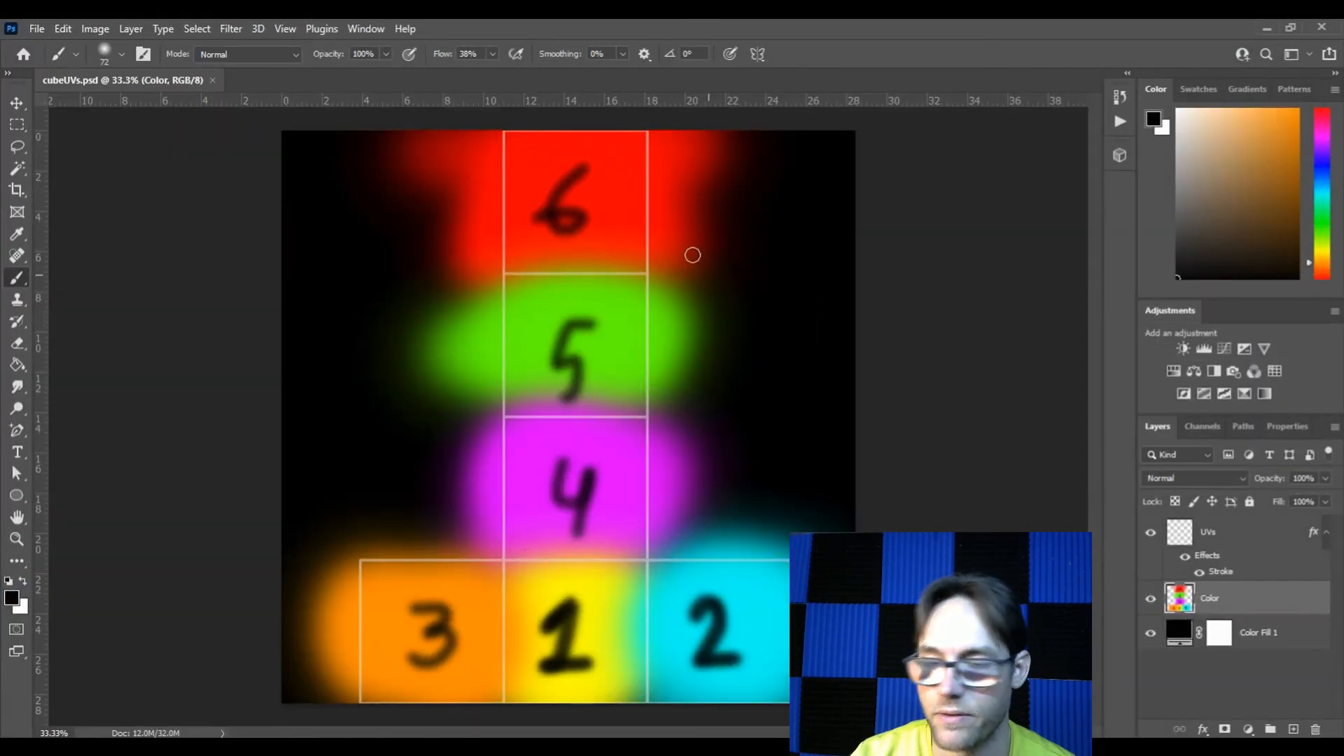
pyautogui.moveTo(1130, 537)
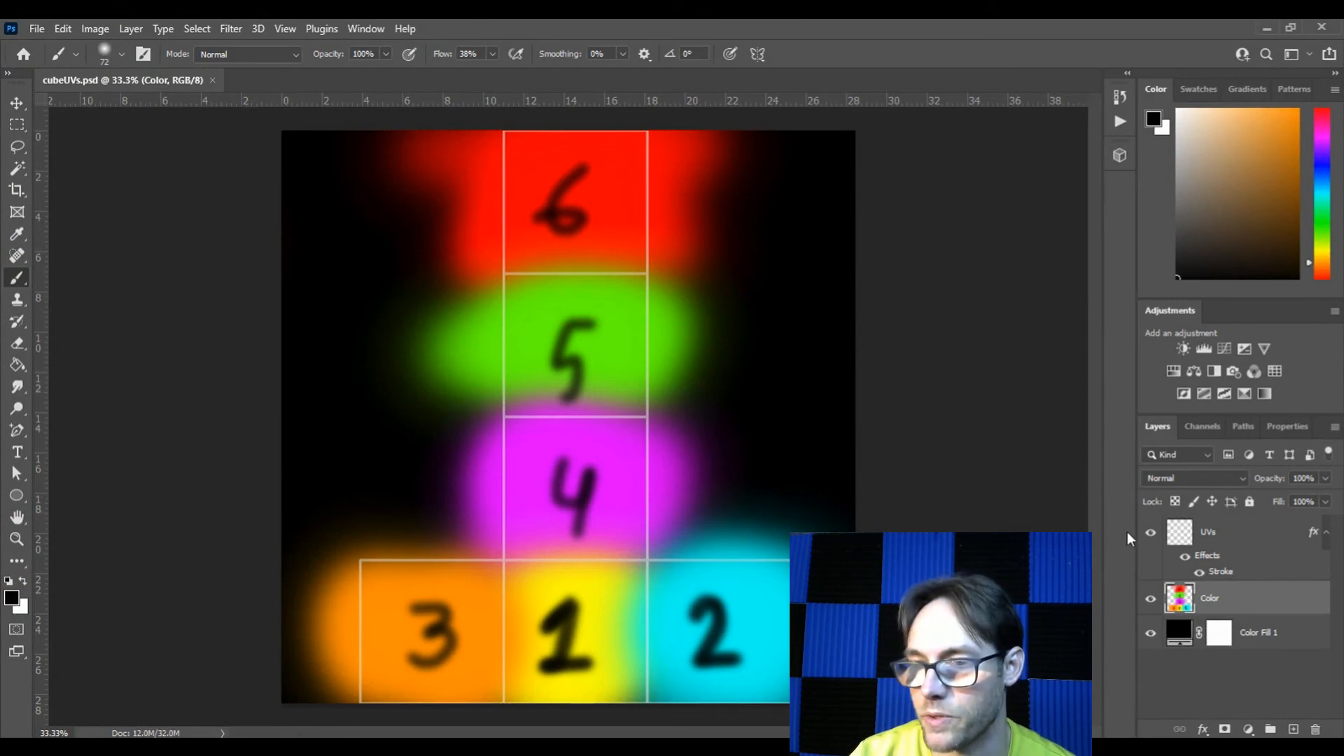
# Hide the UVs outline layer and save the PSD.
pyautogui.click(1150, 532)
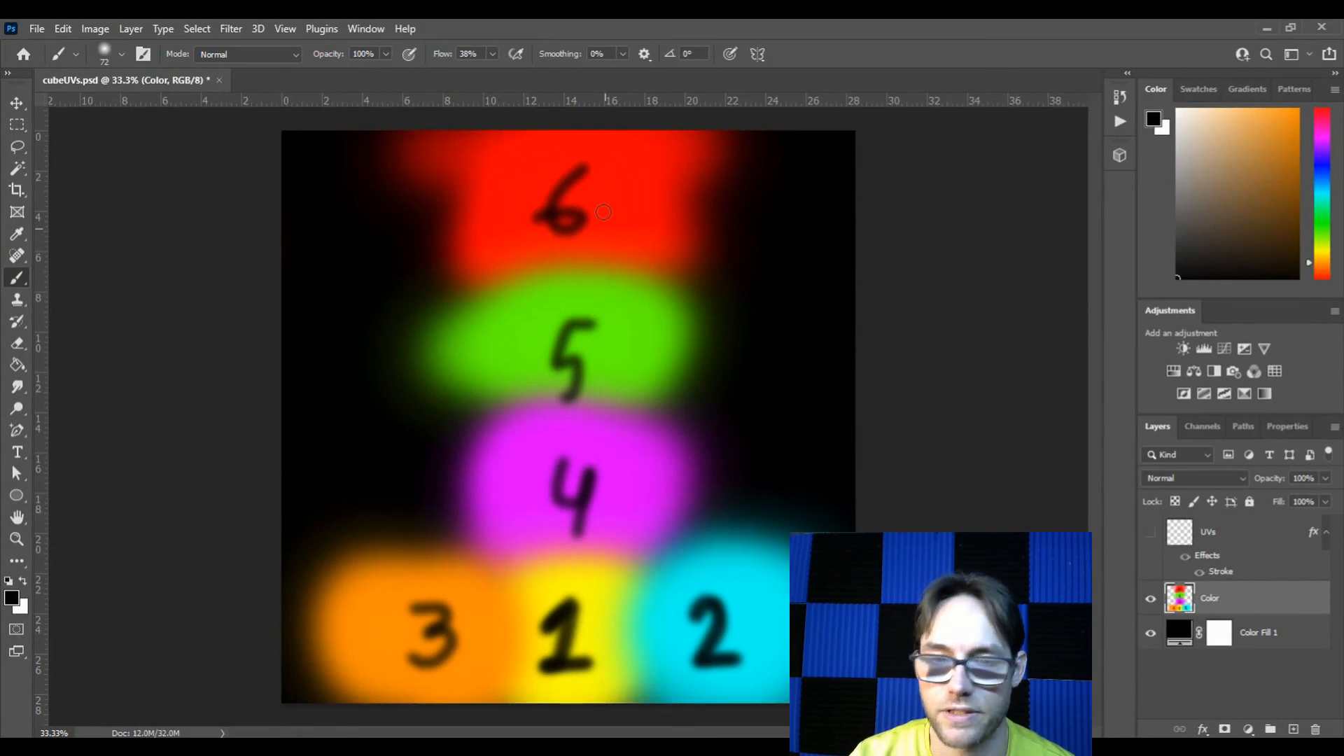
pyautogui.click(37, 28)
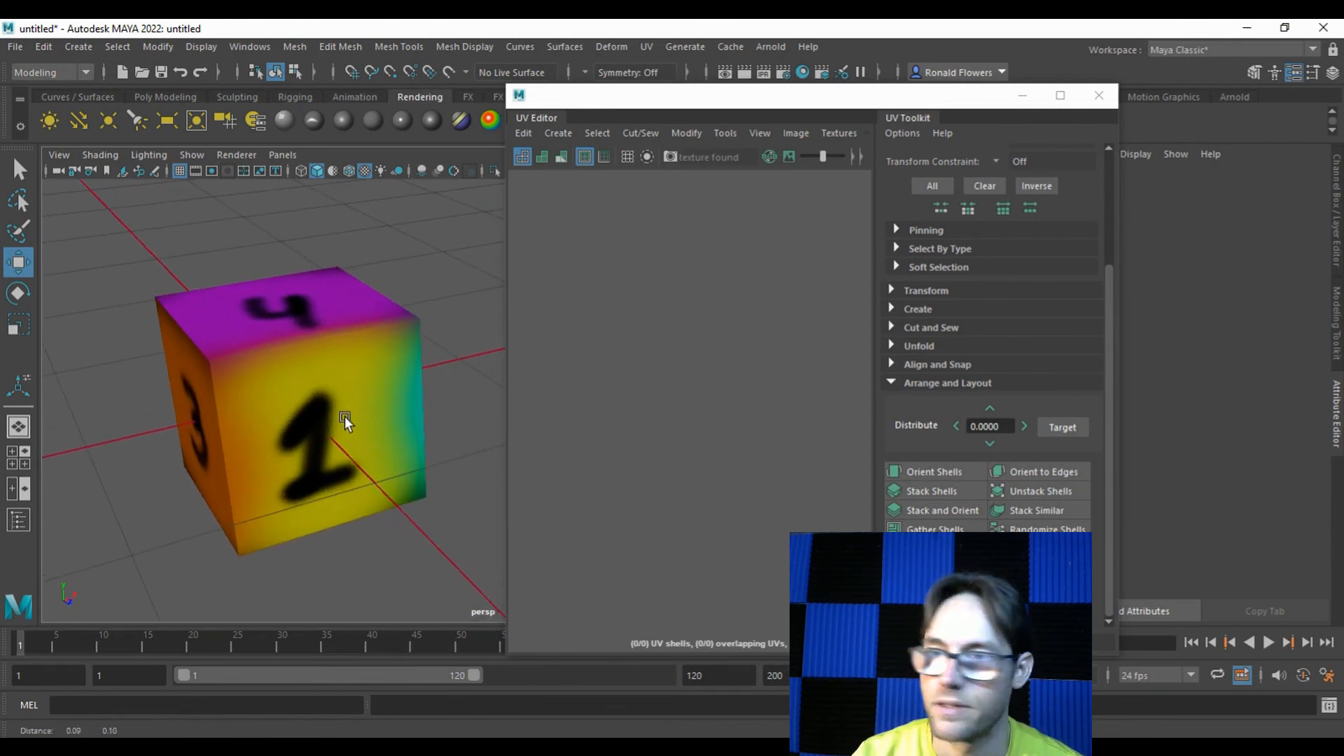
# Close the UV Editor window, leaving the numbered cube in the viewport.
pyautogui.click(1098, 95)
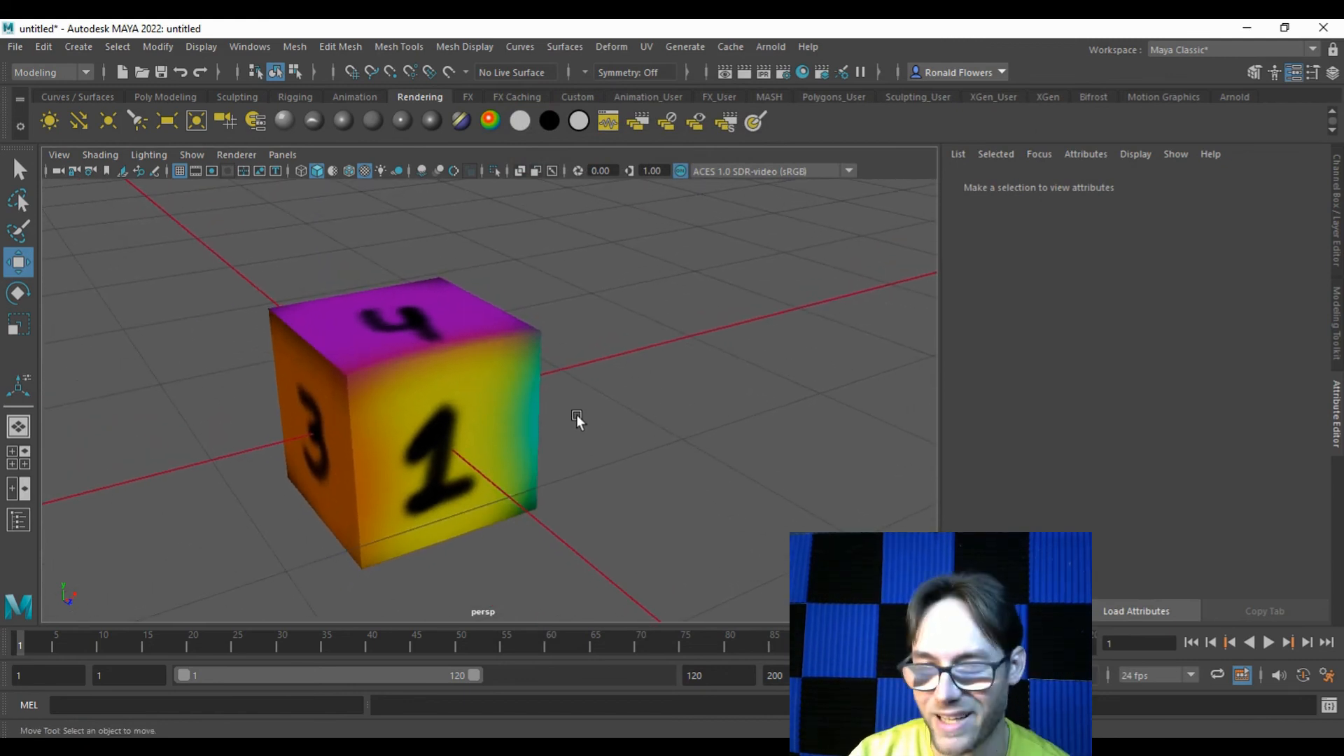
pyautogui.moveTo(693, 469)
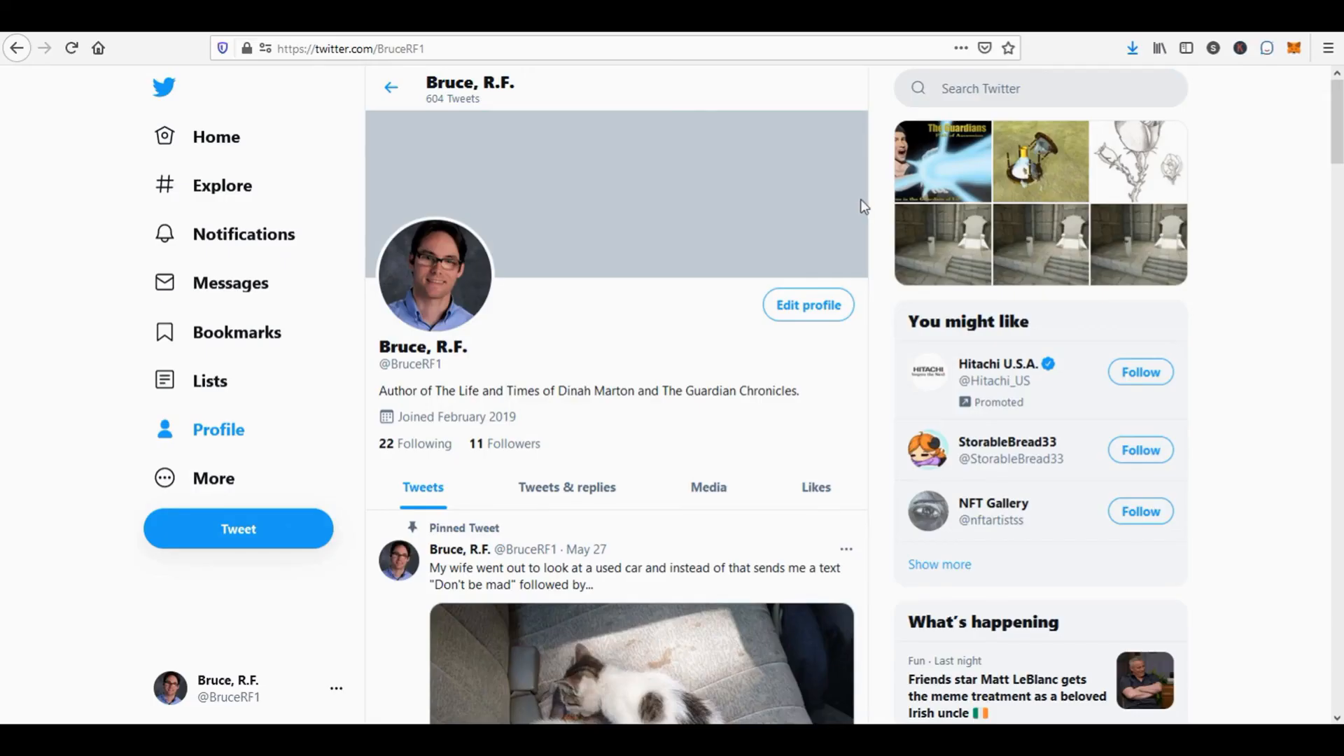
# Scroll down the portfolio home page through its blog posts and visit statistics.
pyautogui.scroll(-3)
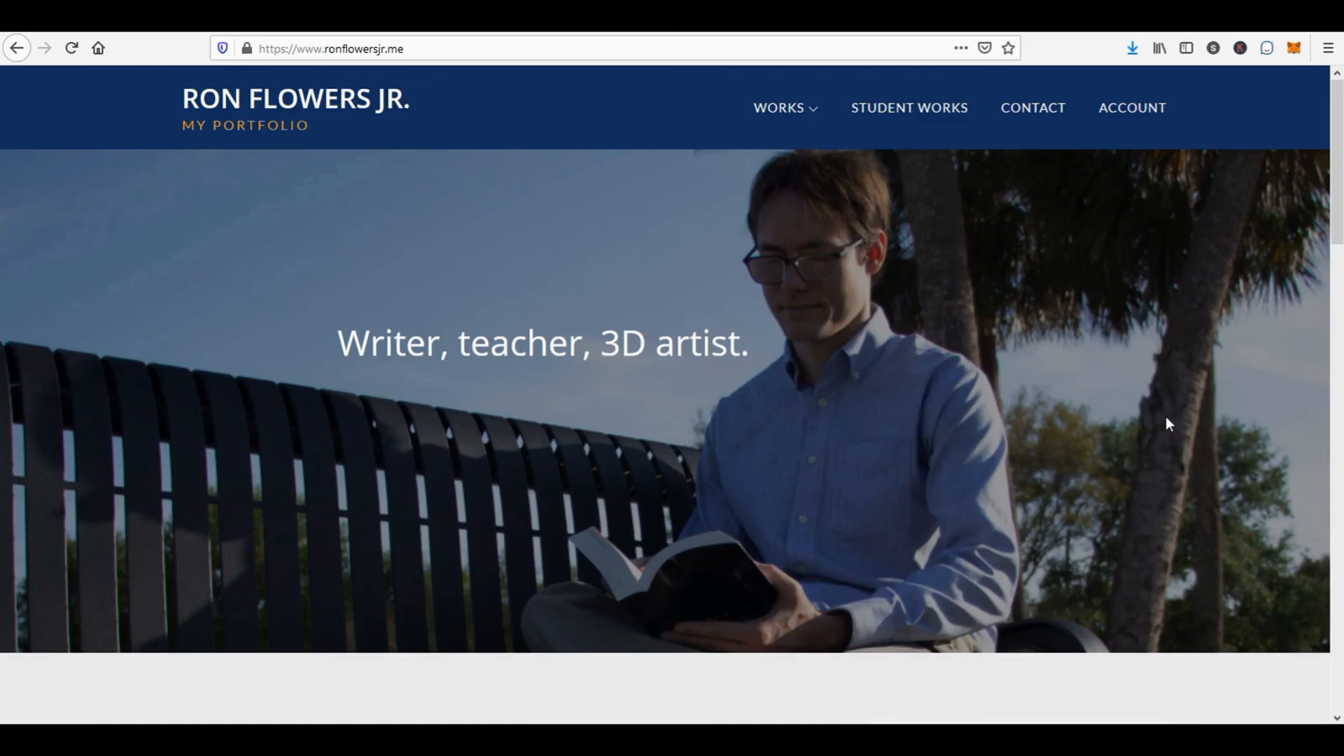
pyautogui.scroll(-3)
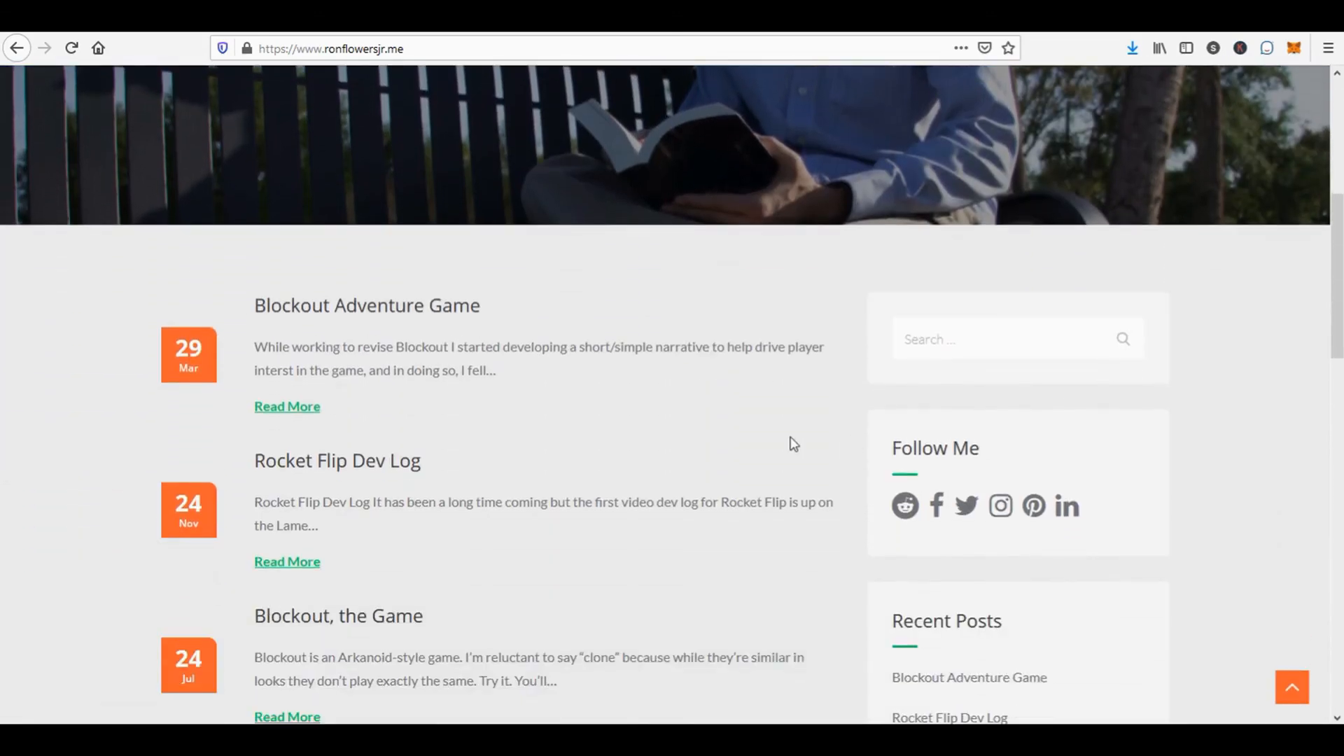
pyautogui.scroll(-3)
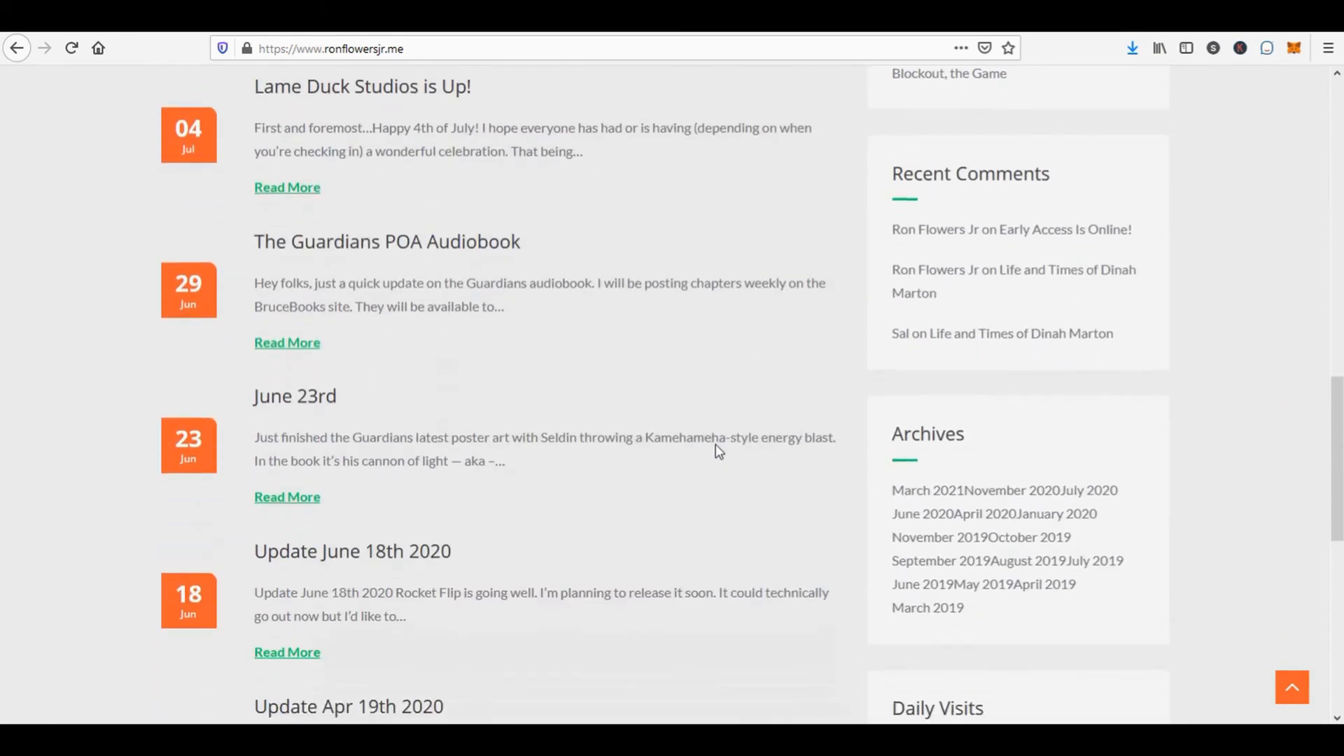
pyautogui.scroll(-3)
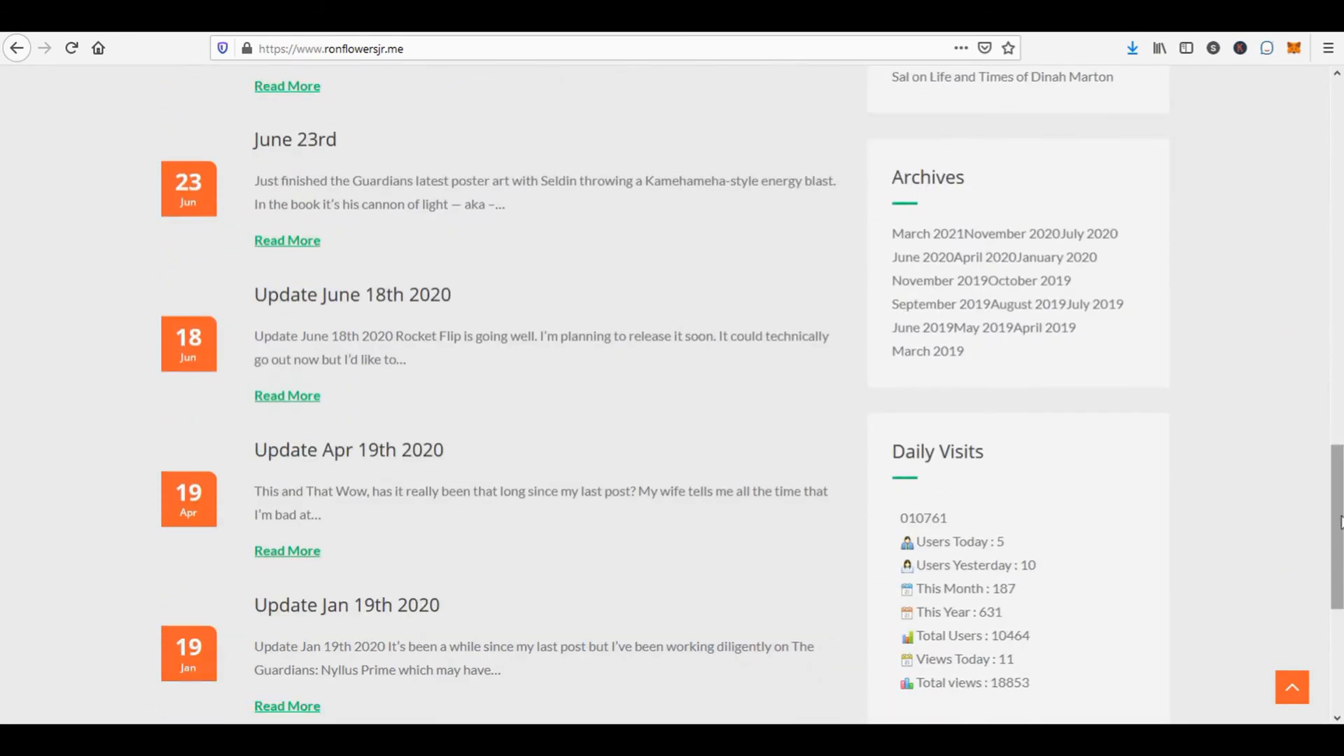